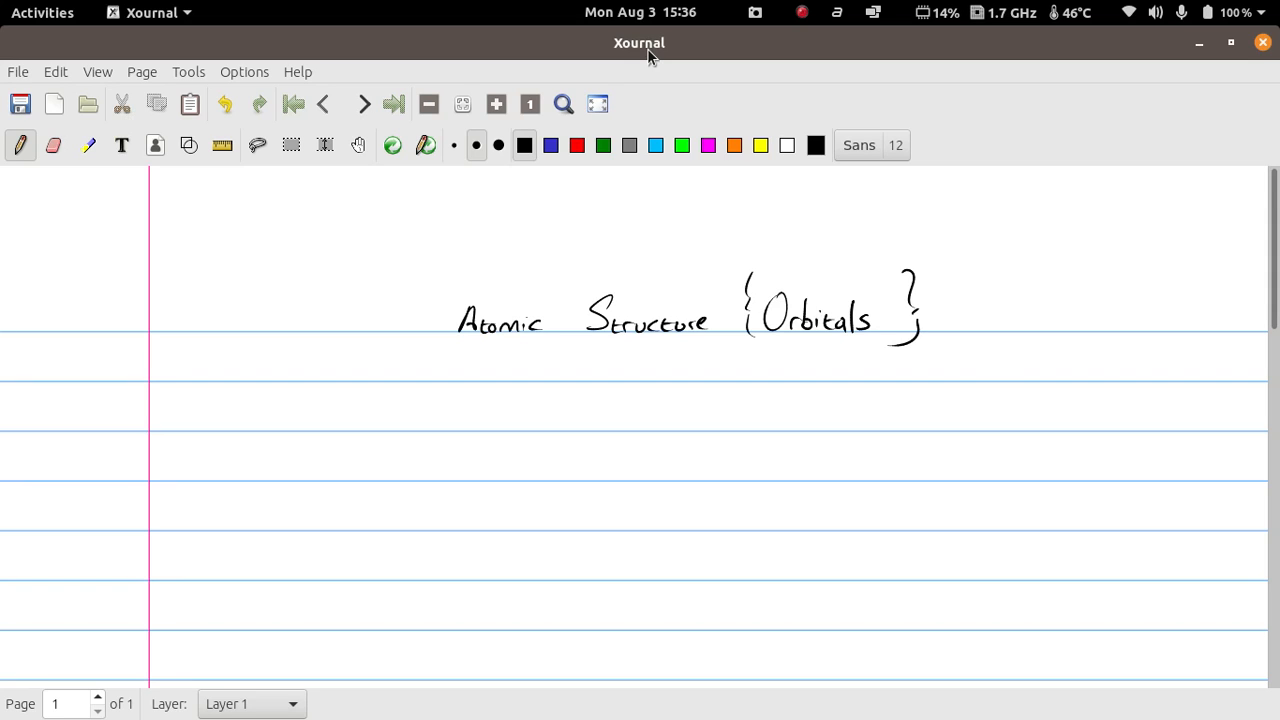
pyautogui.moveTo(498, 144)
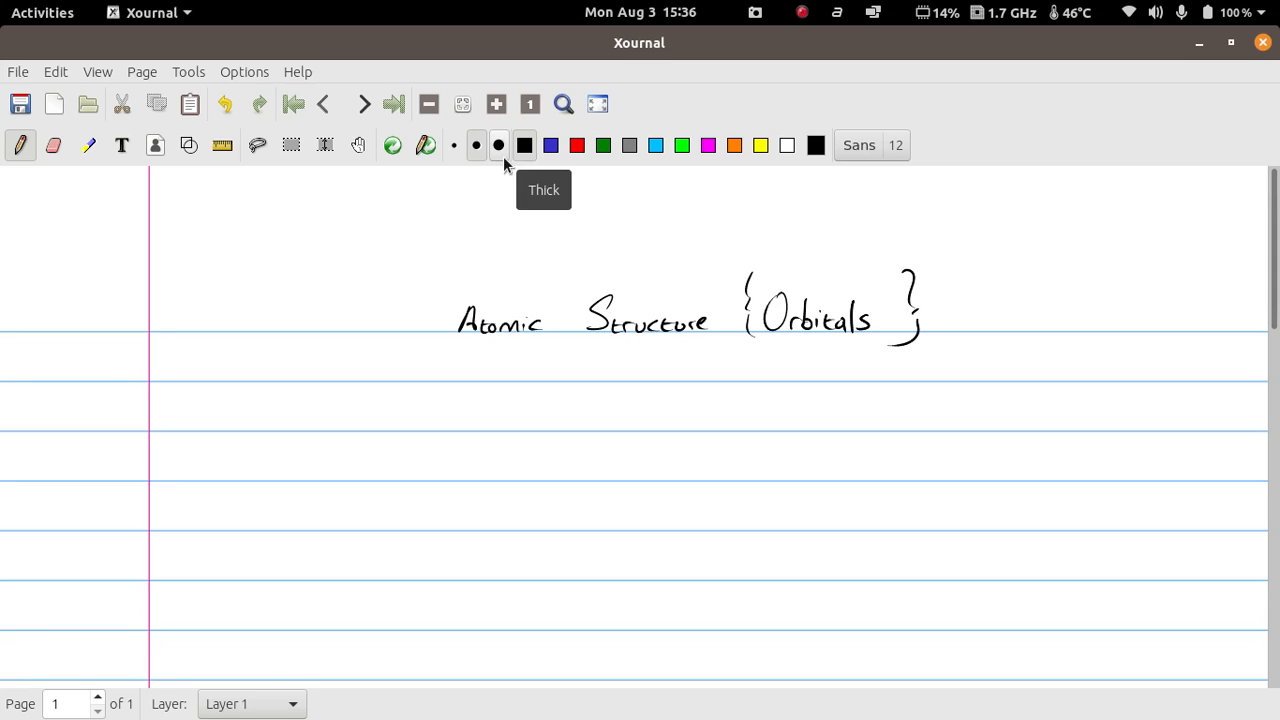
pyautogui.moveTo(524, 144)
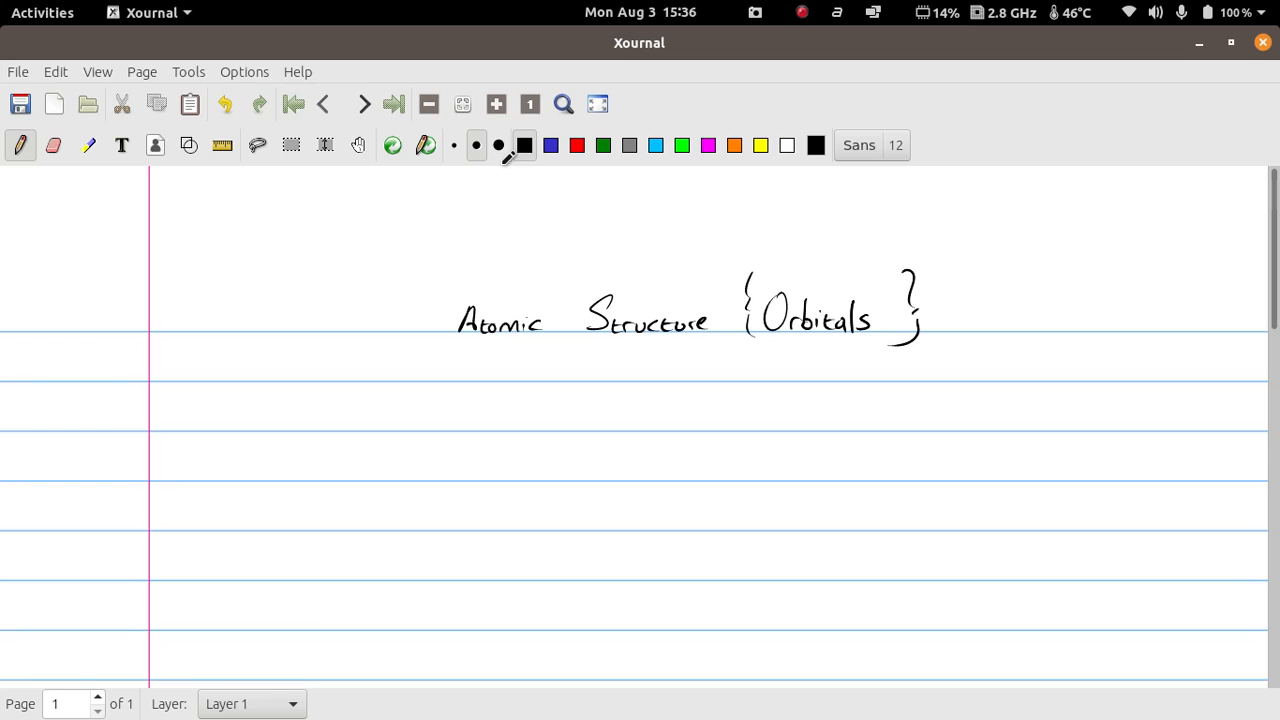
pyautogui.moveTo(272, 424)
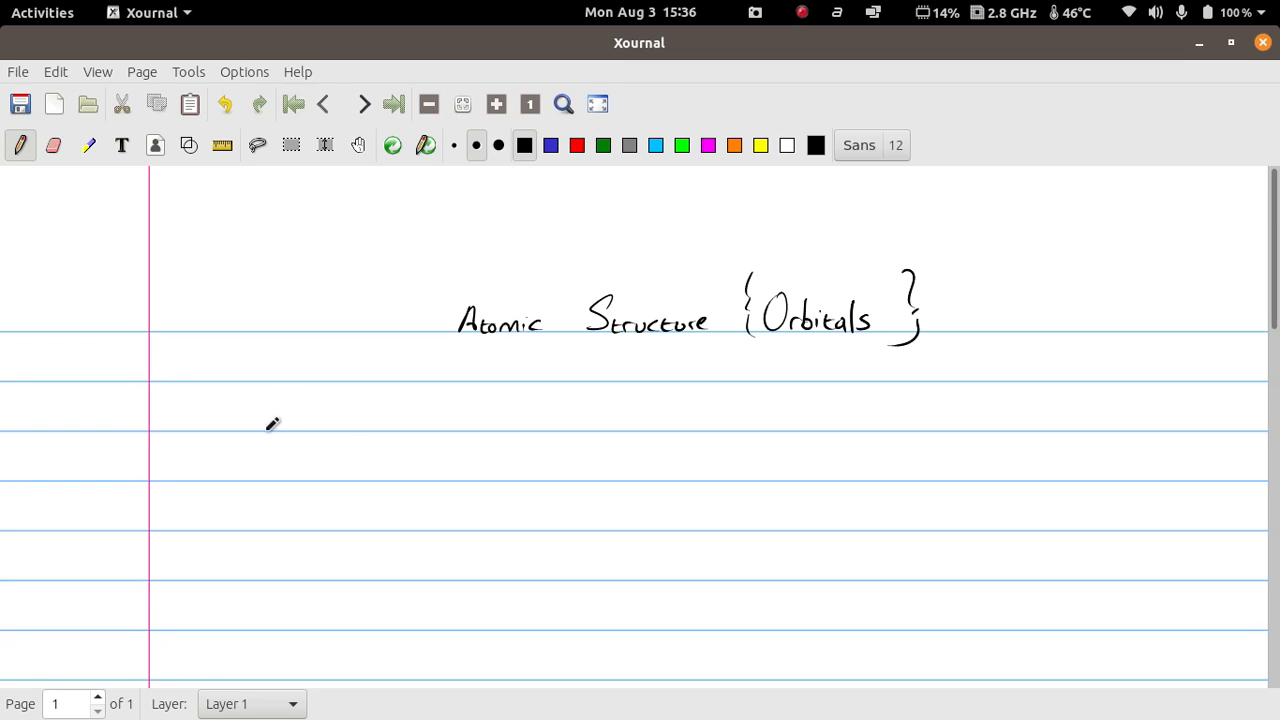
# Handwrite the first line 'We use the quantum mechanical model of the atom'.
pyautogui.moveTo(264, 410); pyautogui.dragTo(316, 424)
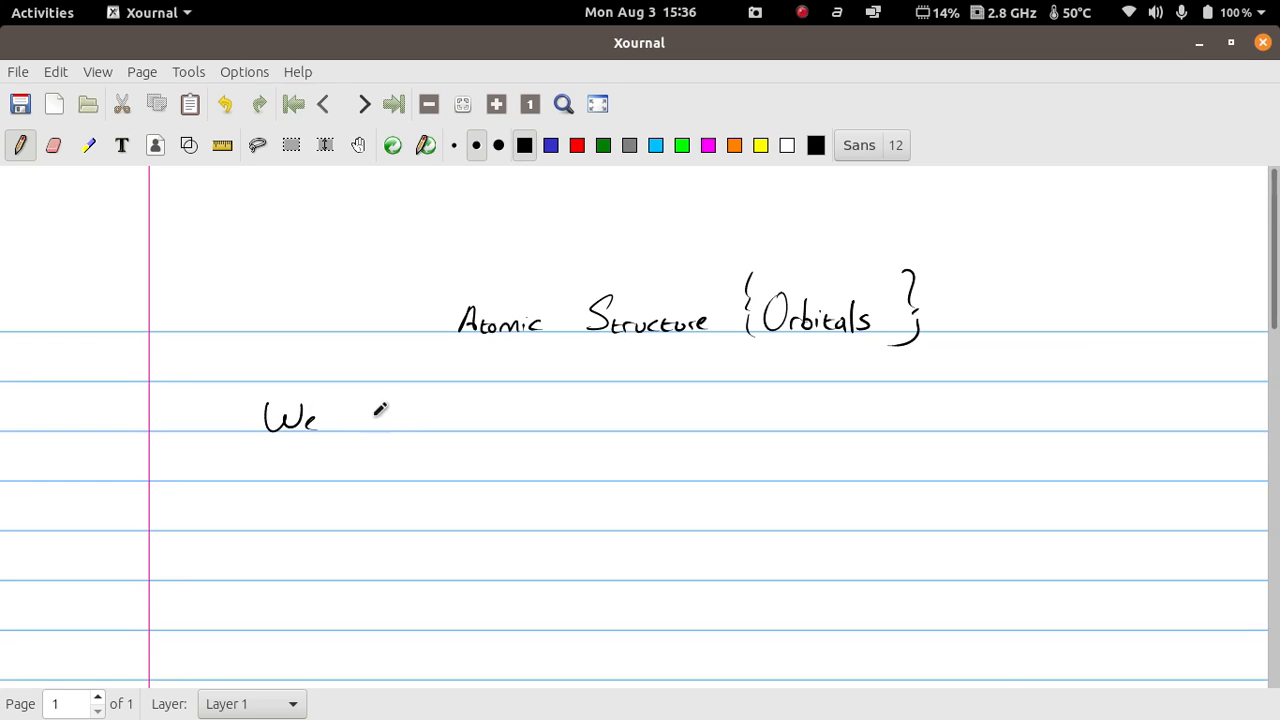
pyautogui.moveTo(360, 414); pyautogui.dragTo(490, 414)
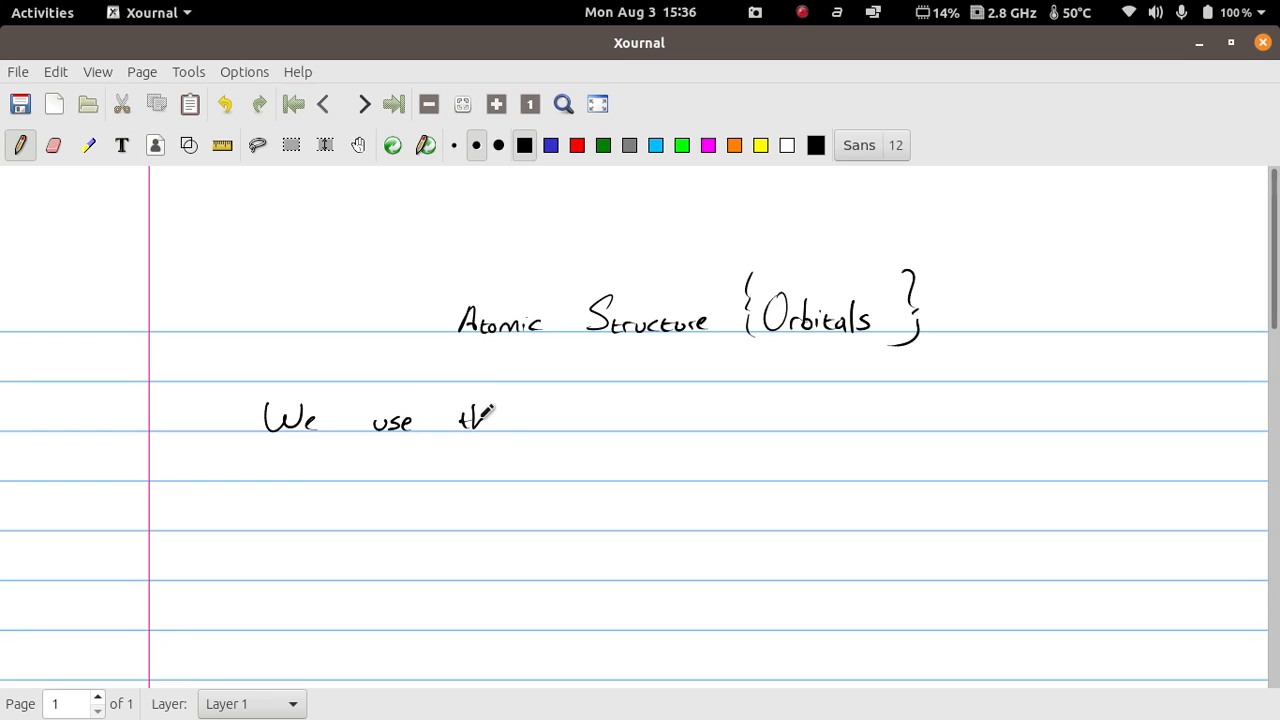
pyautogui.moveTo(490, 420); pyautogui.dragTo(576, 450)
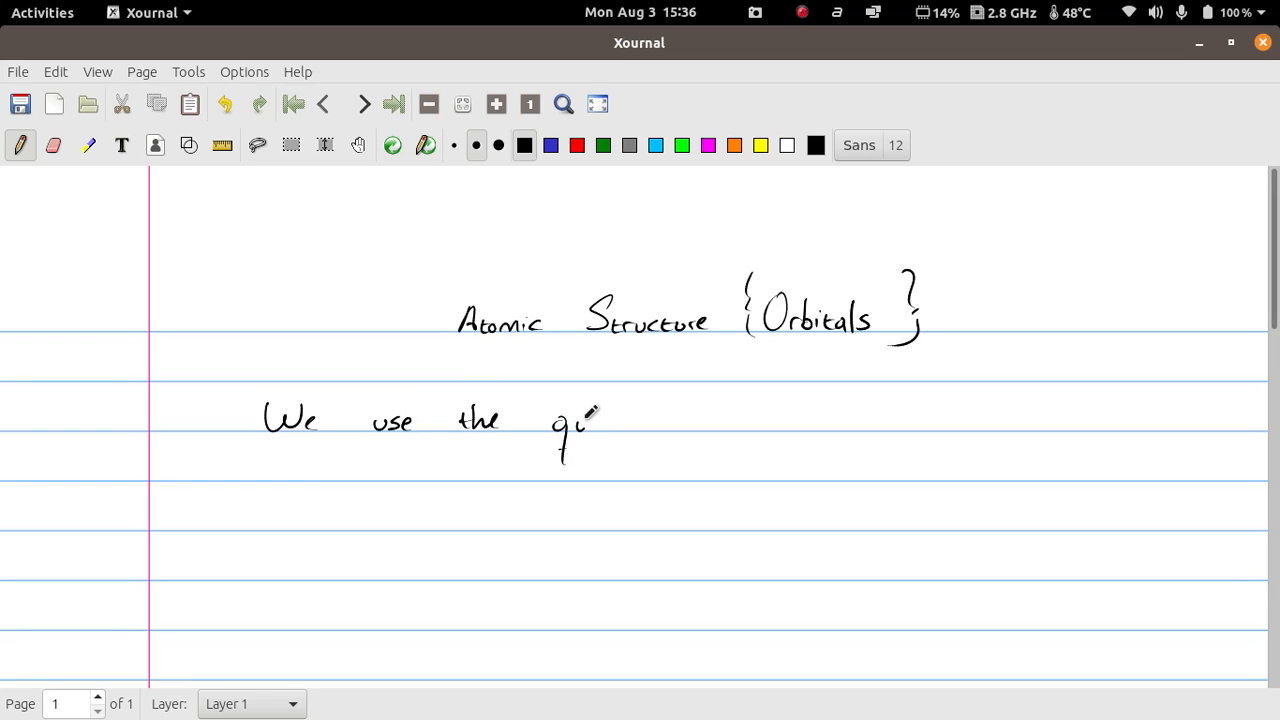
pyautogui.moveTo(590, 430); pyautogui.dragTo(644, 414)
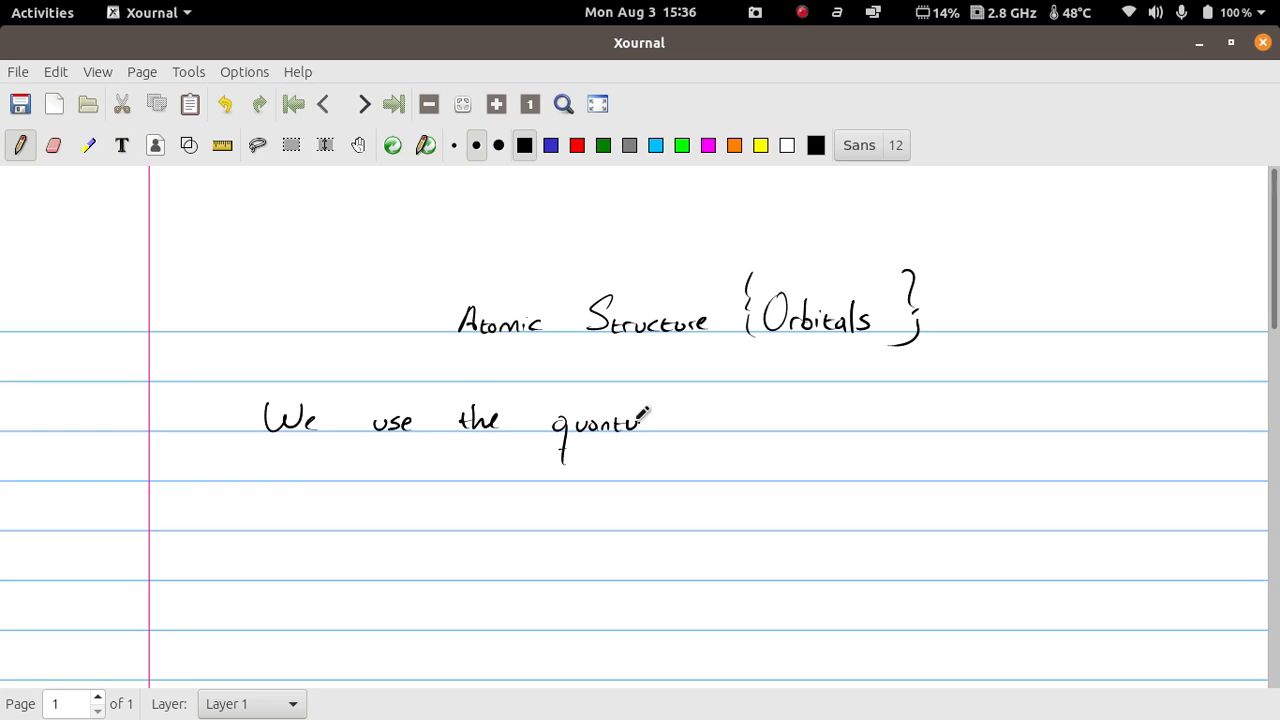
pyautogui.moveTo(650, 420); pyautogui.dragTo(760, 420)
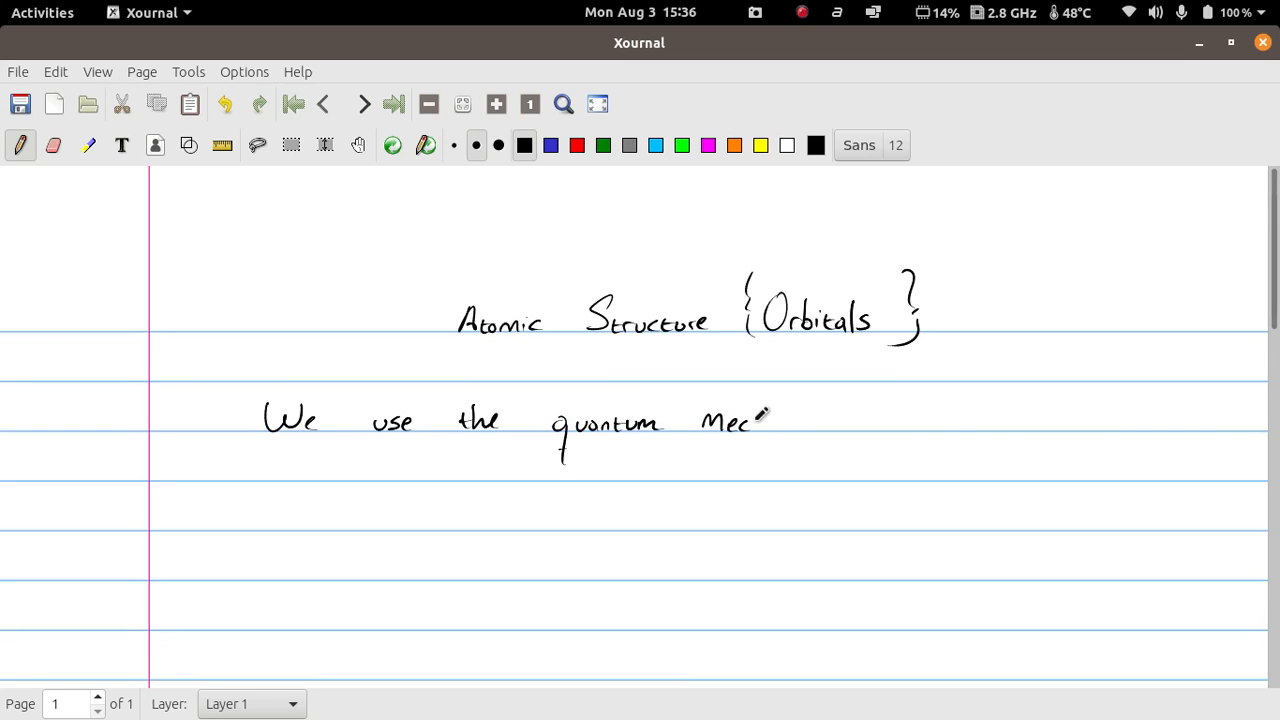
pyautogui.moveTo(760, 418); pyautogui.dragTo(824, 418)
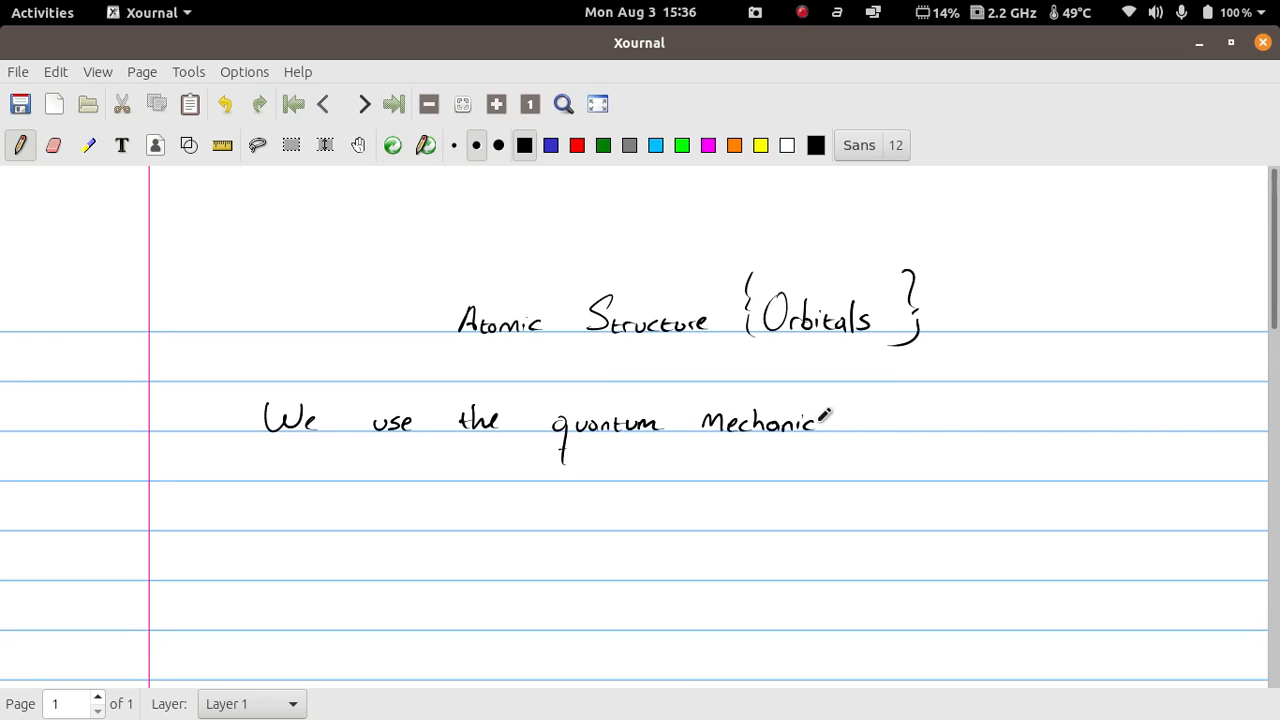
pyautogui.moveTo(824, 420); pyautogui.dragTo(900, 424)
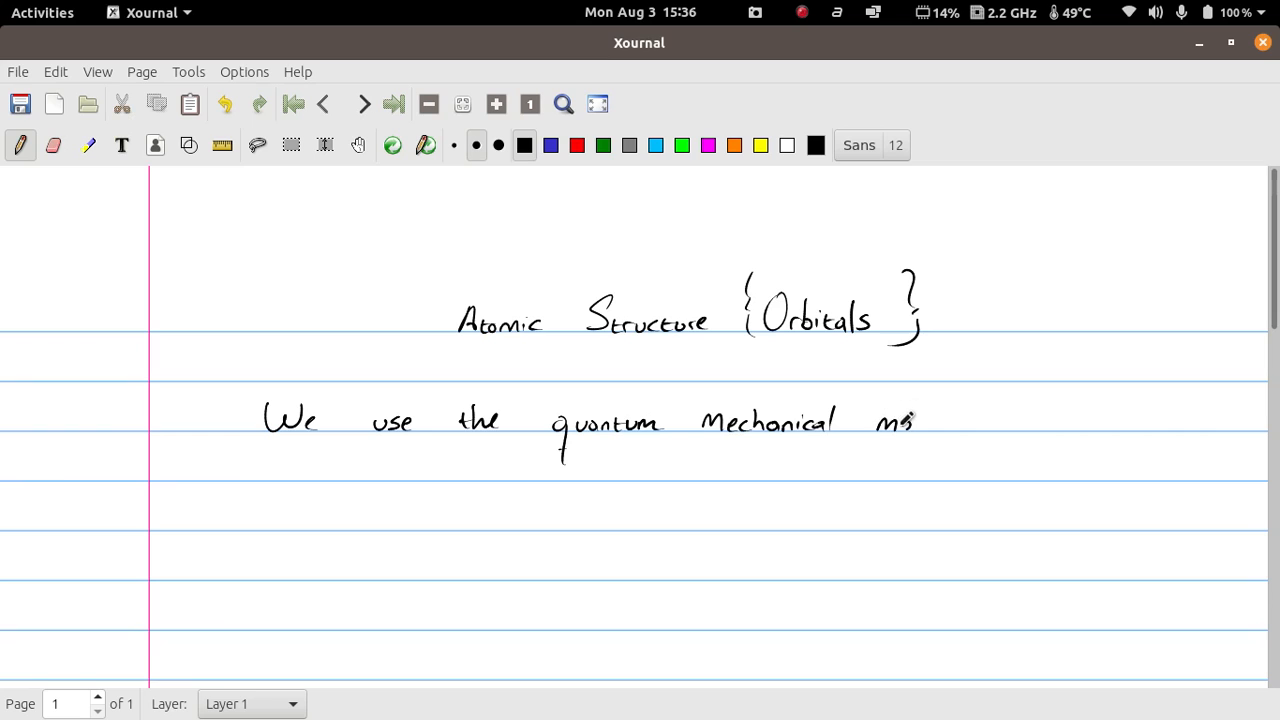
pyautogui.moveTo(900, 420); pyautogui.dragTo(960, 420)
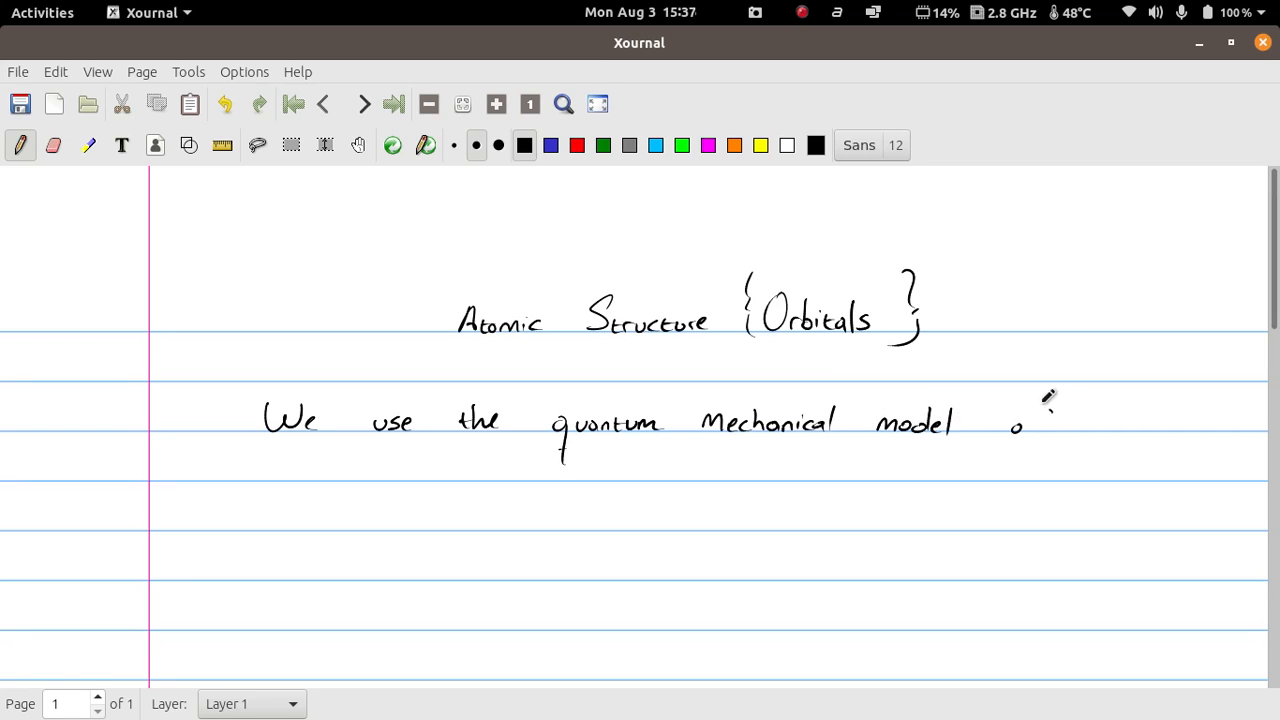
pyautogui.moveTo(1016, 424); pyautogui.dragTo(1110, 420)
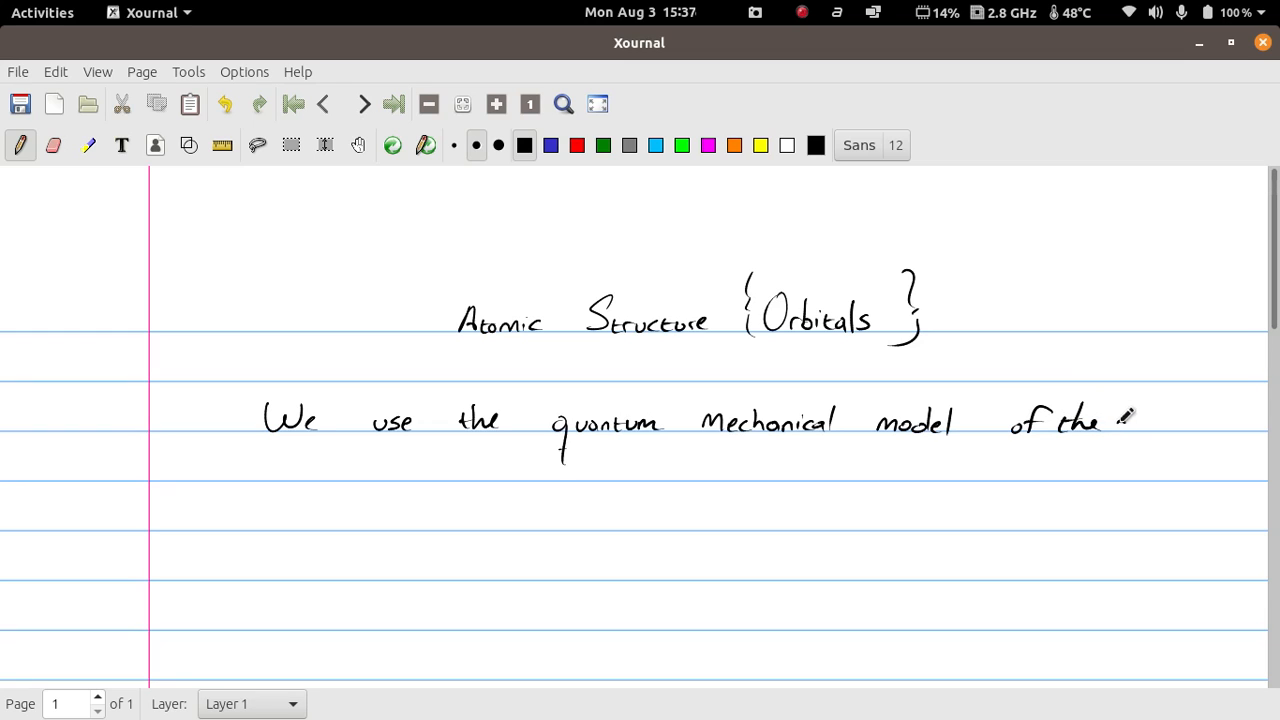
pyautogui.moveTo(1096, 424); pyautogui.dragTo(1180, 420)
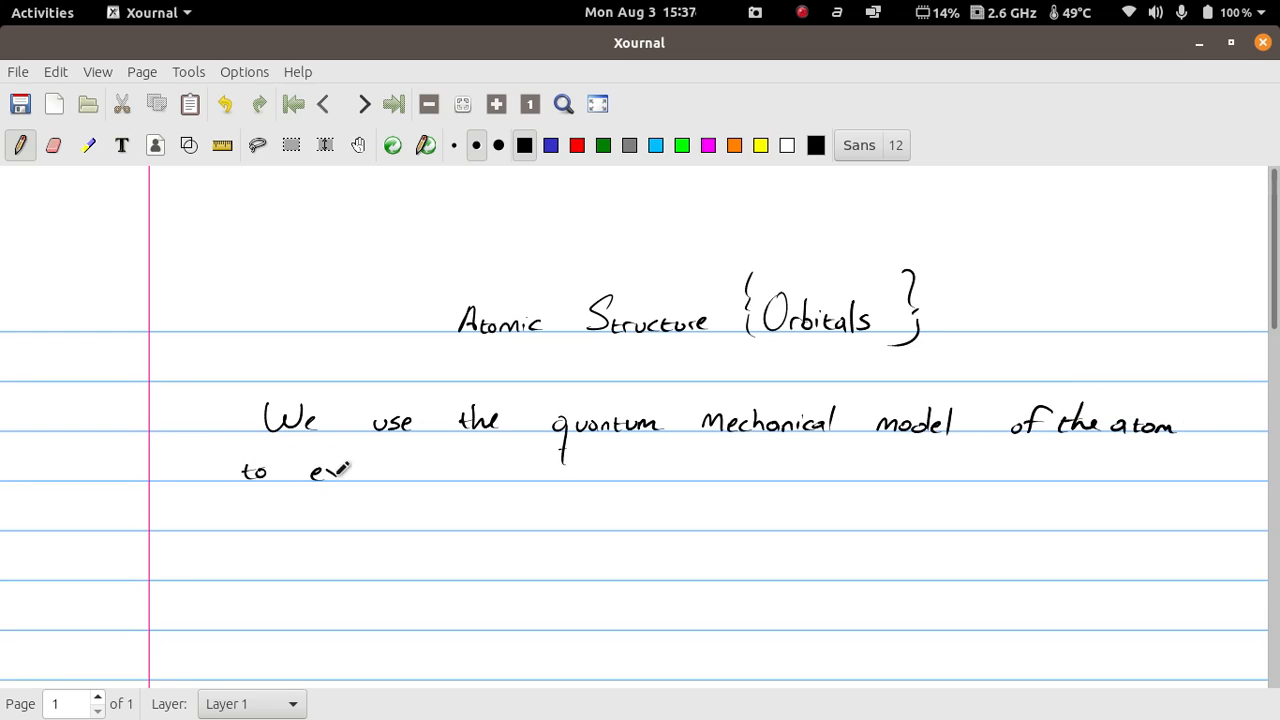
# Continue with 'to explain the way in which electrons exist & behave.' on the next lines.
pyautogui.moveTo(330, 470); pyautogui.dragTo(390, 470)
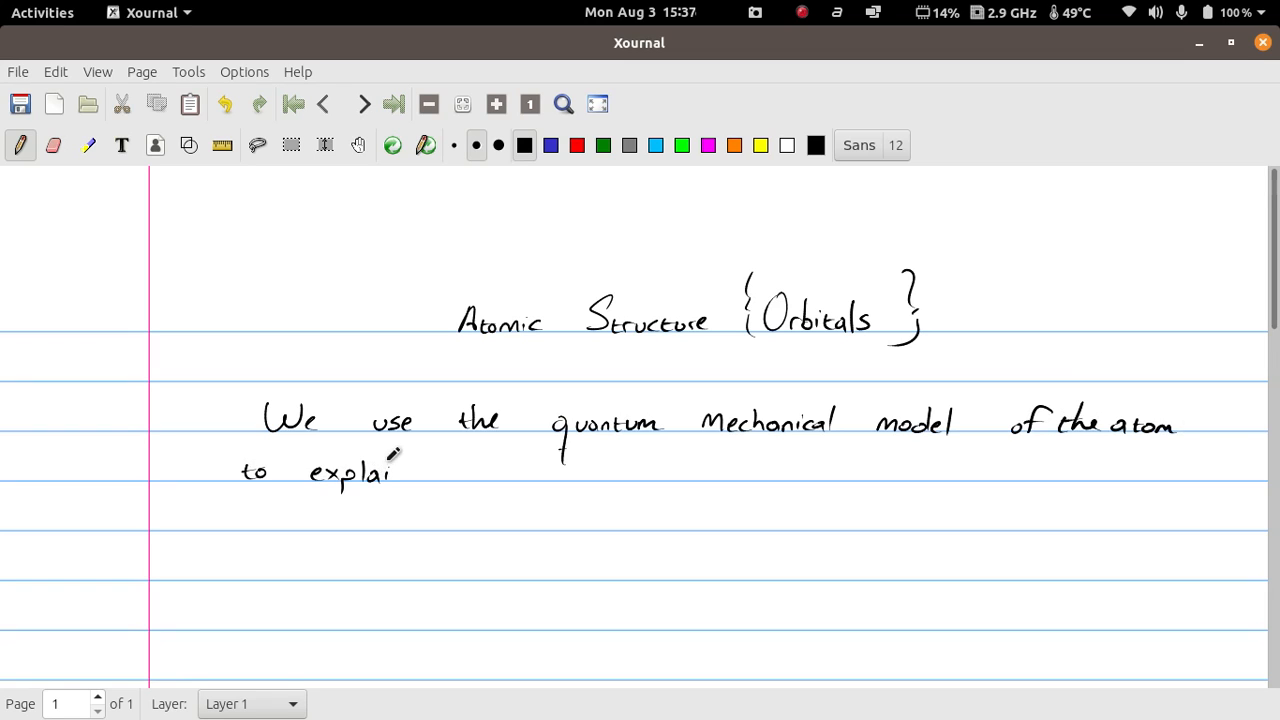
pyautogui.moveTo(390, 470); pyautogui.dragTo(416, 464)
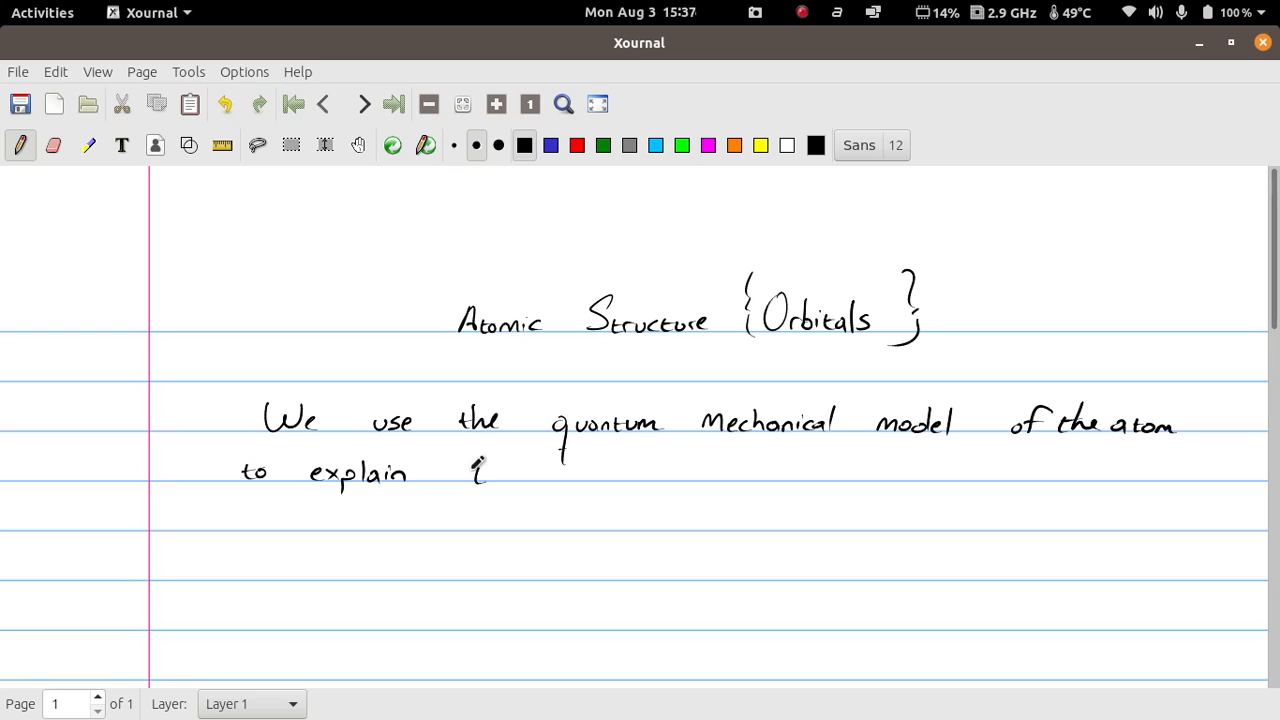
pyautogui.moveTo(472, 472); pyautogui.dragTo(600, 472)
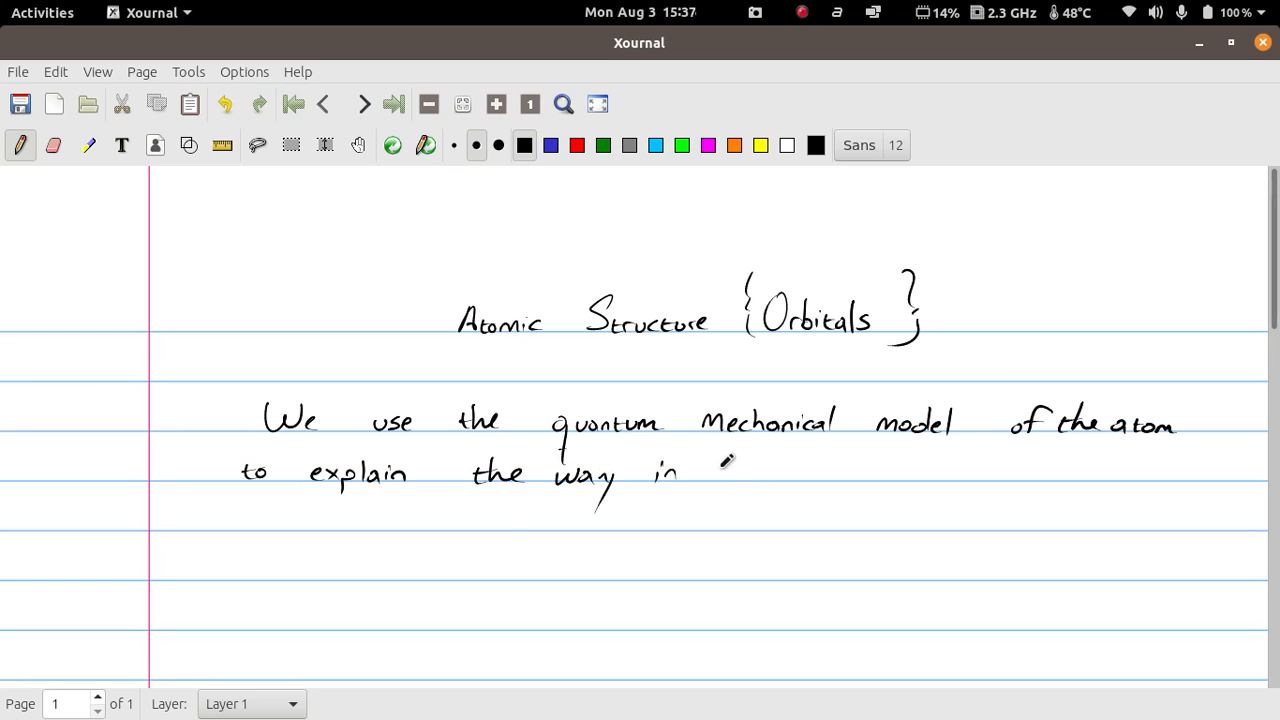
pyautogui.moveTo(720, 476); pyautogui.dragTo(800, 476)
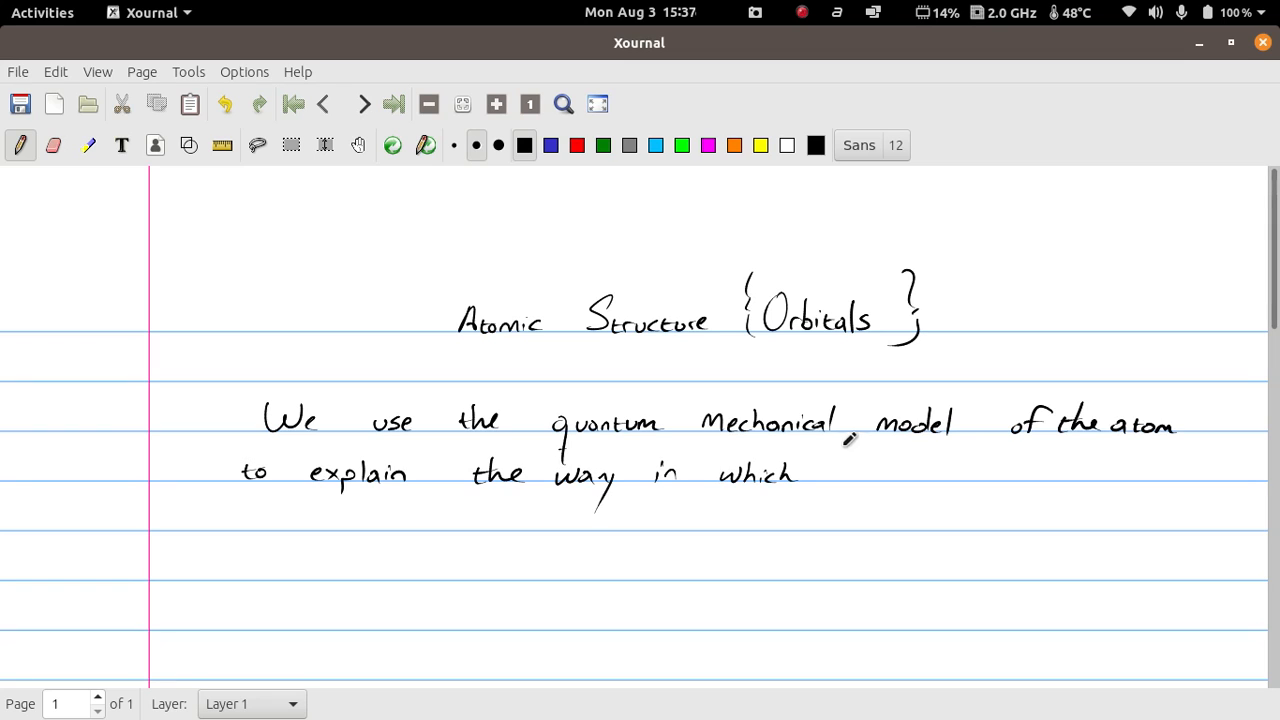
pyautogui.moveTo(830, 470); pyautogui.dragTo(904, 464)
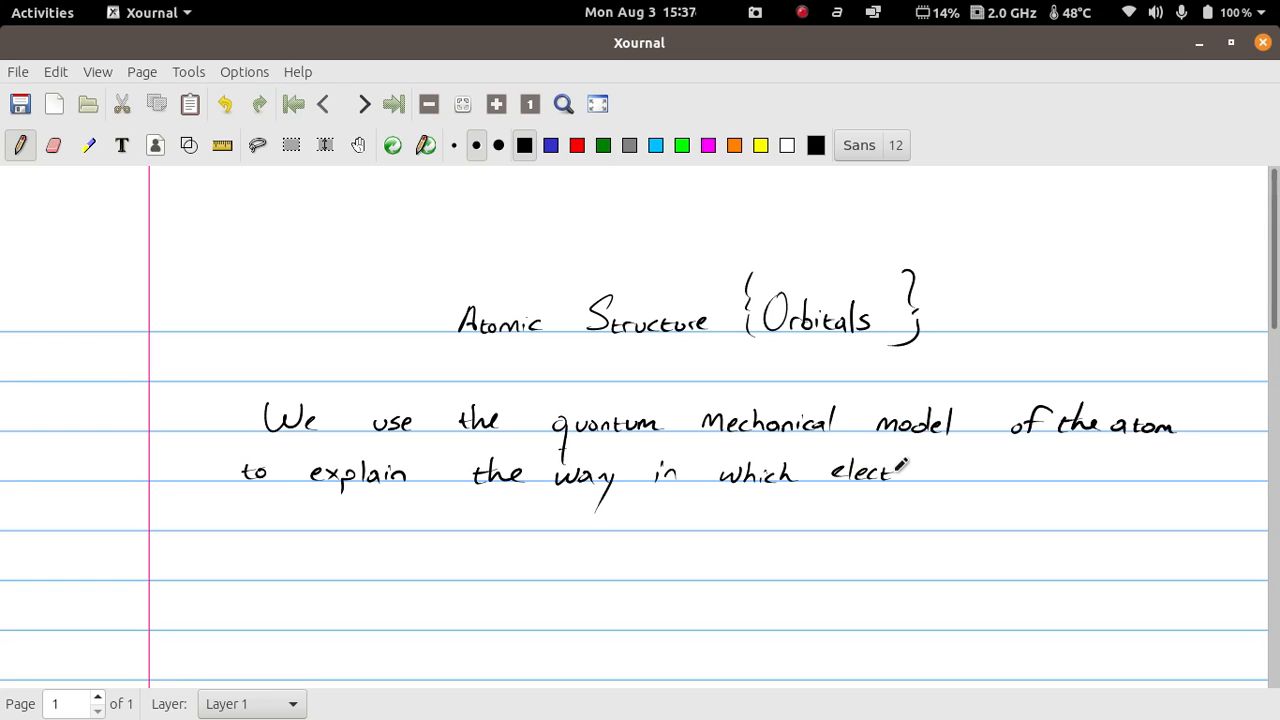
pyautogui.moveTo(980, 468)
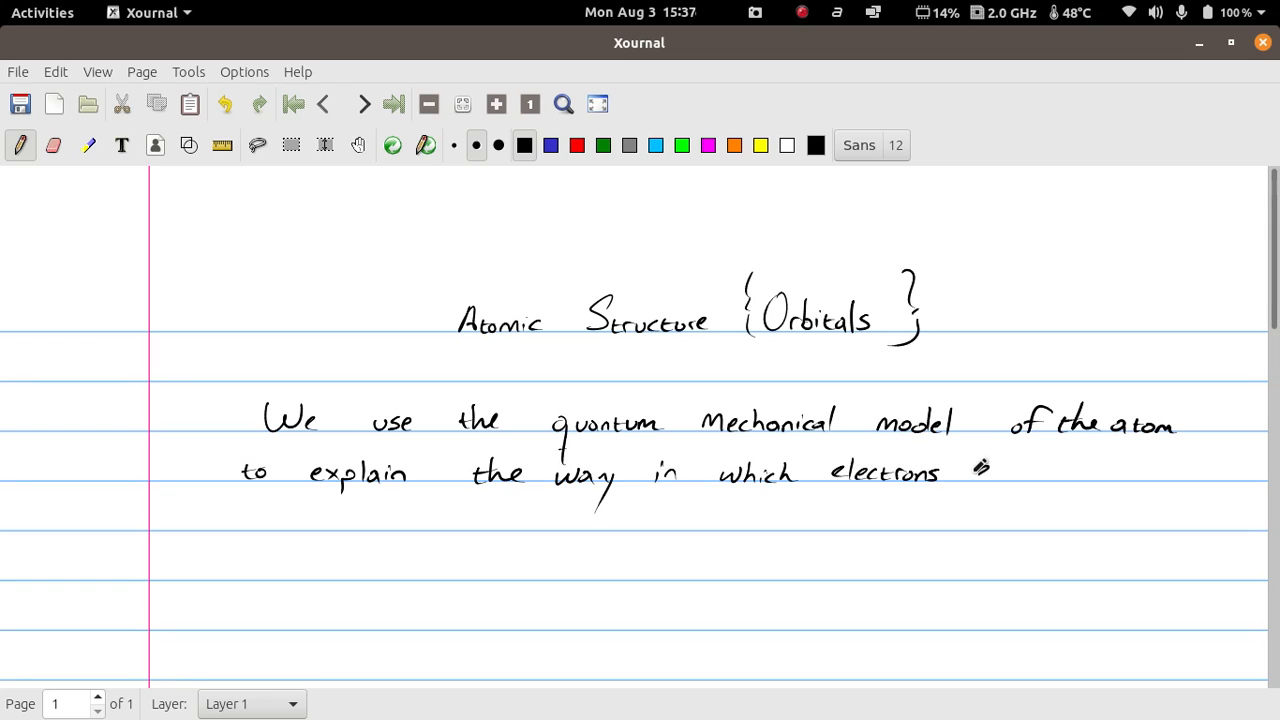
pyautogui.moveTo(976, 470); pyautogui.dragTo(1044, 470)
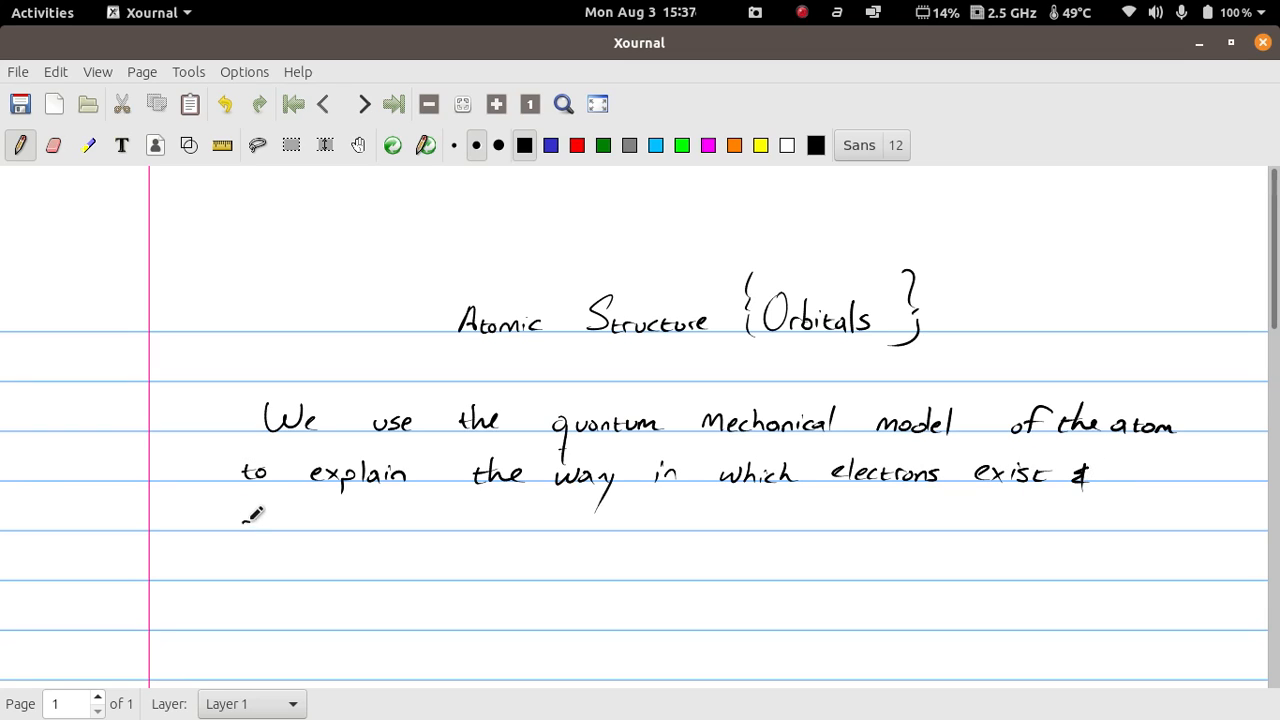
pyautogui.moveTo(240, 520); pyautogui.dragTo(310, 516)
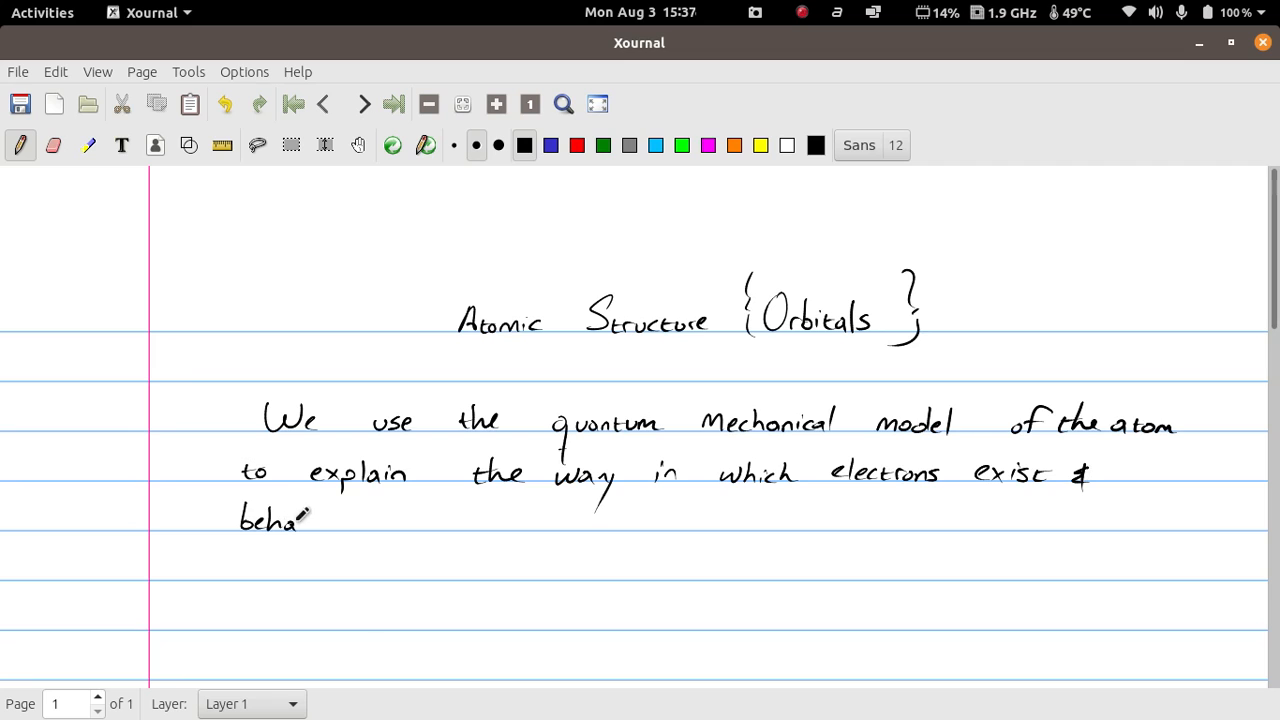
pyautogui.moveTo(308, 518); pyautogui.dragTo(340, 518)
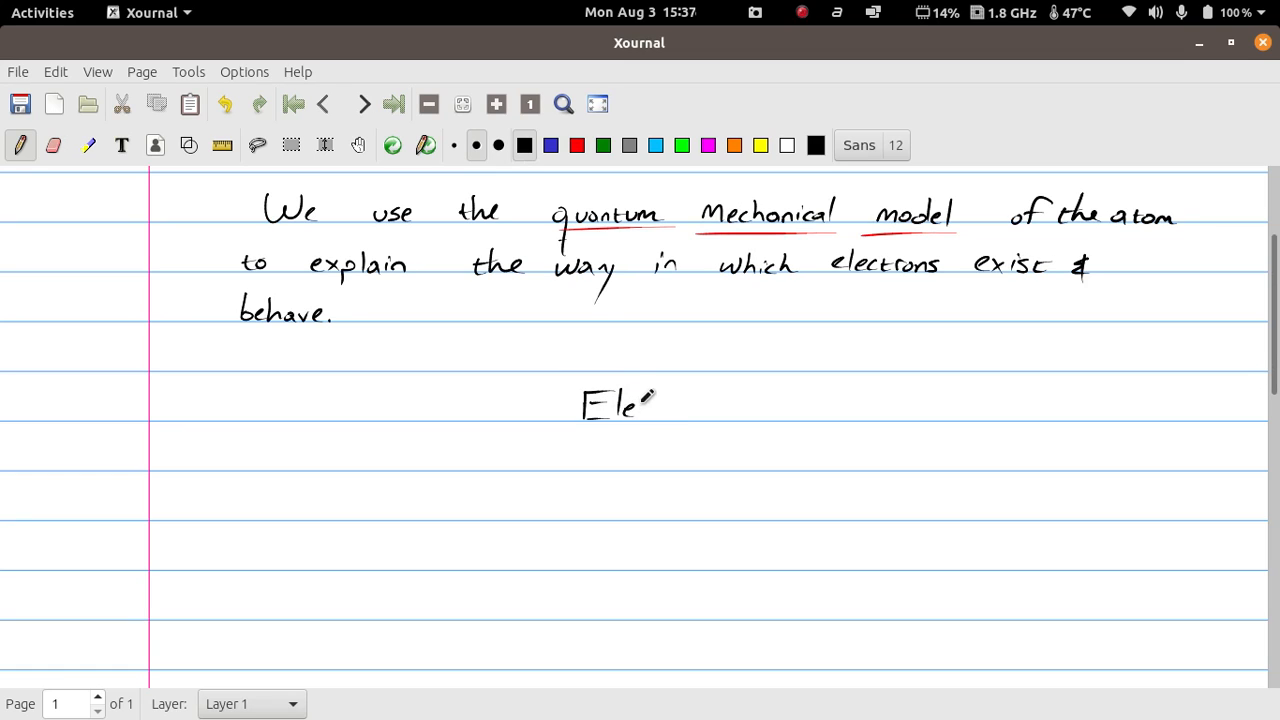
# Write the heading 'Electrons' with left and right branch arrows descending from it.
pyautogui.moveTo(656, 400); pyautogui.dragTo(720, 400)
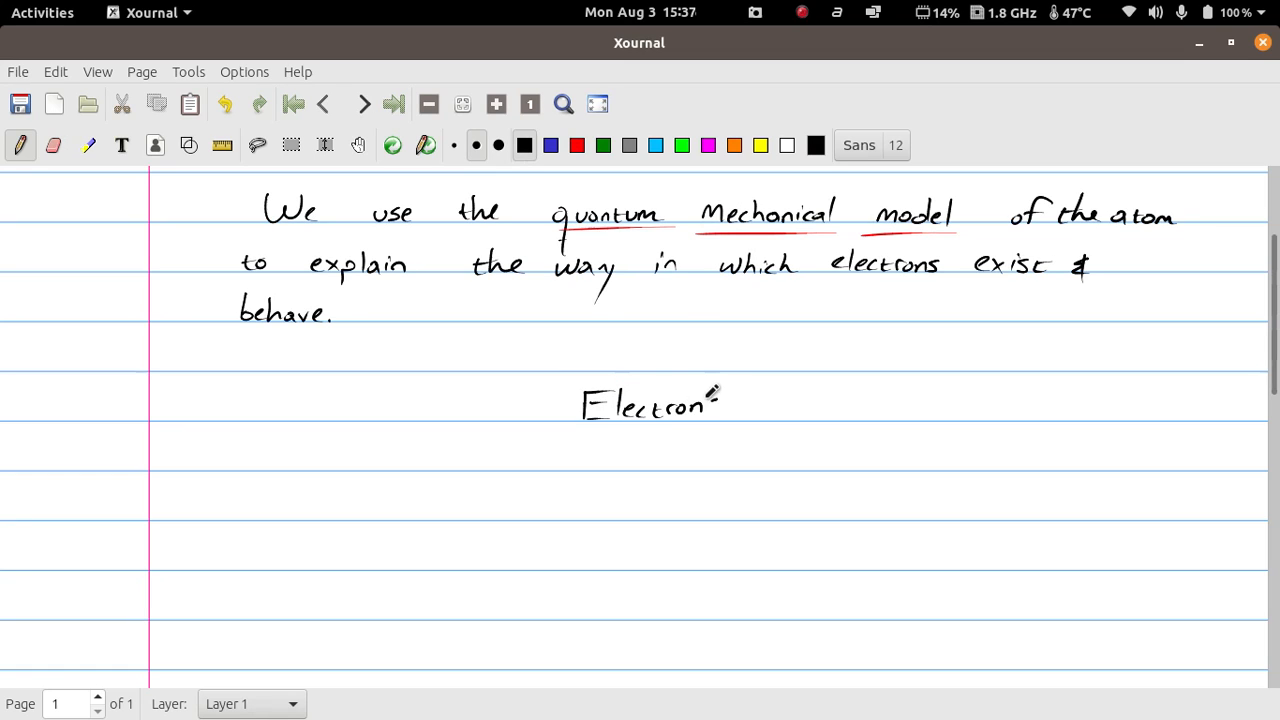
pyautogui.moveTo(384, 402); pyautogui.dragTo(548, 402)
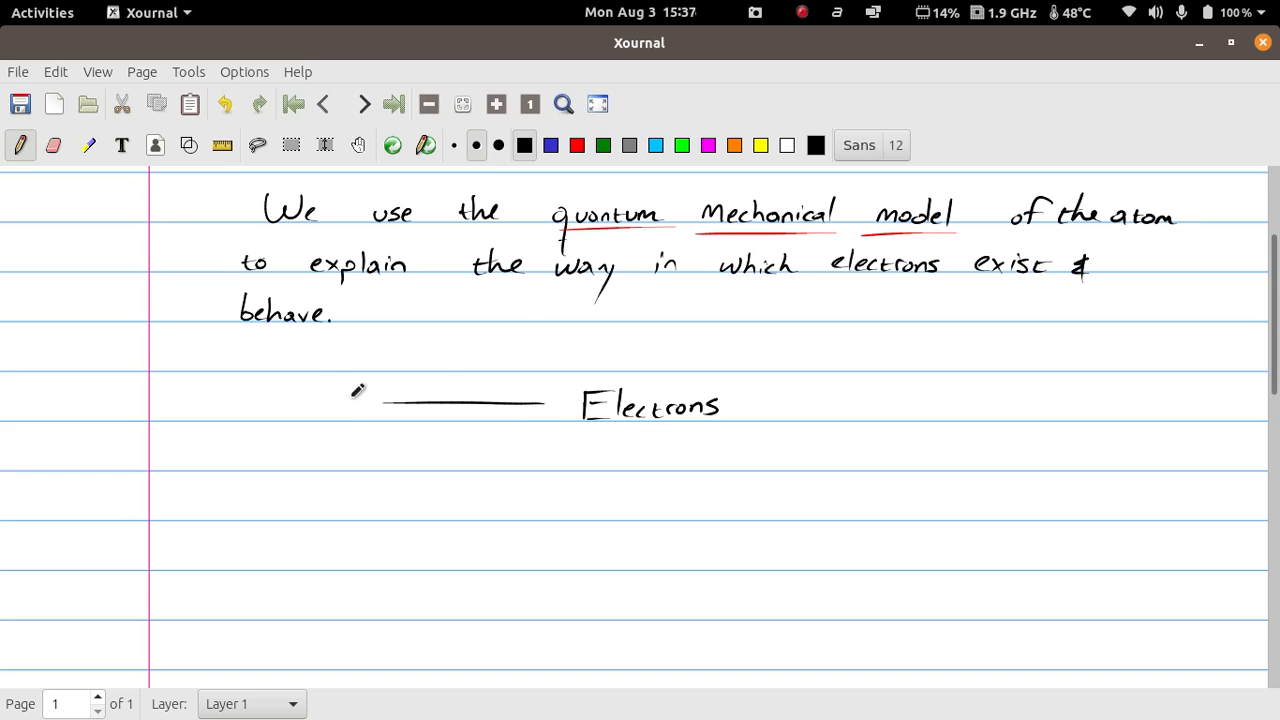
pyautogui.moveTo(352, 404); pyautogui.dragTo(350, 486)
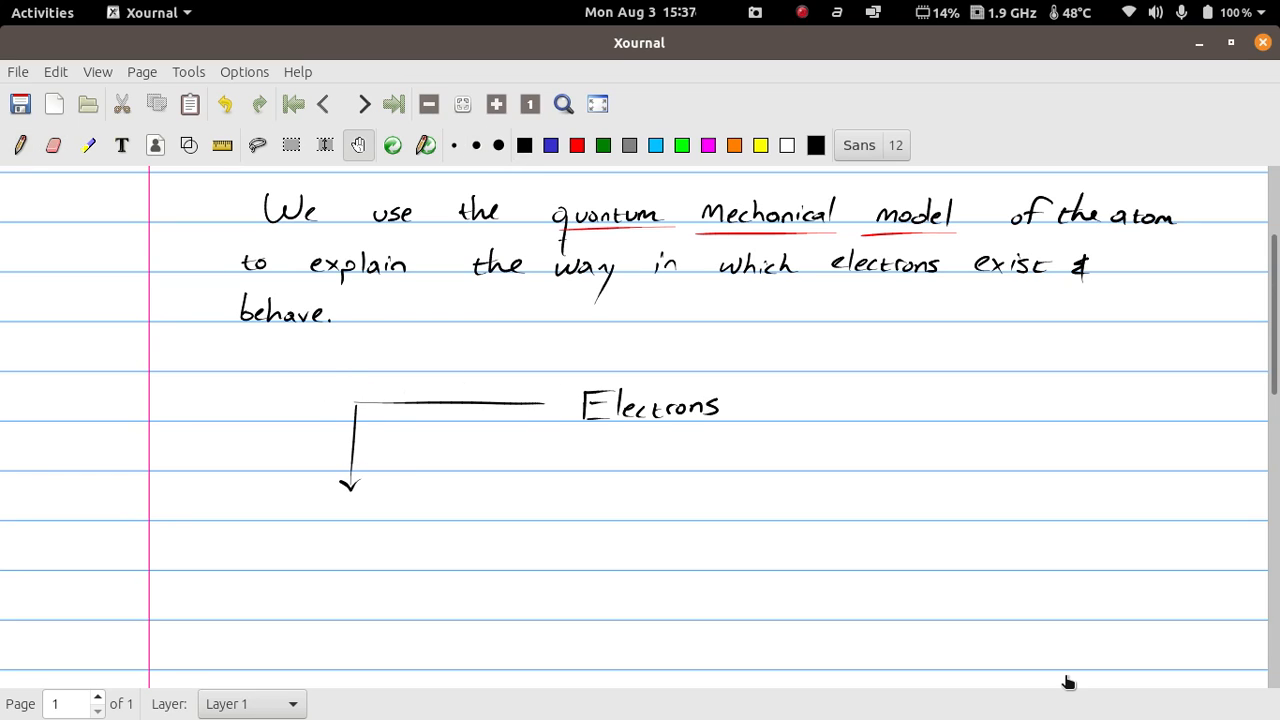
pyautogui.moveTo(736, 402); pyautogui.dragTo(916, 390)
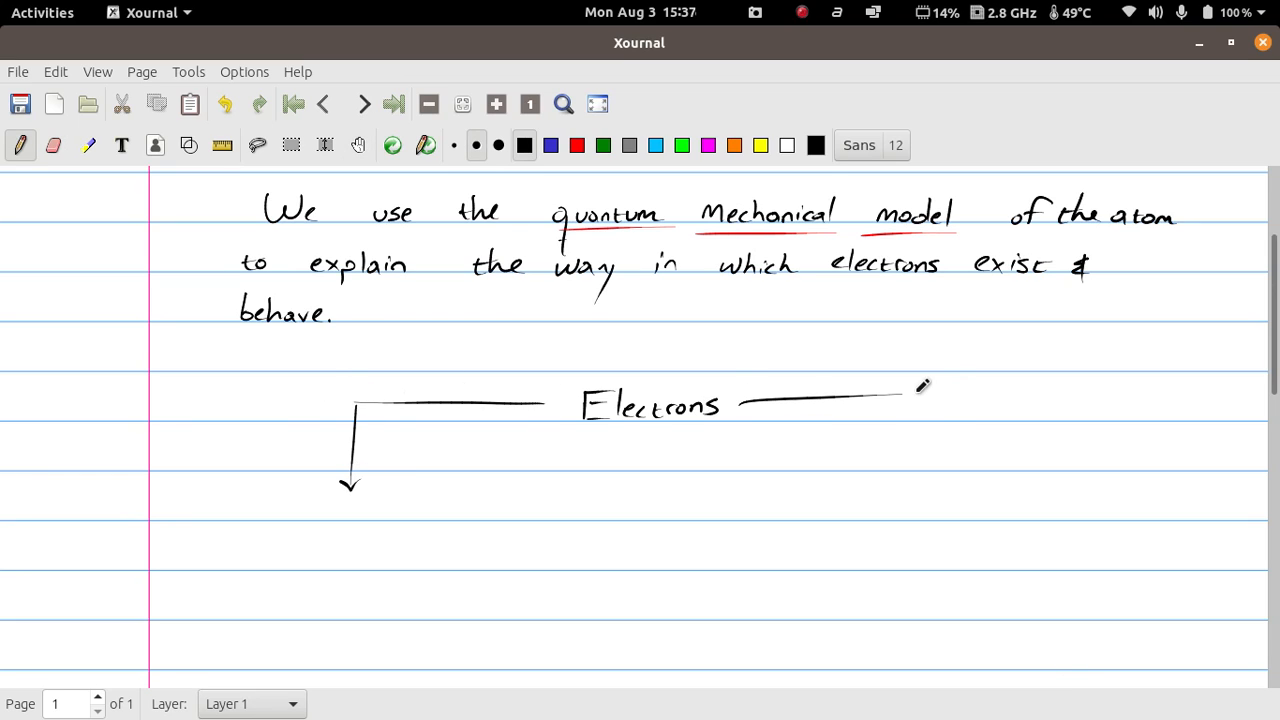
pyautogui.moveTo(924, 388); pyautogui.dragTo(978, 478)
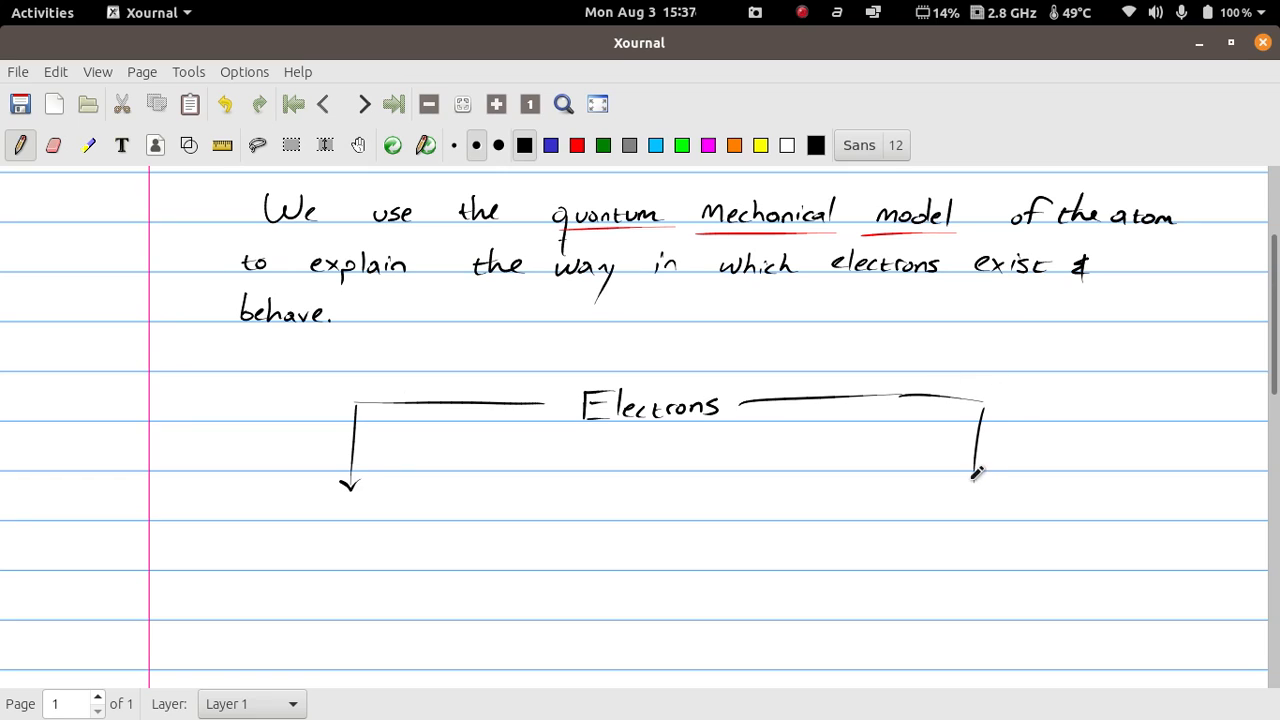
pyautogui.moveTo(984, 450); pyautogui.dragTo(964, 482)
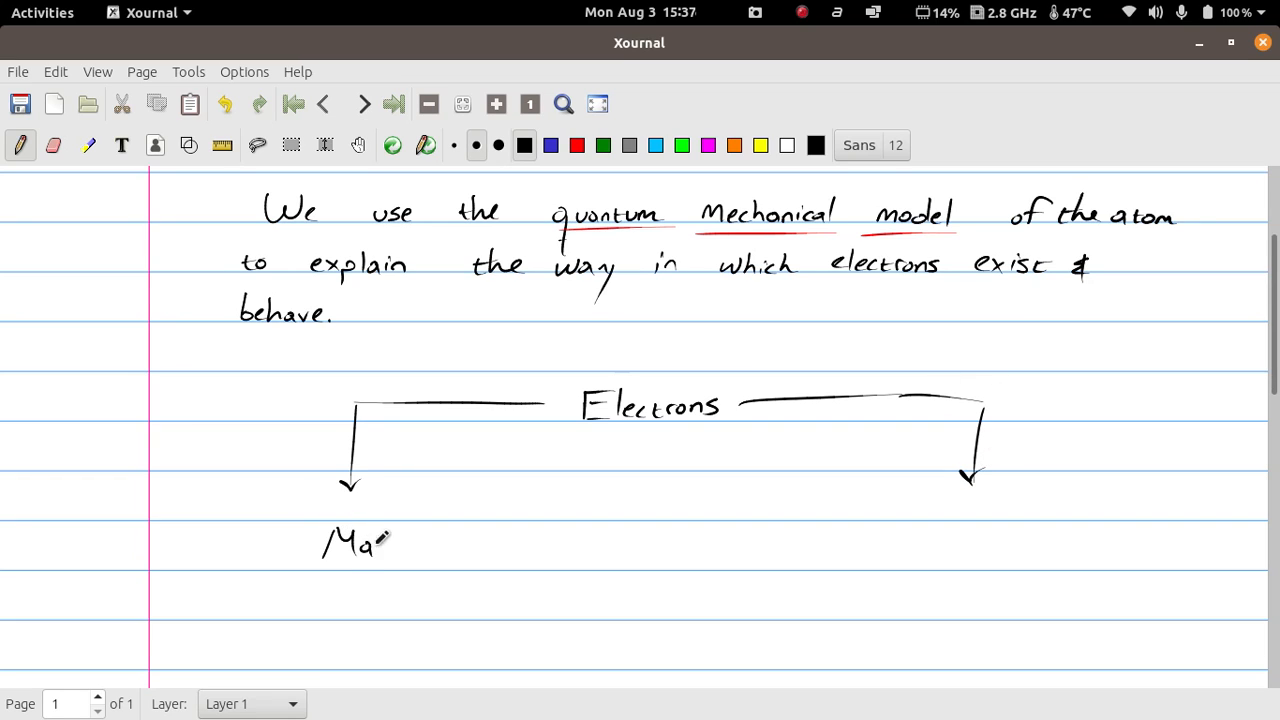
# Label the left branch 'Matter (Mass)' and the right branch 'Light (Energy)'.
pyautogui.moveTo(390, 540); pyautogui.dragTo(436, 556)
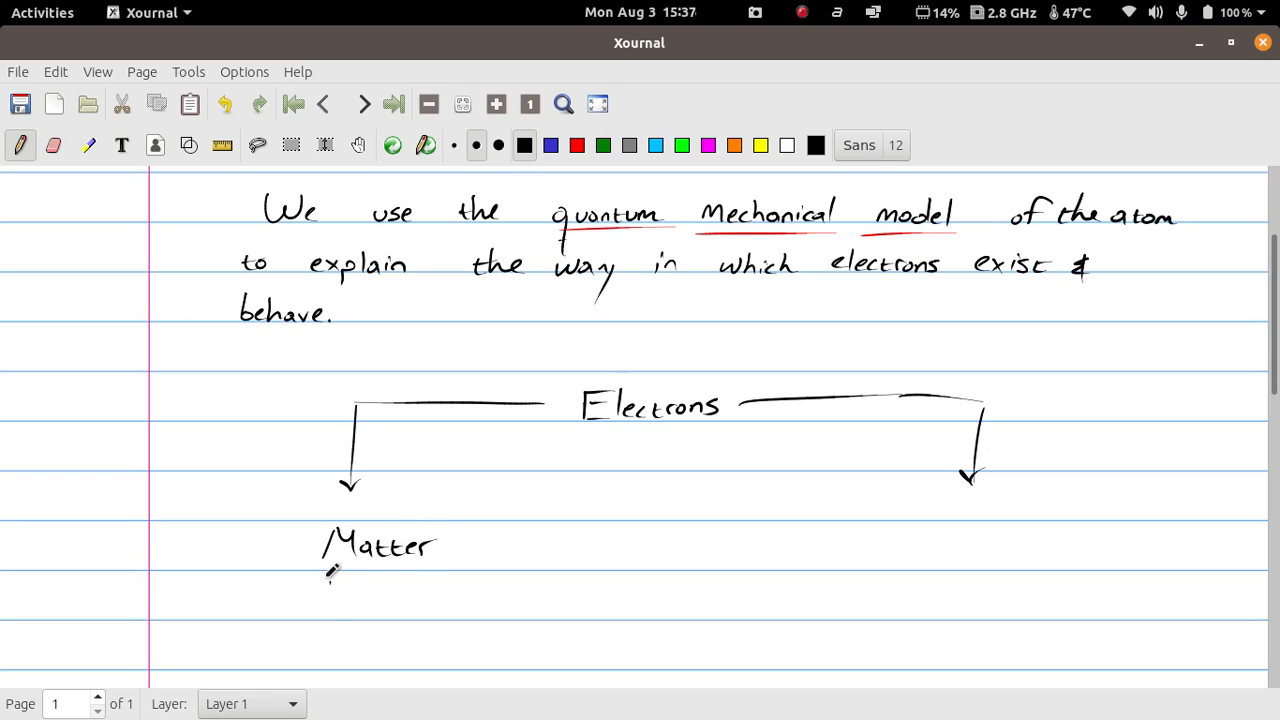
pyautogui.moveTo(320, 596); pyautogui.dragTo(410, 590)
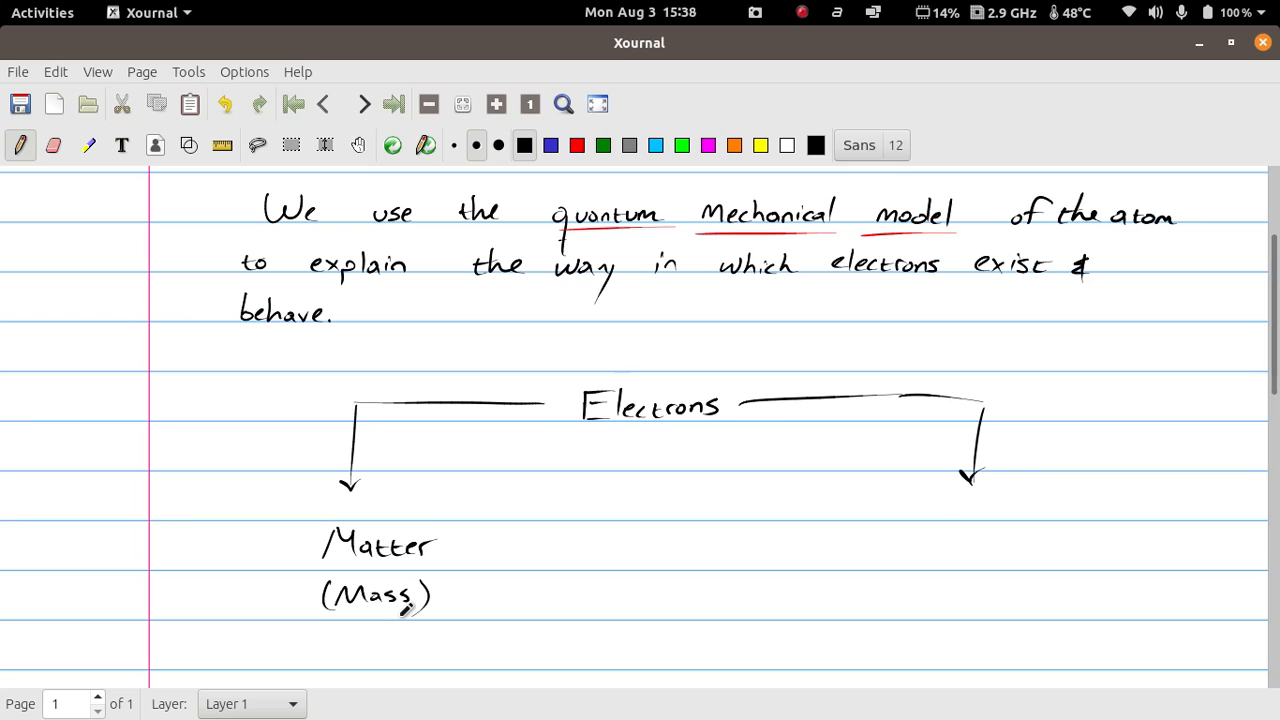
pyautogui.moveTo(936, 540); pyautogui.dragTo(990, 536)
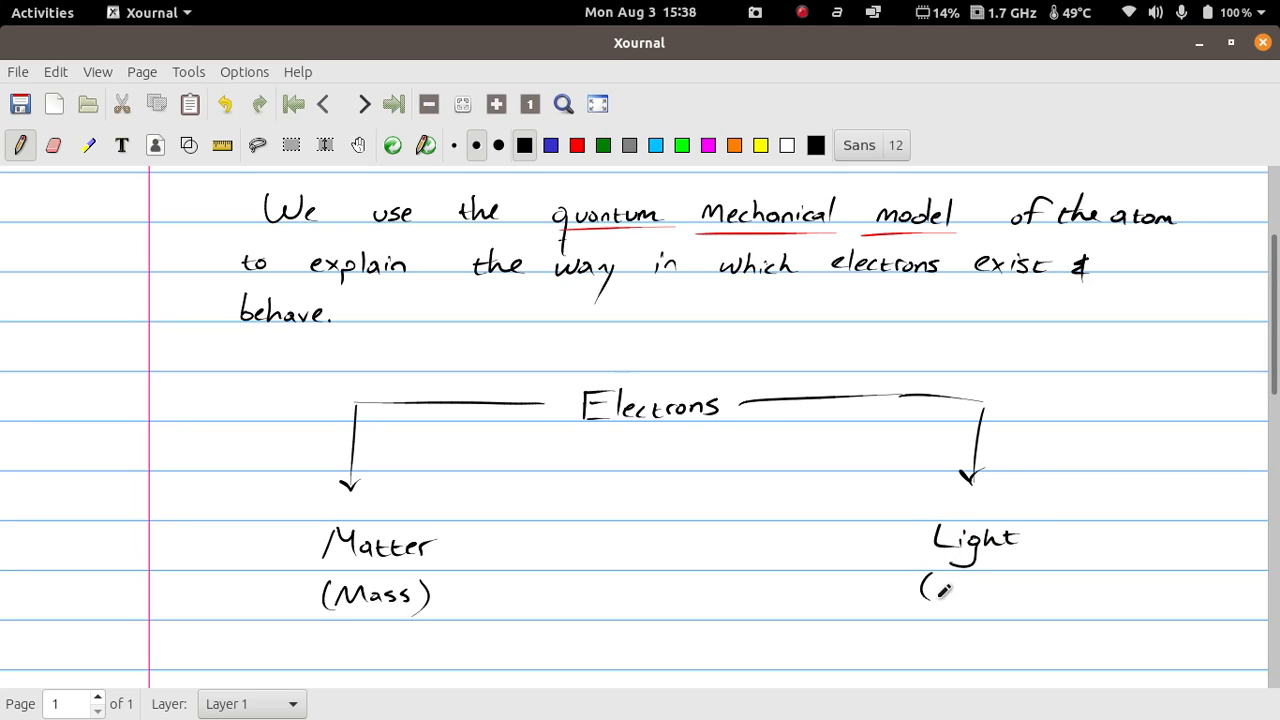
pyautogui.moveTo(930, 590); pyautogui.dragTo(1010, 590)
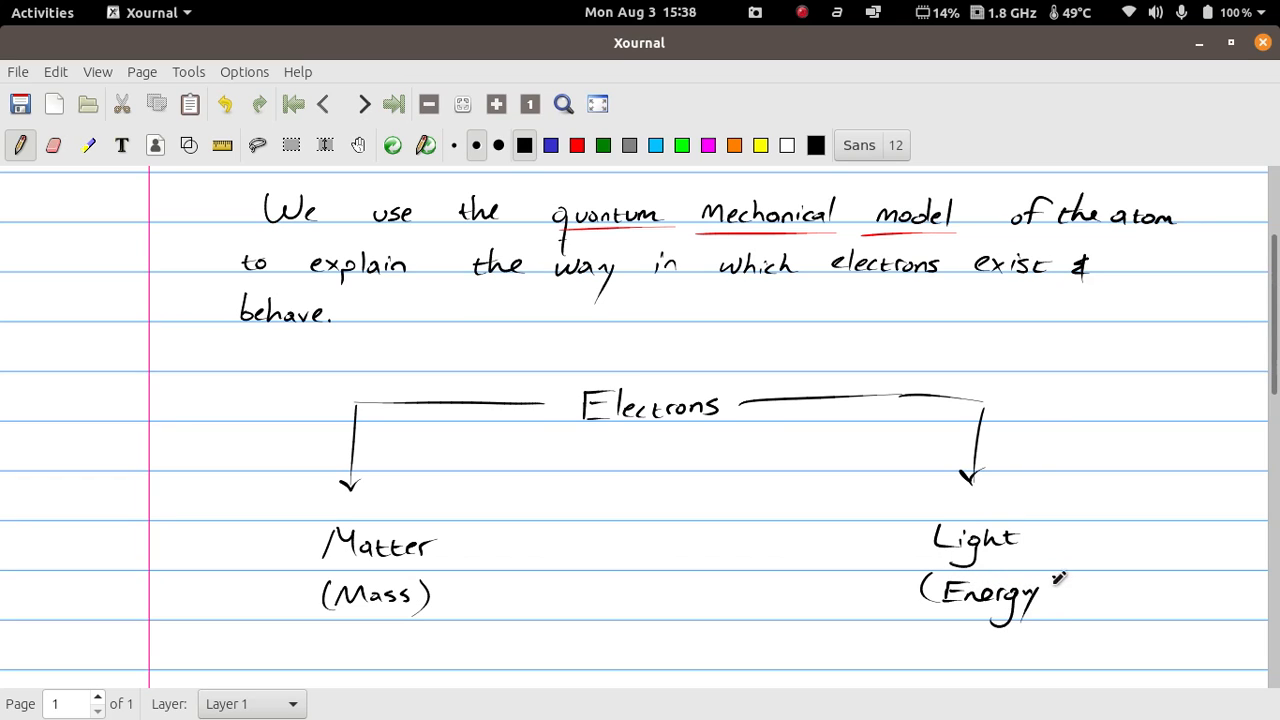
pyautogui.moveTo(1040, 600); pyautogui.dragTo(1050, 584)
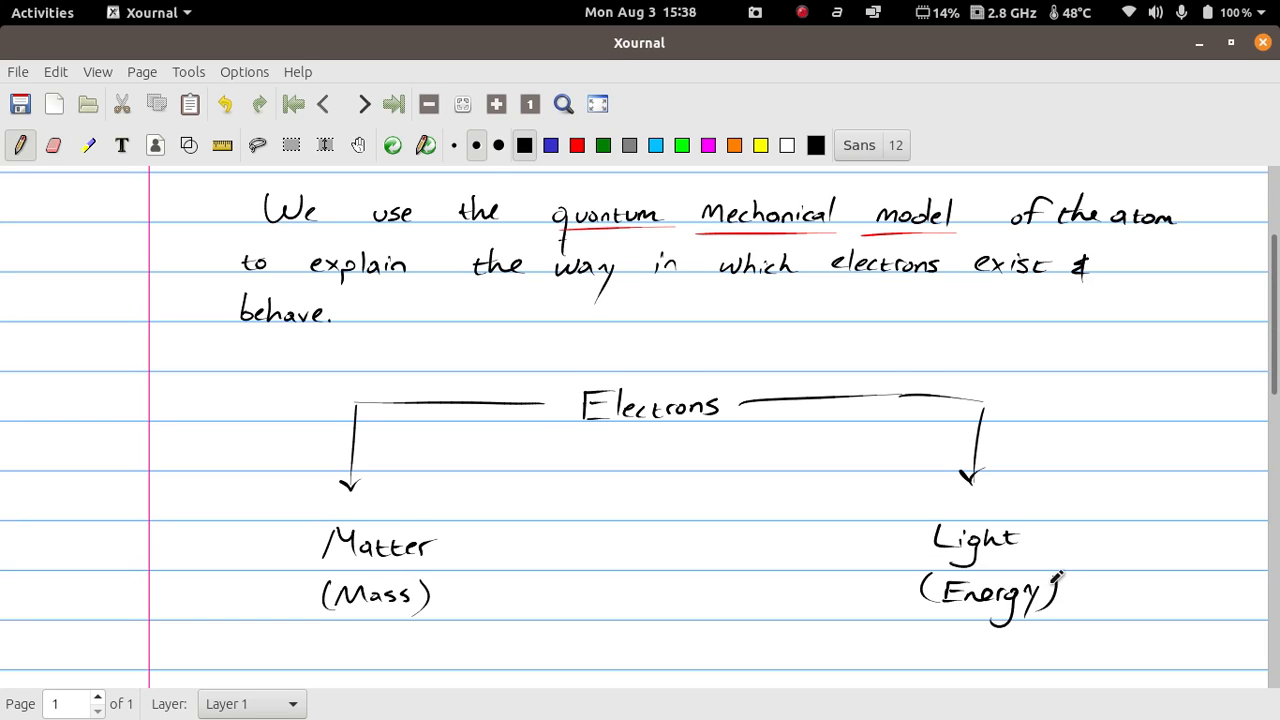
# In red, write 'wavelength (λ)' above Light with a line linking them.
pyautogui.scroll(-3)
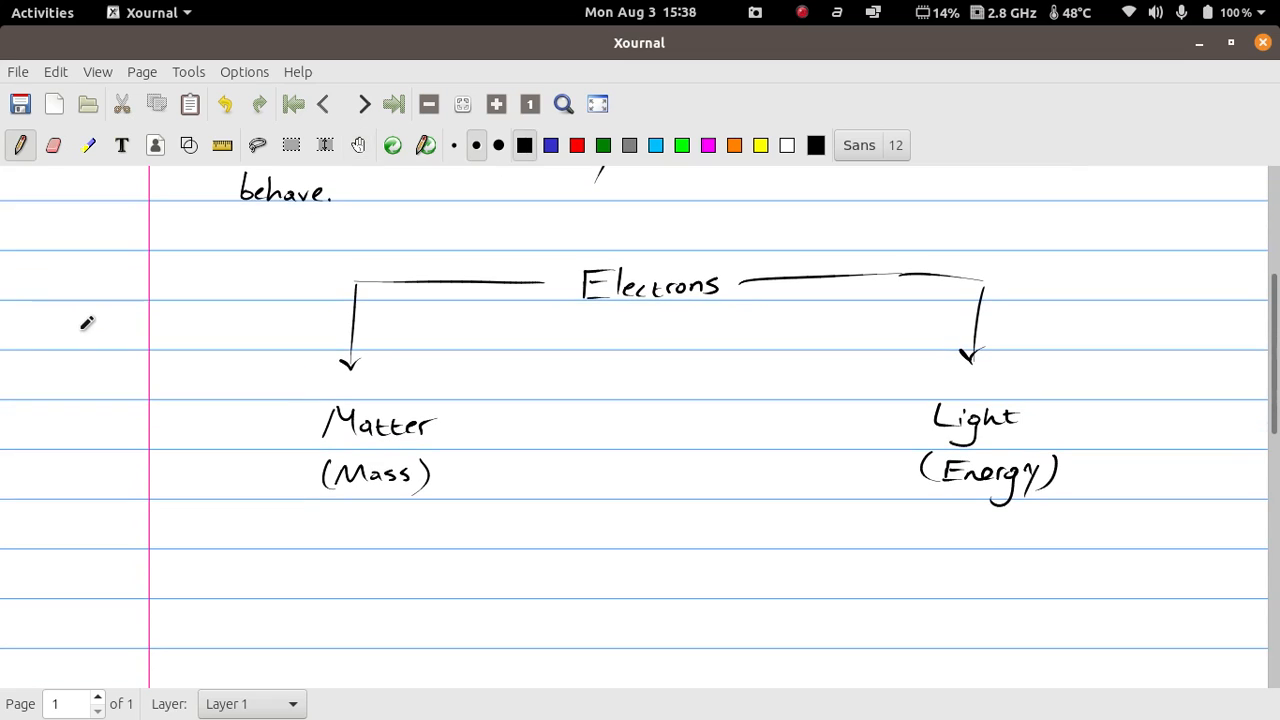
pyautogui.scroll(3)
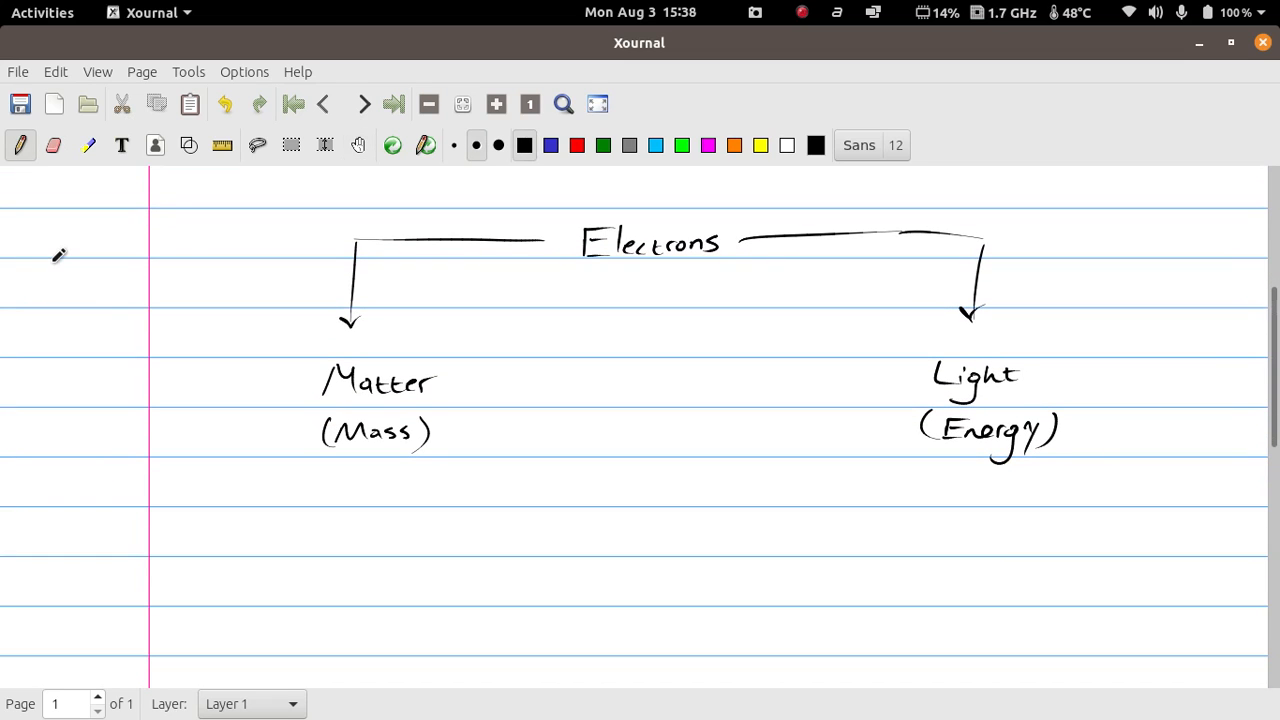
pyautogui.click(576, 144)
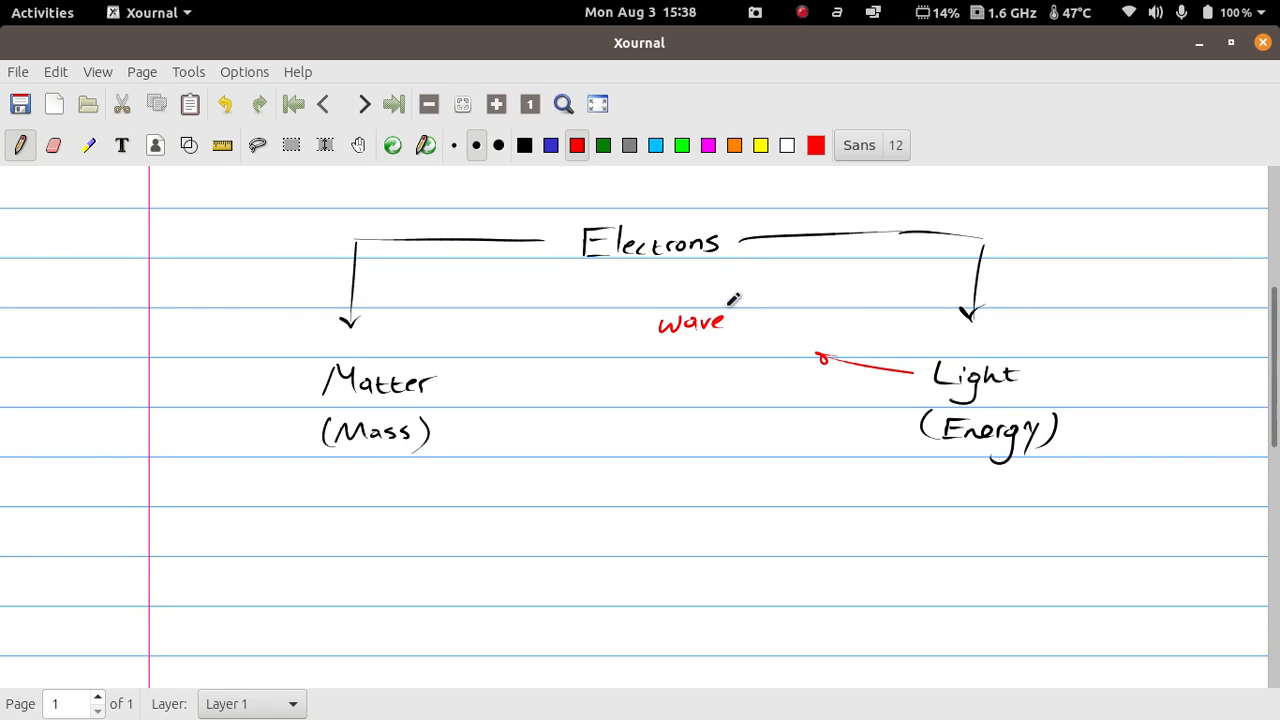
pyautogui.moveTo(736, 320); pyautogui.dragTo(780, 320)
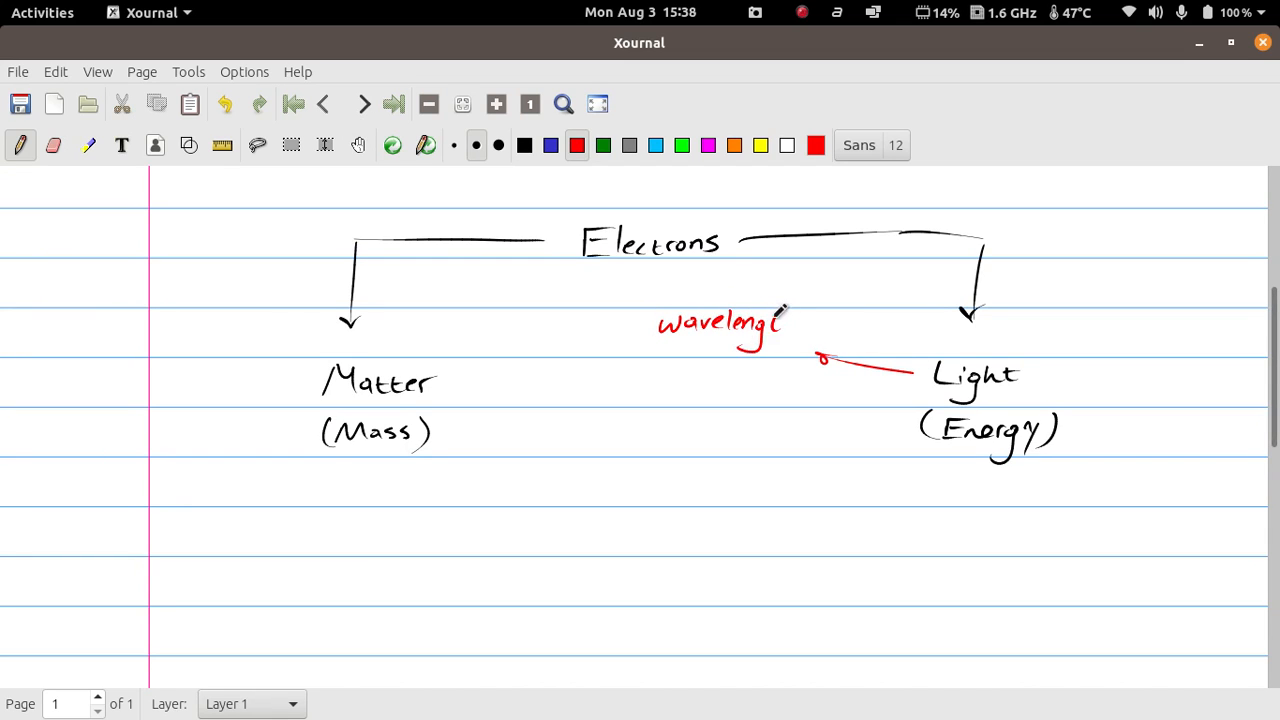
pyautogui.moveTo(780, 320); pyautogui.dragTo(810, 330)
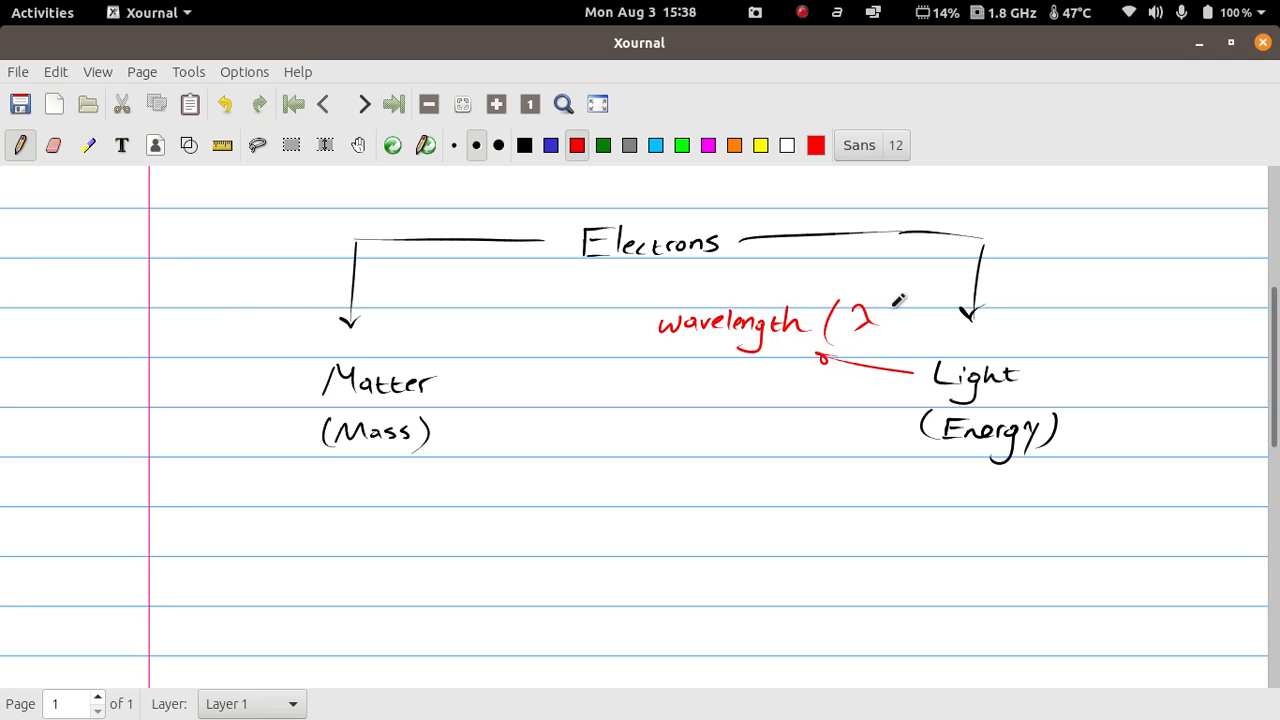
pyautogui.moveTo(856, 310); pyautogui.dragTo(876, 330)
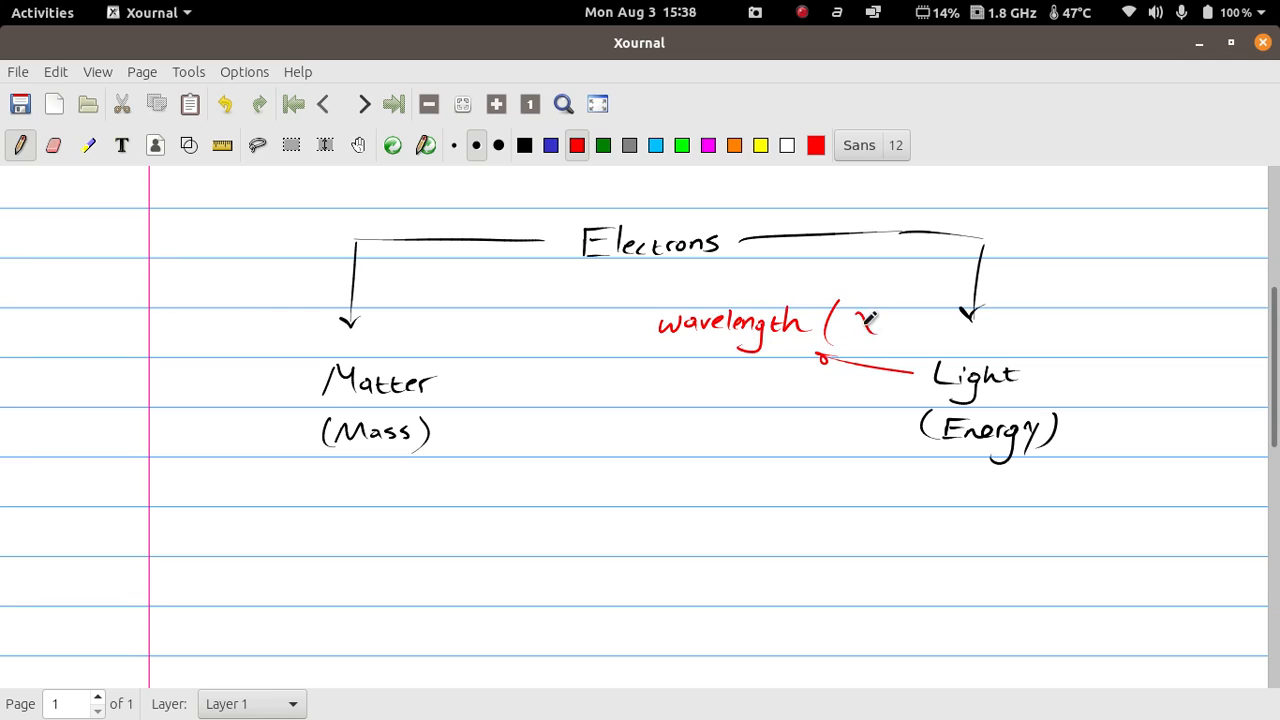
pyautogui.moveTo(850, 330); pyautogui.dragTo(890, 310)
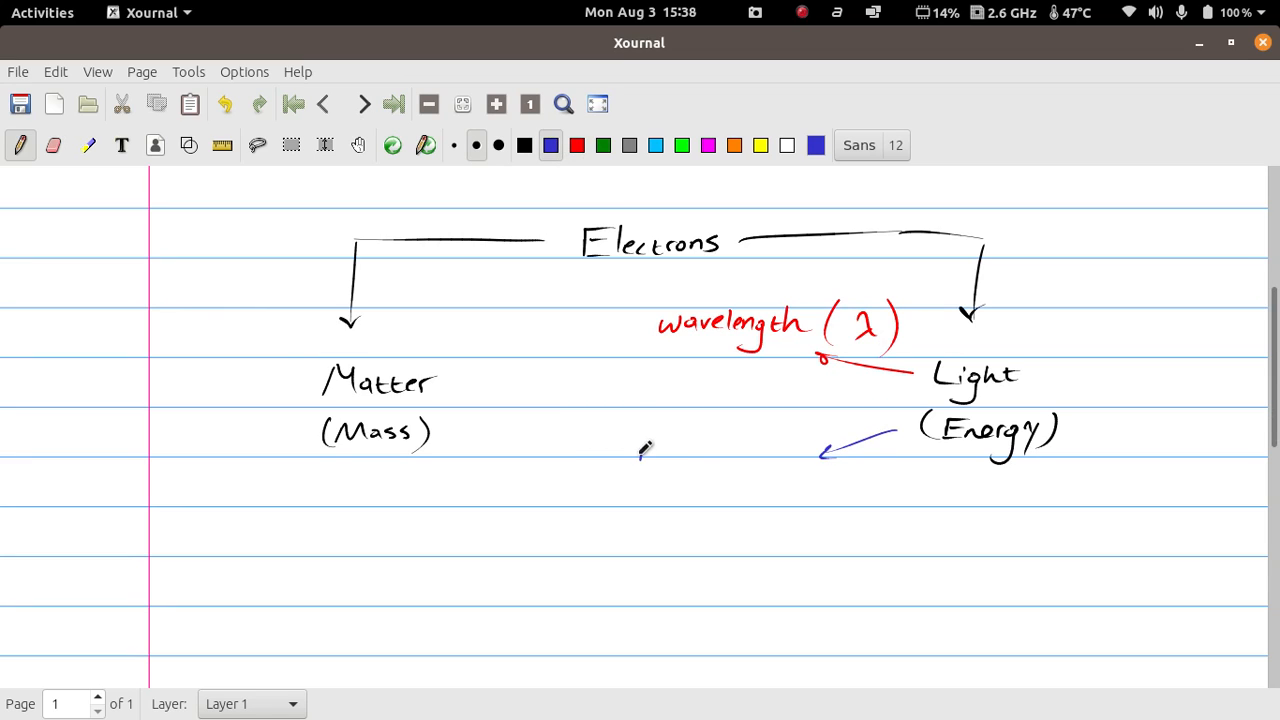
# In blue, write 'Frequency (ν)' below Light with an arrow linking them.
pyautogui.moveTo(638, 444); pyautogui.dragTo(690, 480)
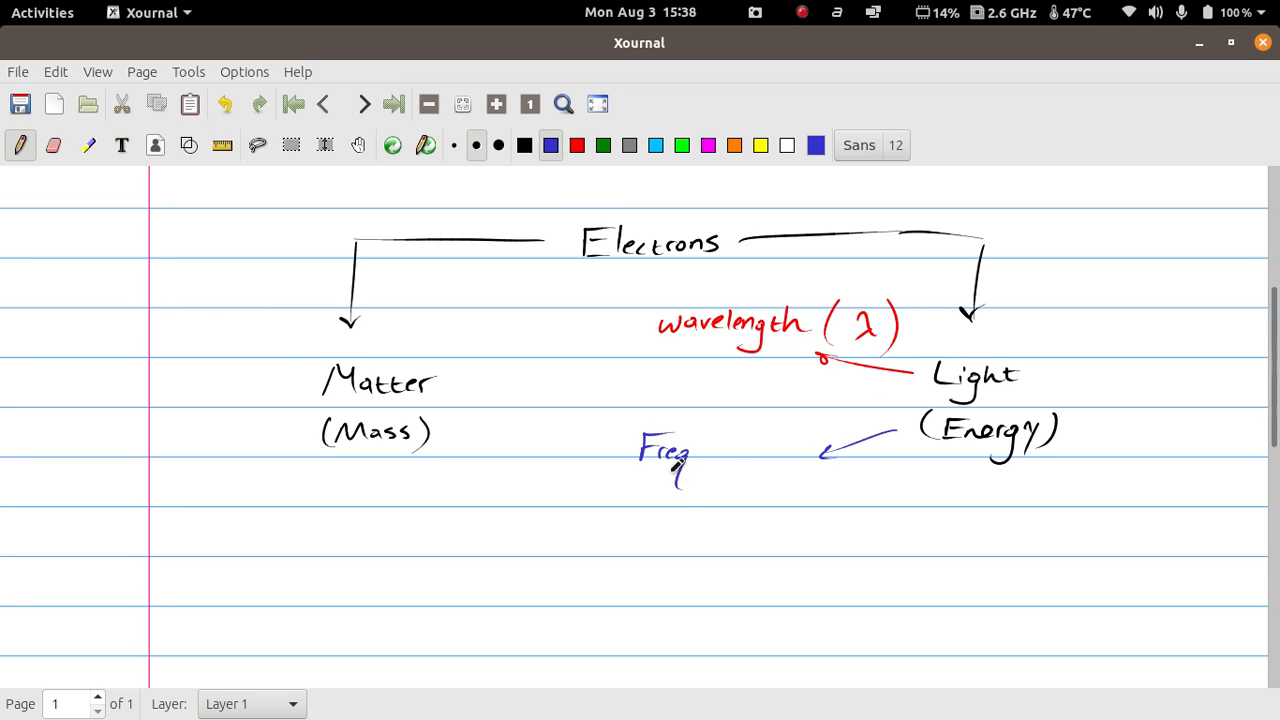
pyautogui.moveTo(690, 456); pyautogui.dragTo(760, 444)
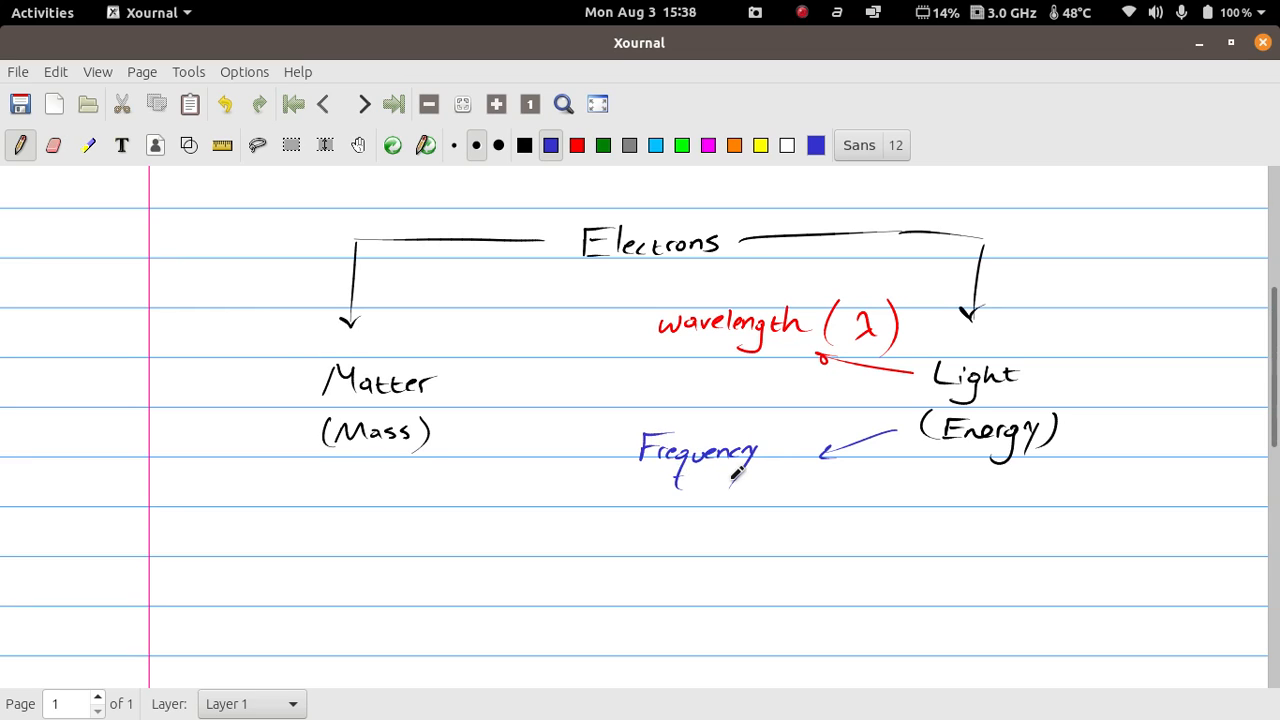
pyautogui.click(628, 144)
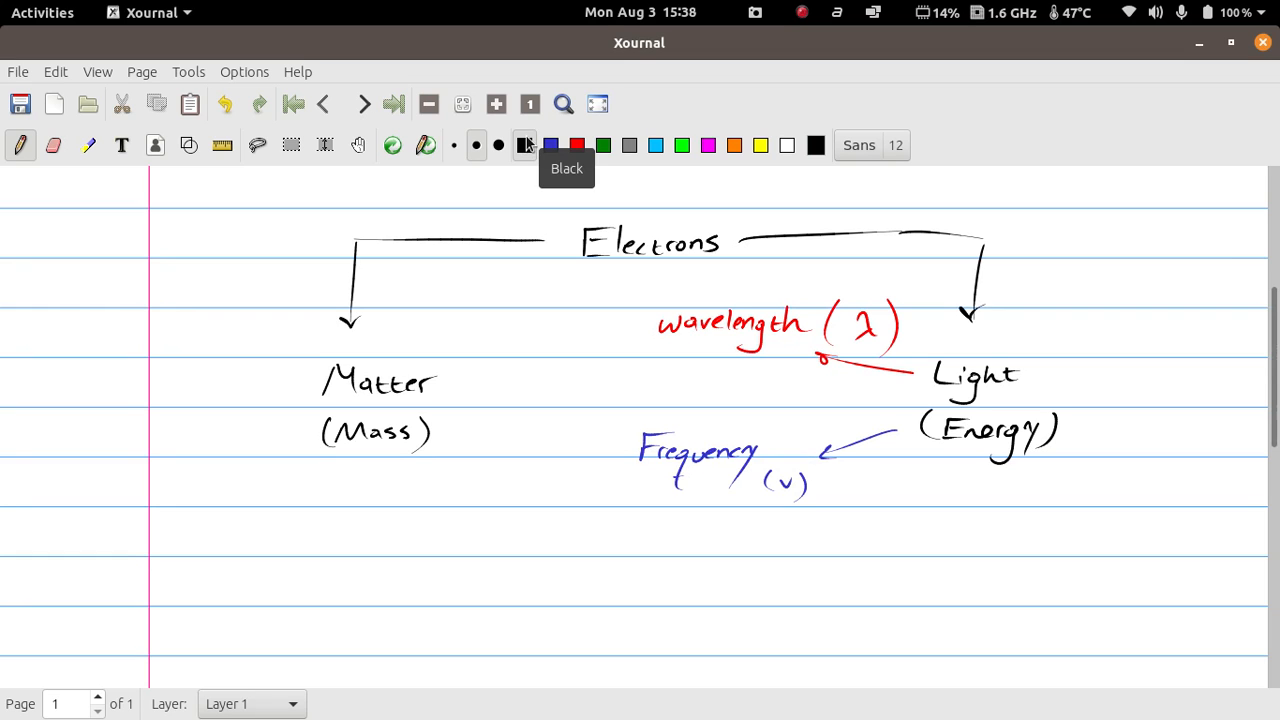
pyautogui.scroll(-3)
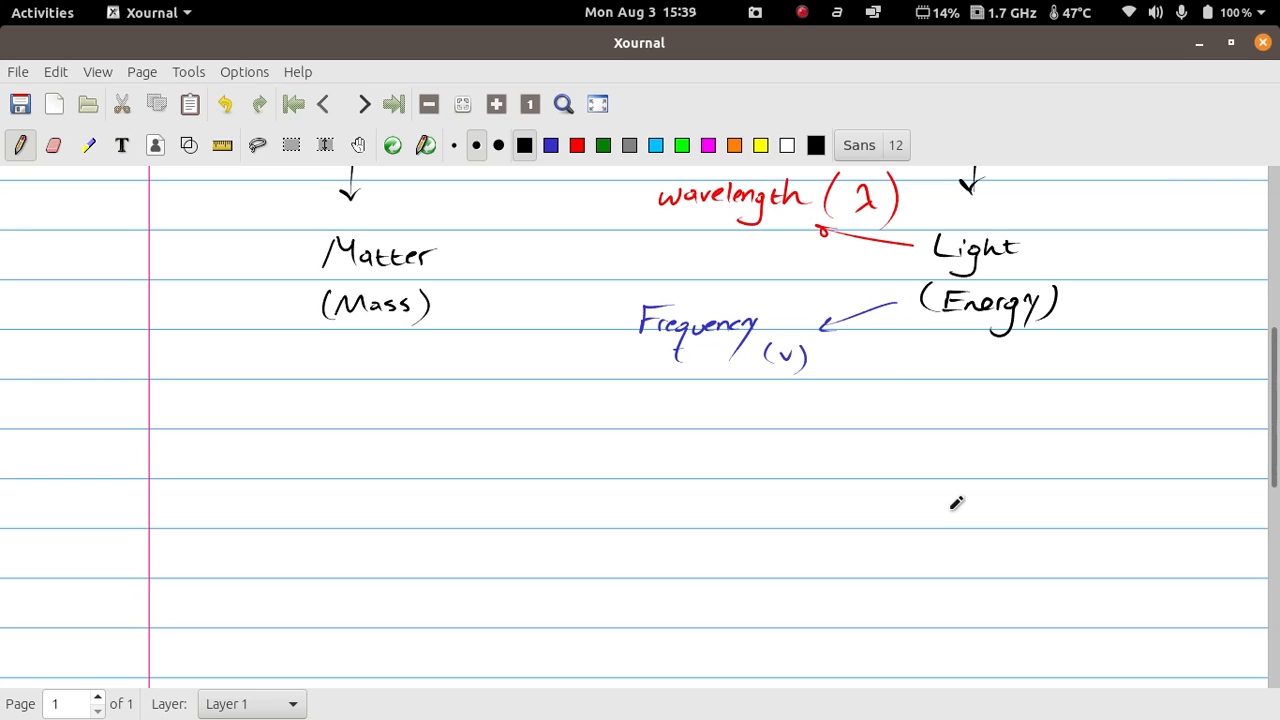
# Write 'Energy ↑' with a brace, then 'Wavelength ↓ (small)' beside it.
pyautogui.moveTo(548, 470); pyautogui.dragTo(580, 456)
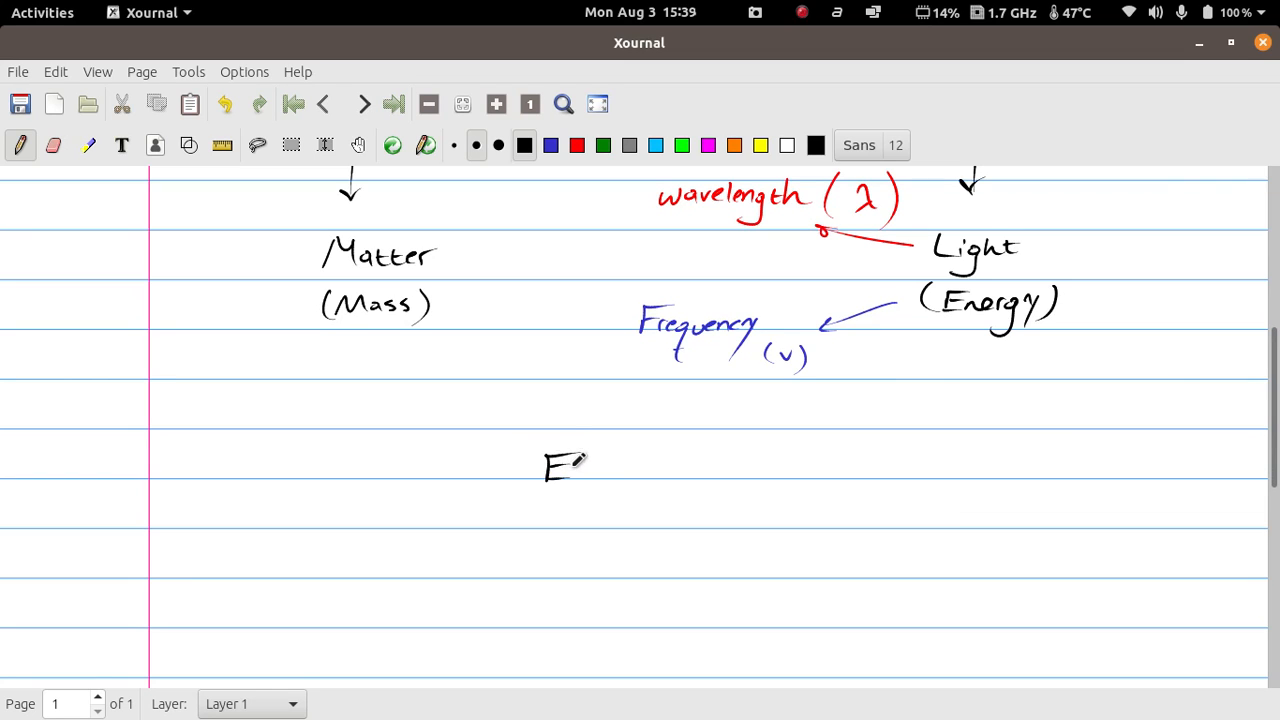
pyautogui.moveTo(570, 470); pyautogui.dragTo(636, 490)
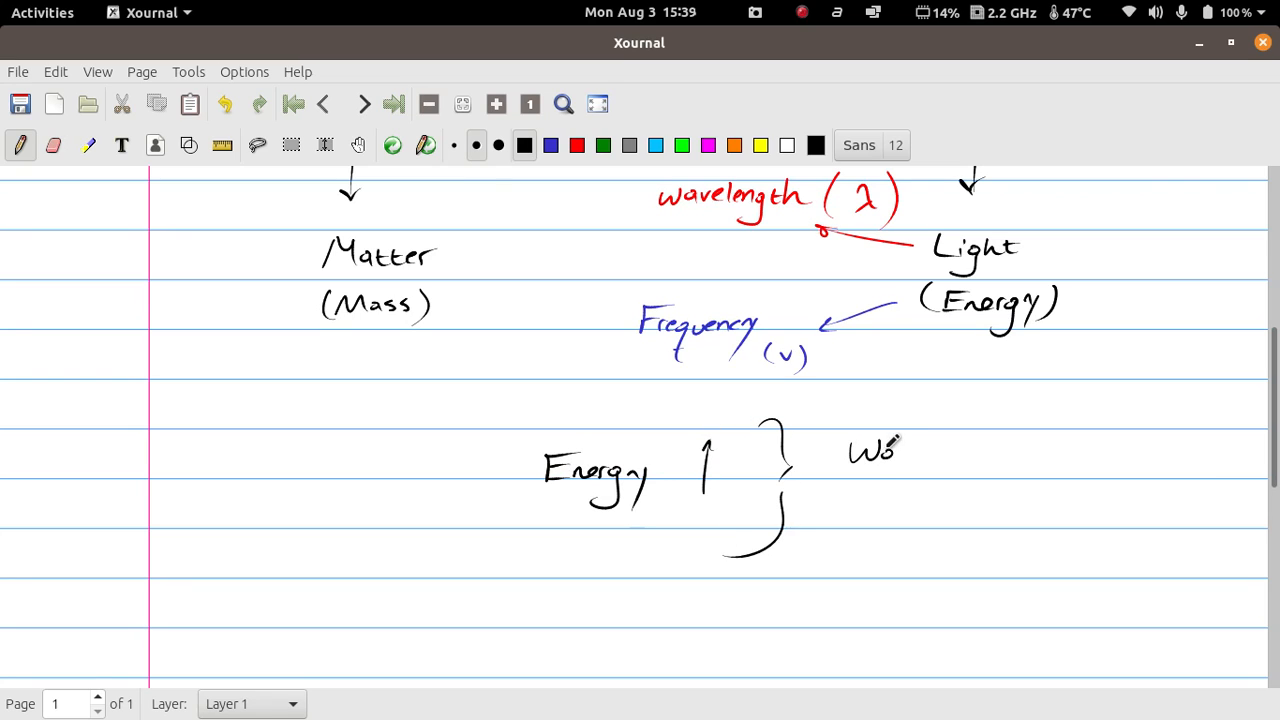
pyautogui.moveTo(880, 450); pyautogui.dragTo(960, 450)
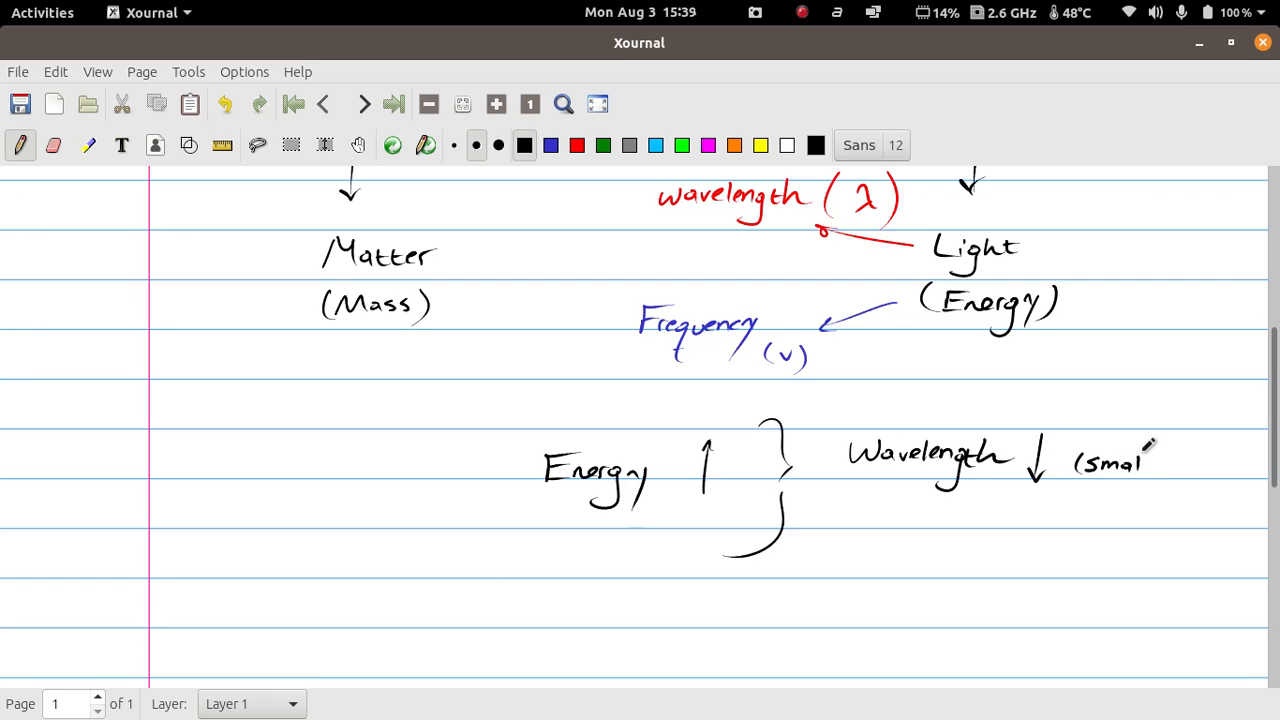
pyautogui.moveTo(1144, 444); pyautogui.dragTo(1160, 490)
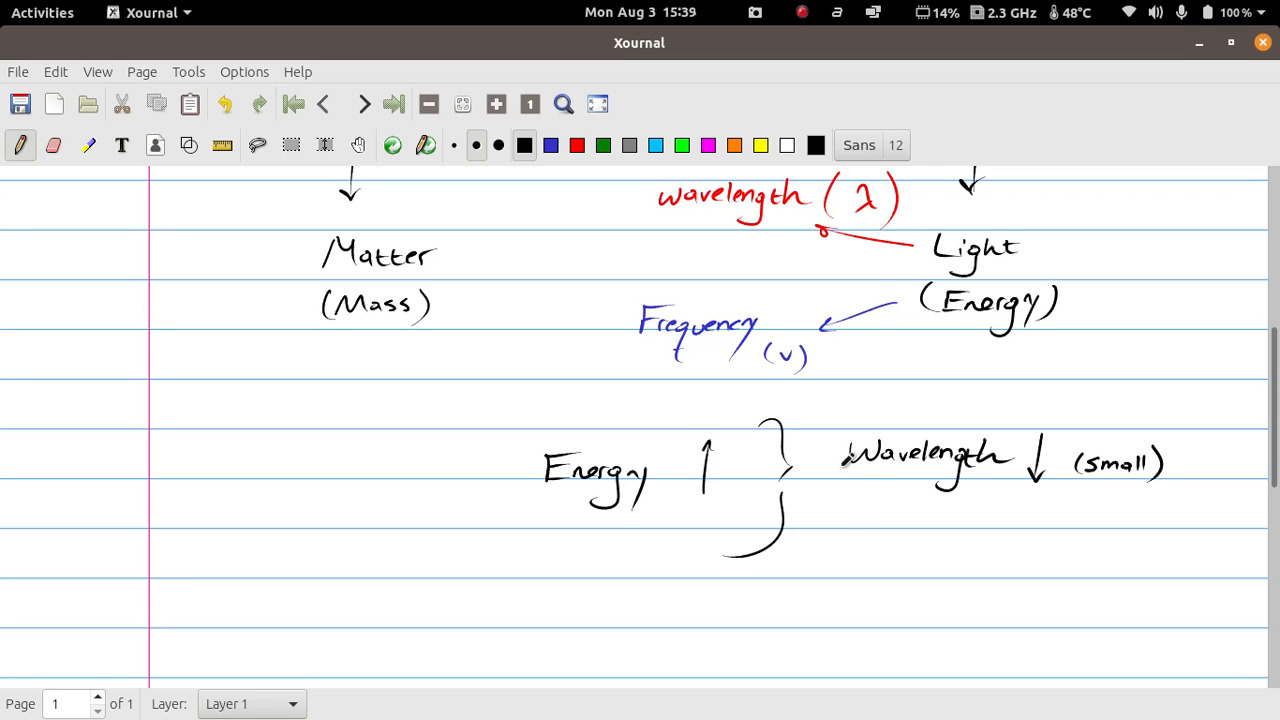
# Write 'frequency ↑ (high)' below the wavelength line inside the brace.
pyautogui.moveTo(844, 516); pyautogui.dragTo(896, 510)
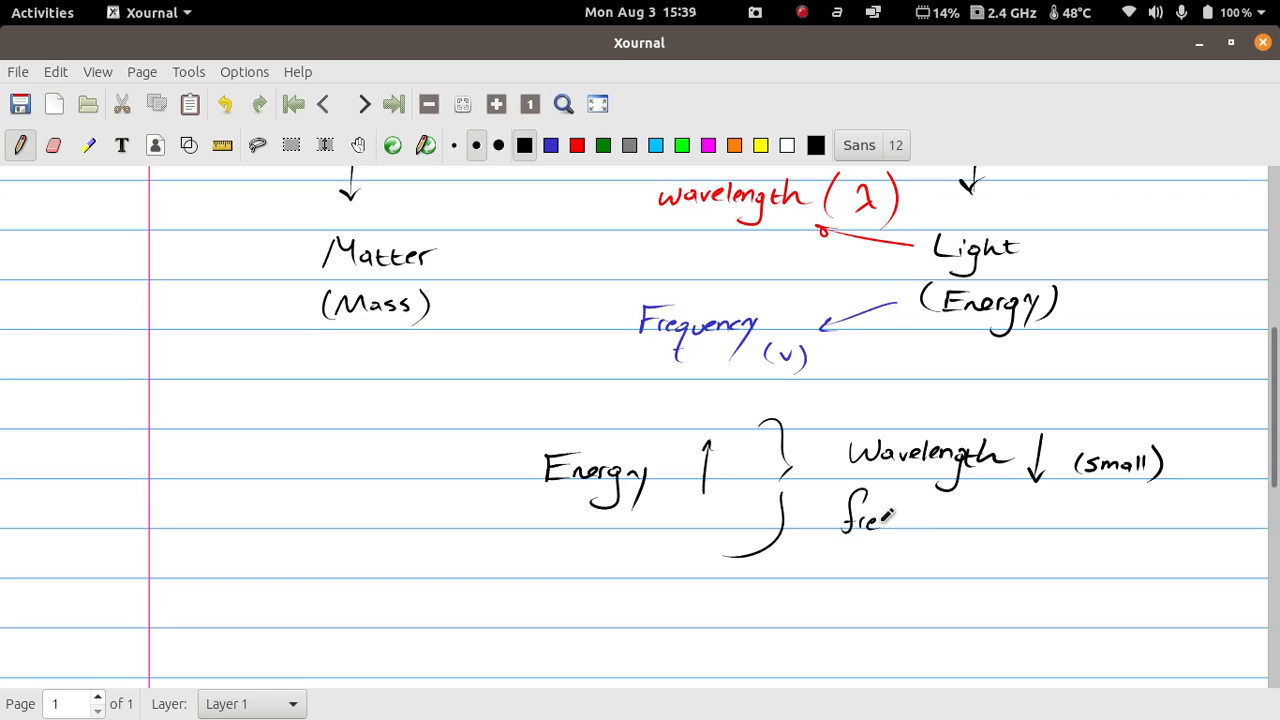
pyautogui.moveTo(896, 516); pyautogui.dragTo(930, 520)
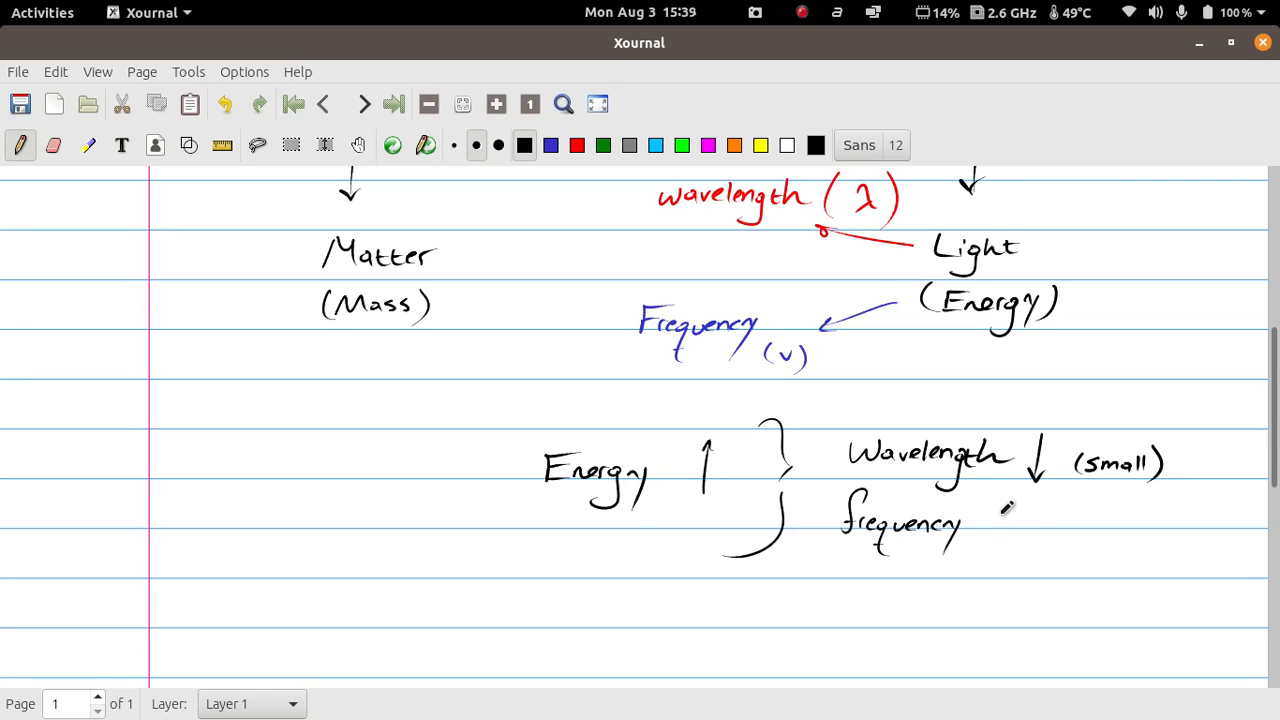
pyautogui.moveTo(1020, 530); pyautogui.dragTo(1004, 496)
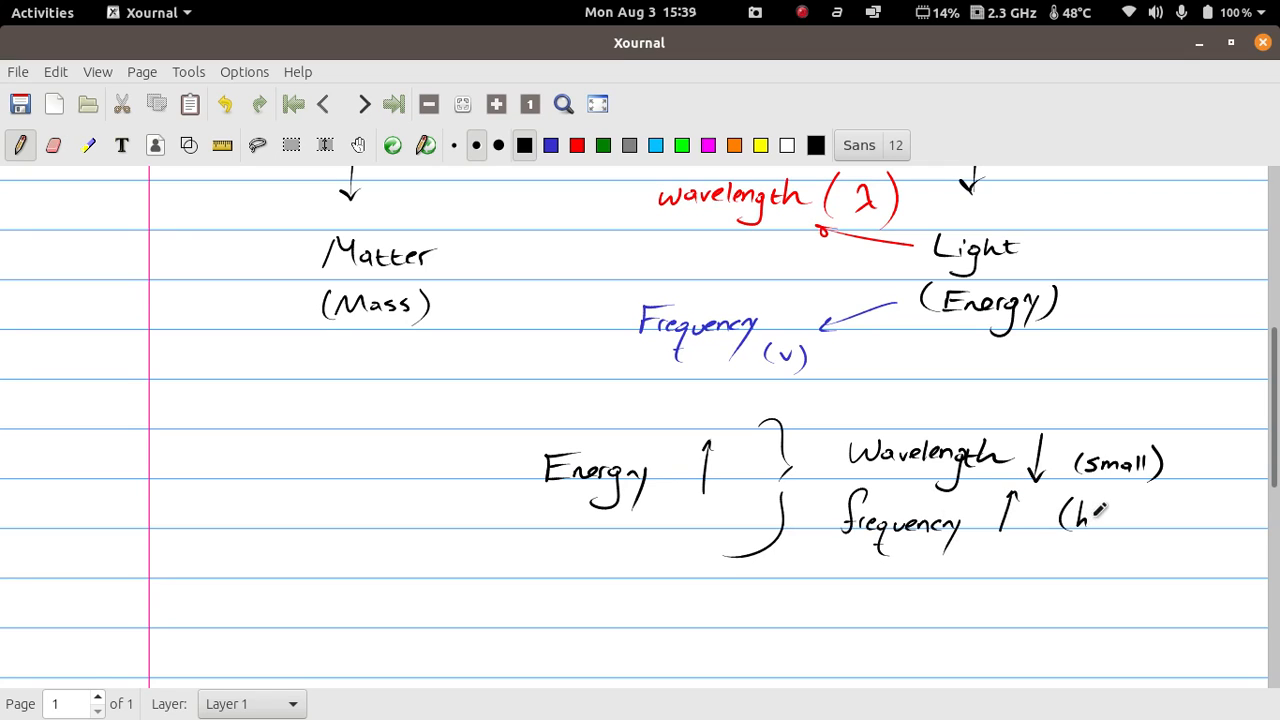
pyautogui.moveTo(1070, 516); pyautogui.dragTo(1150, 524)
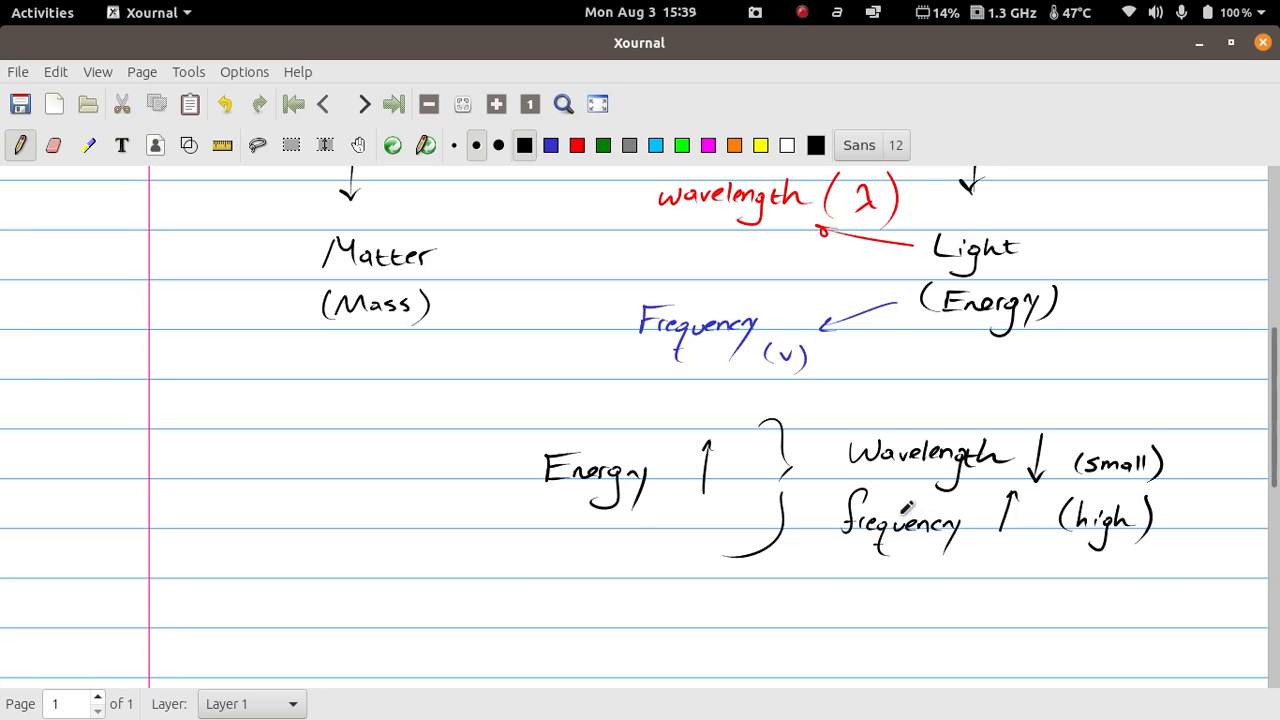
pyautogui.scroll(-3)
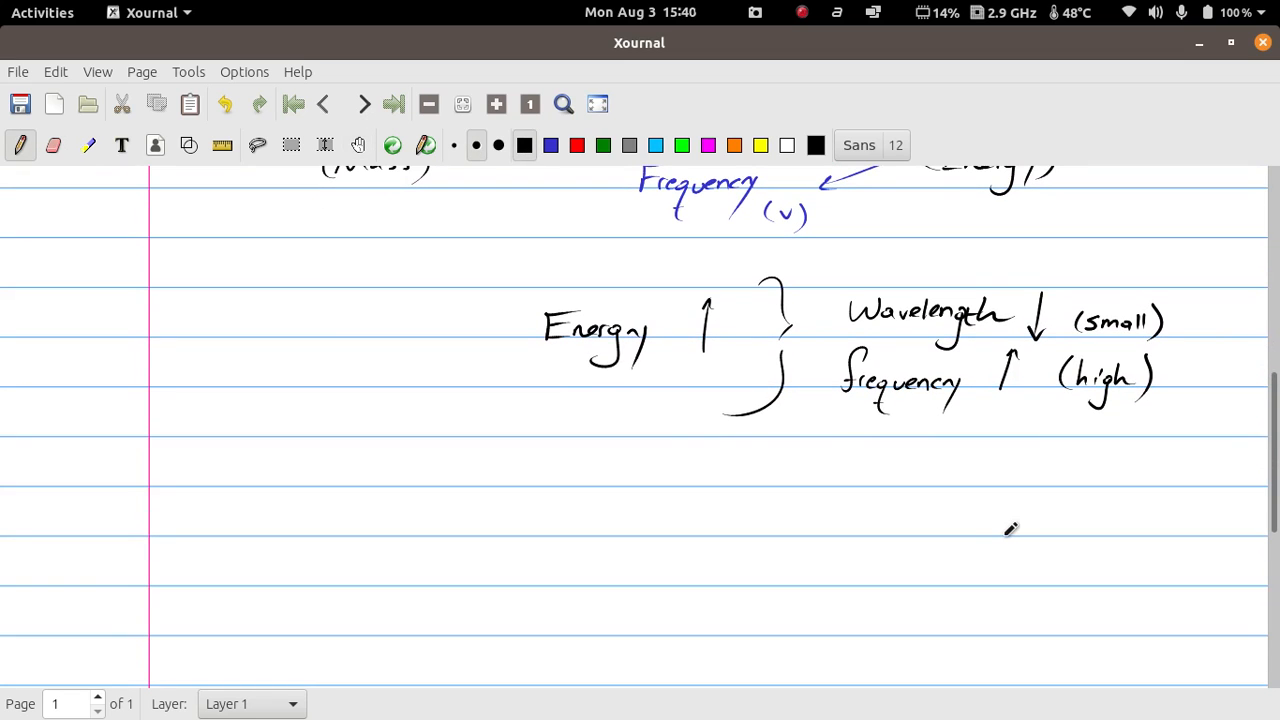
pyautogui.moveTo(226, 478)
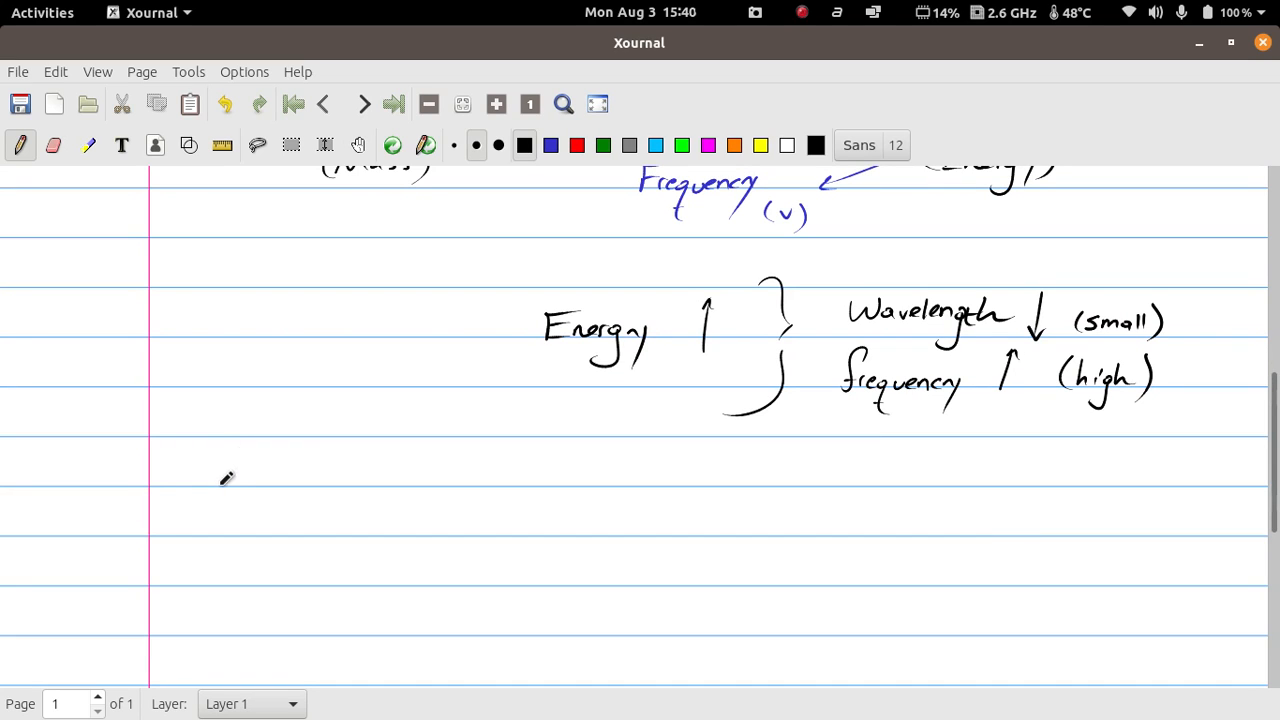
# Draw a wave curve and mark its crest-to-crest wavelength with a red span.
pyautogui.moveTo(224, 490); pyautogui.dragTo(560, 490)
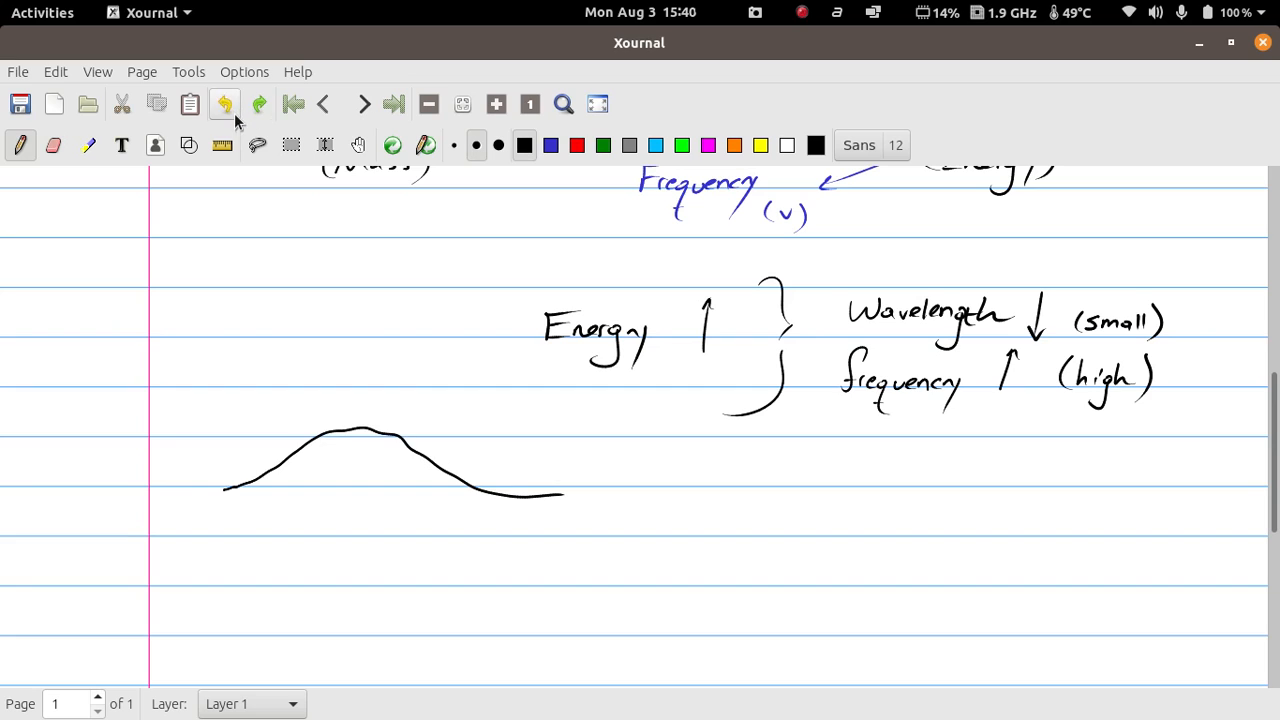
pyautogui.click(224, 104)
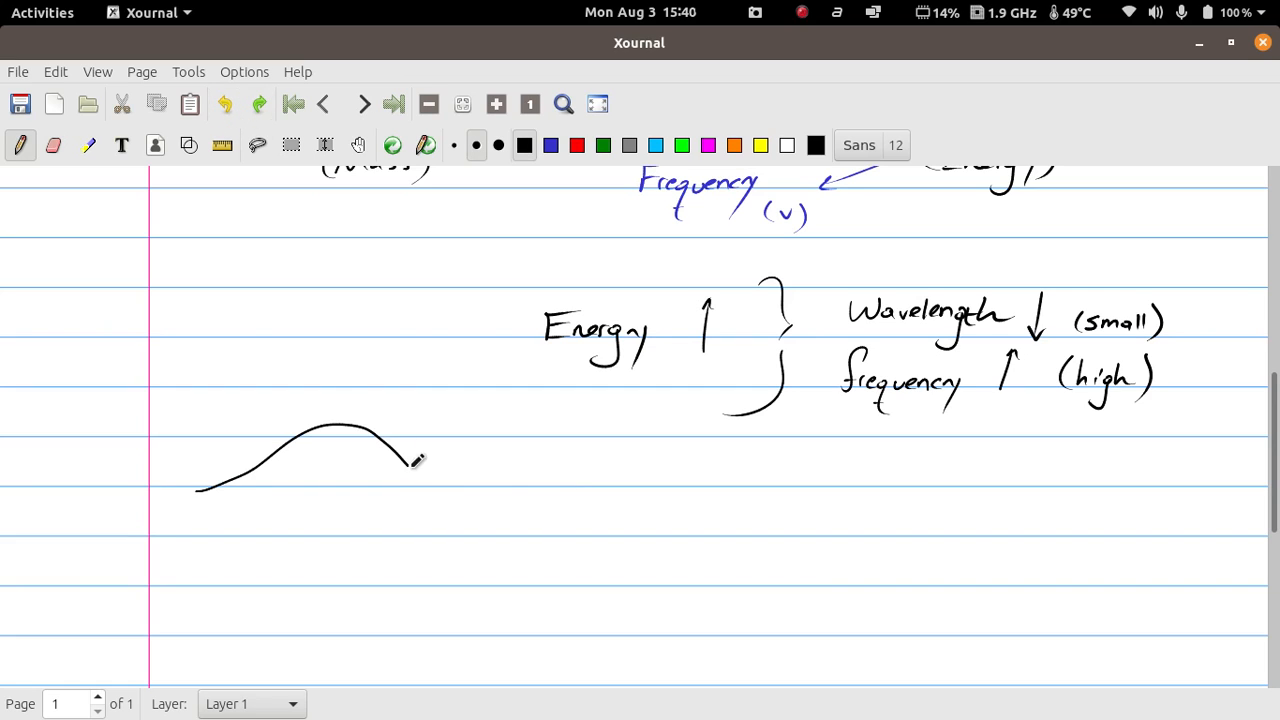
pyautogui.click(576, 144)
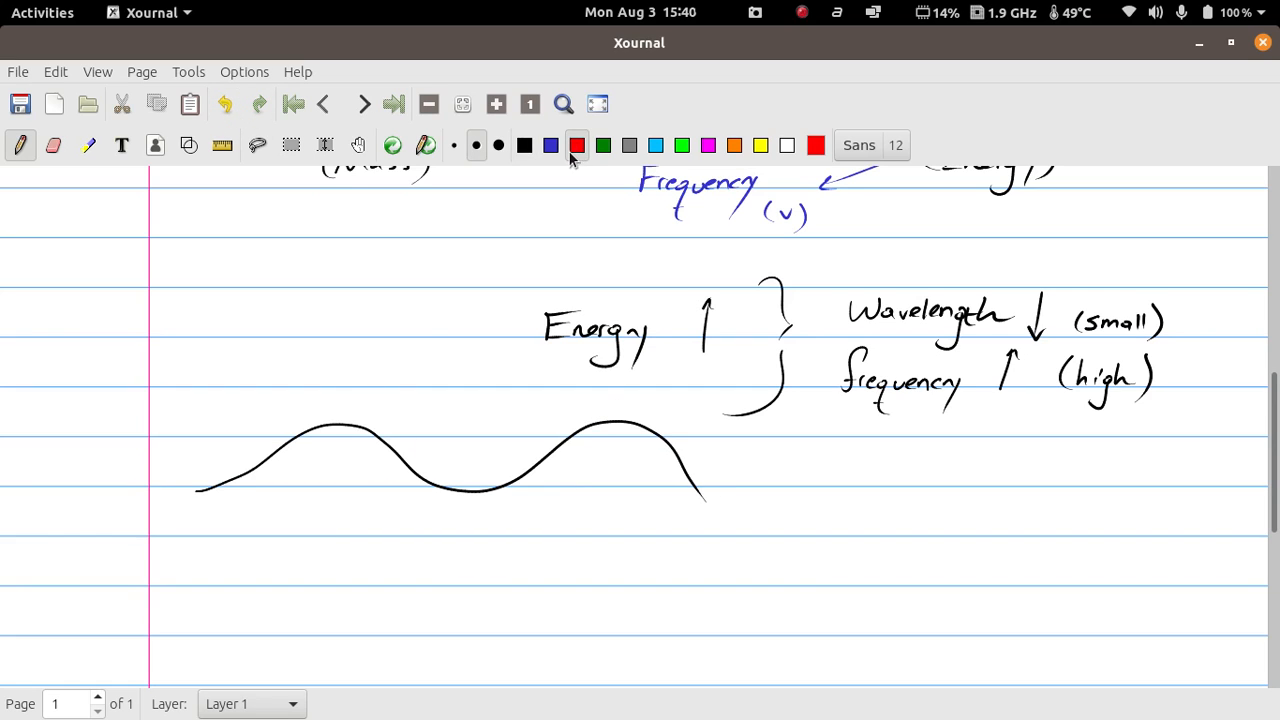
pyautogui.moveTo(342, 384); pyautogui.dragTo(340, 420)
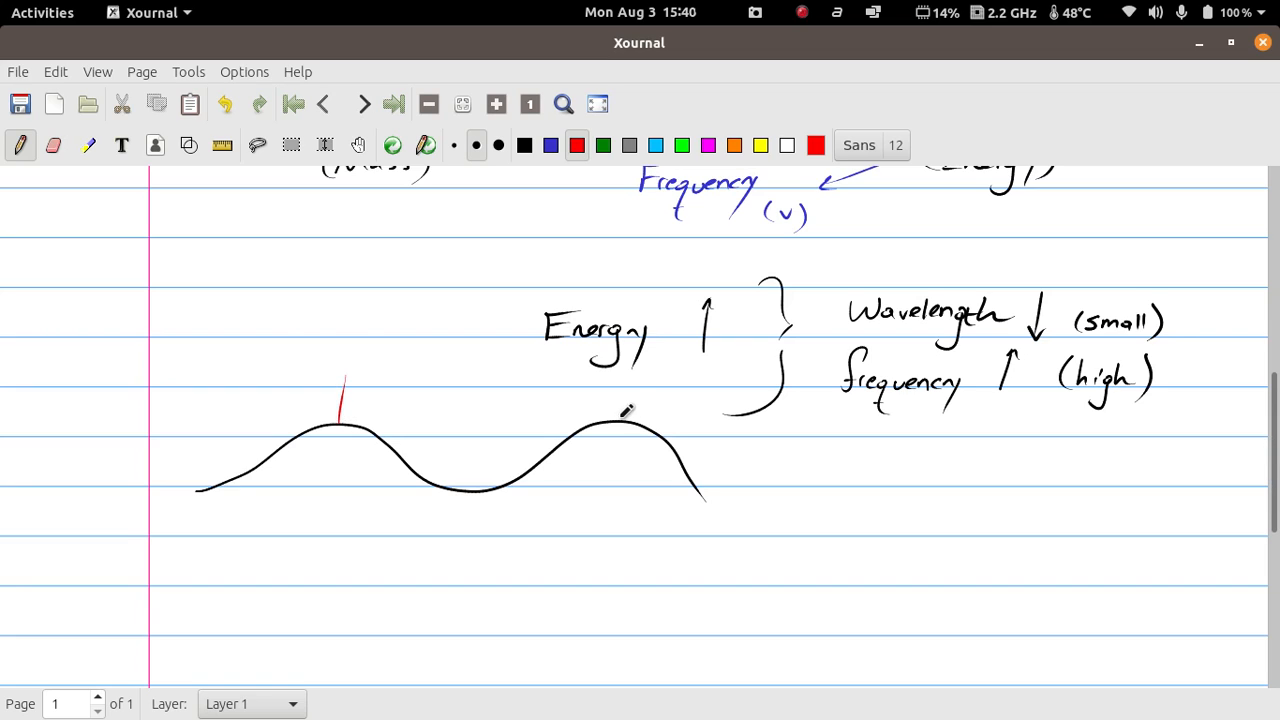
pyautogui.moveTo(344, 400); pyautogui.dragTo(490, 396)
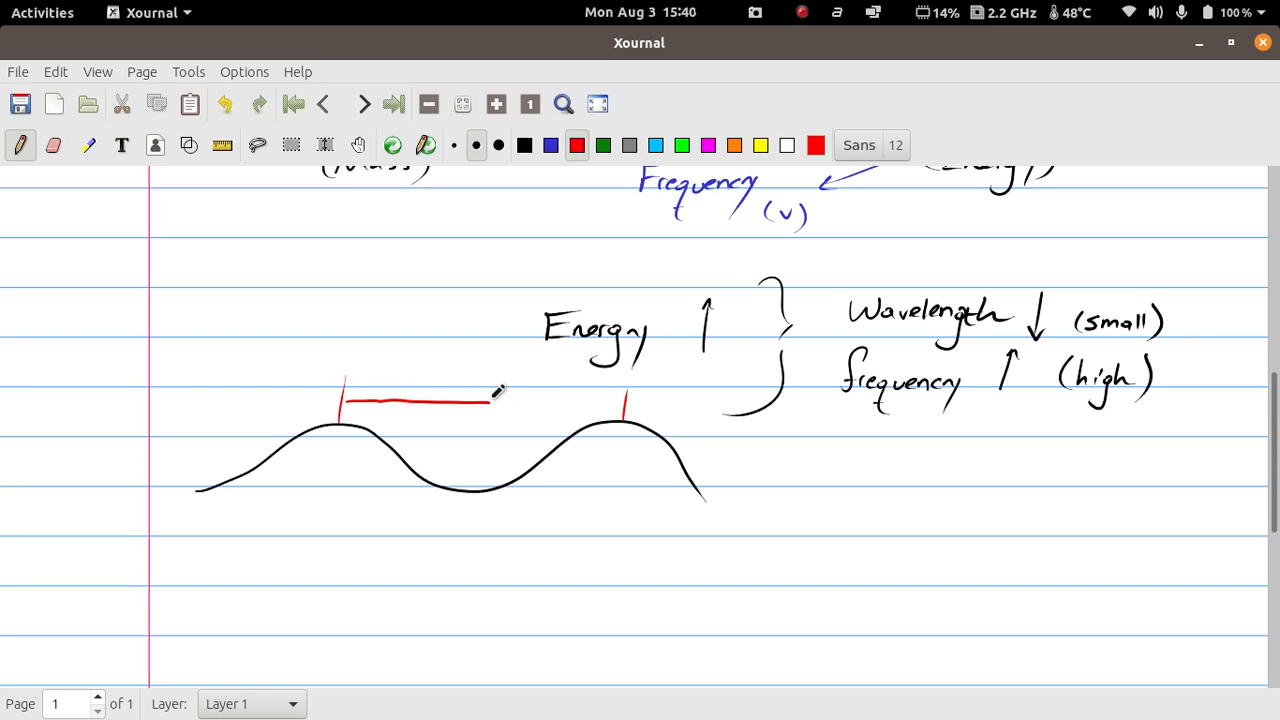
pyautogui.moveTo(496, 398); pyautogui.dragTo(620, 398)
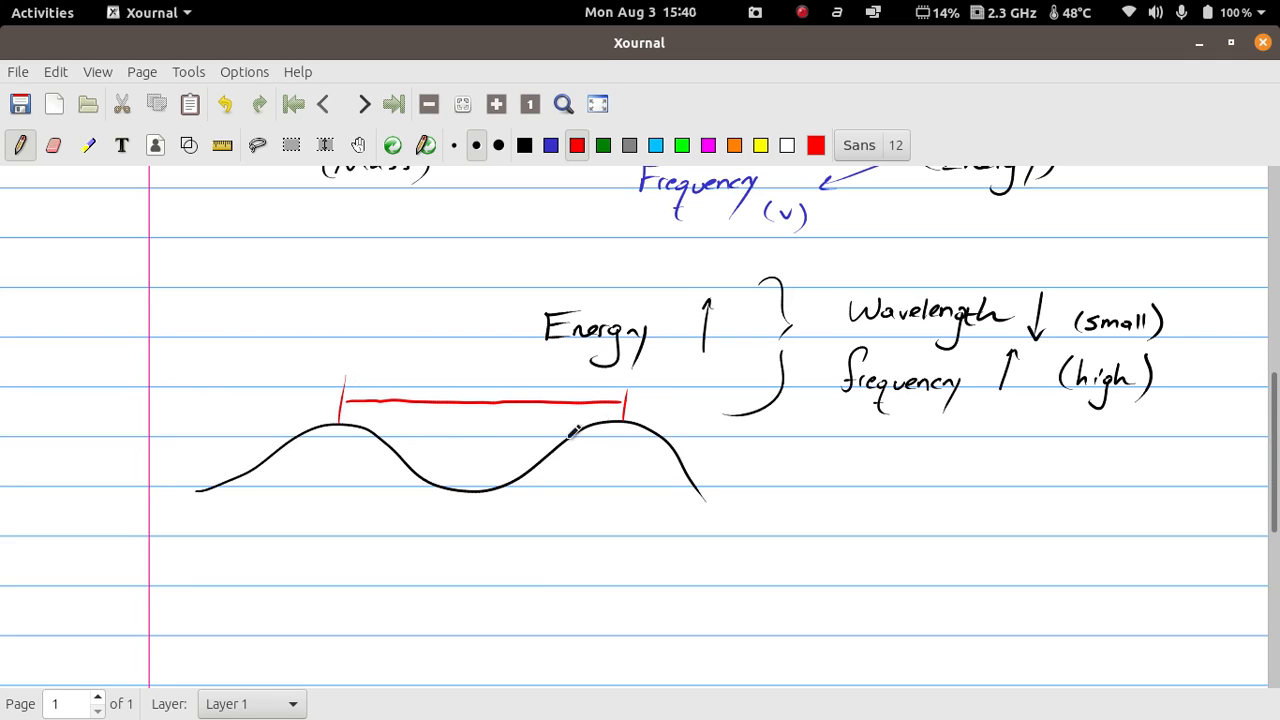
pyautogui.moveTo(468, 480)
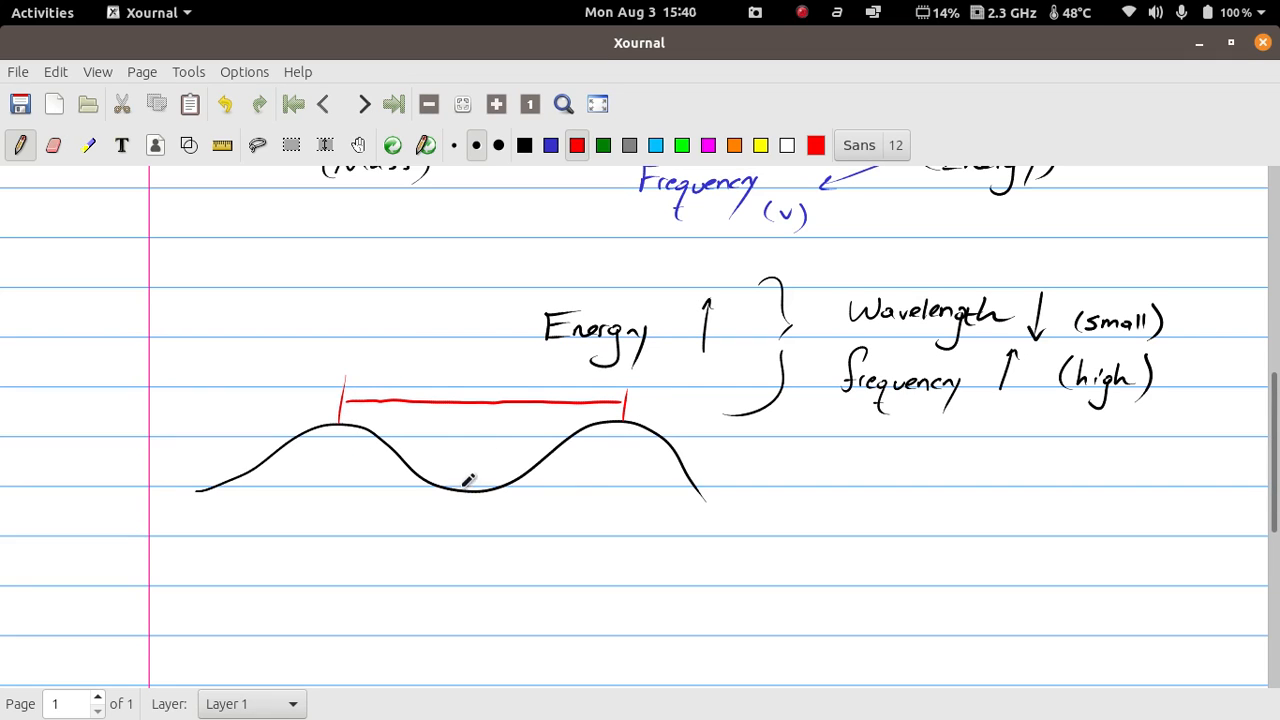
# Add a second red bracket under the wave from trough to trough, then return to black.
pyautogui.moveTo(468, 490); pyautogui.dragTo(468, 520)
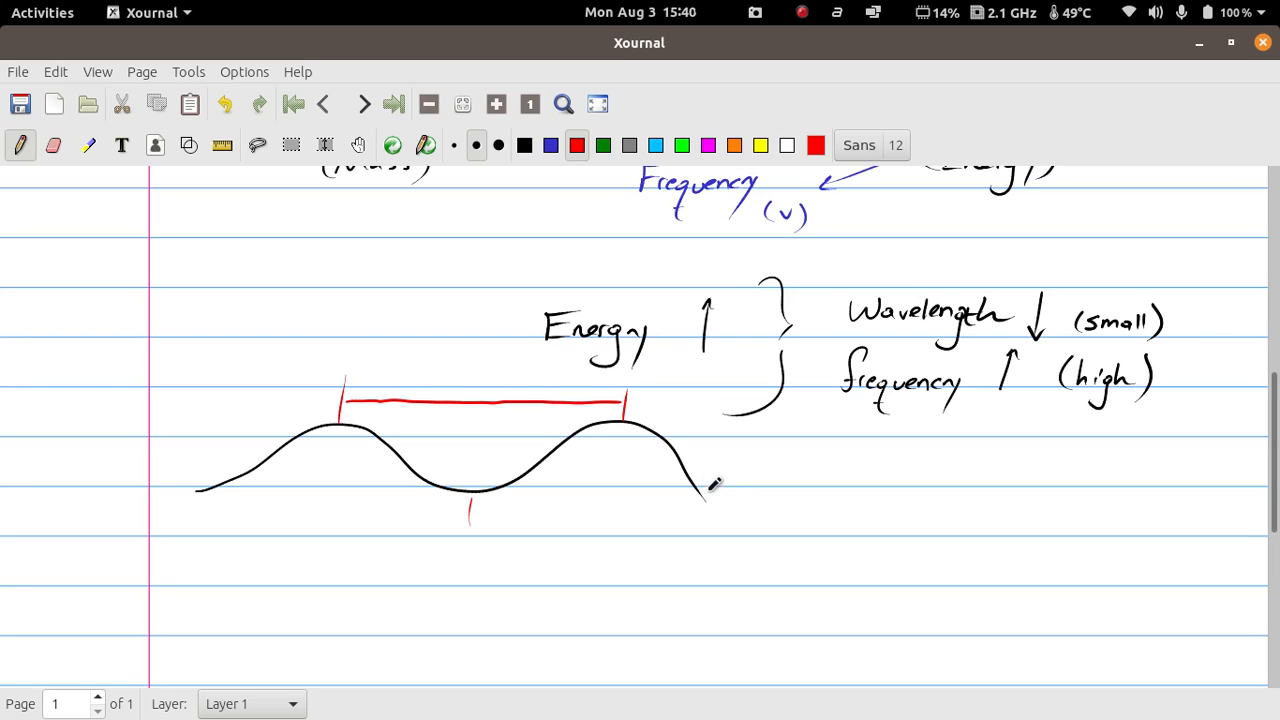
pyautogui.moveTo(470, 516); pyautogui.dragTo(536, 508)
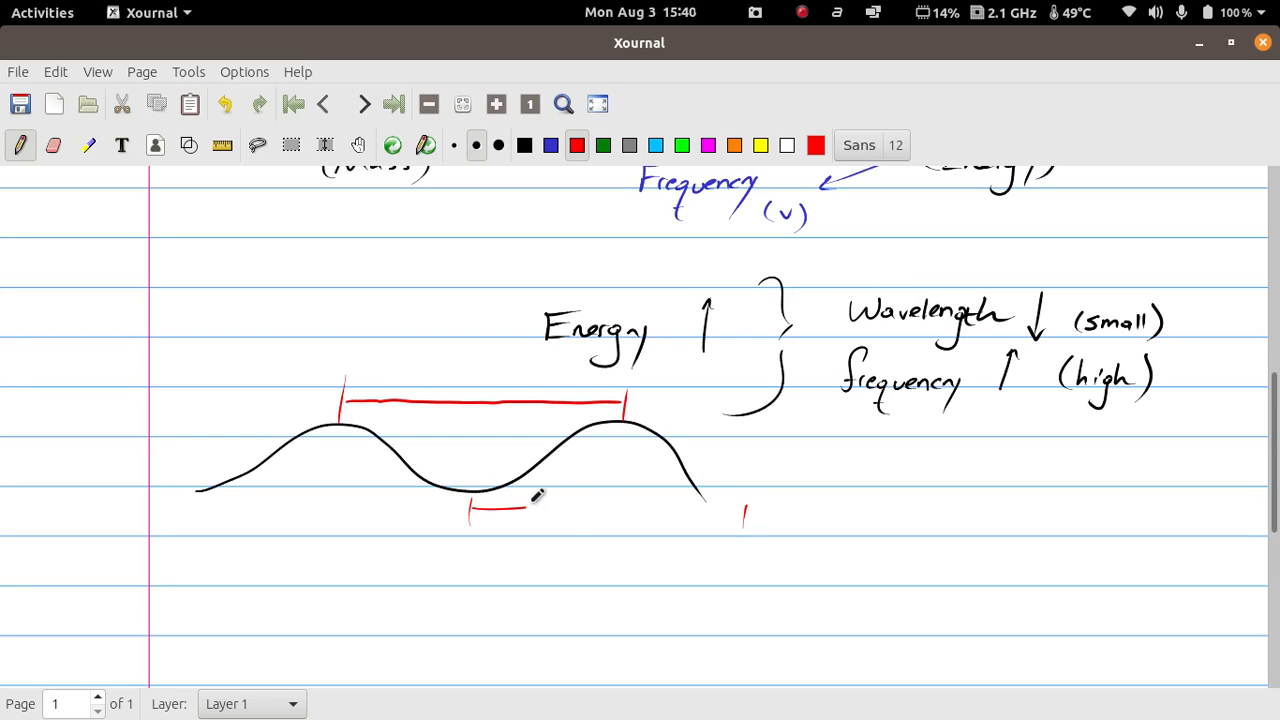
pyautogui.moveTo(530, 510); pyautogui.dragTo(744, 516)
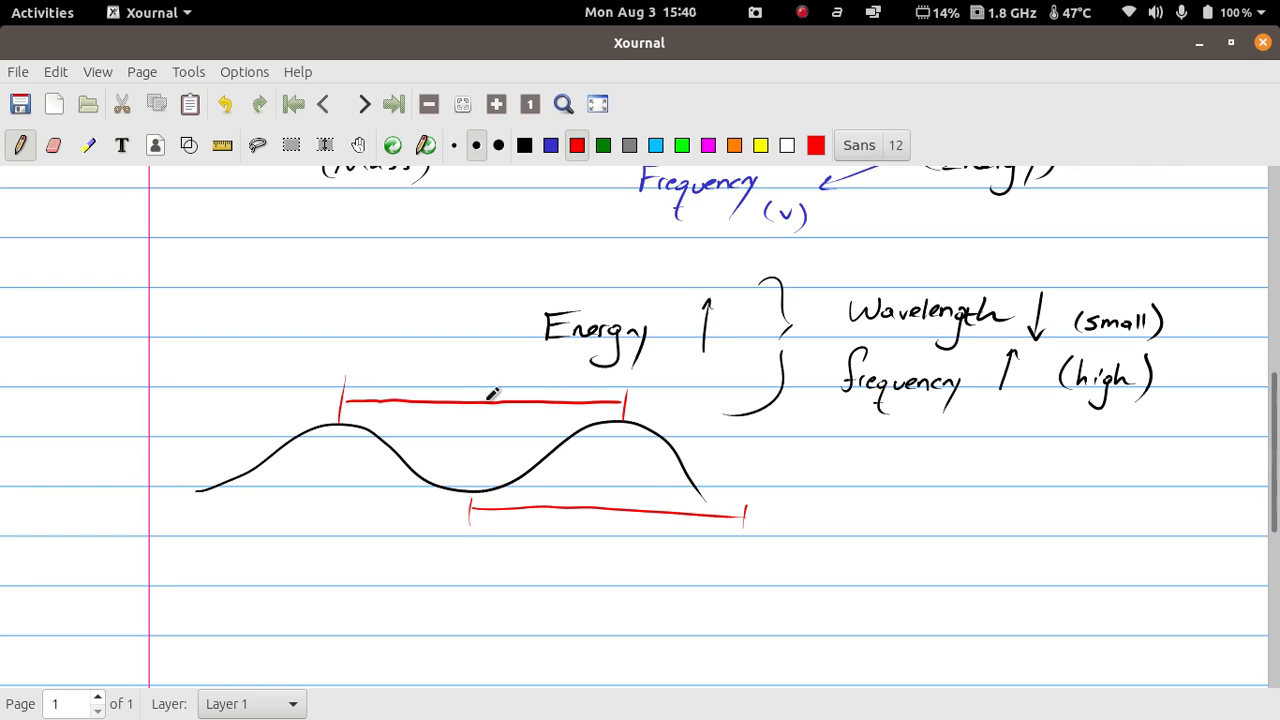
pyautogui.click(524, 144)
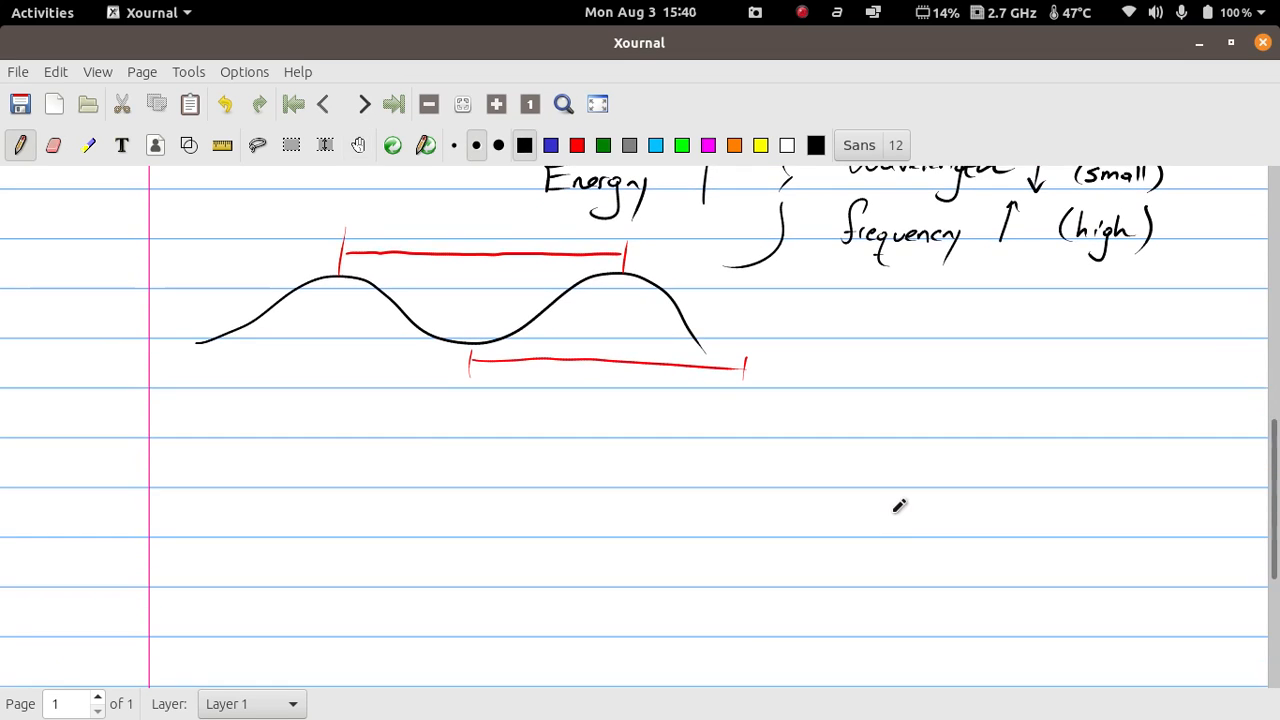
# Underline the frequency line, draw a tight short-wavelength wave and mark its wavelength in red.
pyautogui.scroll(3)
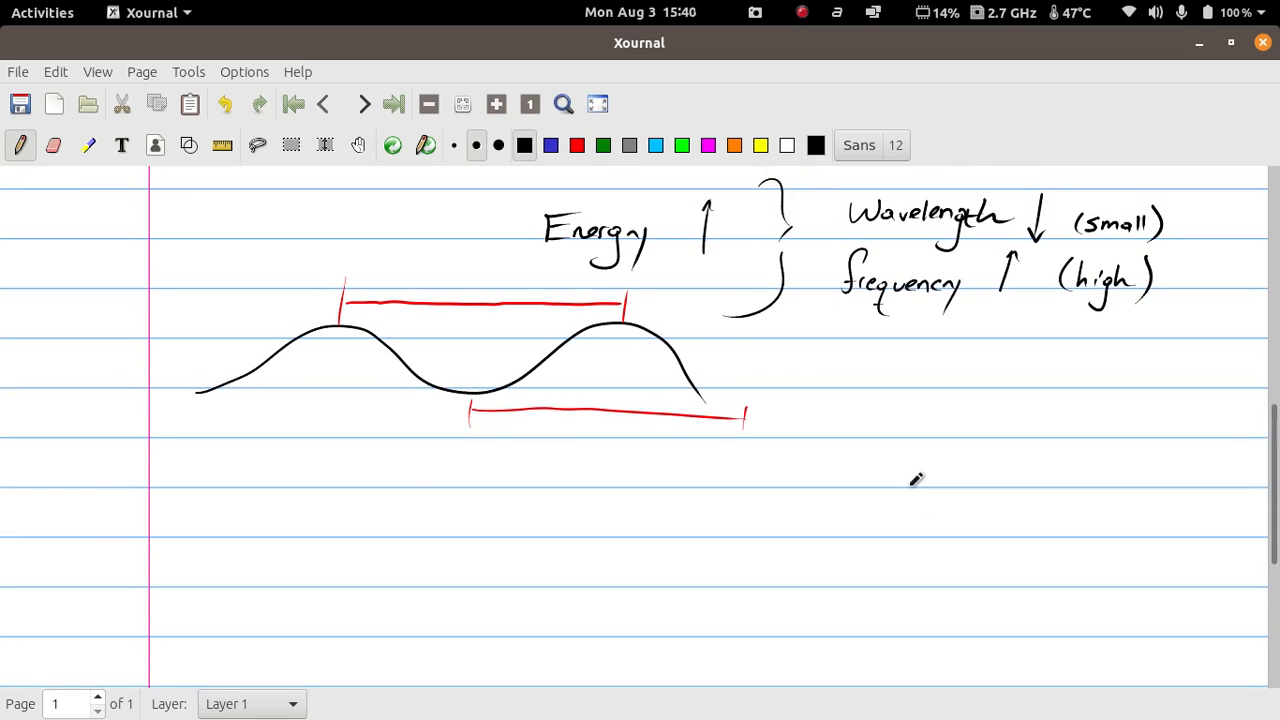
pyautogui.moveTo(820, 330); pyautogui.dragTo(870, 324)
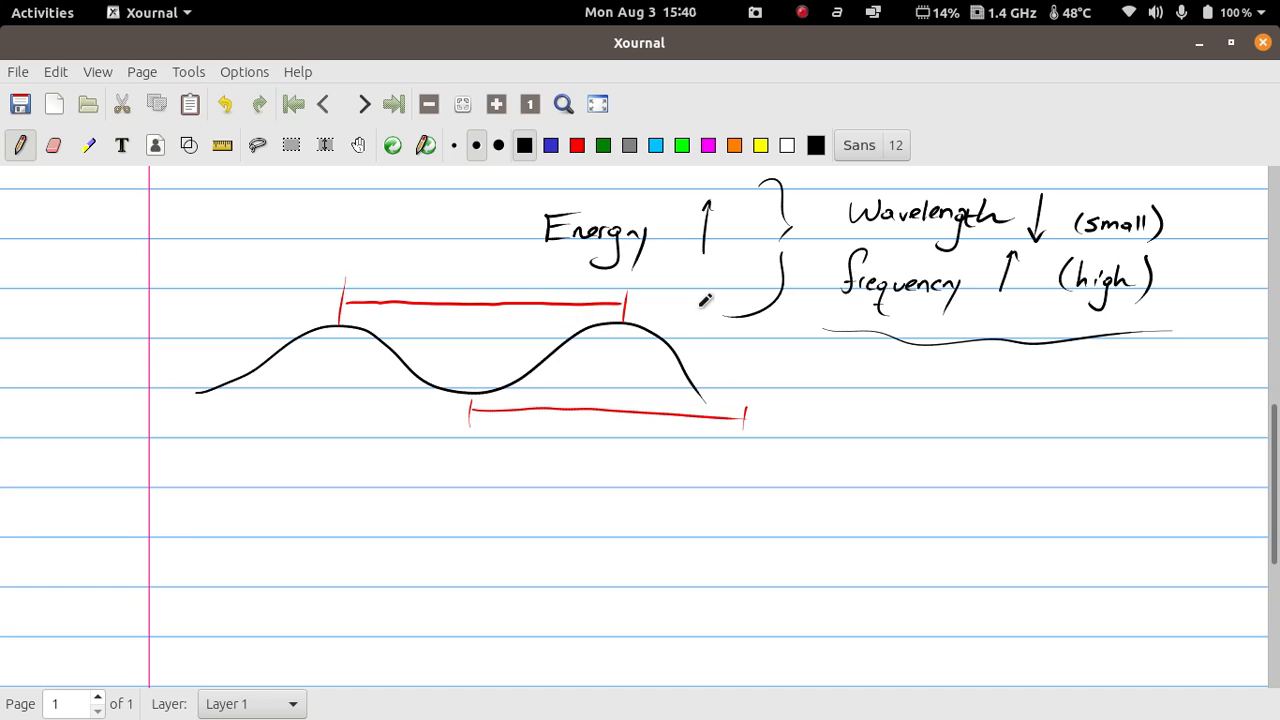
pyautogui.moveTo(256, 524); pyautogui.dragTo(310, 504)
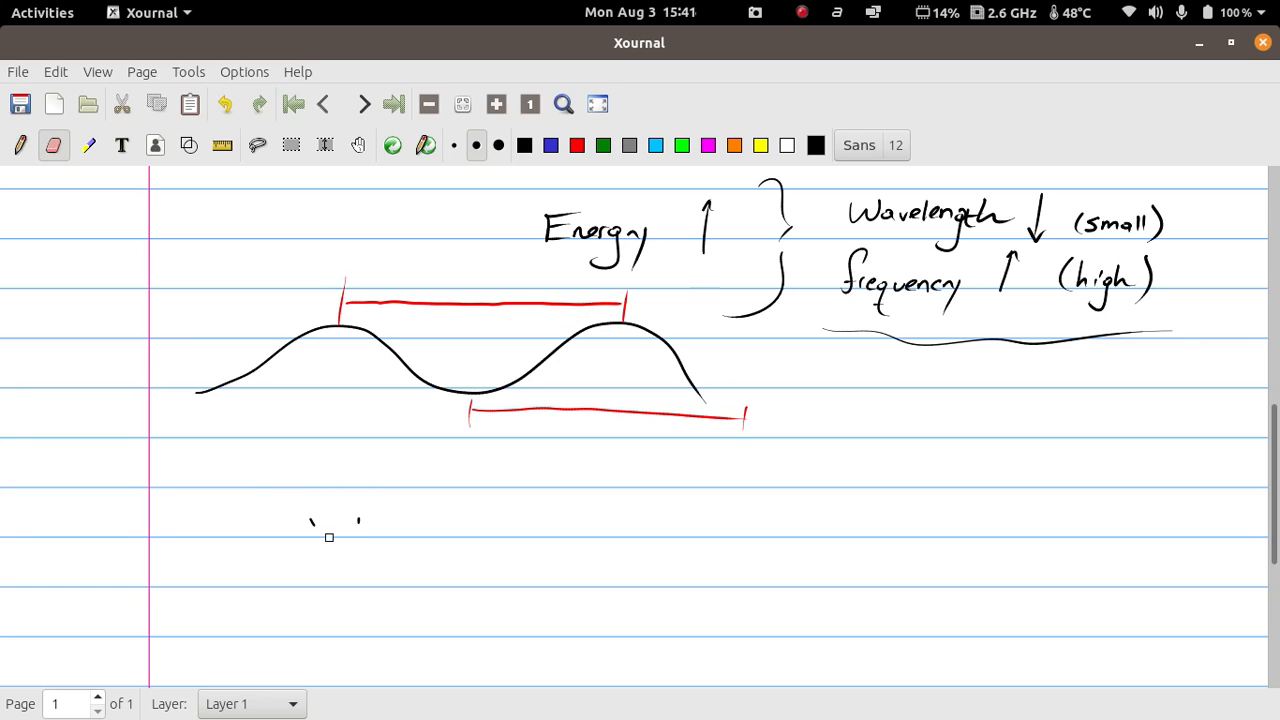
pyautogui.moveTo(284, 530); pyautogui.dragTo(380, 500)
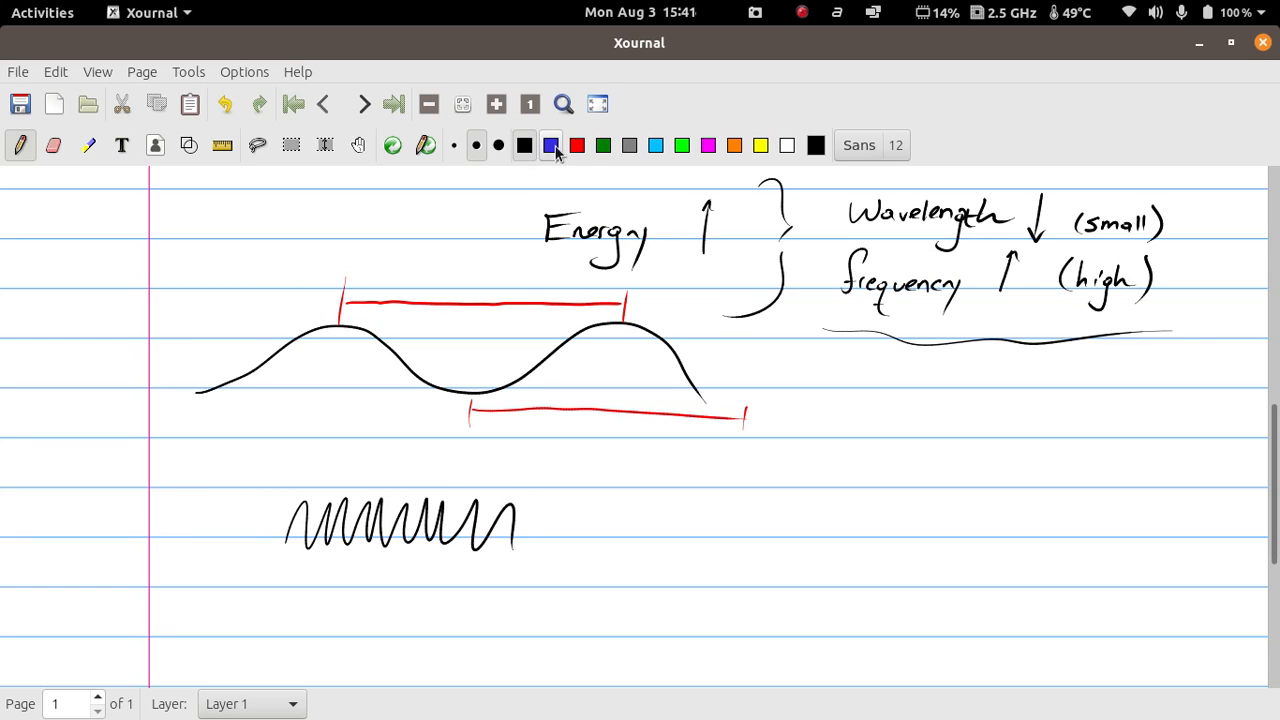
pyautogui.click(576, 144)
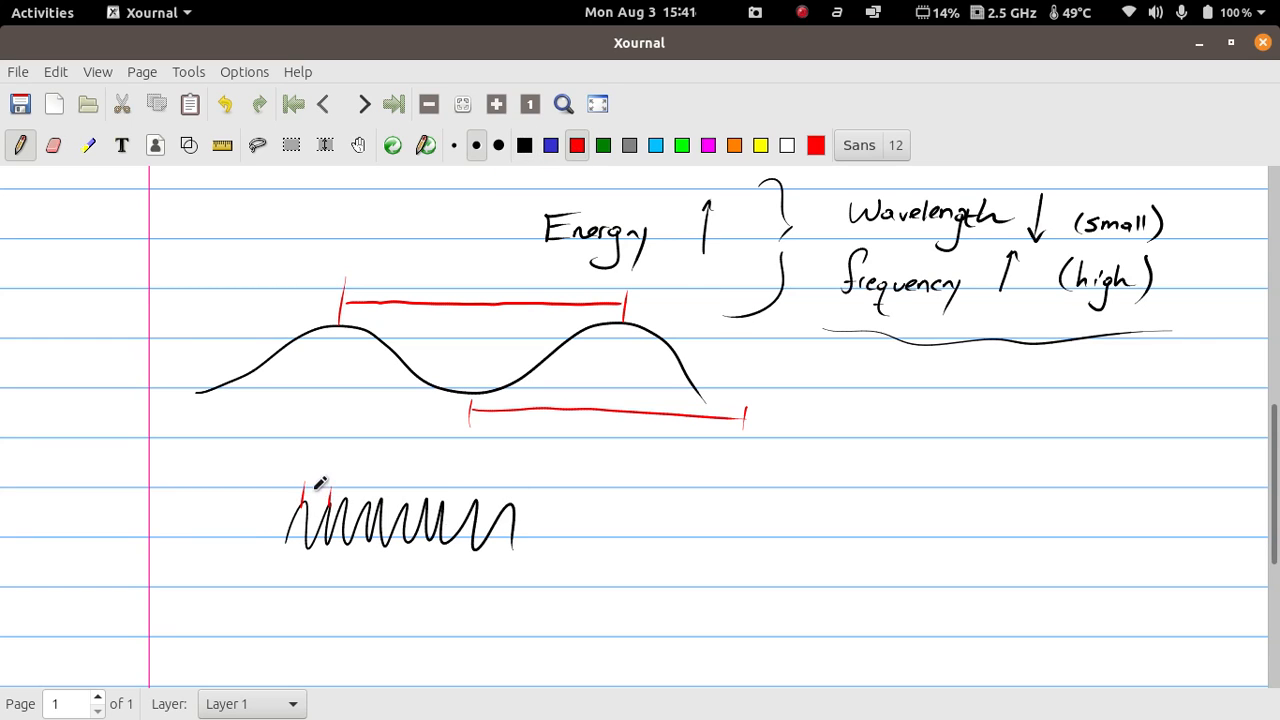
pyautogui.moveTo(320, 486); pyautogui.dragTo(370, 492)
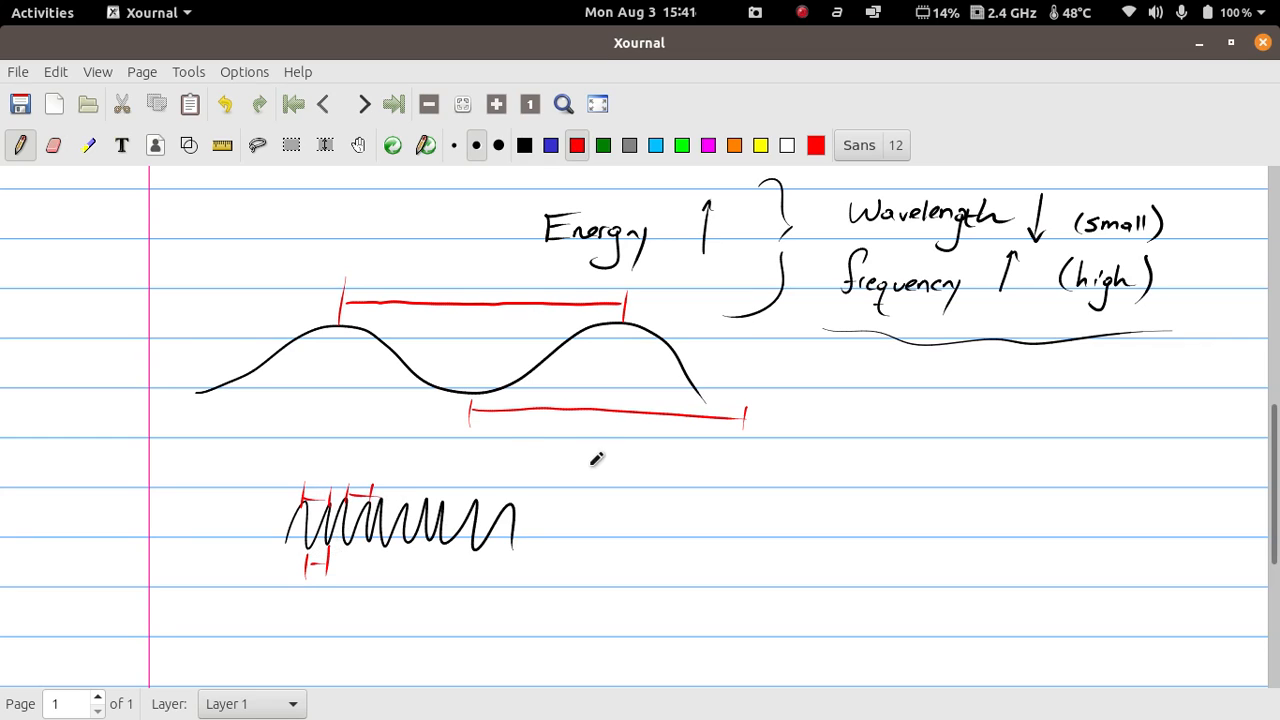
pyautogui.moveTo(752, 348)
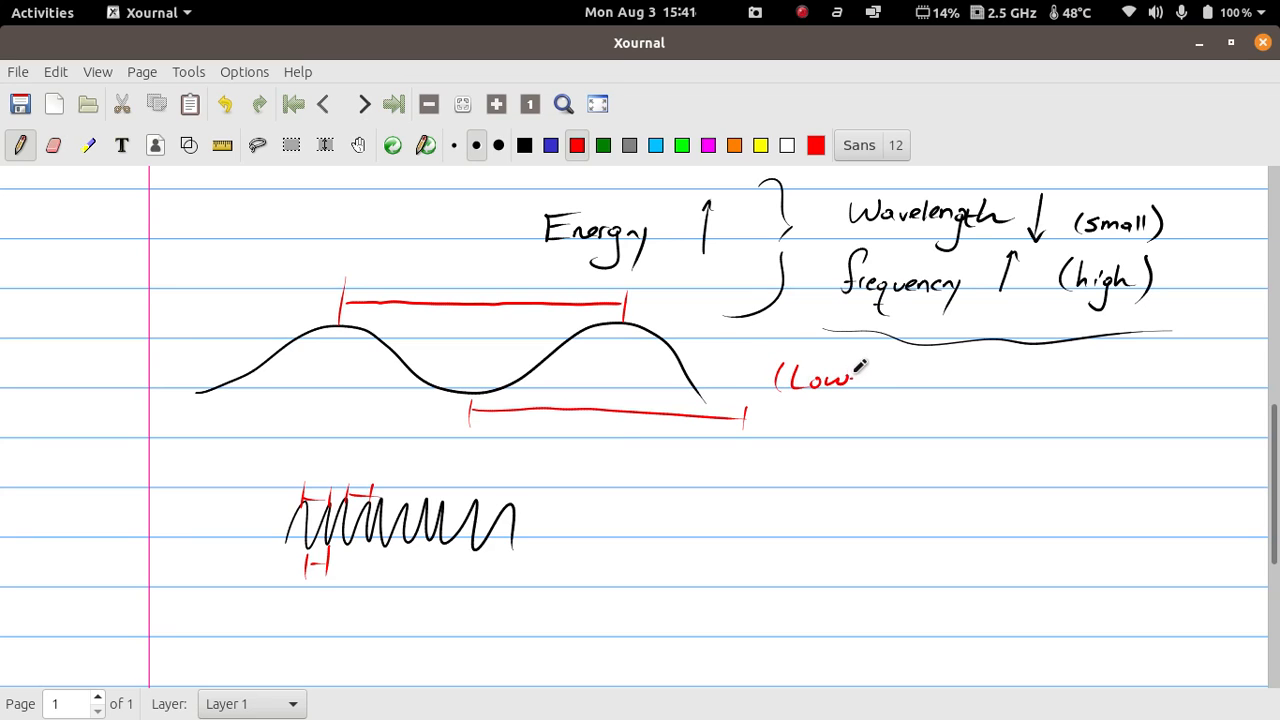
# Label the long wave '(Lower Energy Wave)' and the short wave '(Higher Energy)'.
pyautogui.moveTo(844, 378); pyautogui.dragTo(956, 378)
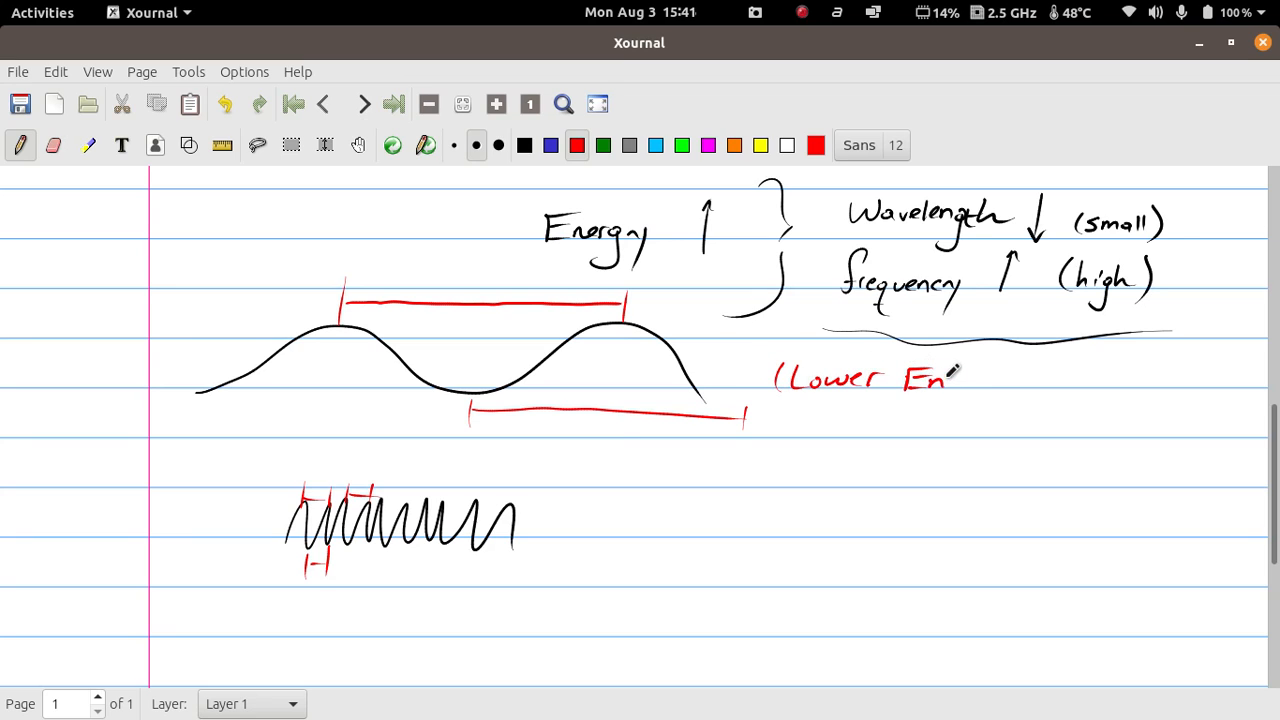
pyautogui.moveTo(950, 376); pyautogui.dragTo(1000, 400)
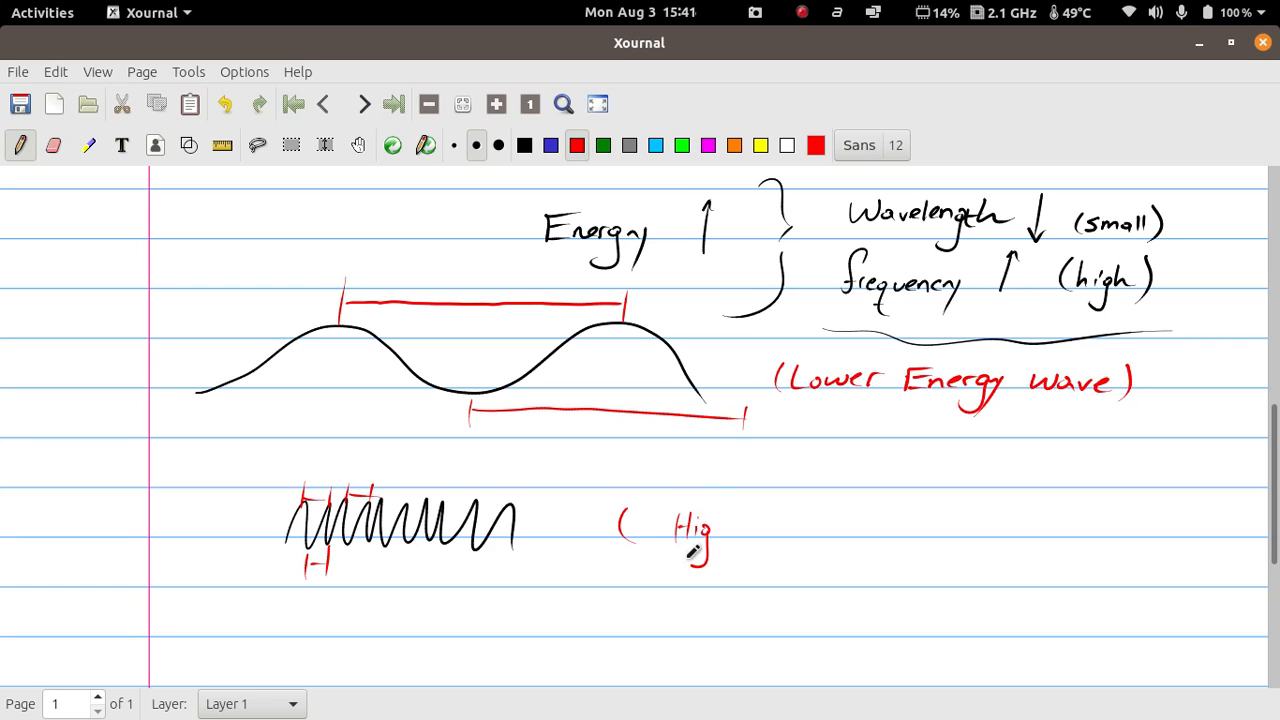
pyautogui.moveTo(700, 524); pyautogui.dragTo(840, 524)
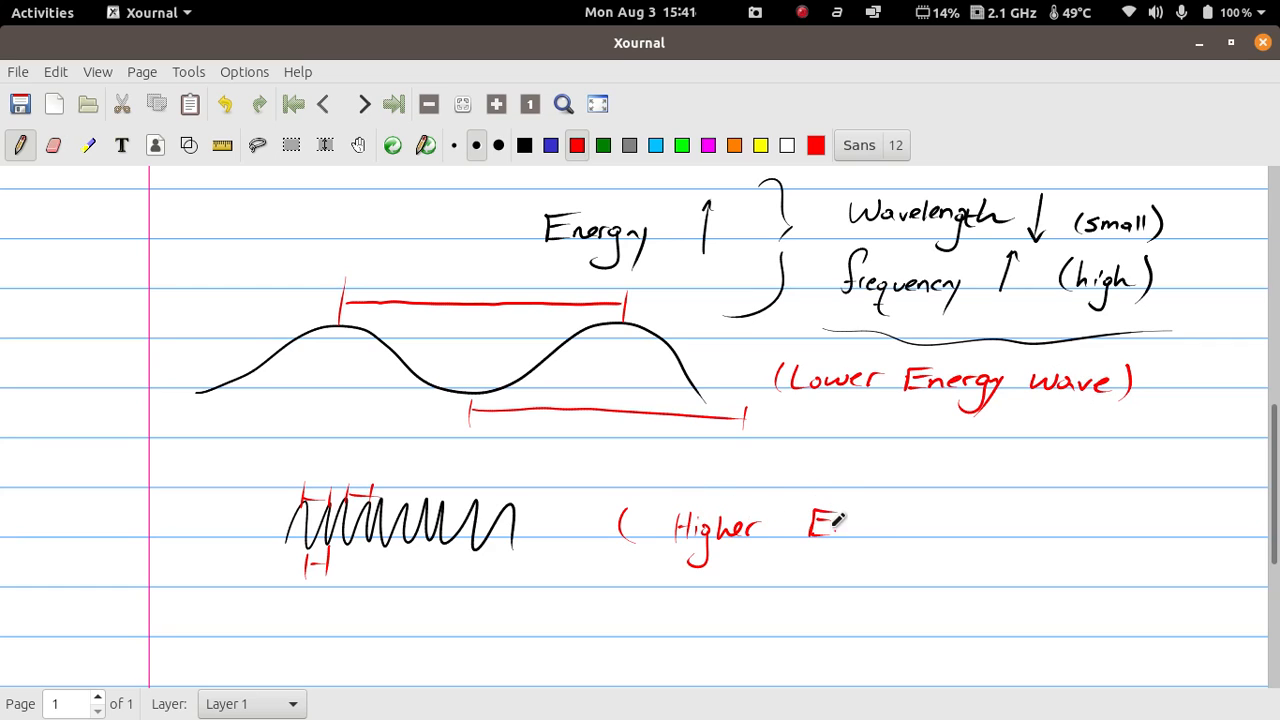
pyautogui.moveTo(820, 530); pyautogui.dragTo(904, 540)
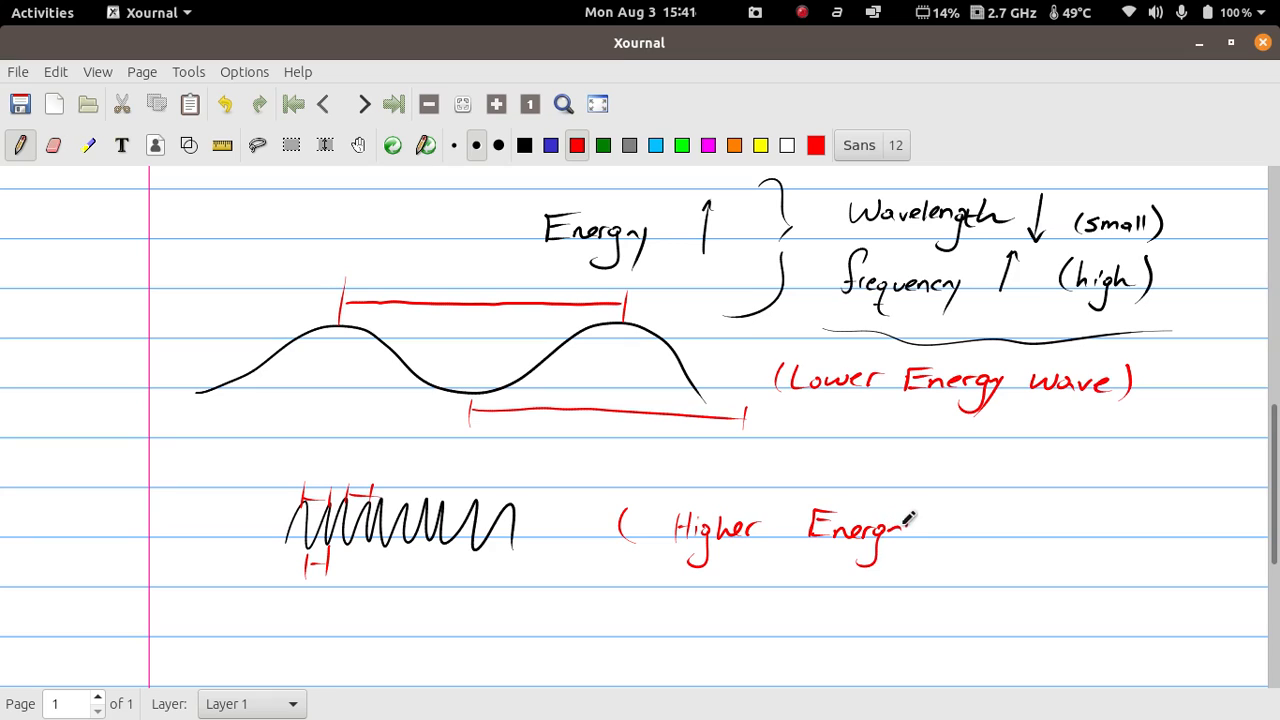
pyautogui.moveTo(924, 504); pyautogui.dragTo(920, 560)
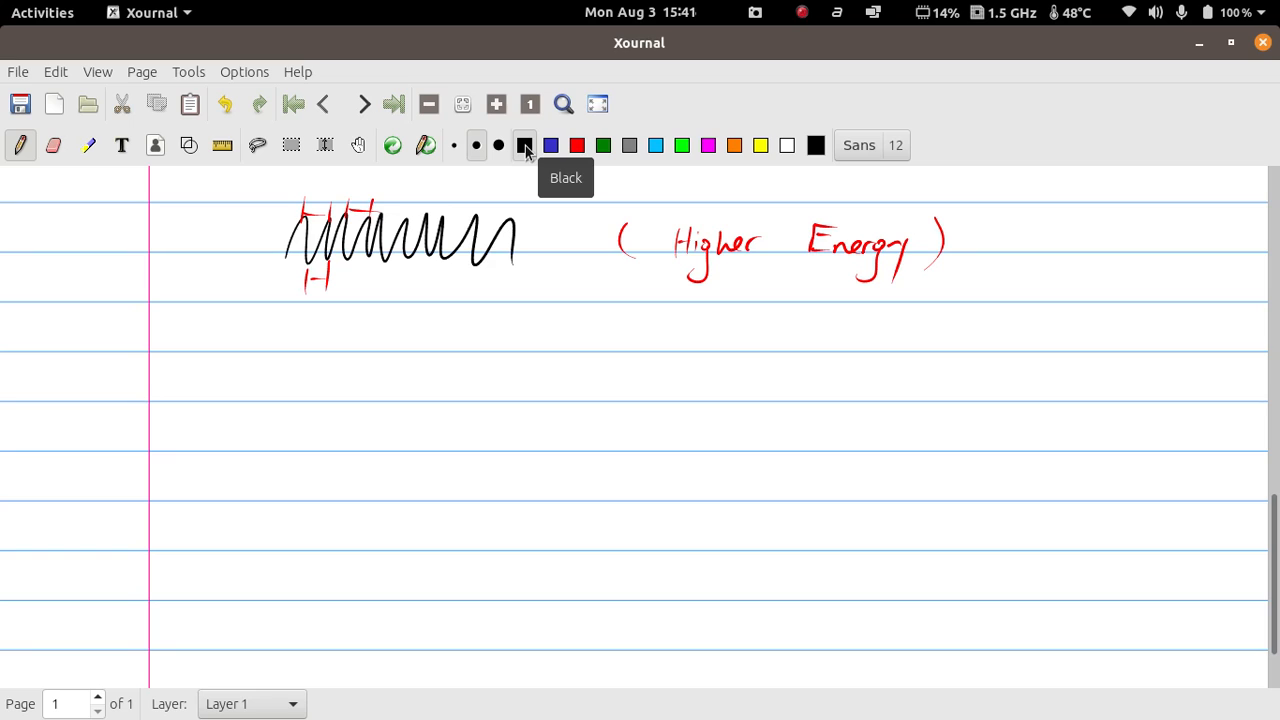
# Write the sentence 'Electrons are located in orbitals' in black.
pyautogui.moveTo(244, 400); pyautogui.dragTo(290, 384)
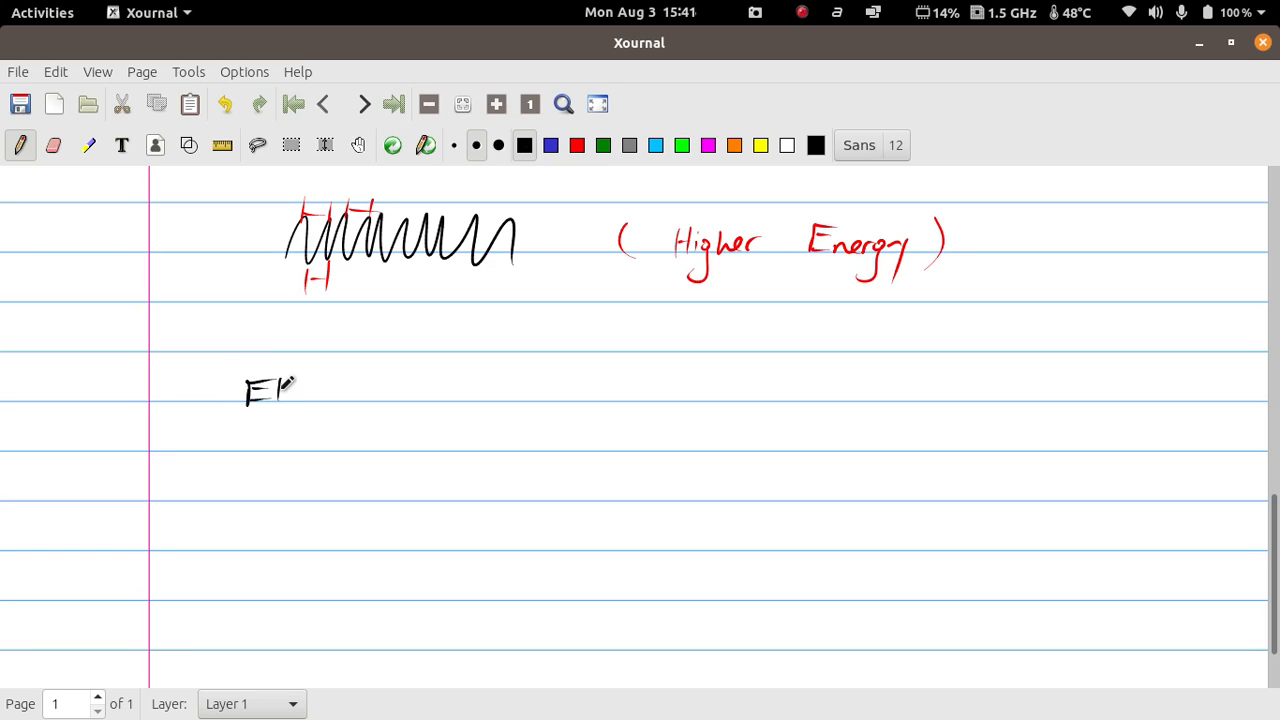
pyautogui.moveTo(290, 390); pyautogui.dragTo(370, 390)
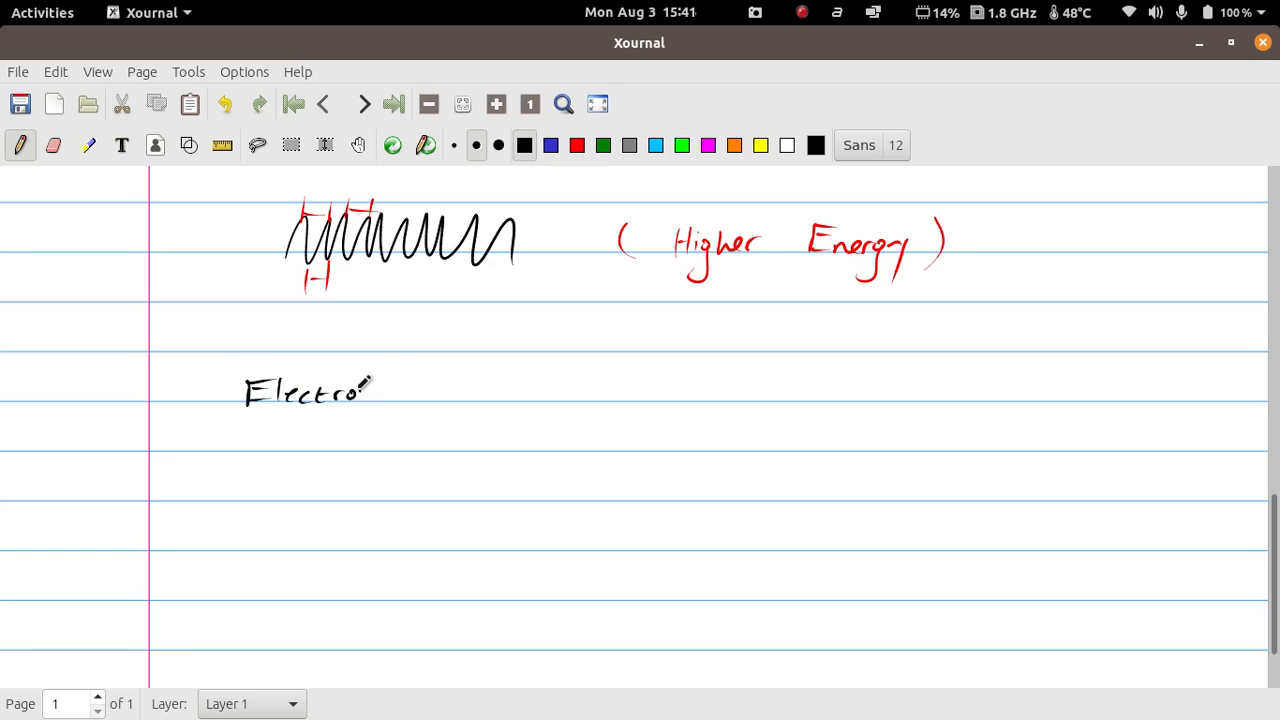
pyautogui.moveTo(364, 390); pyautogui.dragTo(390, 396)
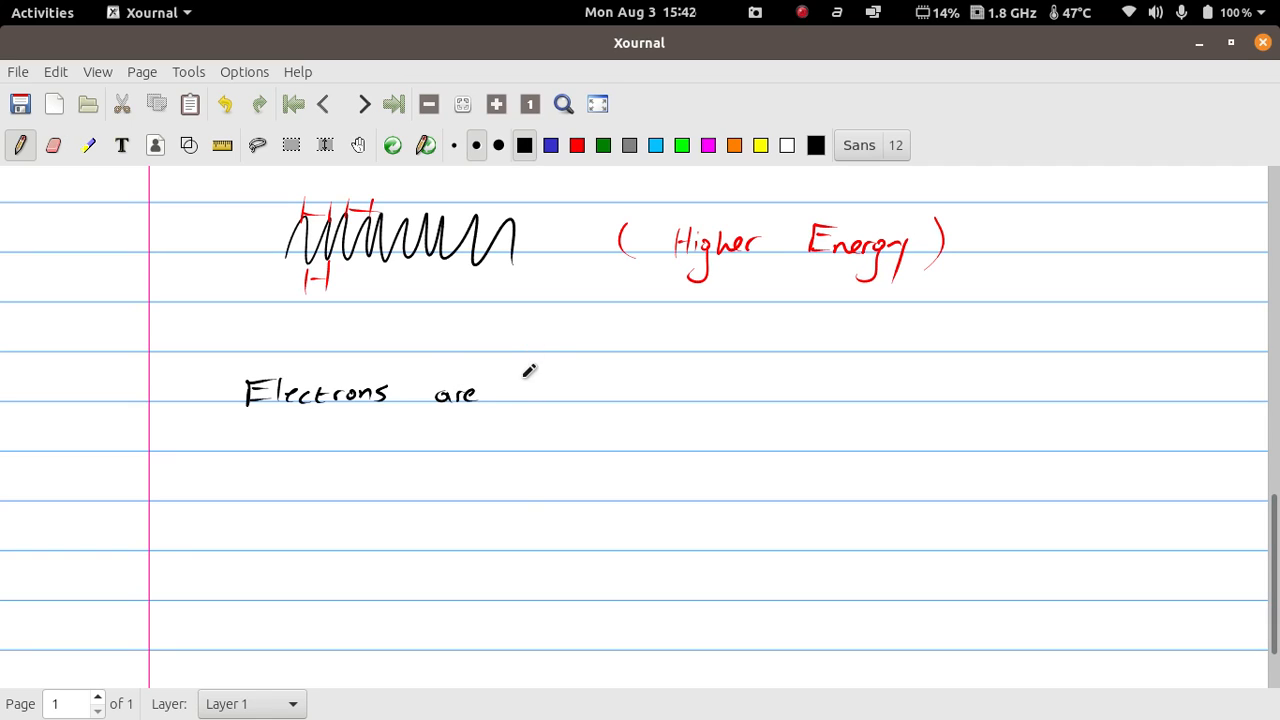
pyautogui.moveTo(512, 396); pyautogui.dragTo(576, 384)
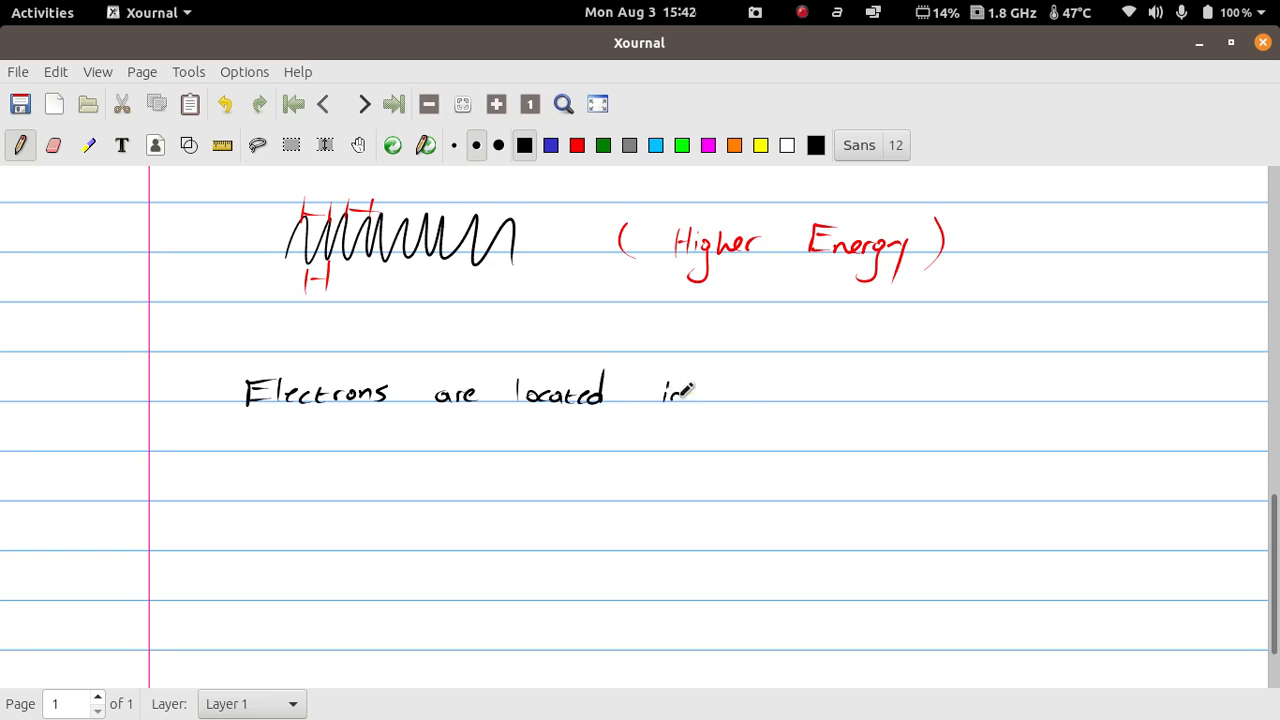
pyautogui.moveTo(660, 390); pyautogui.dragTo(790, 396)
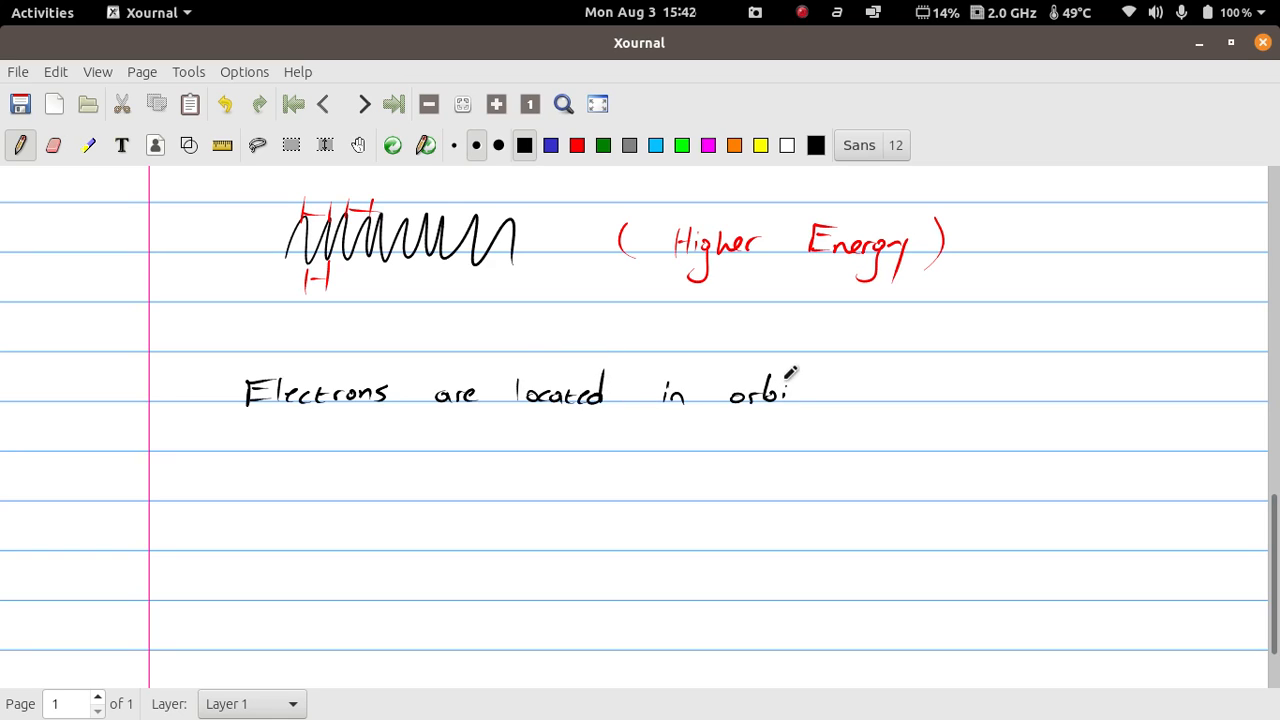
pyautogui.moveTo(790, 380); pyautogui.dragTo(840, 396)
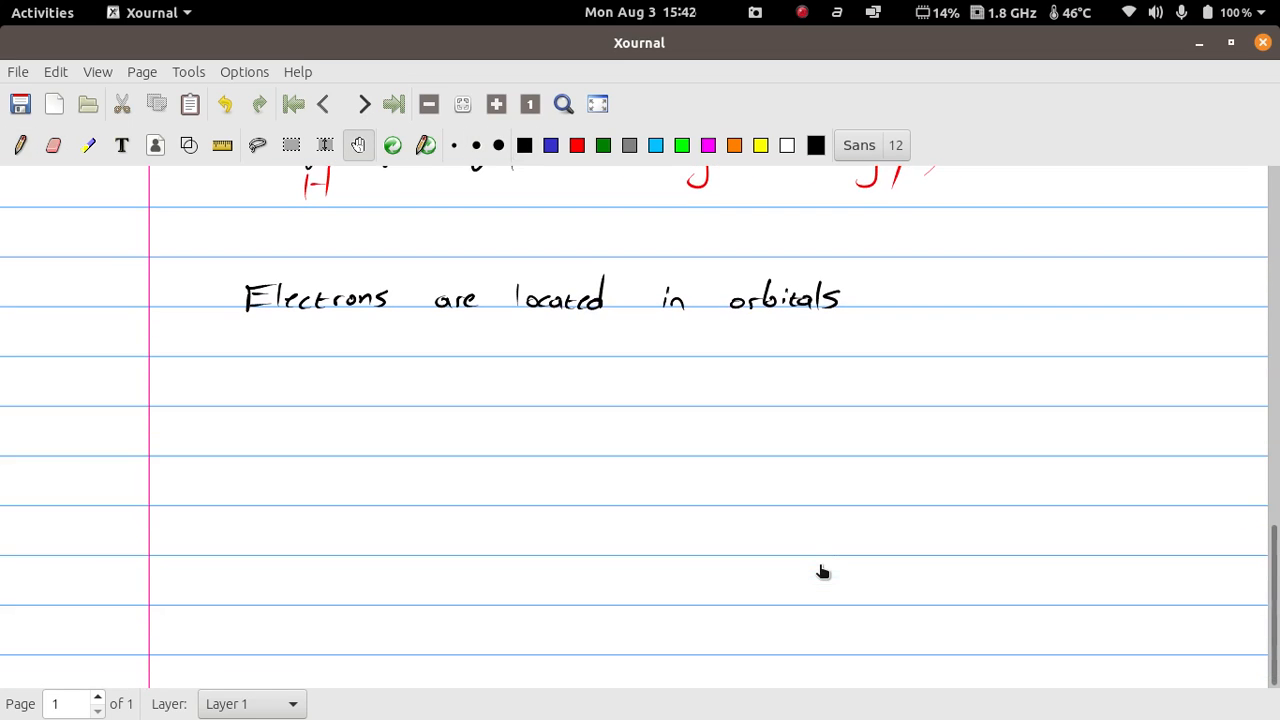
# In blue, underline 'orbitals', draw a curved arrow below and write 'High'.
pyautogui.click(20, 144)
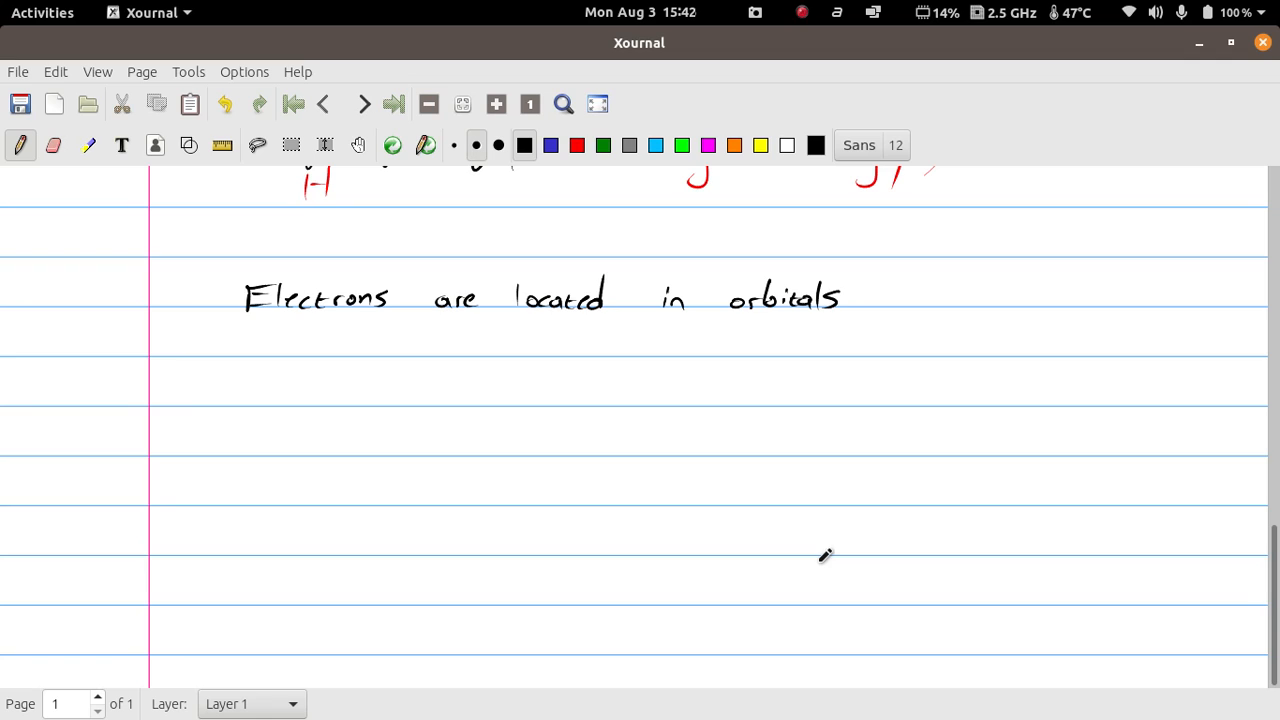
pyautogui.moveTo(732, 316); pyautogui.dragTo(860, 316)
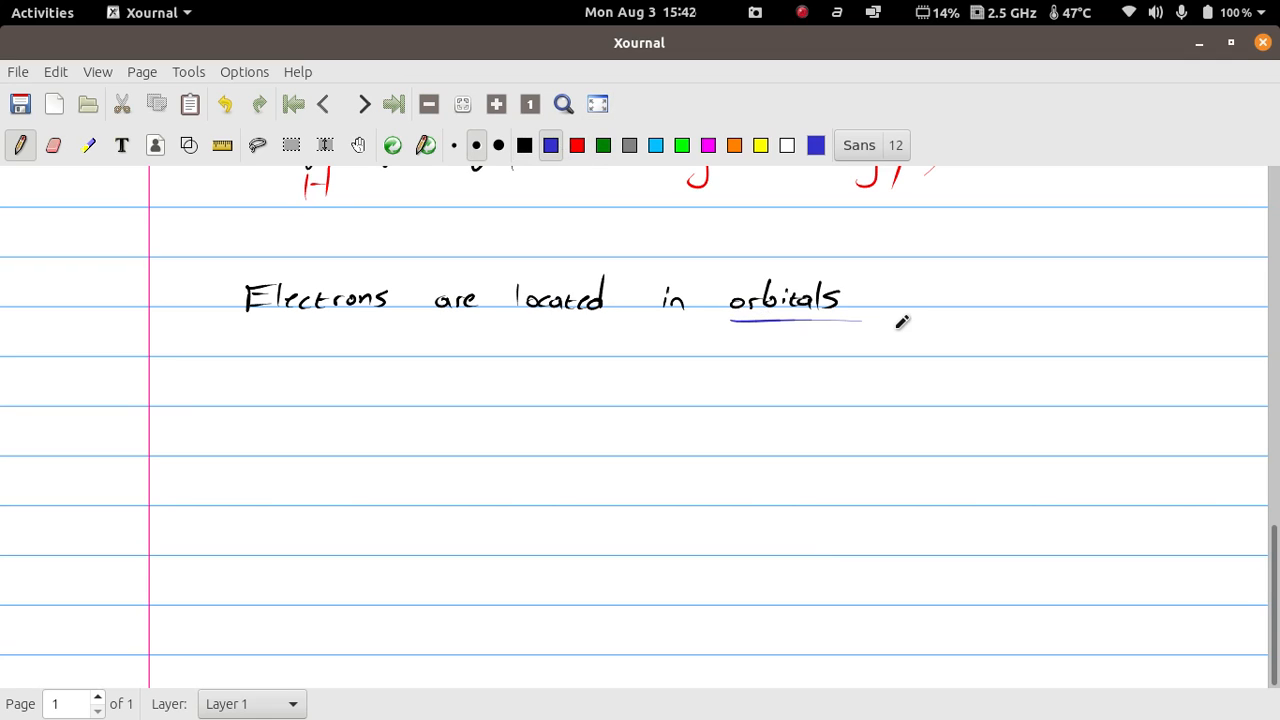
pyautogui.moveTo(220, 310); pyautogui.dragTo(256, 376)
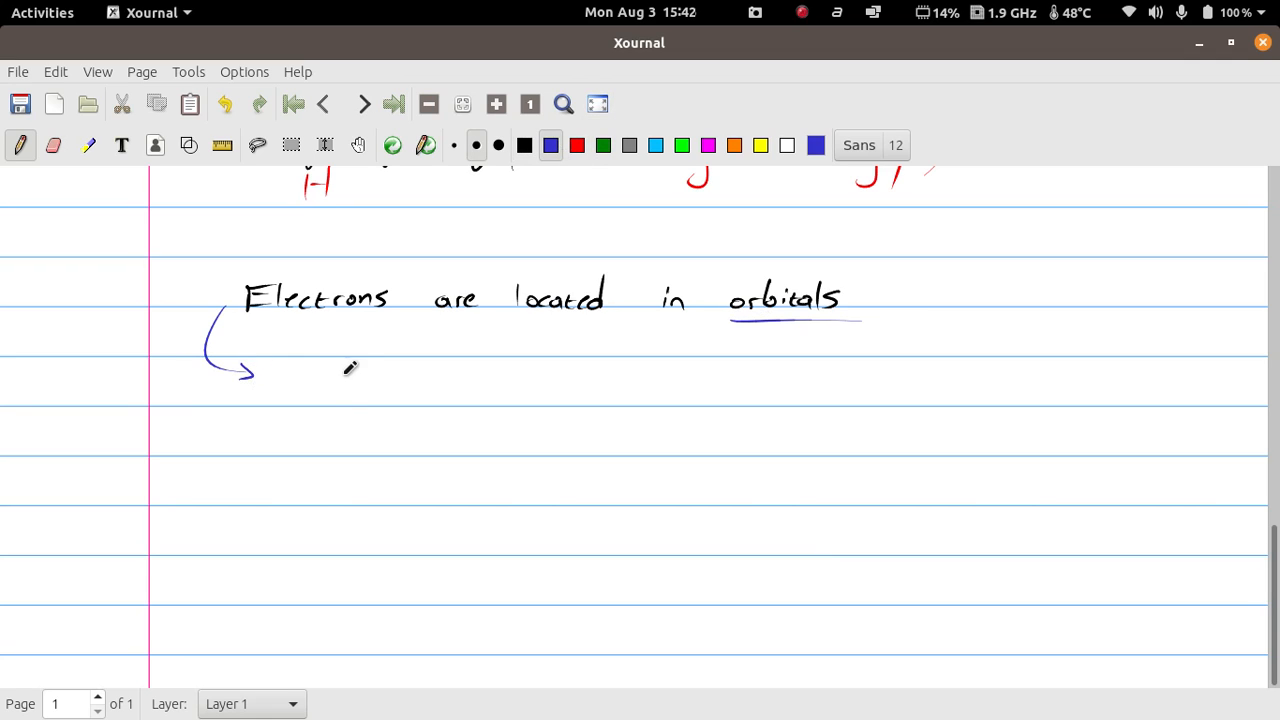
pyautogui.moveTo(332, 388)
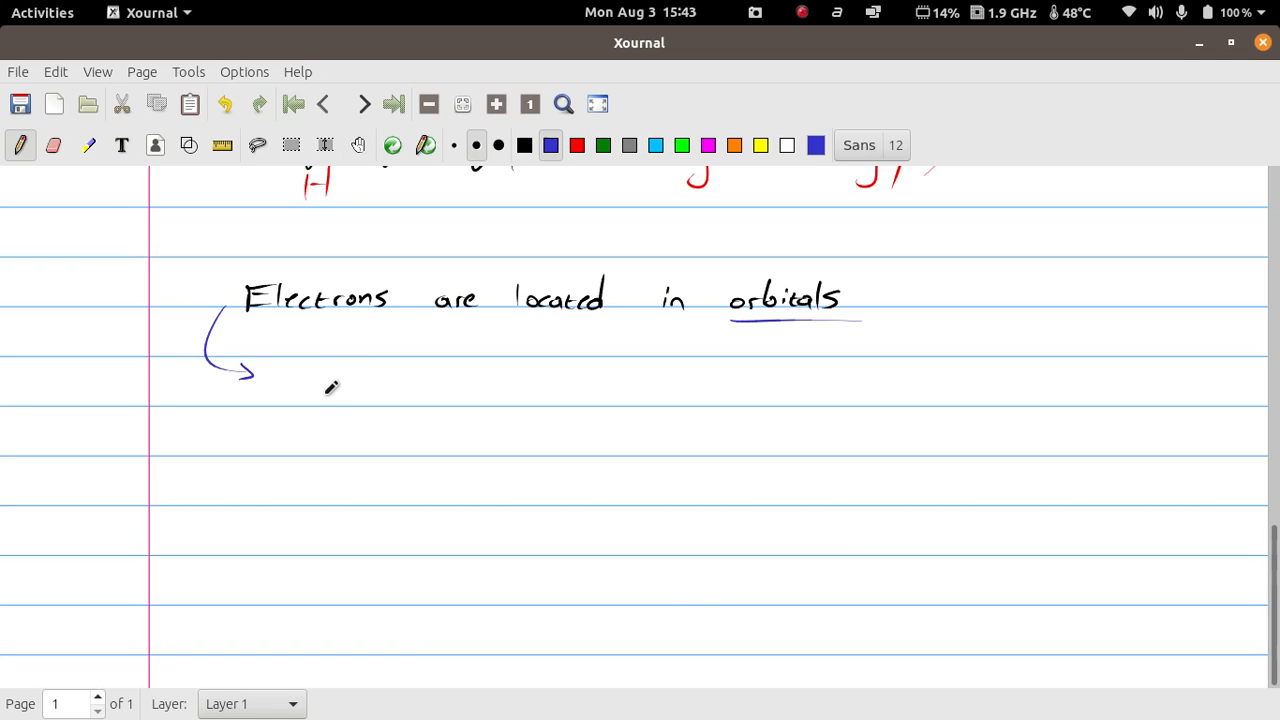
pyautogui.moveTo(324, 384); pyautogui.dragTo(370, 414)
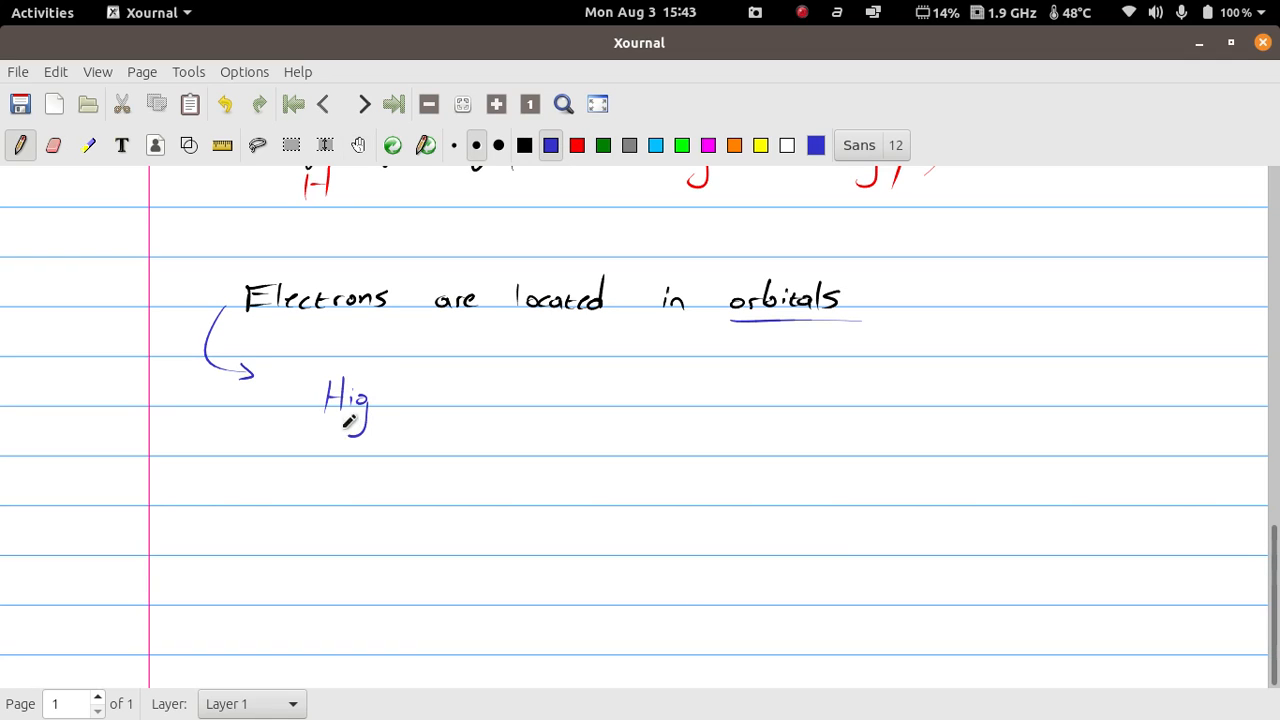
pyautogui.moveTo(368, 400); pyautogui.dragTo(396, 410)
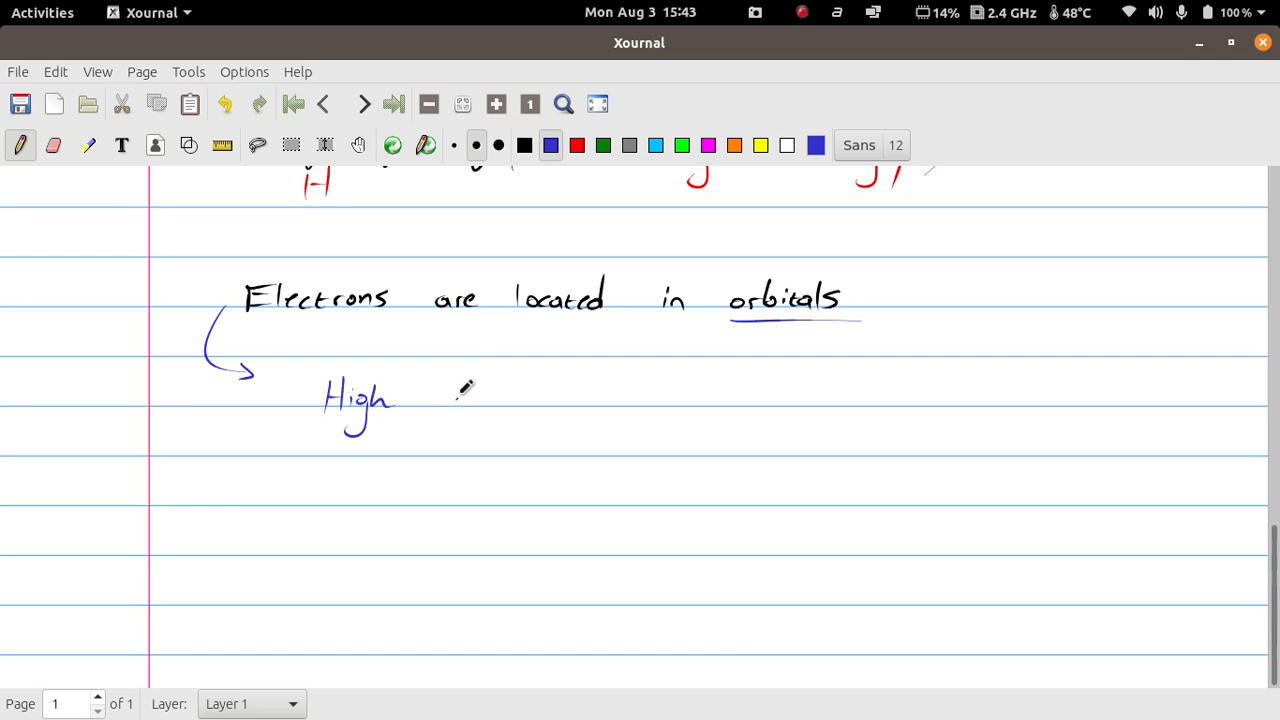
# Finish the blue note 'probability of finding the electron'.
pyautogui.moveTo(456, 410); pyautogui.dragTo(520, 390)
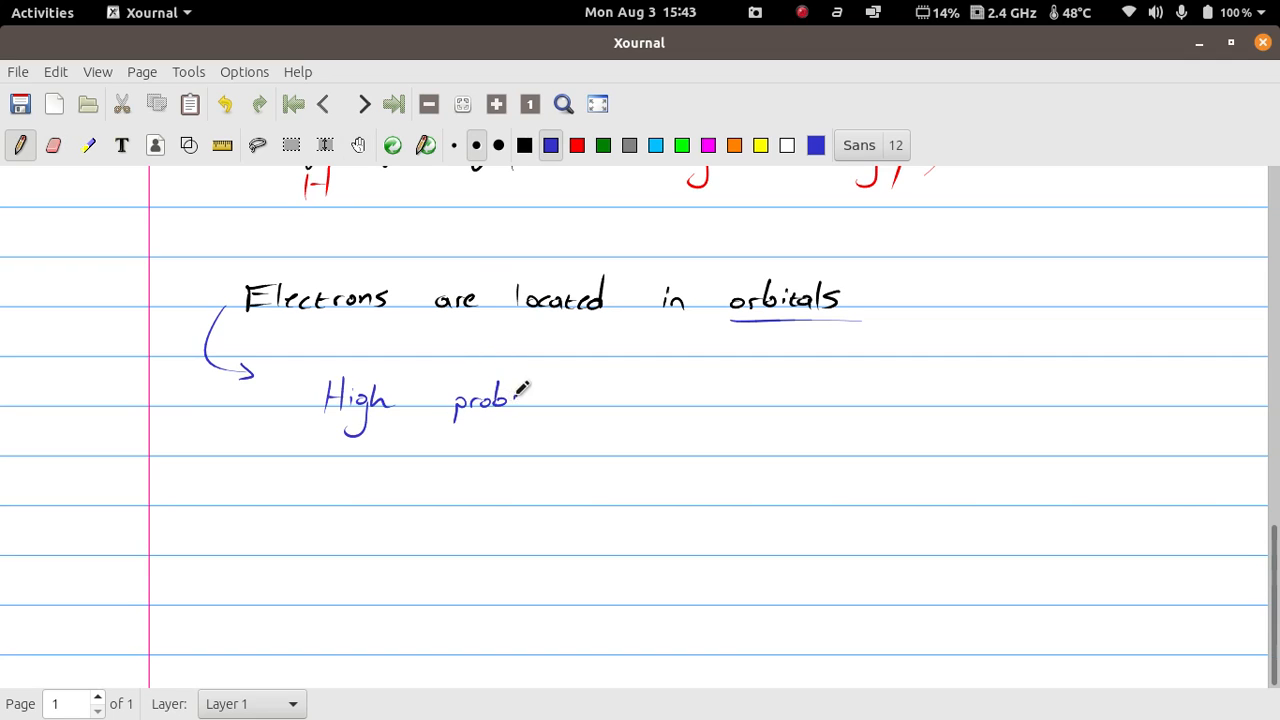
pyautogui.moveTo(516, 398); pyautogui.dragTo(570, 398)
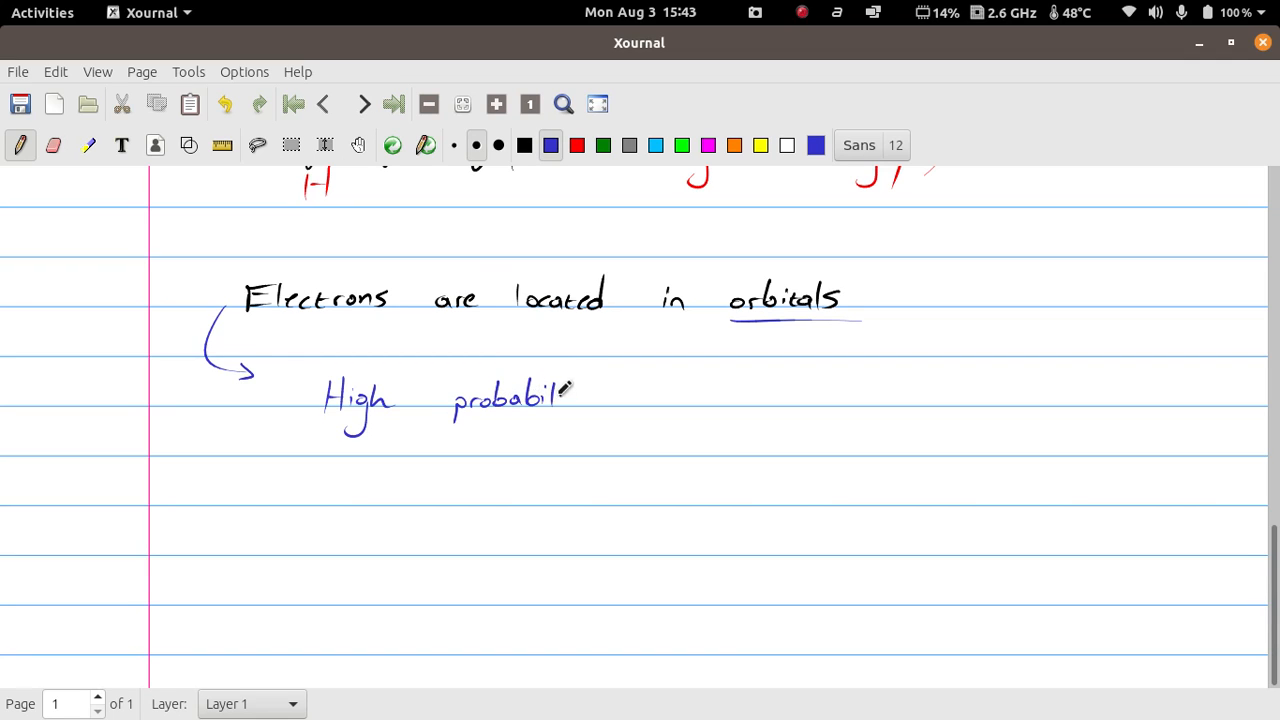
pyautogui.moveTo(570, 400); pyautogui.dragTo(650, 400)
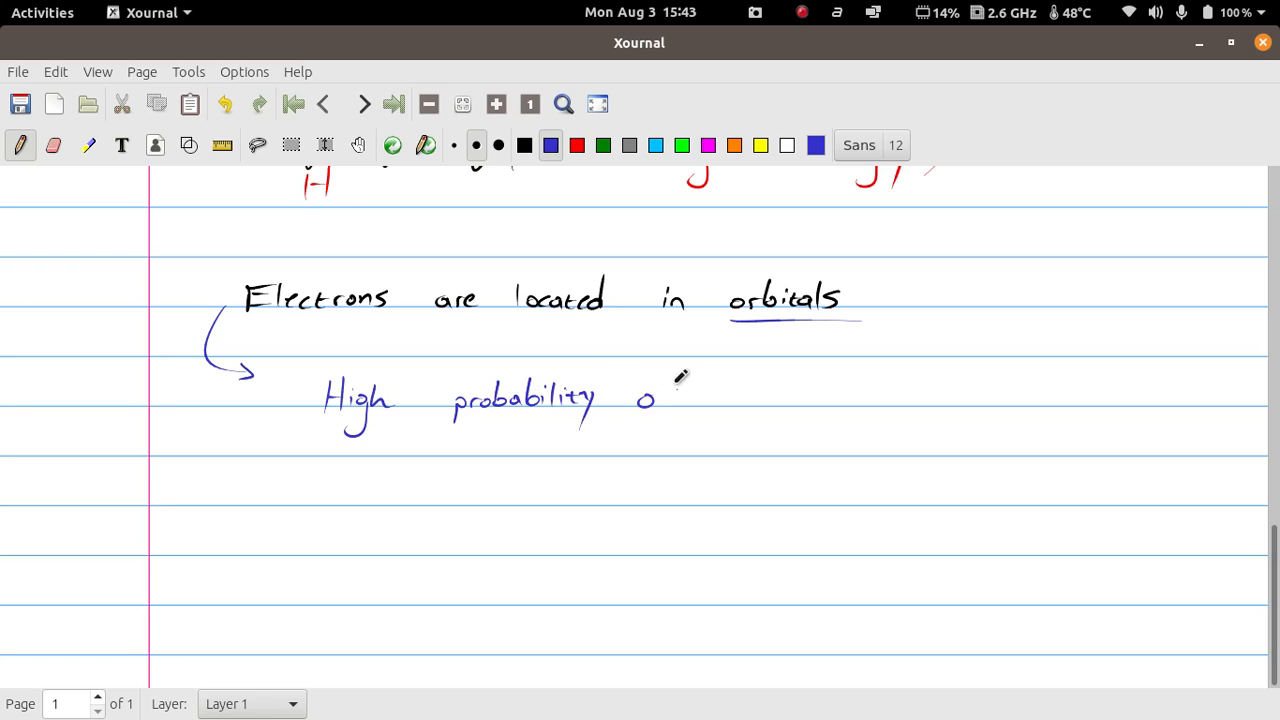
pyautogui.moveTo(650, 400); pyautogui.dragTo(750, 400)
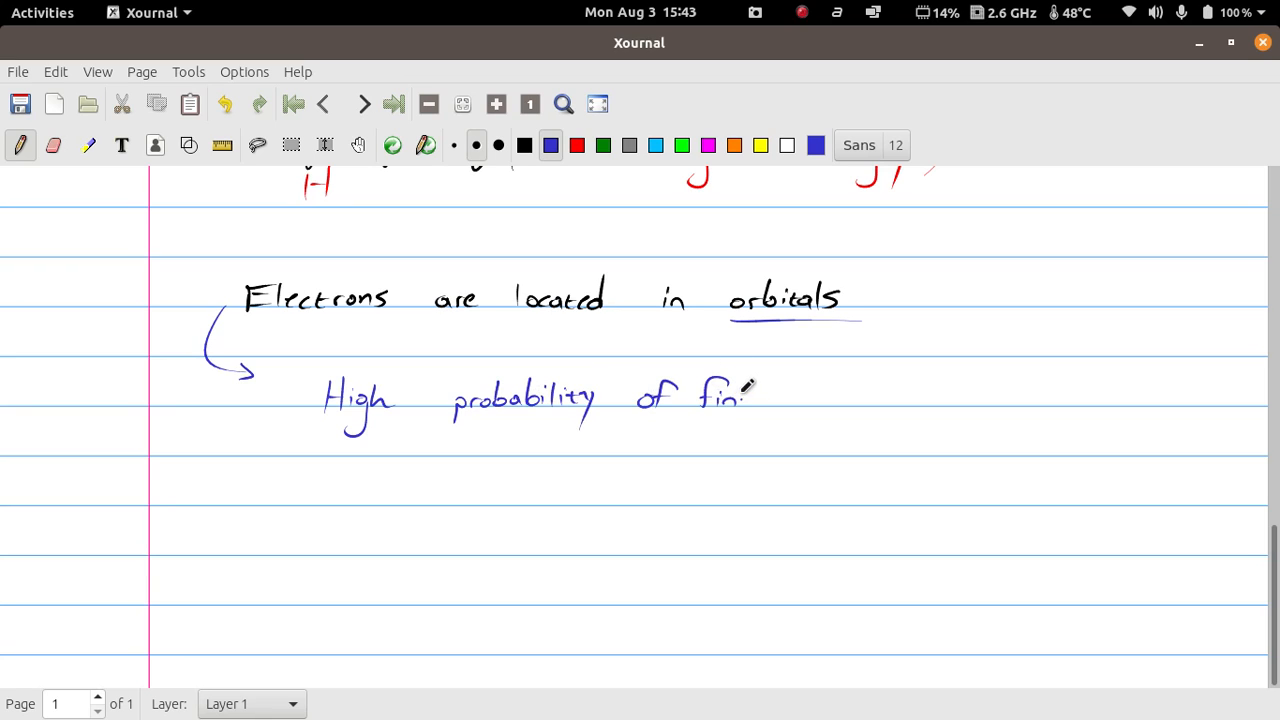
pyautogui.moveTo(744, 390); pyautogui.dragTo(810, 400)
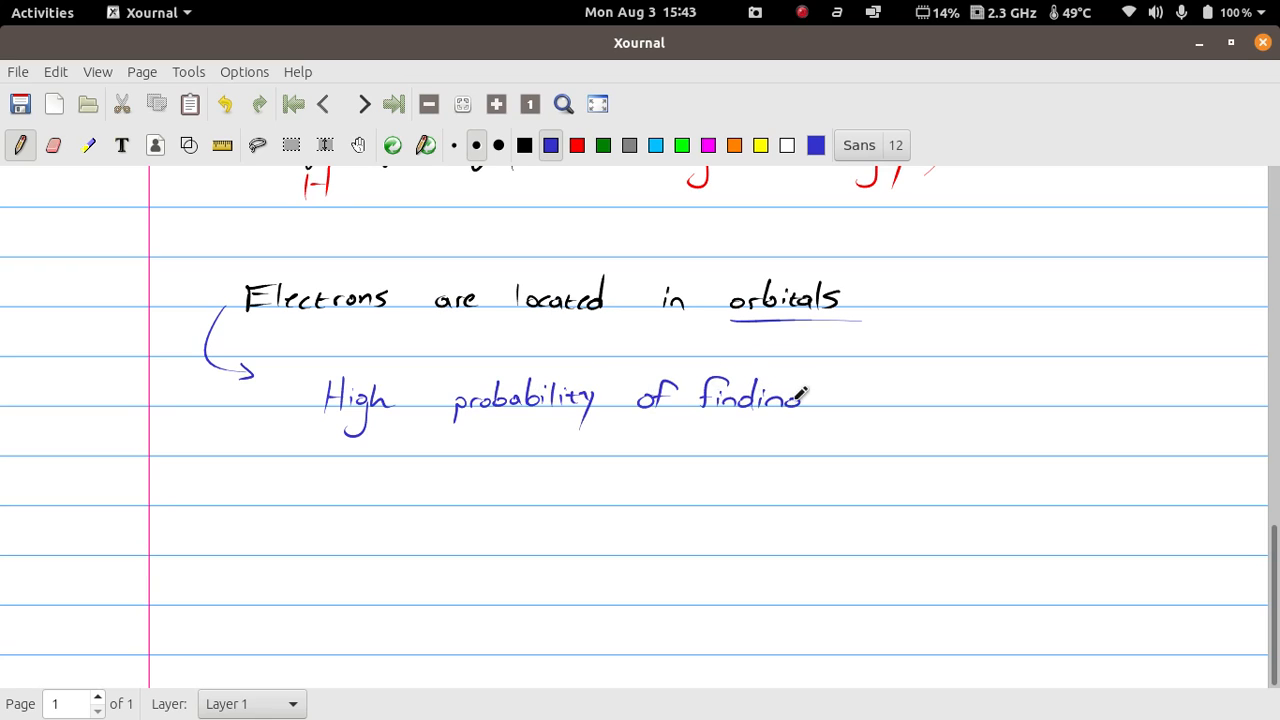
pyautogui.moveTo(790, 400); pyautogui.dragTo(880, 414)
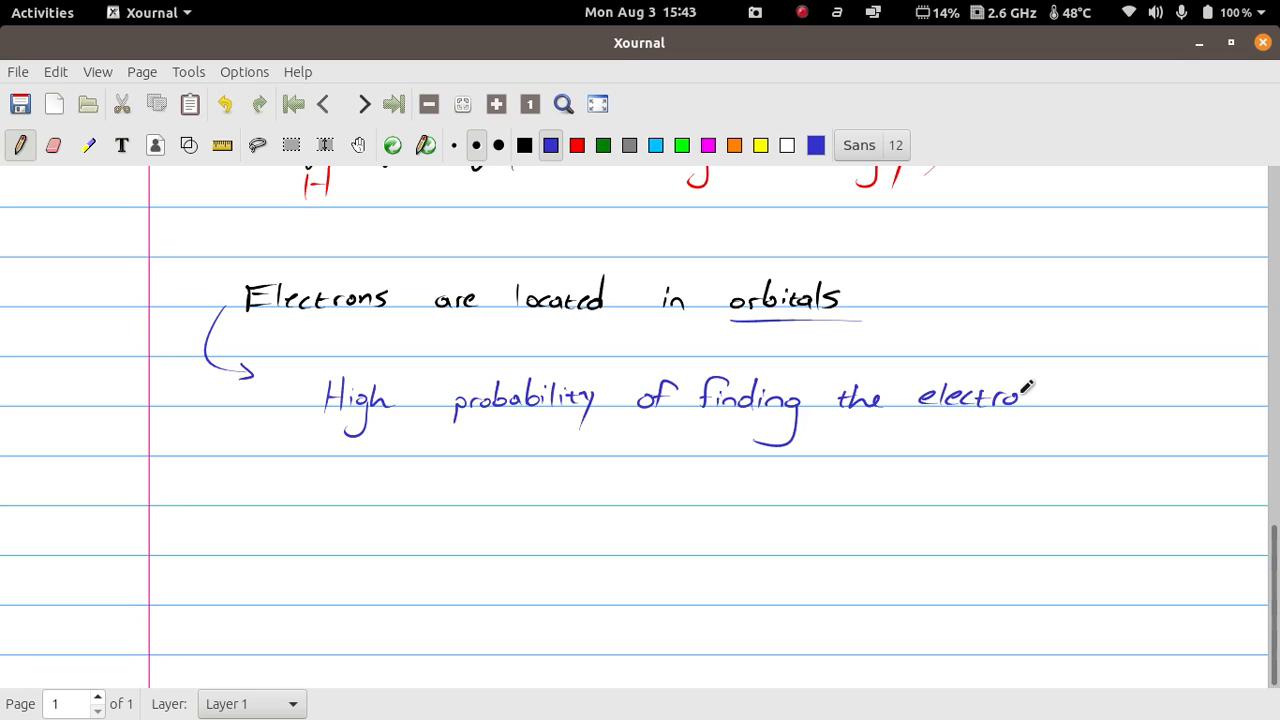
pyautogui.moveTo(1020, 400); pyautogui.dragTo(1044, 396)
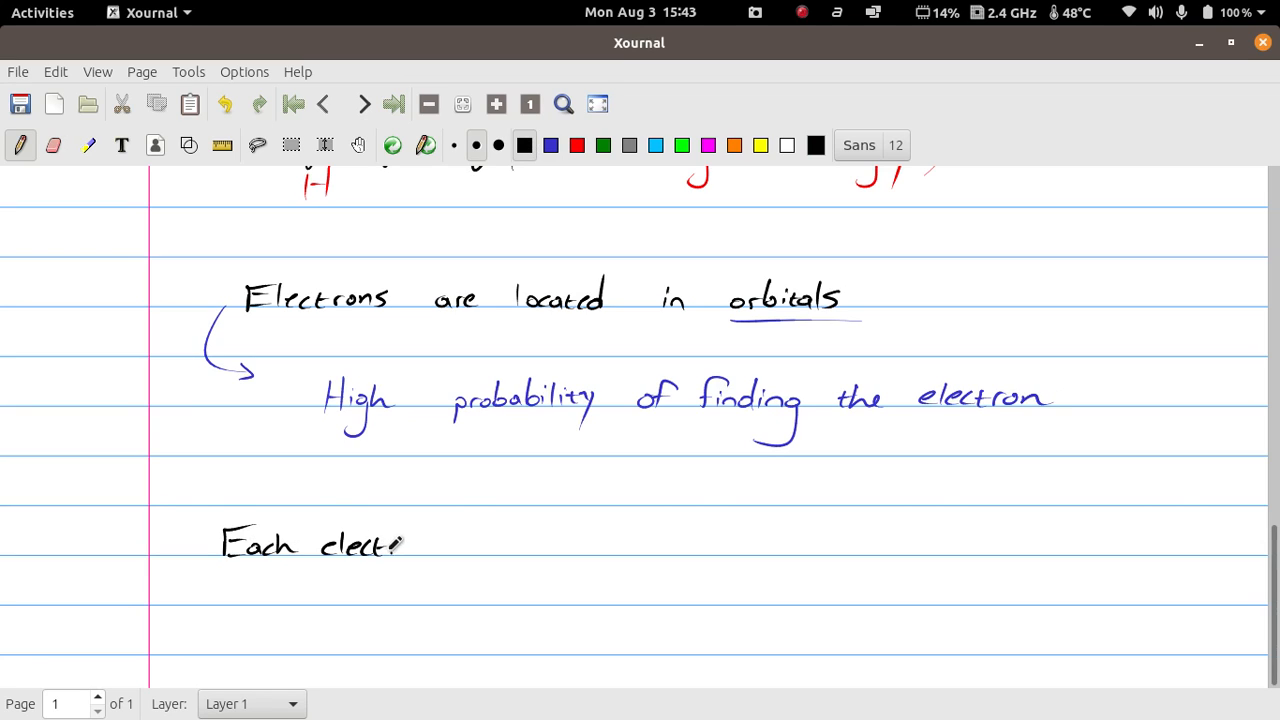
# Write 'Each electron is described by a unique set of quantum numbers.' and add a blank page.
pyautogui.moveTo(400, 544); pyautogui.dragTo(430, 550)
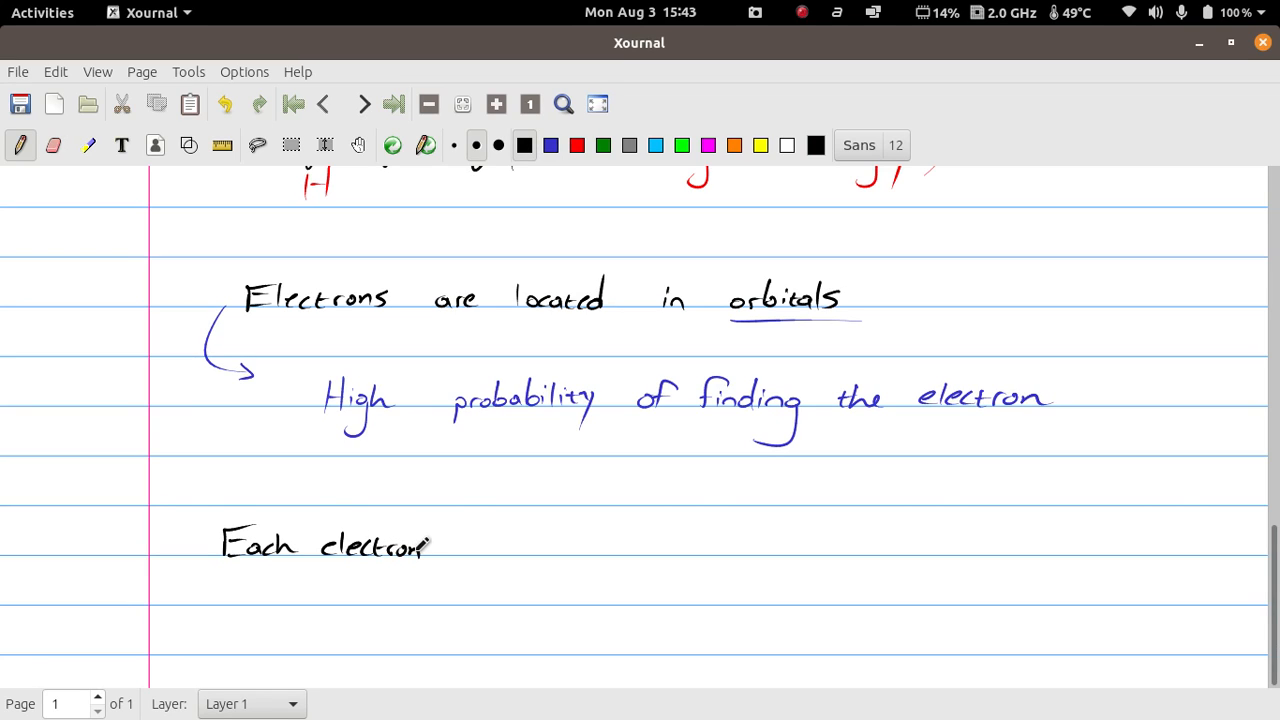
pyautogui.moveTo(484, 544)
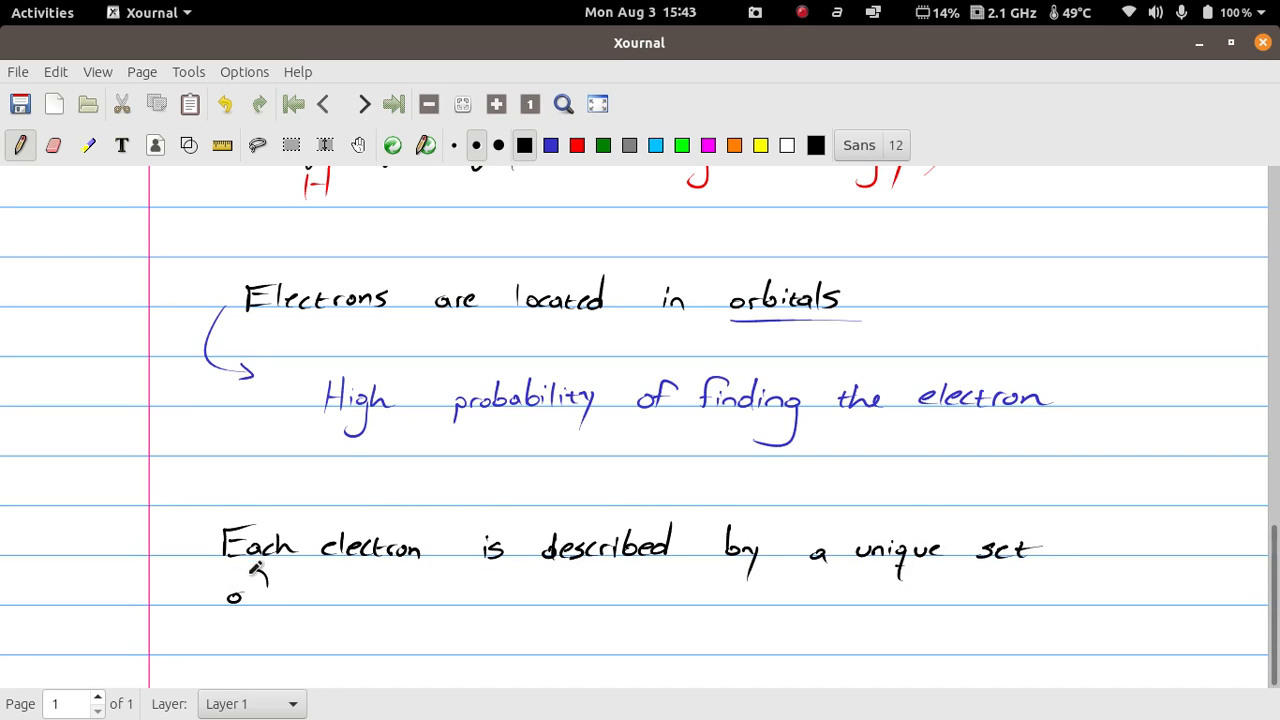
pyautogui.moveTo(240, 590); pyautogui.dragTo(376, 600)
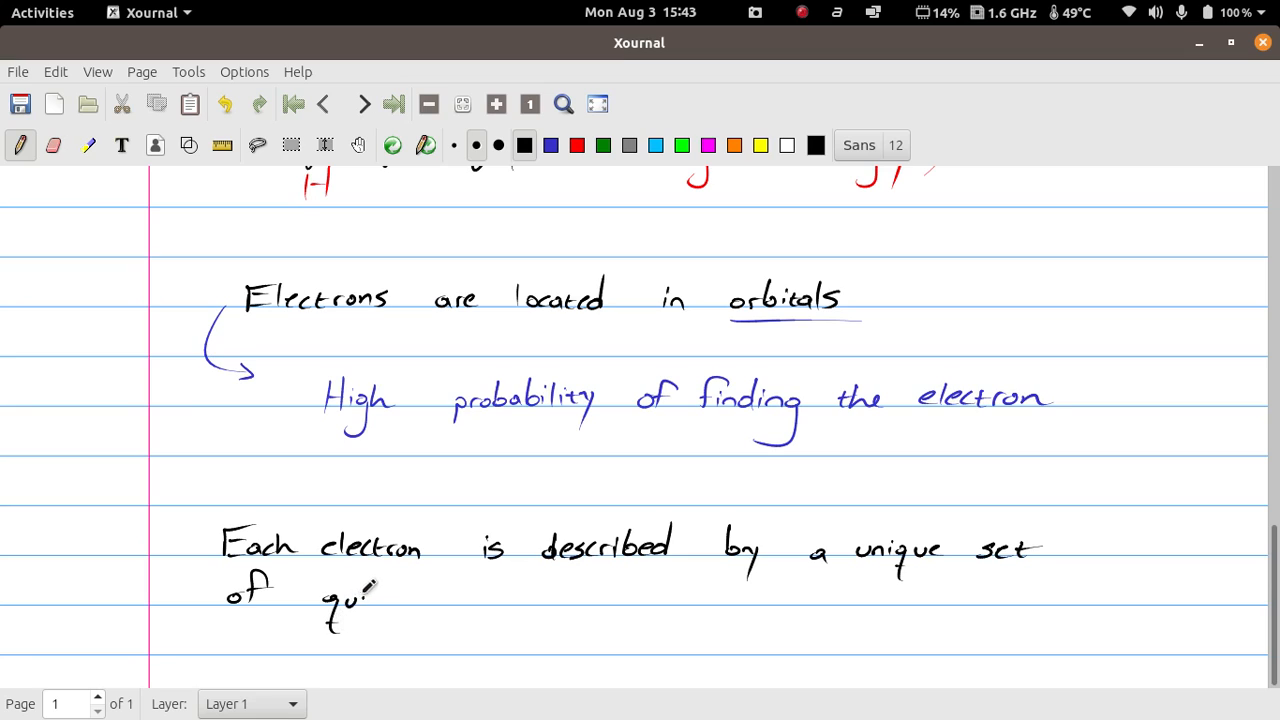
pyautogui.moveTo(340, 600); pyautogui.dragTo(430, 596)
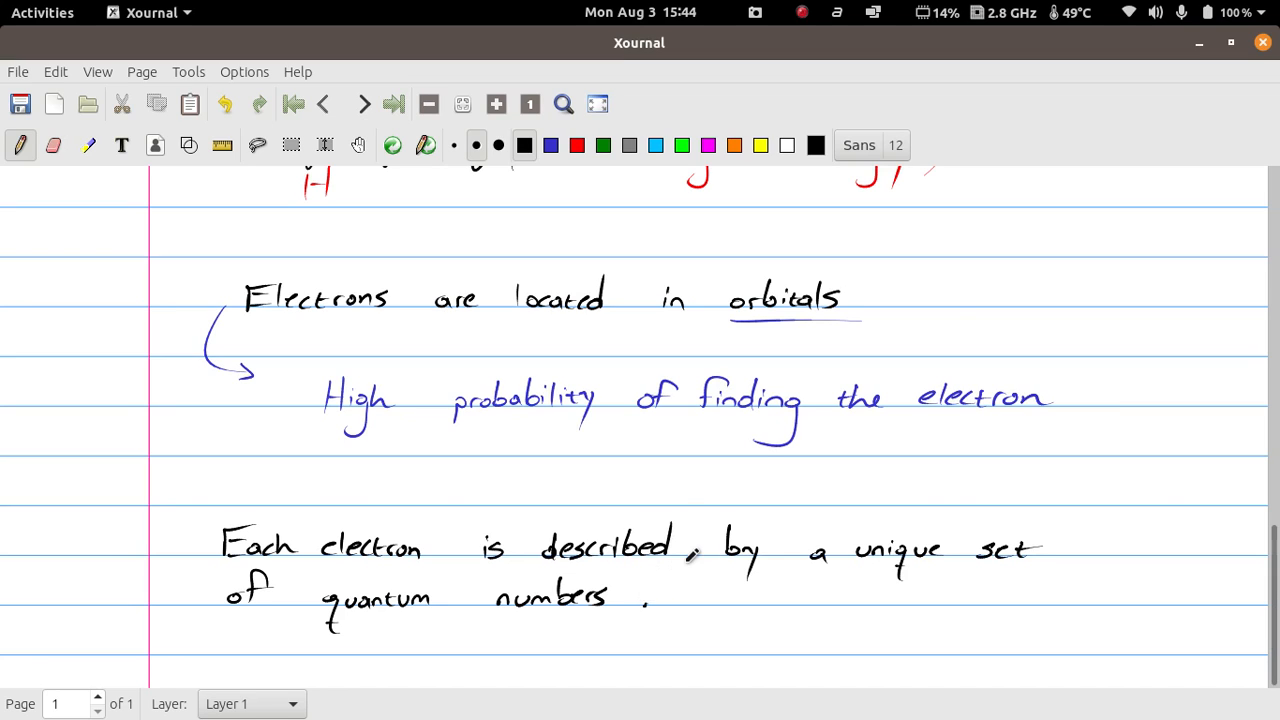
pyautogui.click(362, 104)
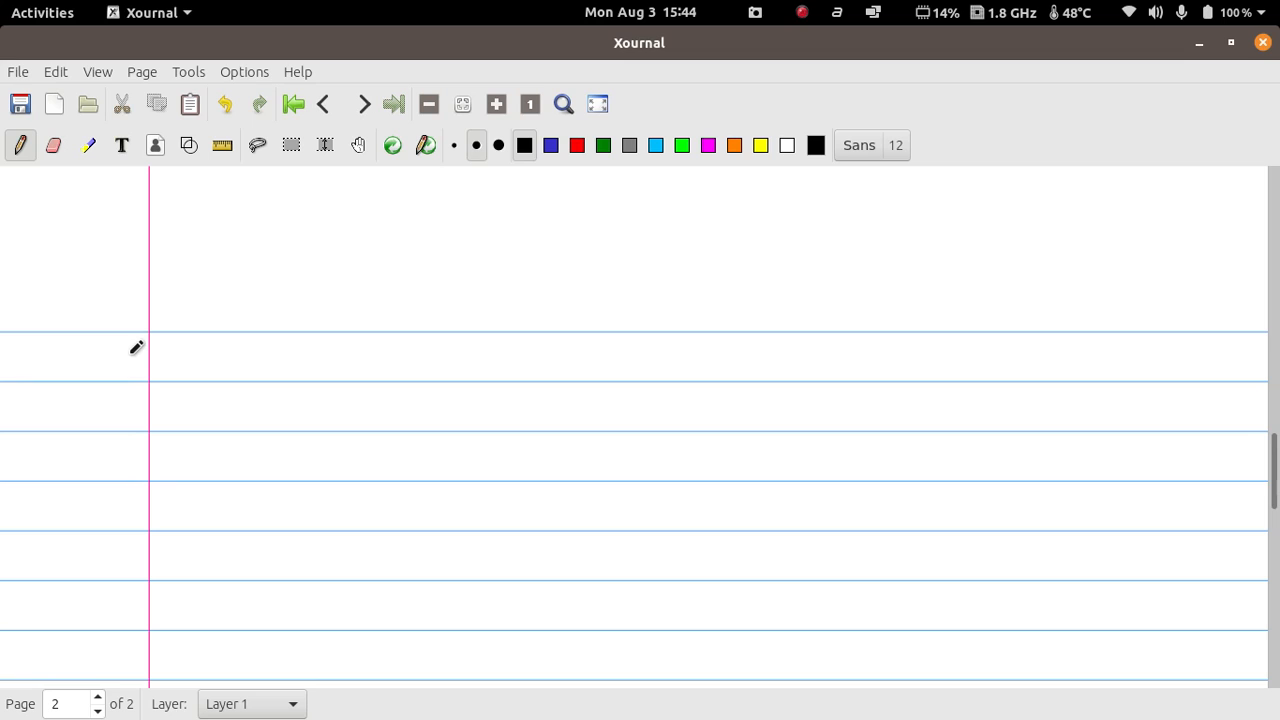
pyautogui.moveTo(204, 348)
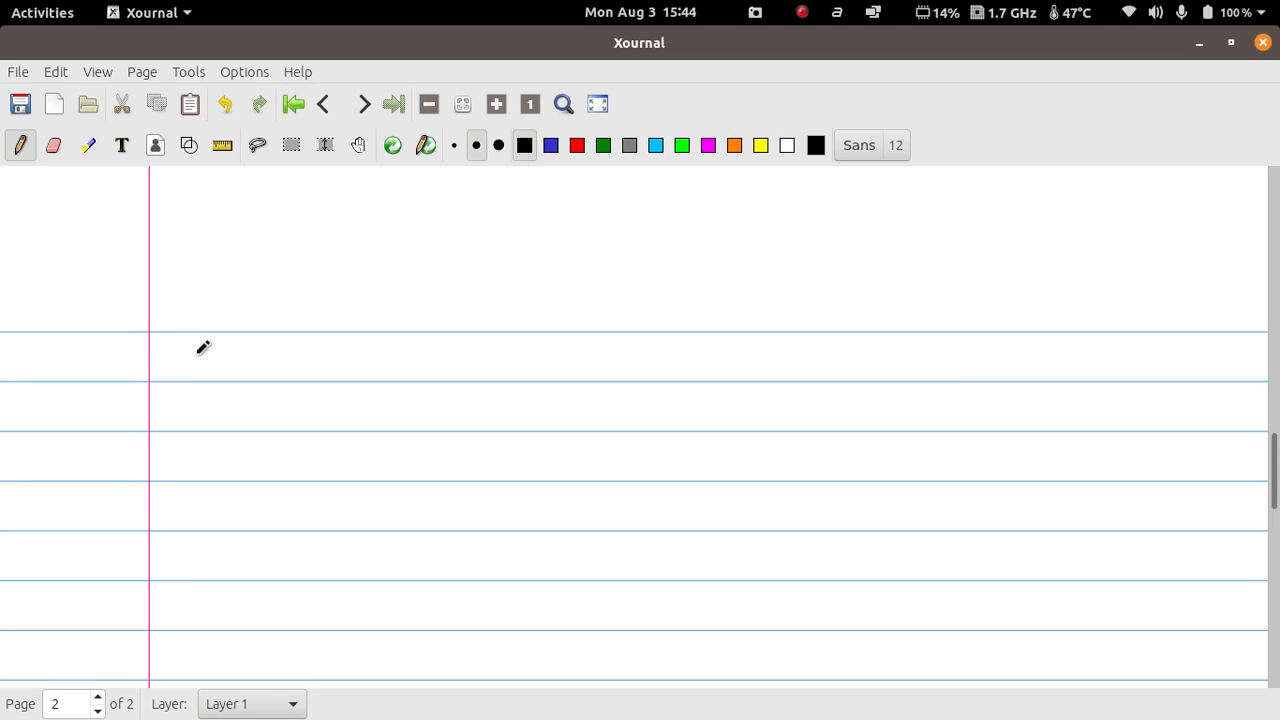
pyautogui.moveTo(168, 356)
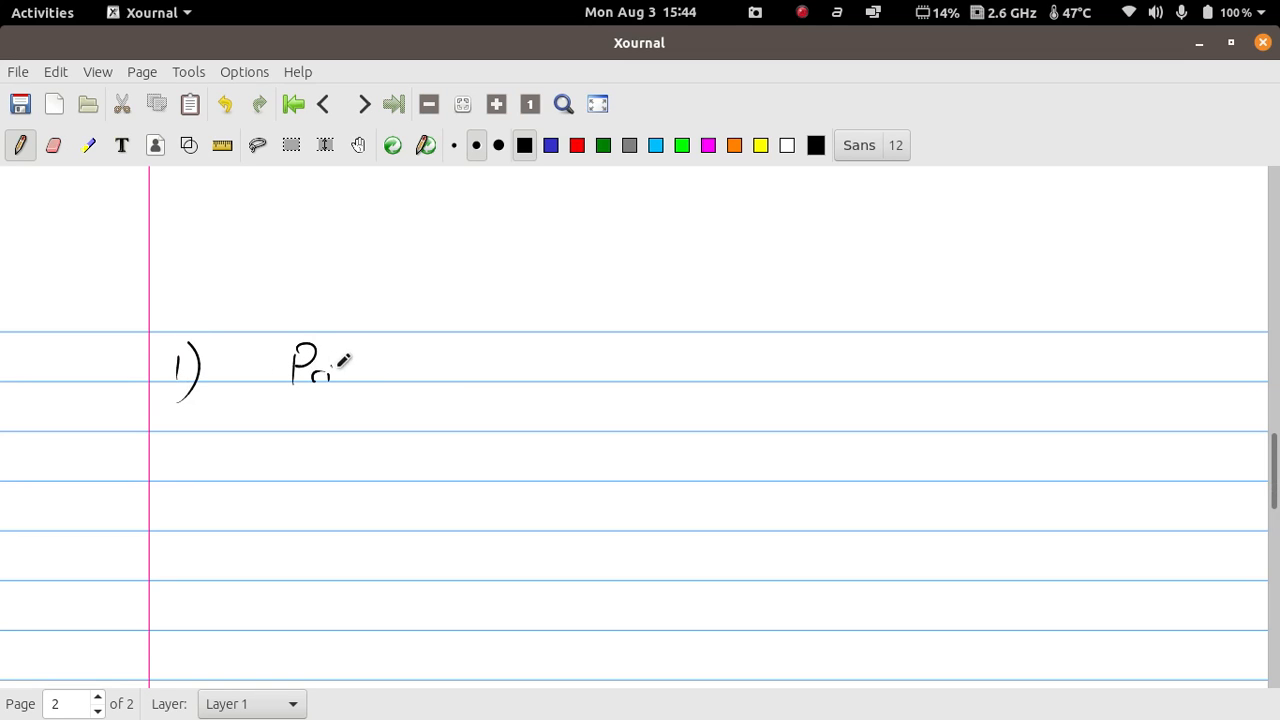
# Write '1) Principal Quantum Number (n)' at the top of the second page.
pyautogui.moveTo(320, 376); pyautogui.dragTo(384, 364)
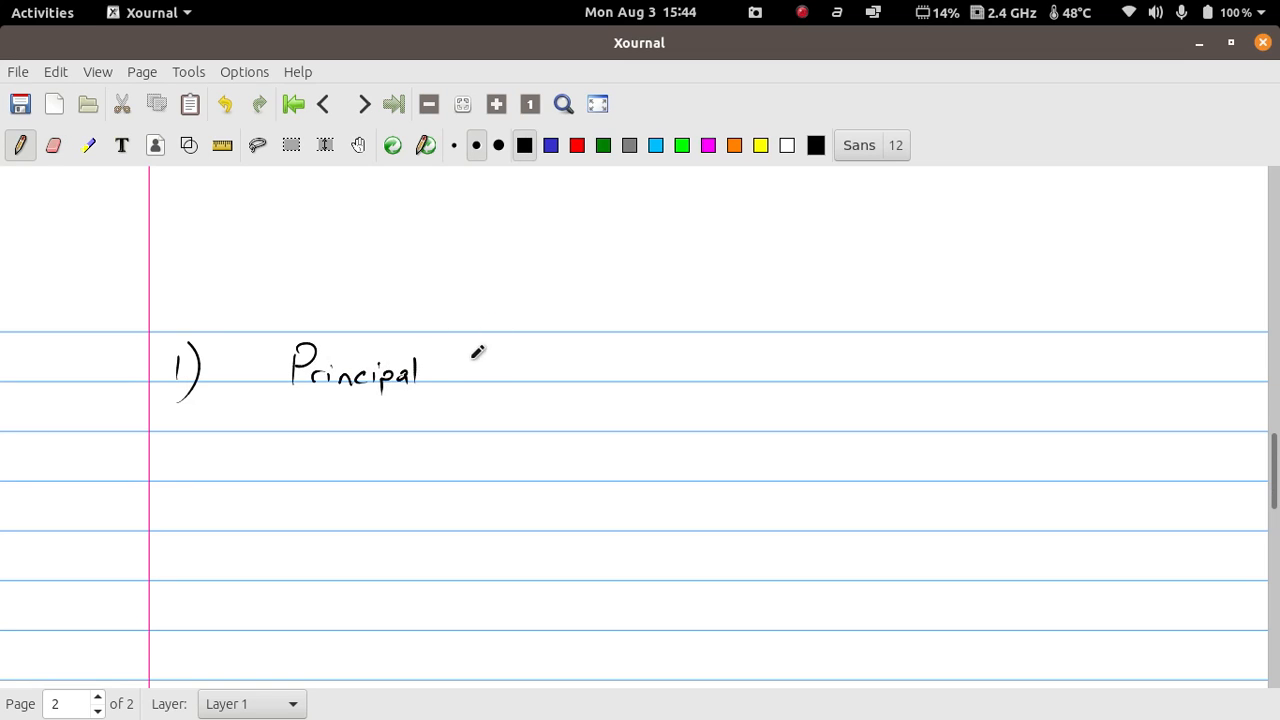
pyautogui.moveTo(476, 376); pyautogui.dragTo(516, 360)
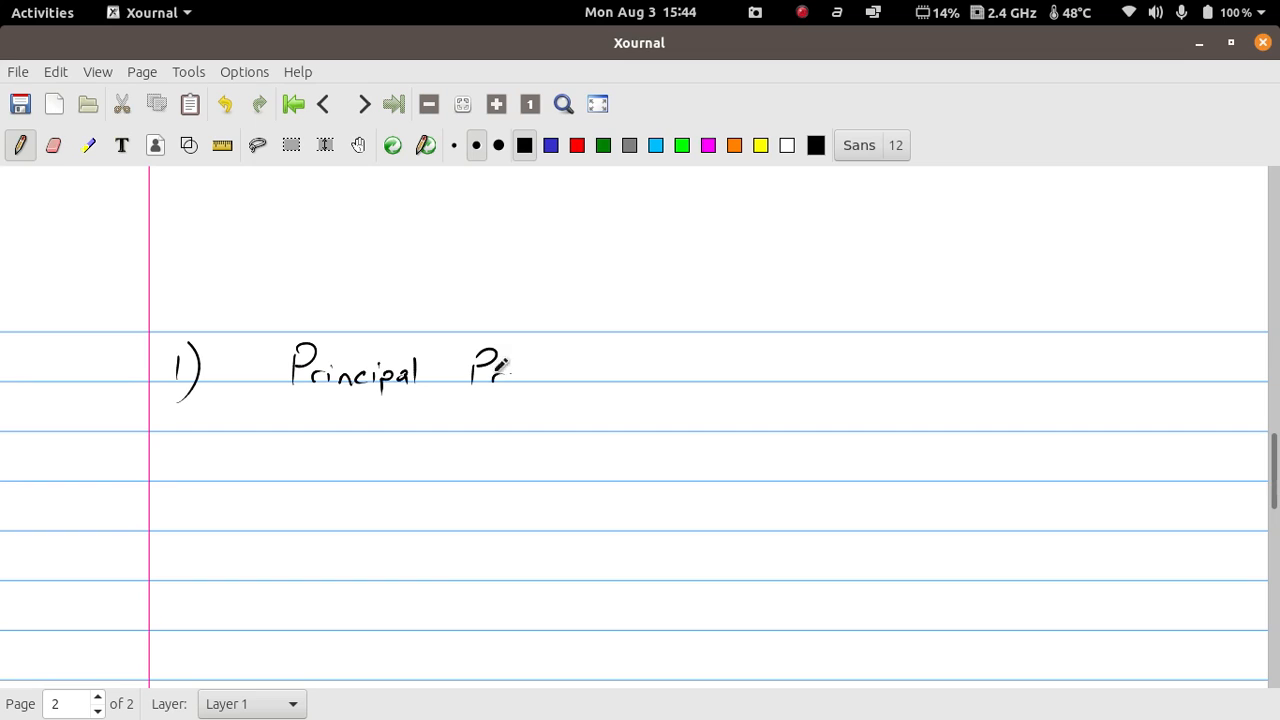
pyautogui.moveTo(476, 356); pyautogui.dragTo(504, 384)
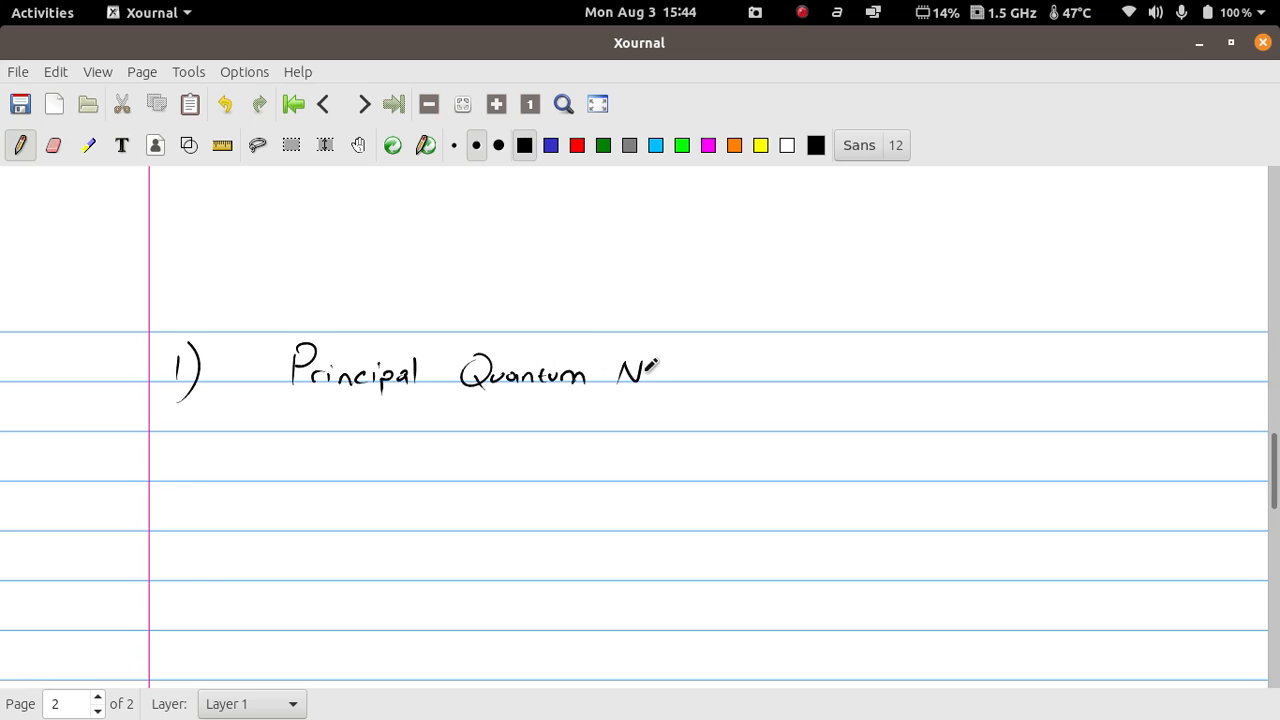
pyautogui.moveTo(650, 364); pyautogui.dragTo(716, 370)
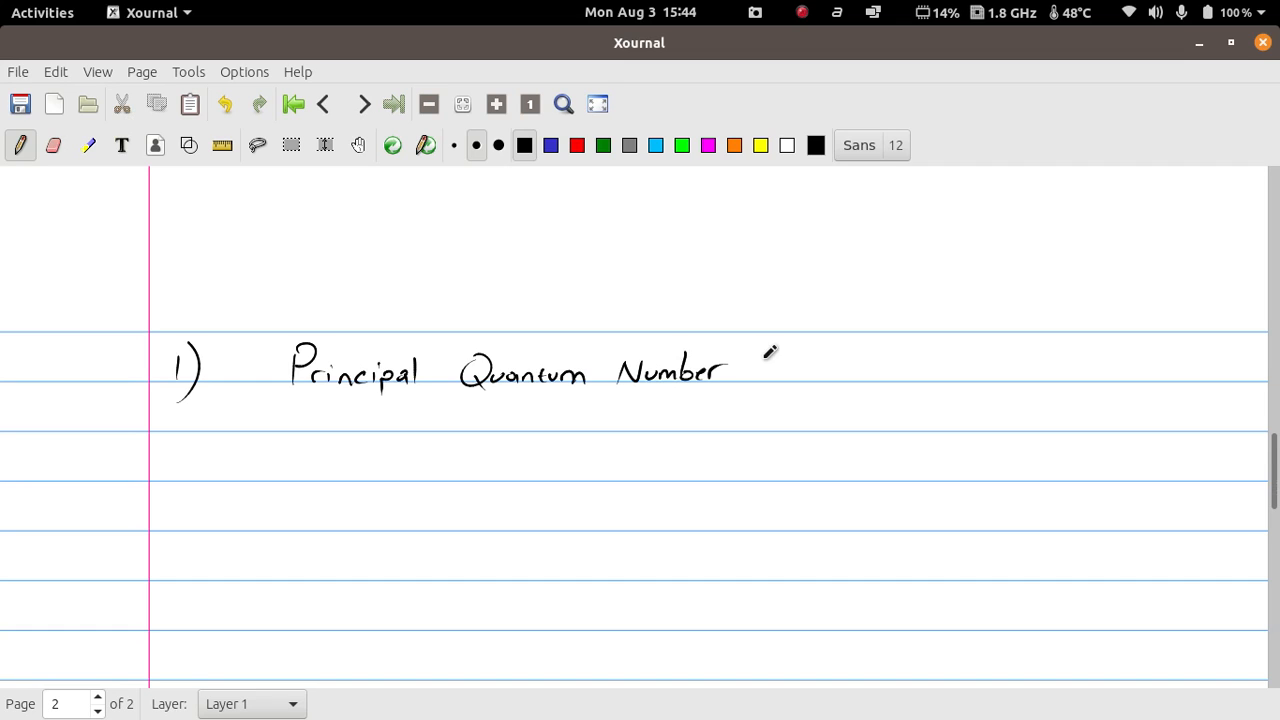
pyautogui.moveTo(840, 340)
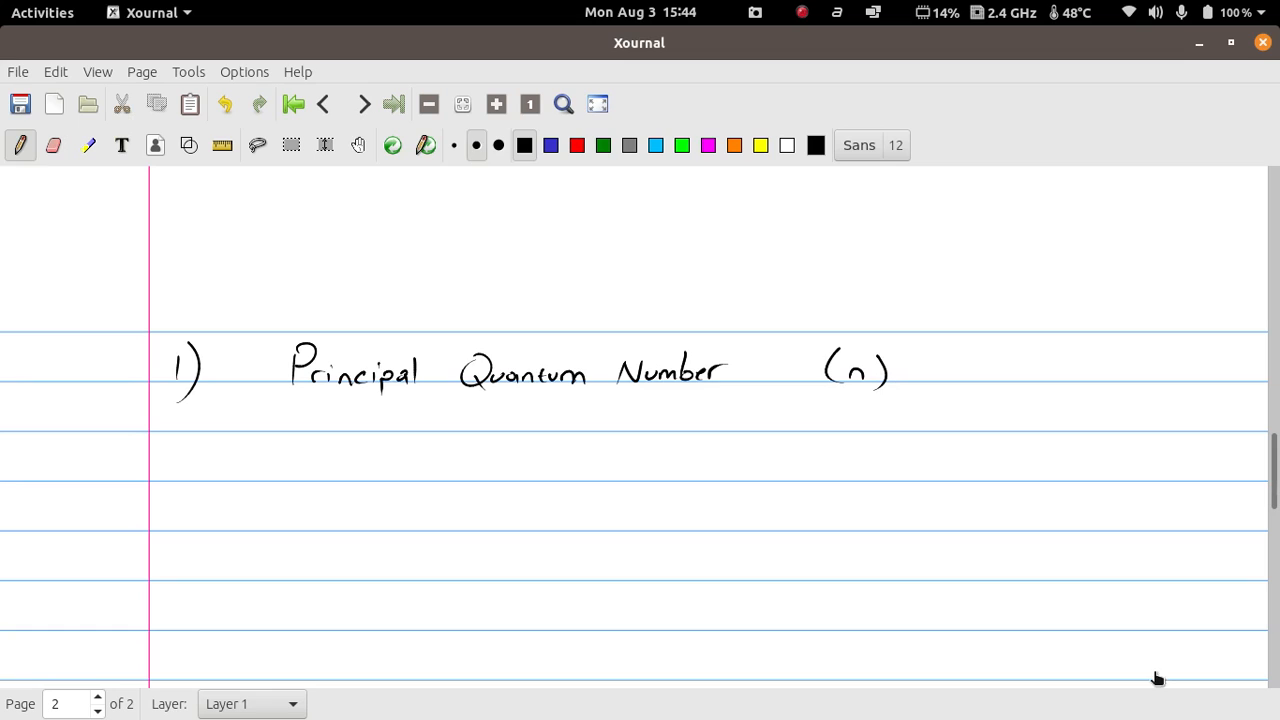
# Note the range '(1-7)' in red beneath n, then return to black ink.
pyautogui.click(576, 144)
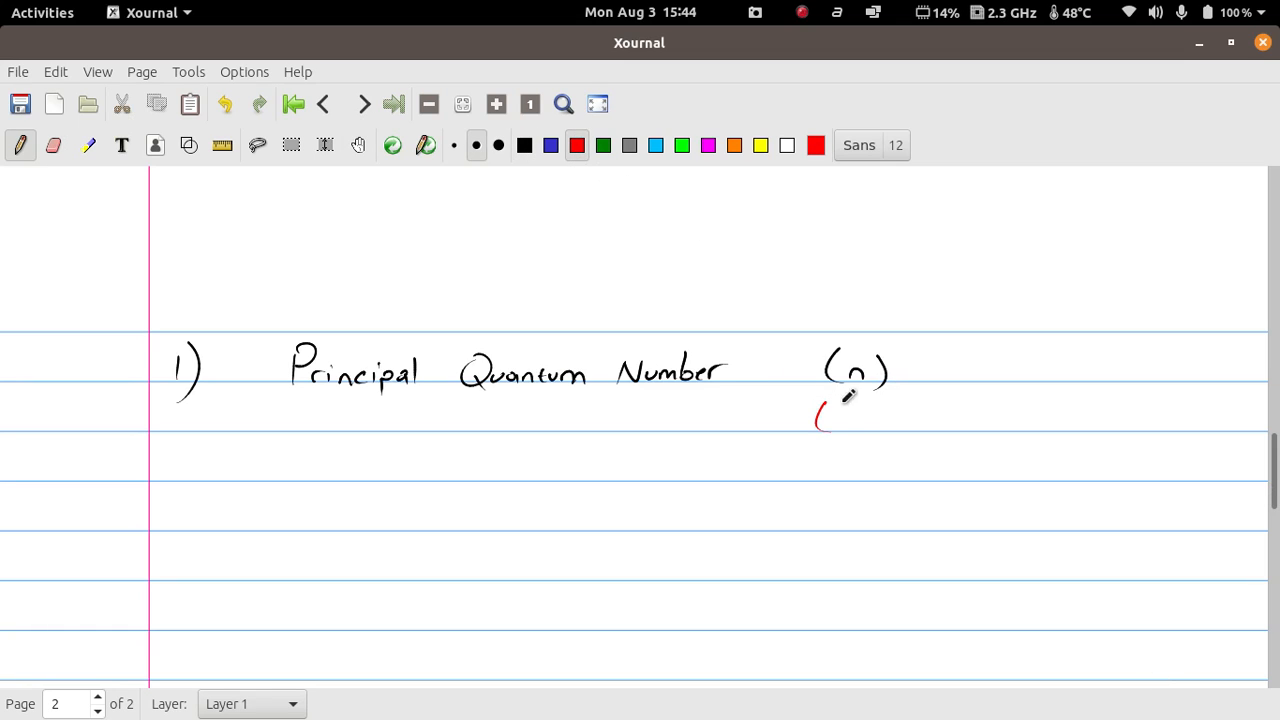
pyautogui.moveTo(820, 414); pyautogui.dragTo(904, 420)
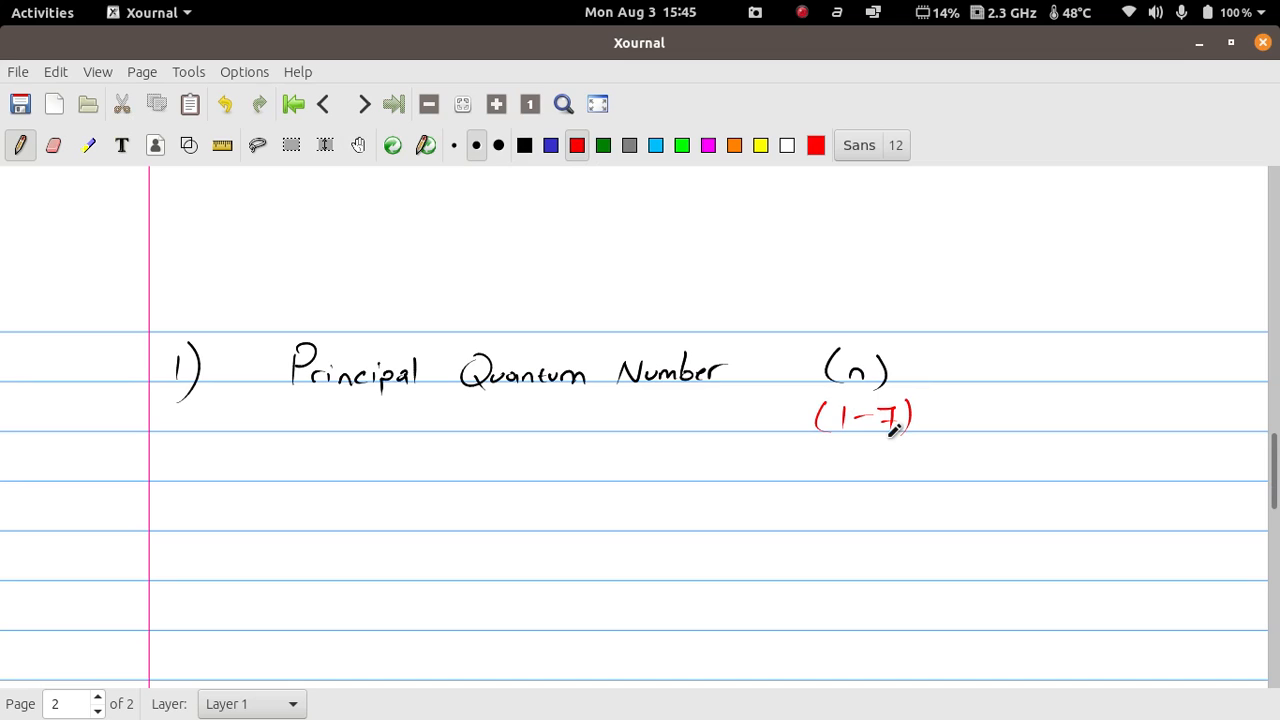
pyautogui.click(524, 144)
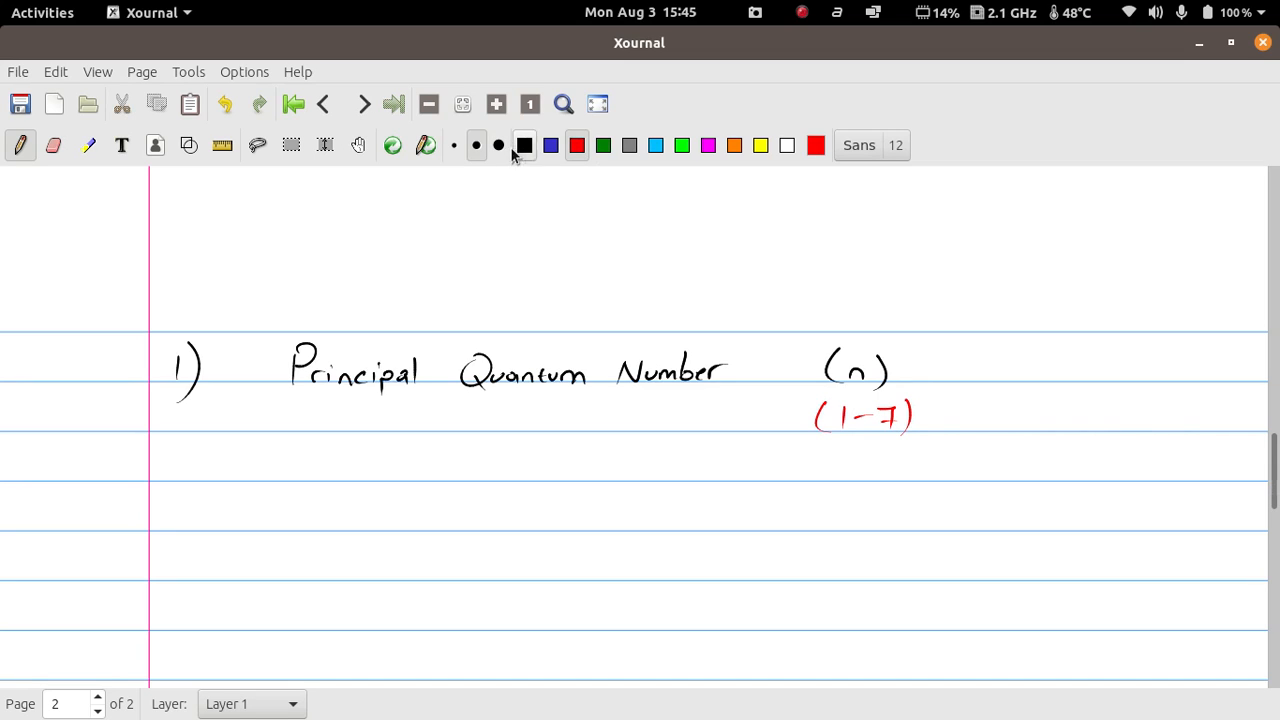
pyautogui.moveTo(424, 144)
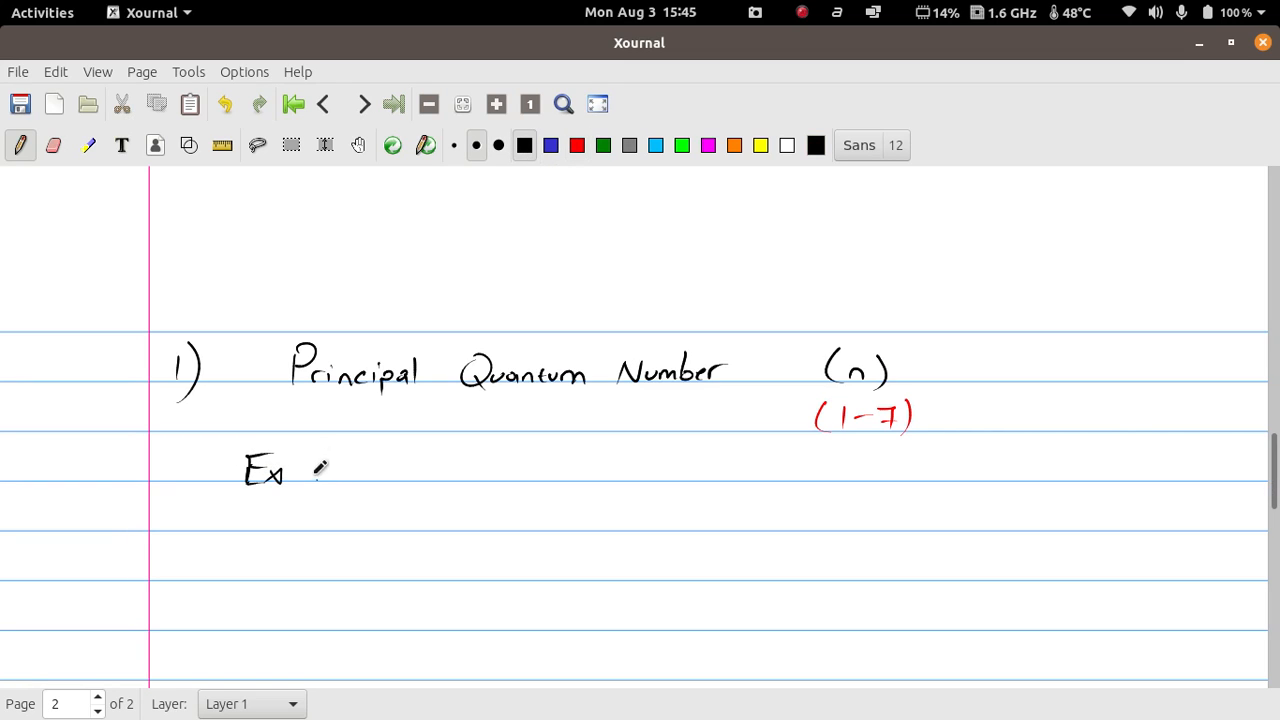
# Write 'Ex: C, Na' with an arrow pointing toward their values.
pyautogui.moveTo(430, 410); pyautogui.dragTo(424, 444)
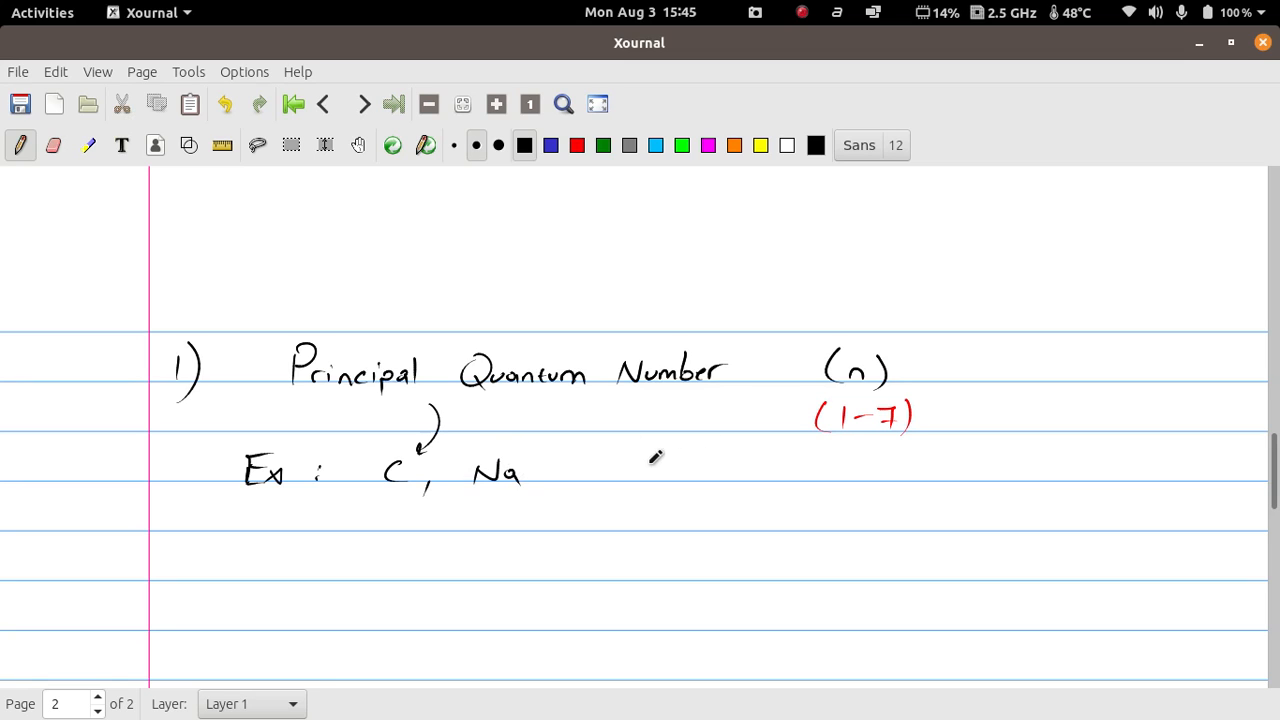
pyautogui.moveTo(650, 464); pyautogui.dragTo(724, 460)
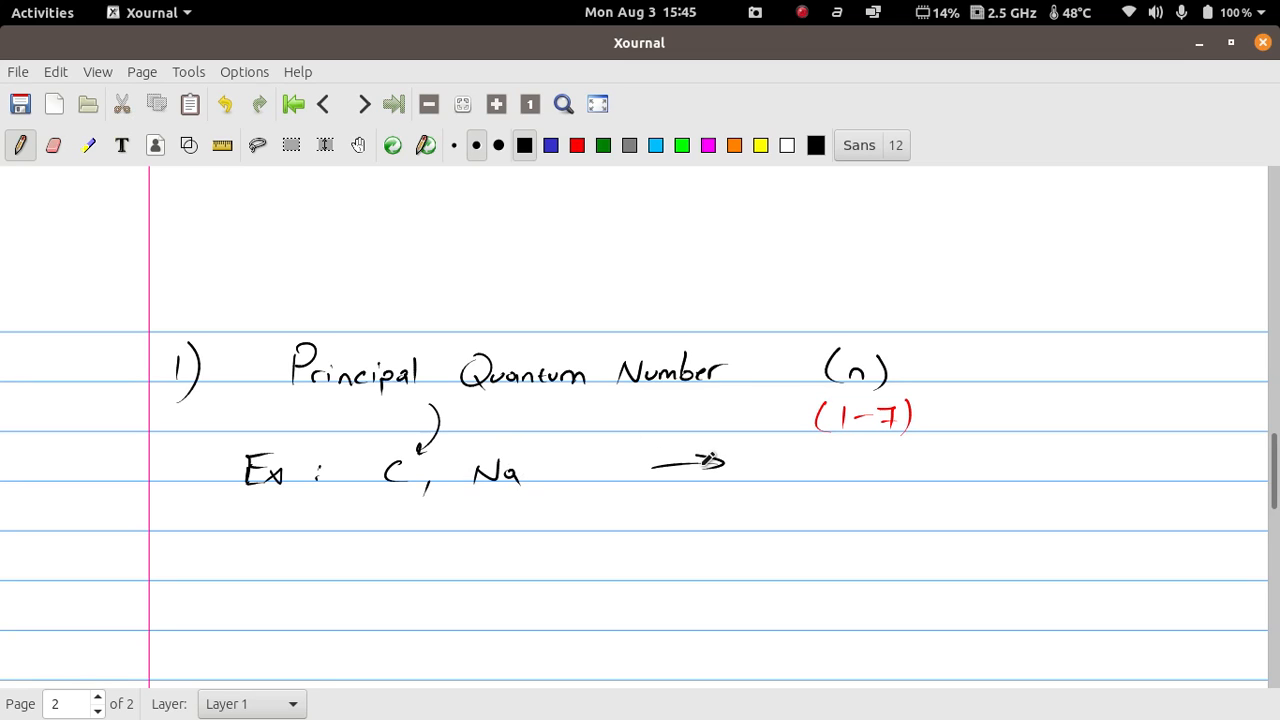
pyautogui.moveTo(796, 470); pyautogui.dragTo(830, 486)
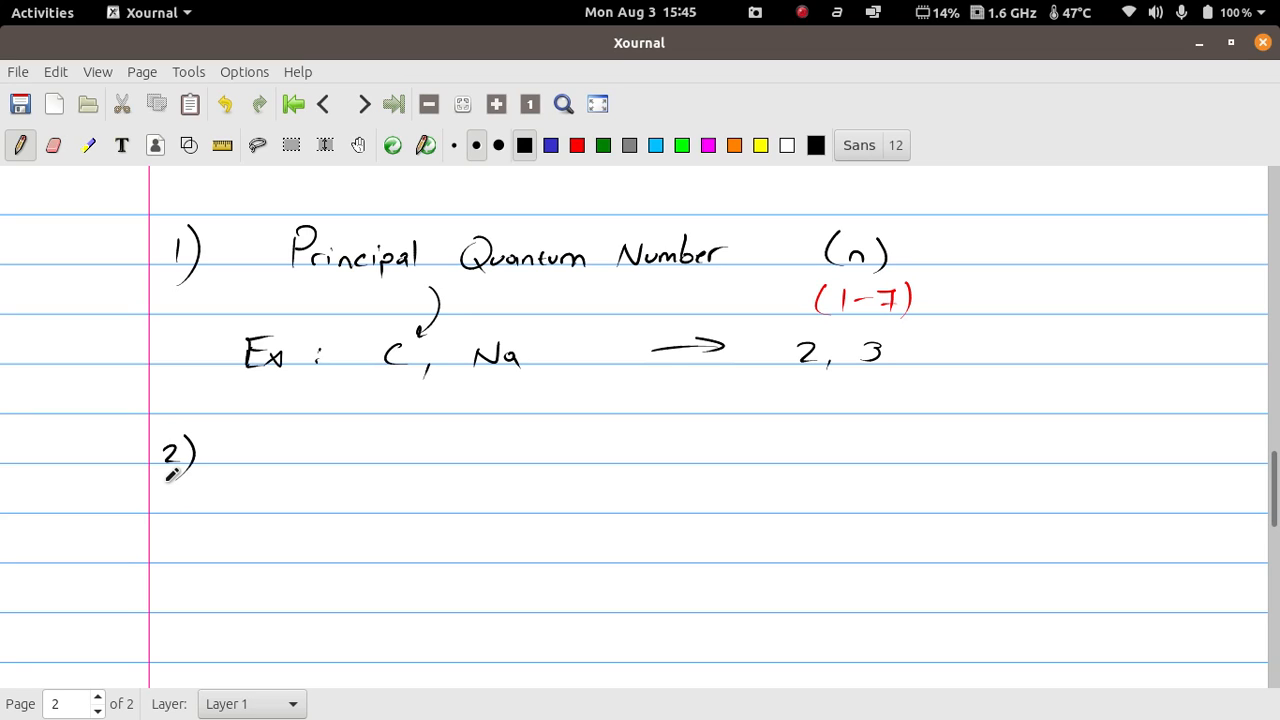
# Write the heading '2) Angular Quantum Number (l)'.
pyautogui.moveTo(256, 444); pyautogui.dragTo(304, 460)
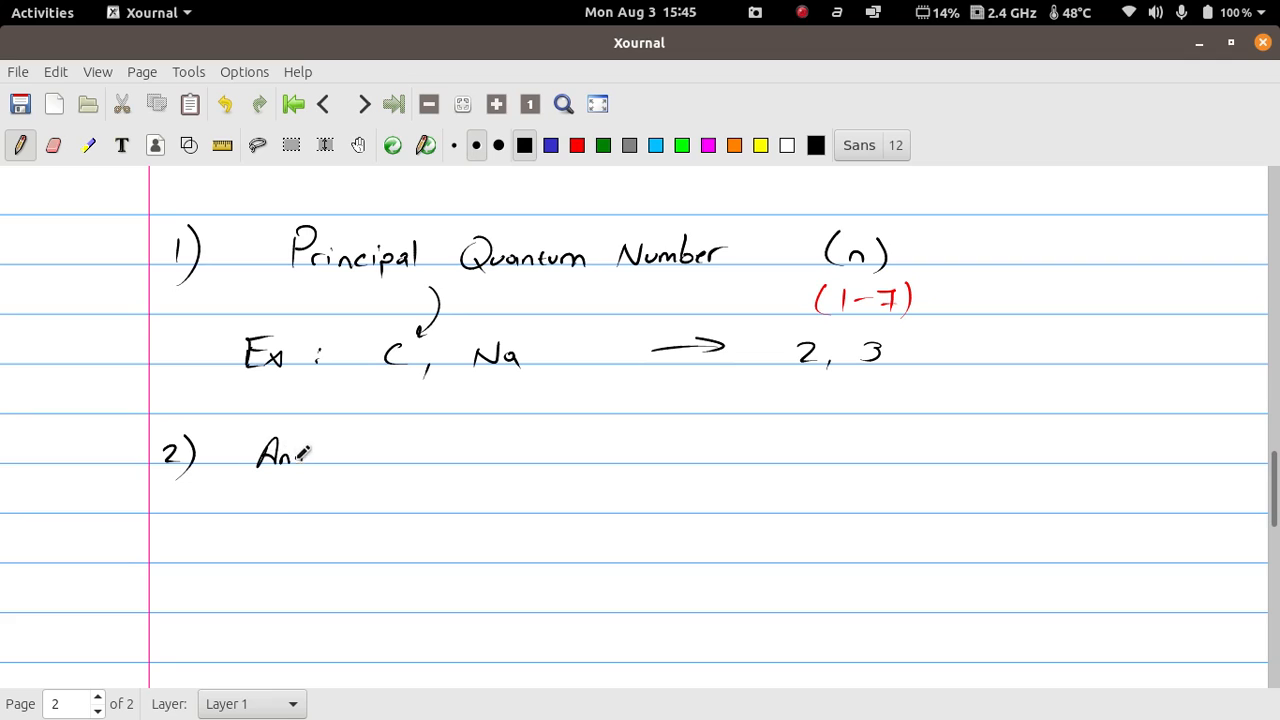
pyautogui.moveTo(300, 456); pyautogui.dragTo(360, 460)
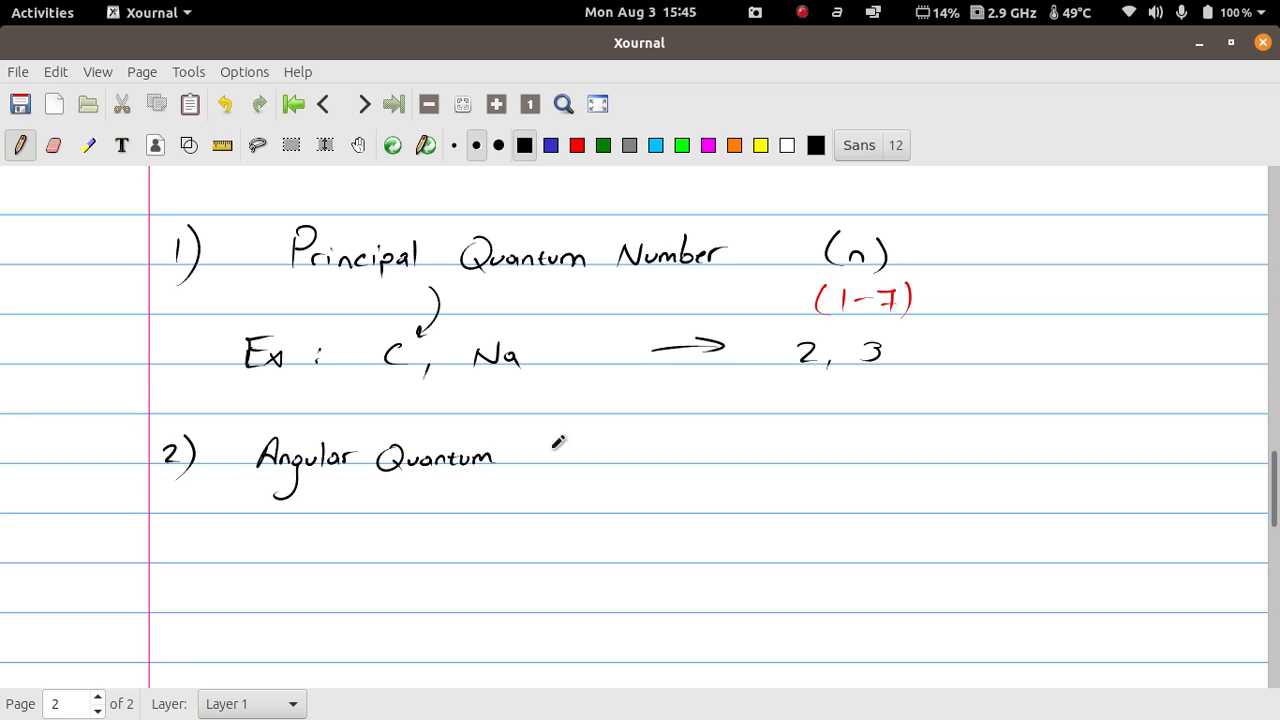
pyautogui.moveTo(524, 456); pyautogui.dragTo(610, 444)
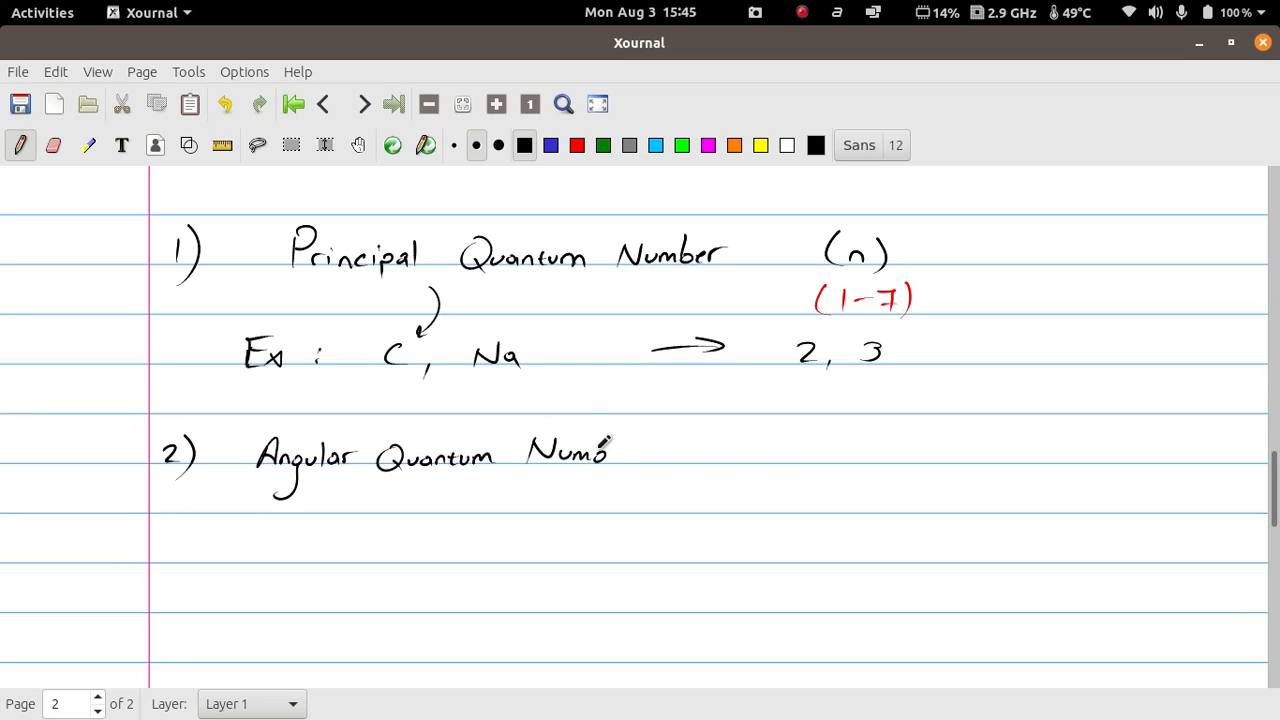
pyautogui.moveTo(600, 450); pyautogui.dragTo(644, 444)
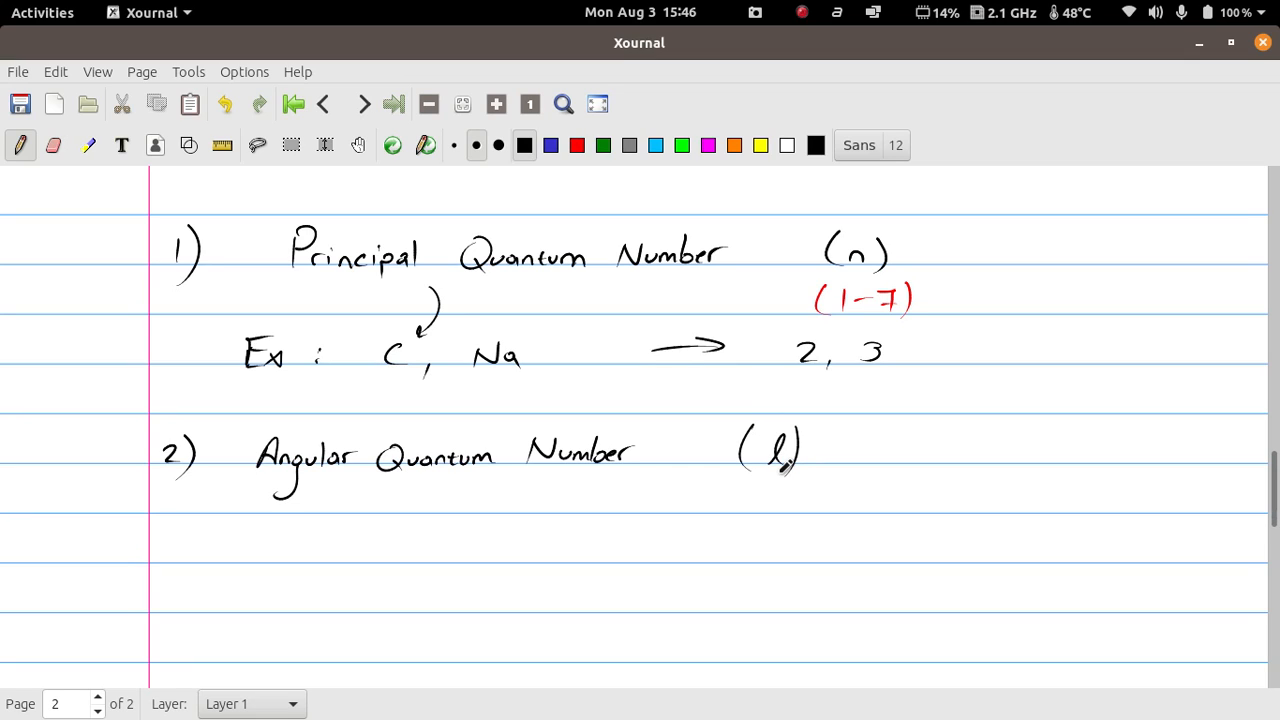
pyautogui.moveTo(1000, 530)
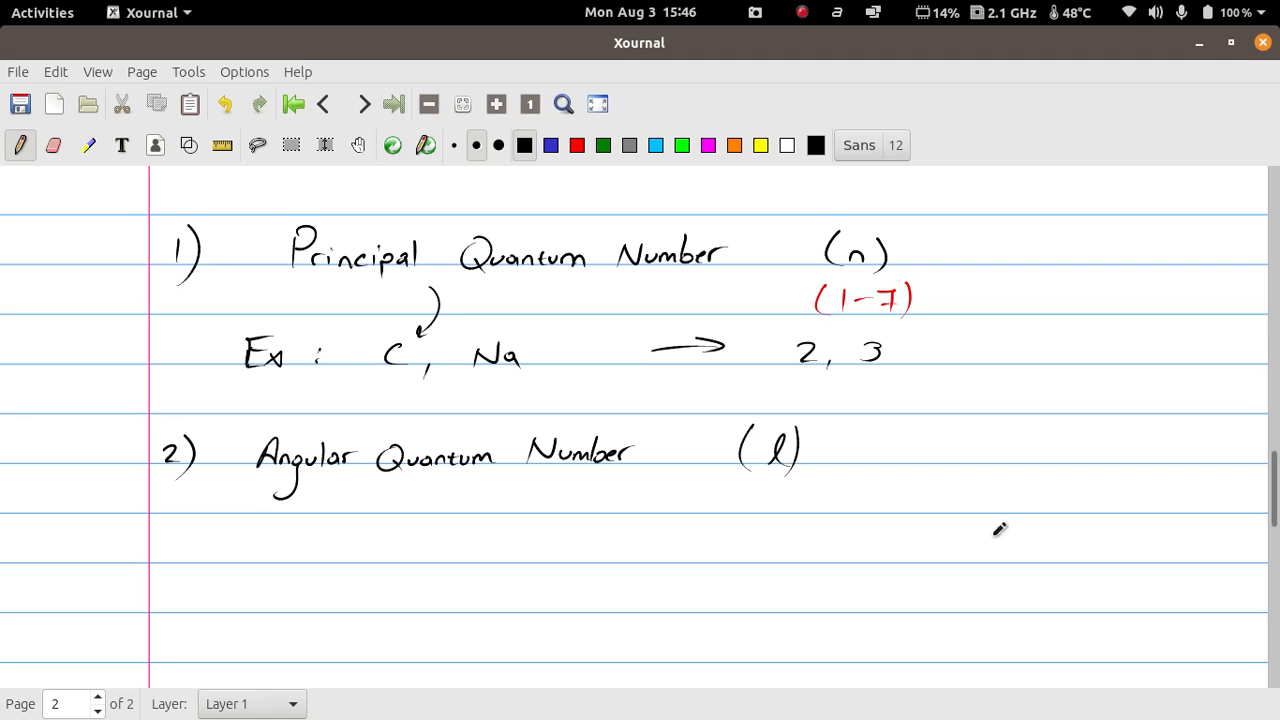
pyautogui.scroll(-3)
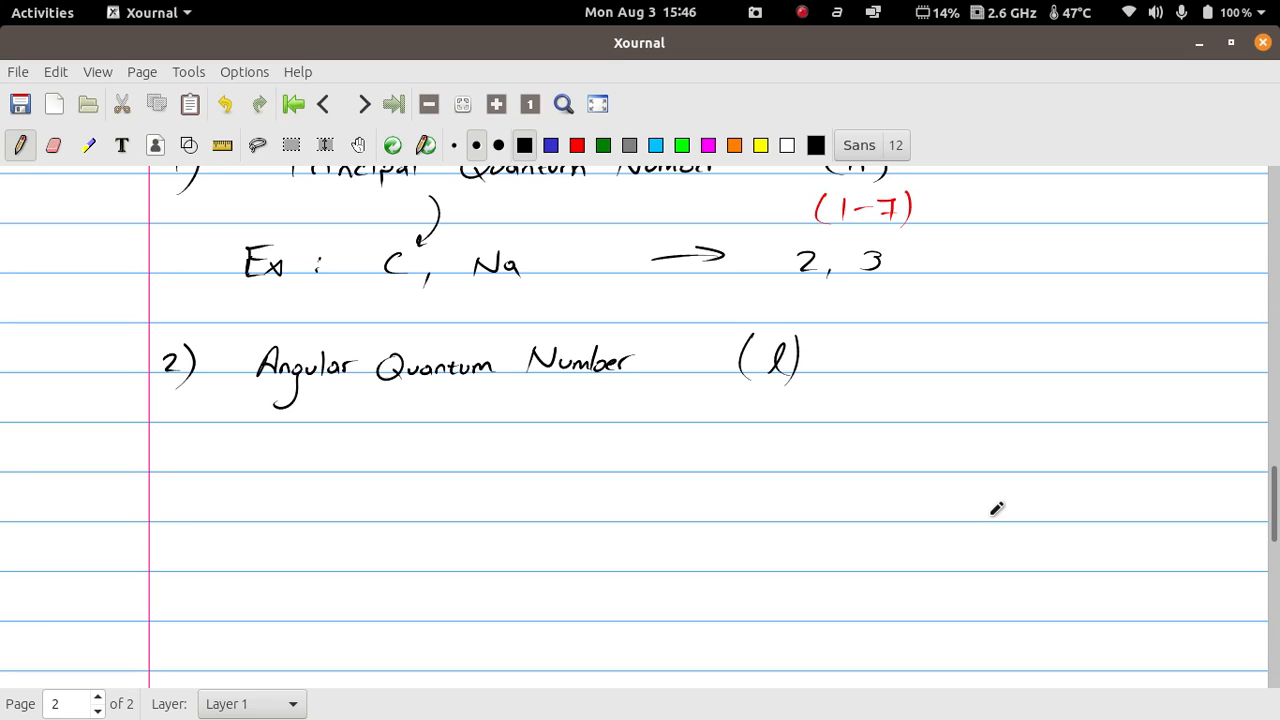
pyautogui.moveTo(404, 296)
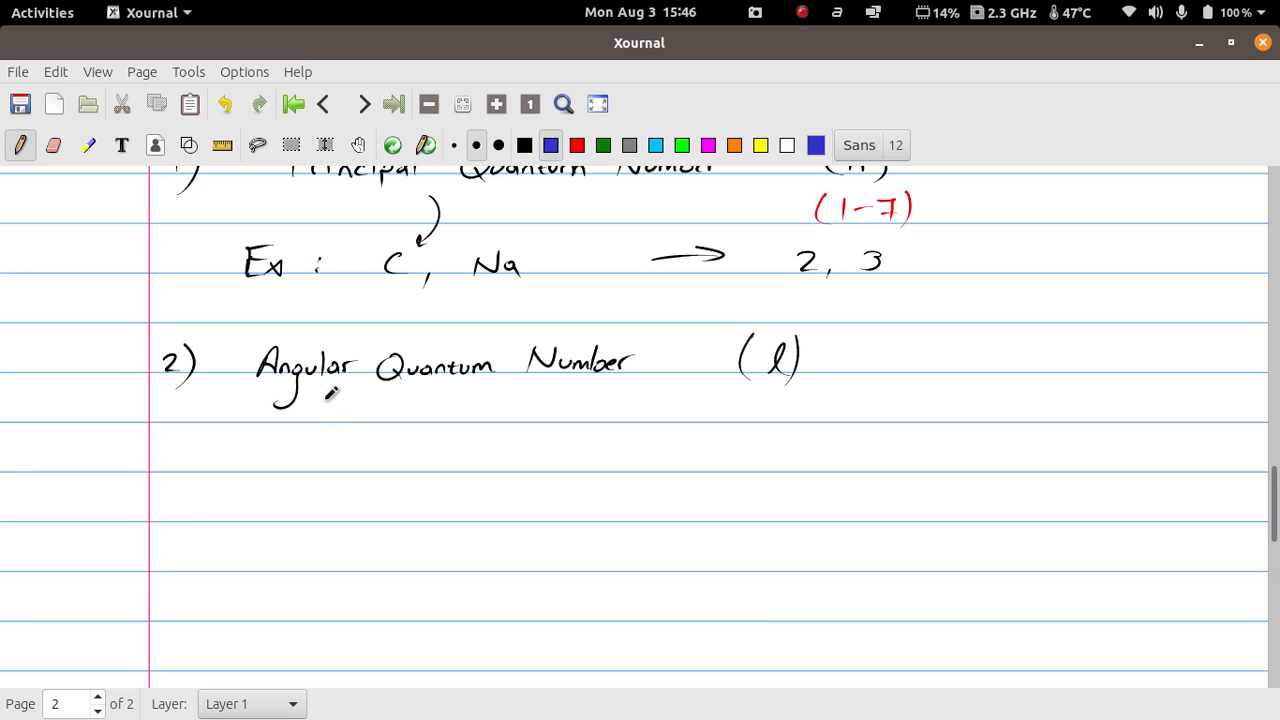
# Add the blue bullet '* value of l ranges from 0 to (n-1)'.
pyautogui.moveTo(320, 404); pyautogui.dragTo(410, 420)
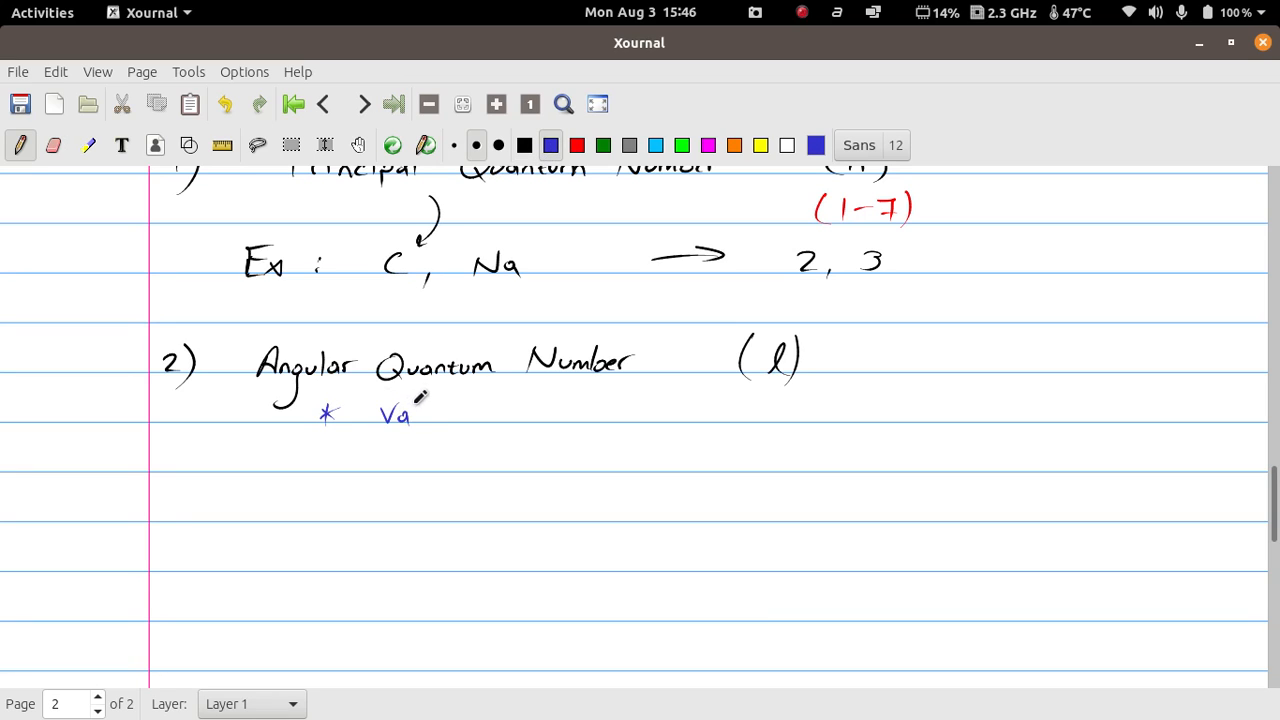
pyautogui.moveTo(400, 412); pyautogui.dragTo(510, 412)
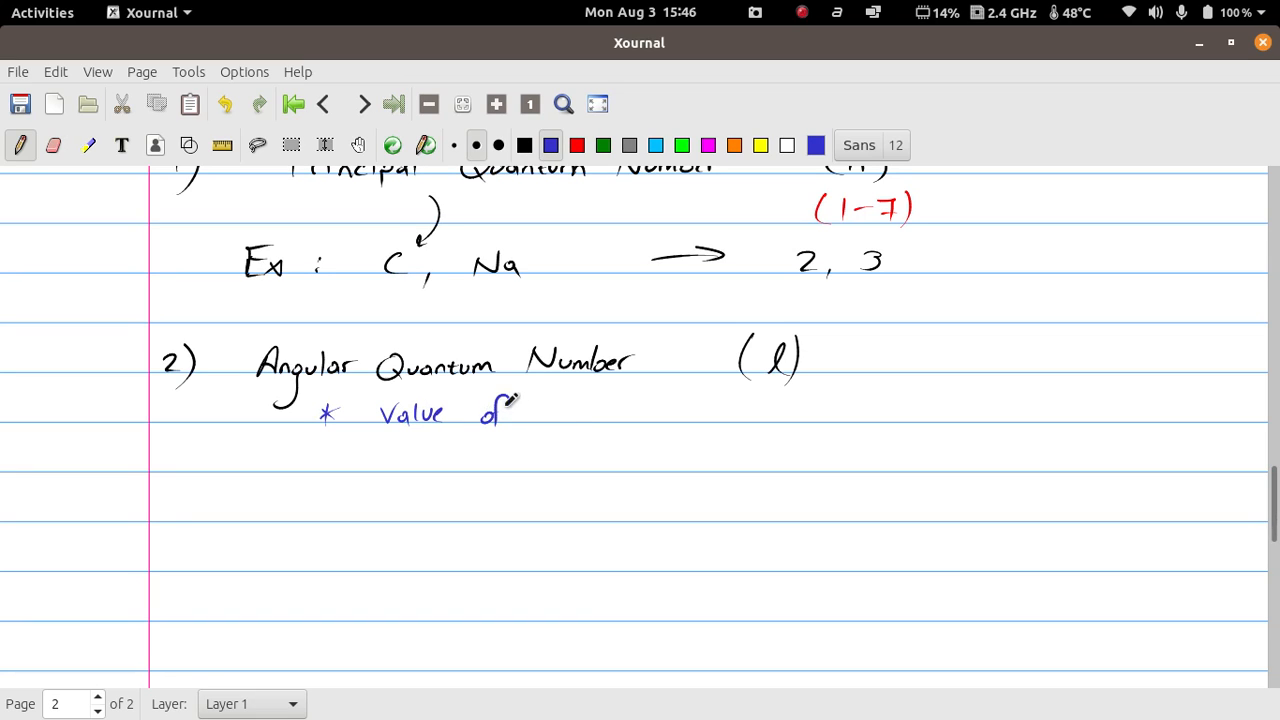
pyautogui.moveTo(540, 400); pyautogui.dragTo(556, 420)
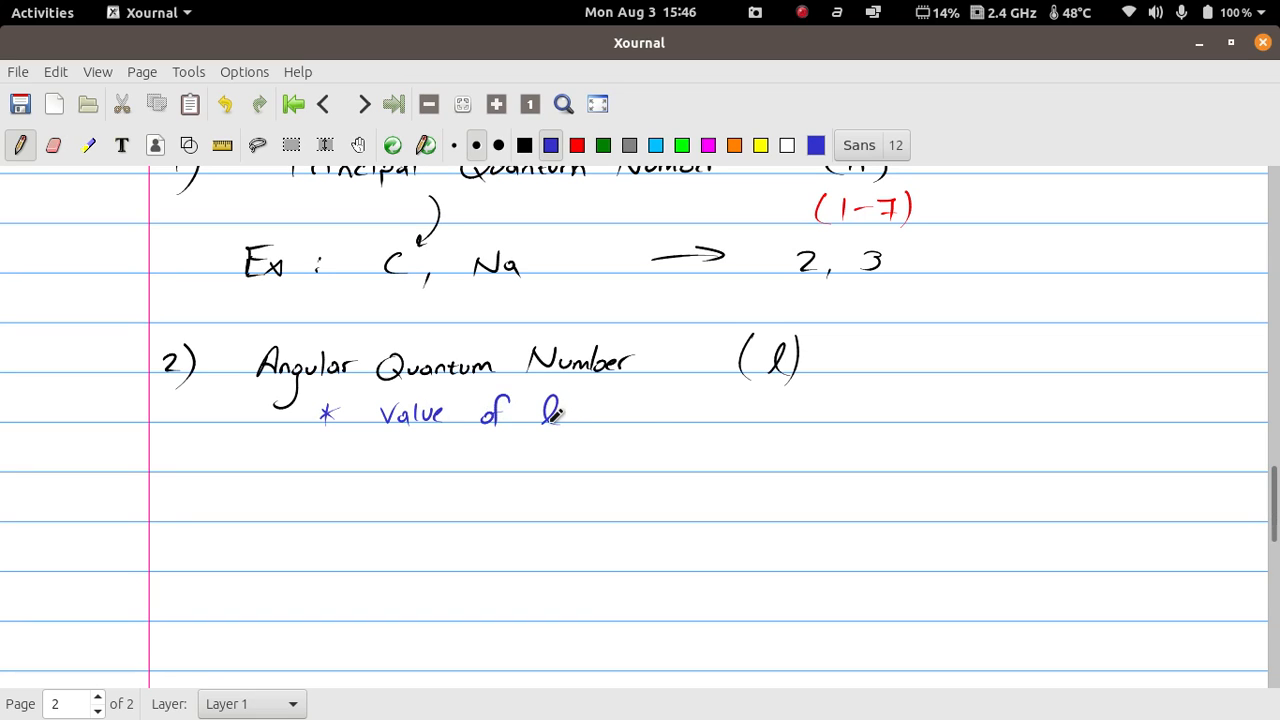
pyautogui.moveTo(636, 420); pyautogui.dragTo(680, 410)
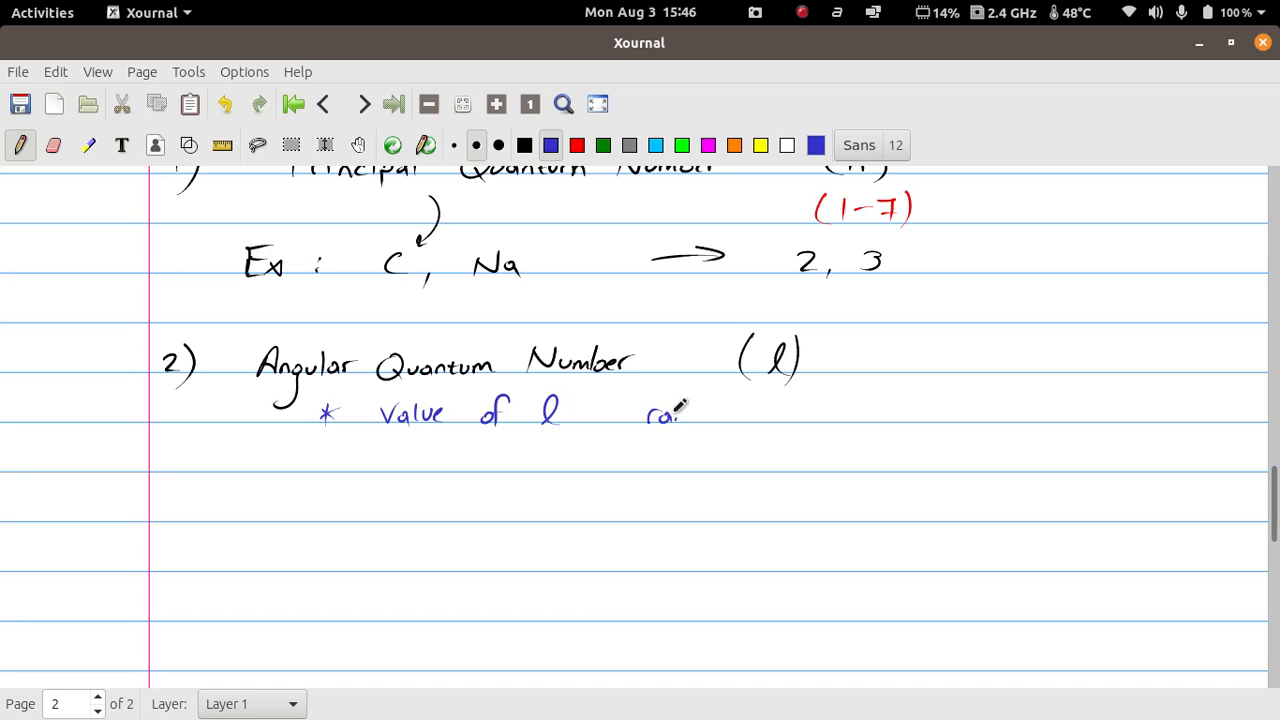
pyautogui.moveTo(650, 420); pyautogui.dragTo(724, 414)
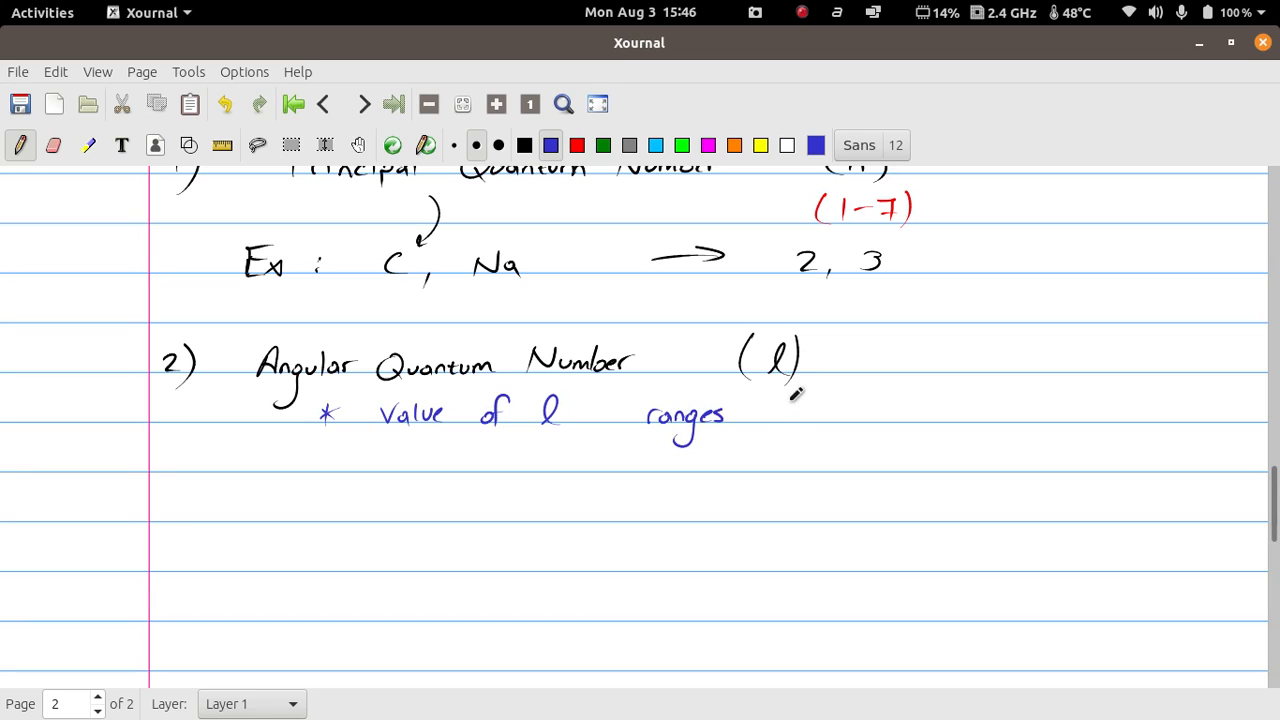
pyautogui.moveTo(762, 414); pyautogui.dragTo(838, 404)
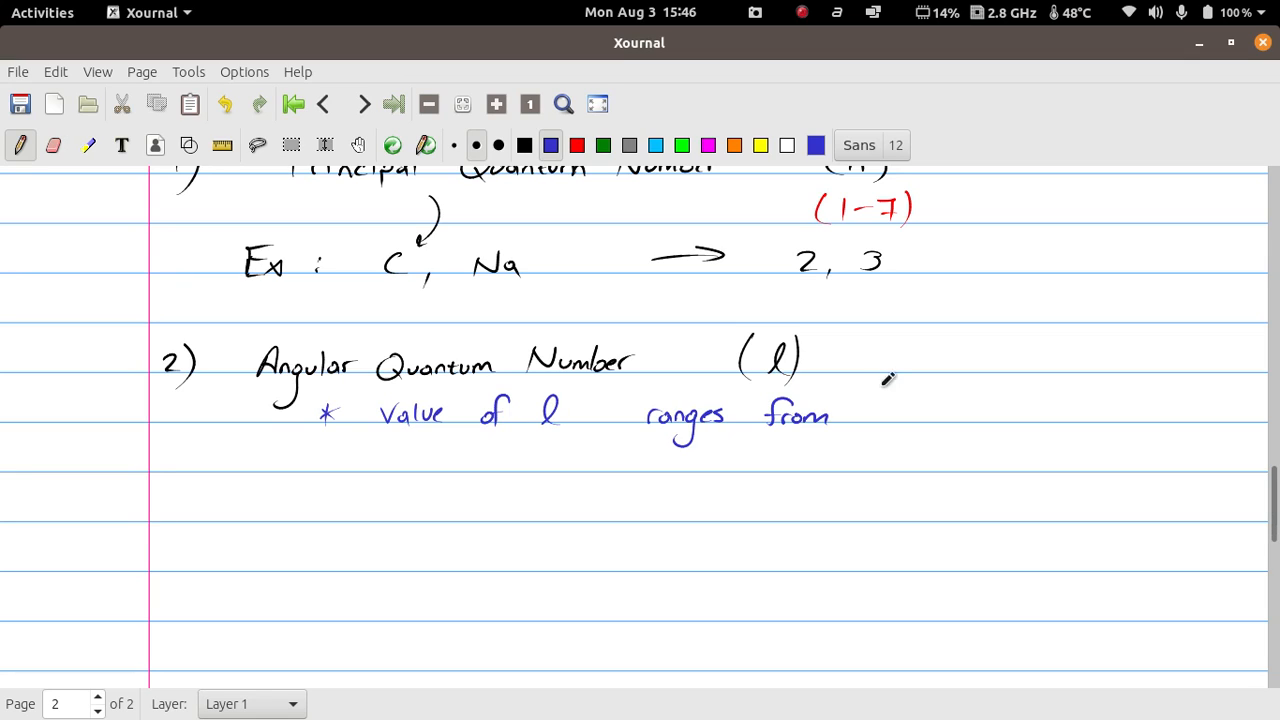
pyautogui.moveTo(912, 402)
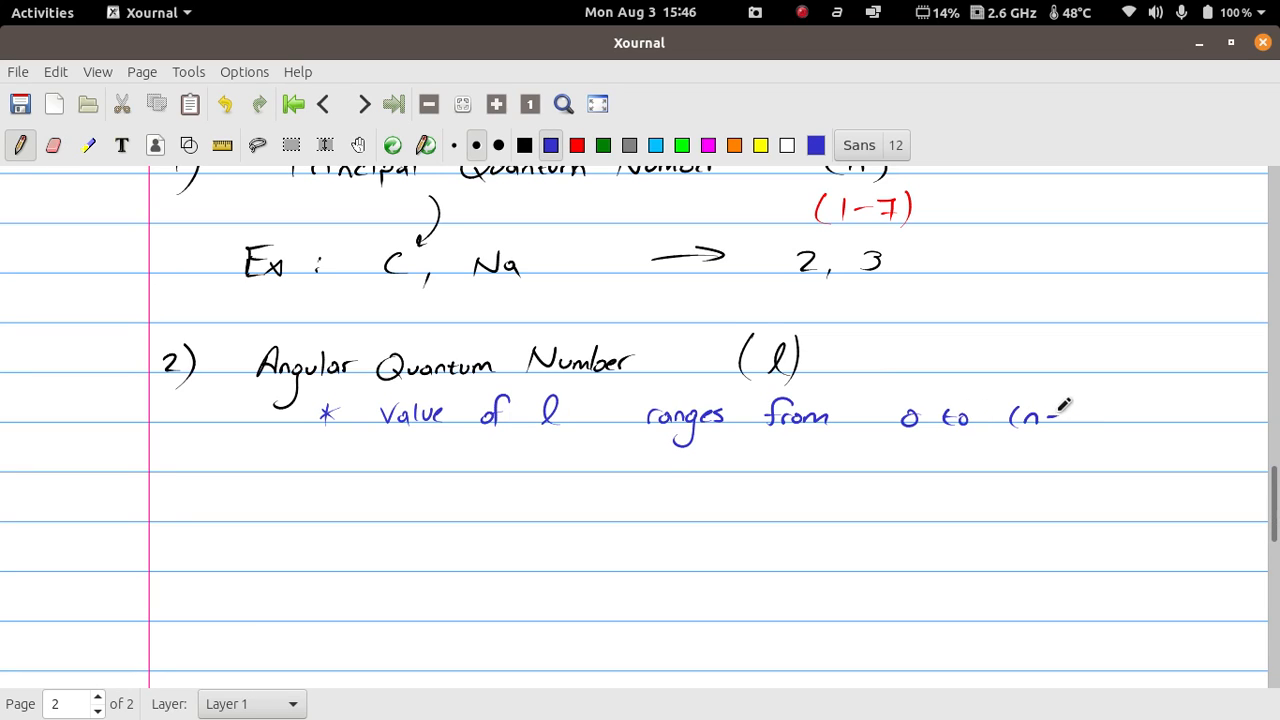
pyautogui.moveTo(1064, 404); pyautogui.dragTo(1084, 436)
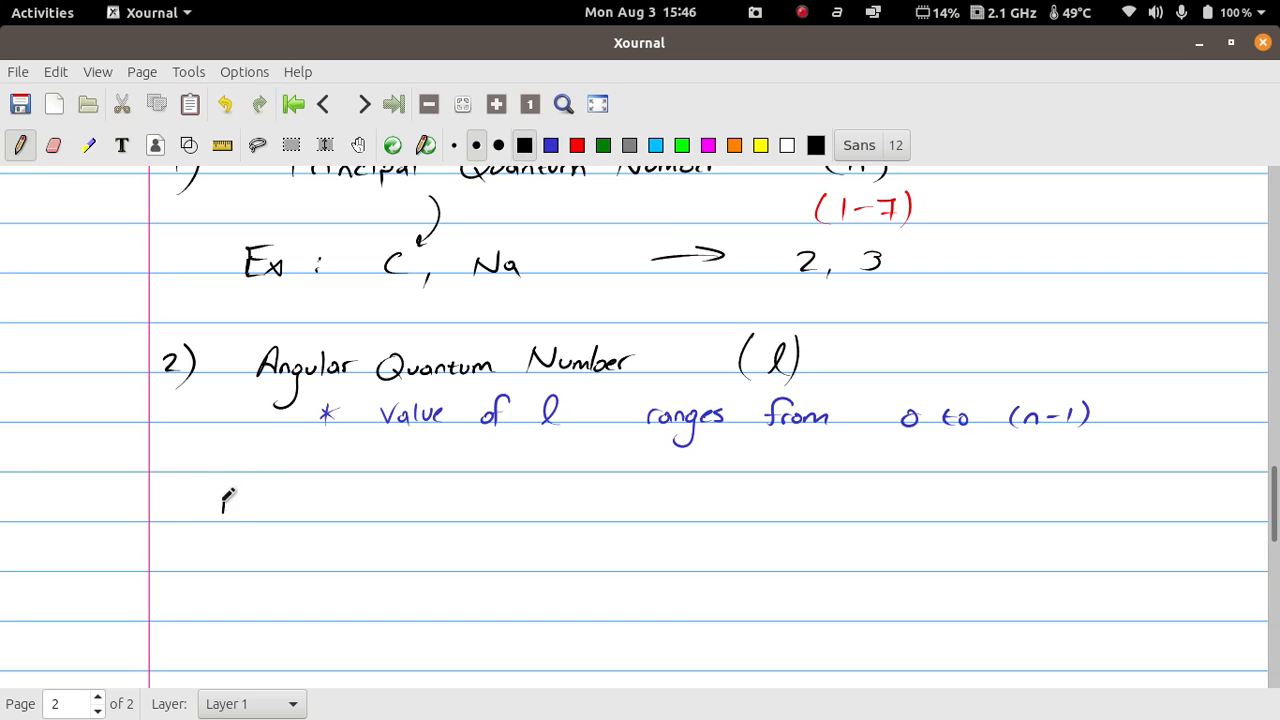
# Write the example 'Ex) n = 3 → 0, 1, 2' in black.
pyautogui.moveTo(220, 500); pyautogui.dragTo(280, 520)
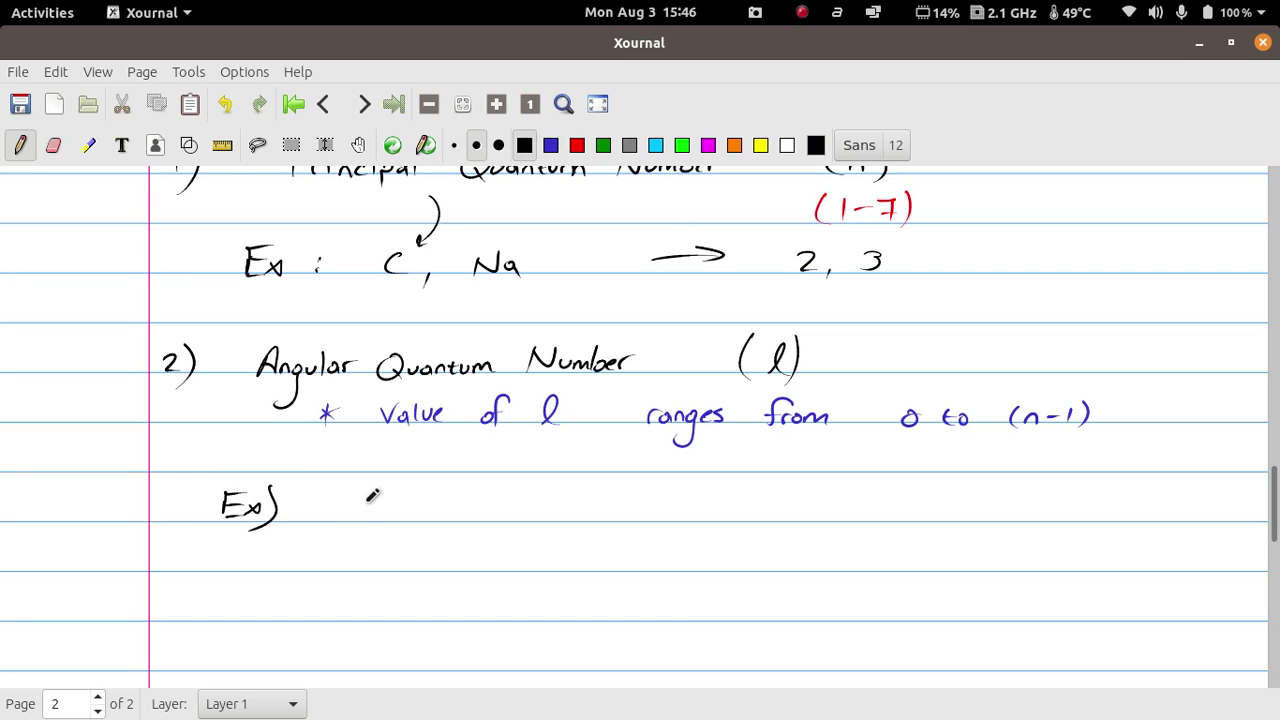
pyautogui.moveTo(356, 510); pyautogui.dragTo(390, 500)
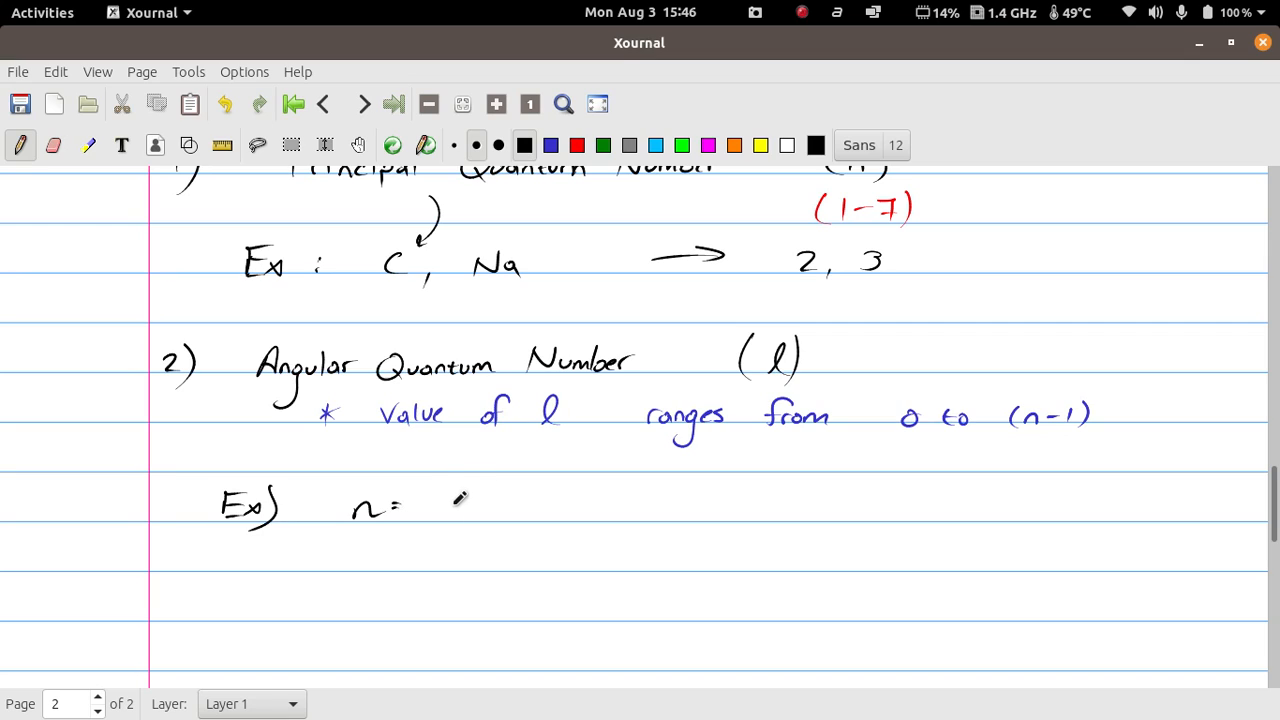
pyautogui.moveTo(444, 508); pyautogui.dragTo(460, 512)
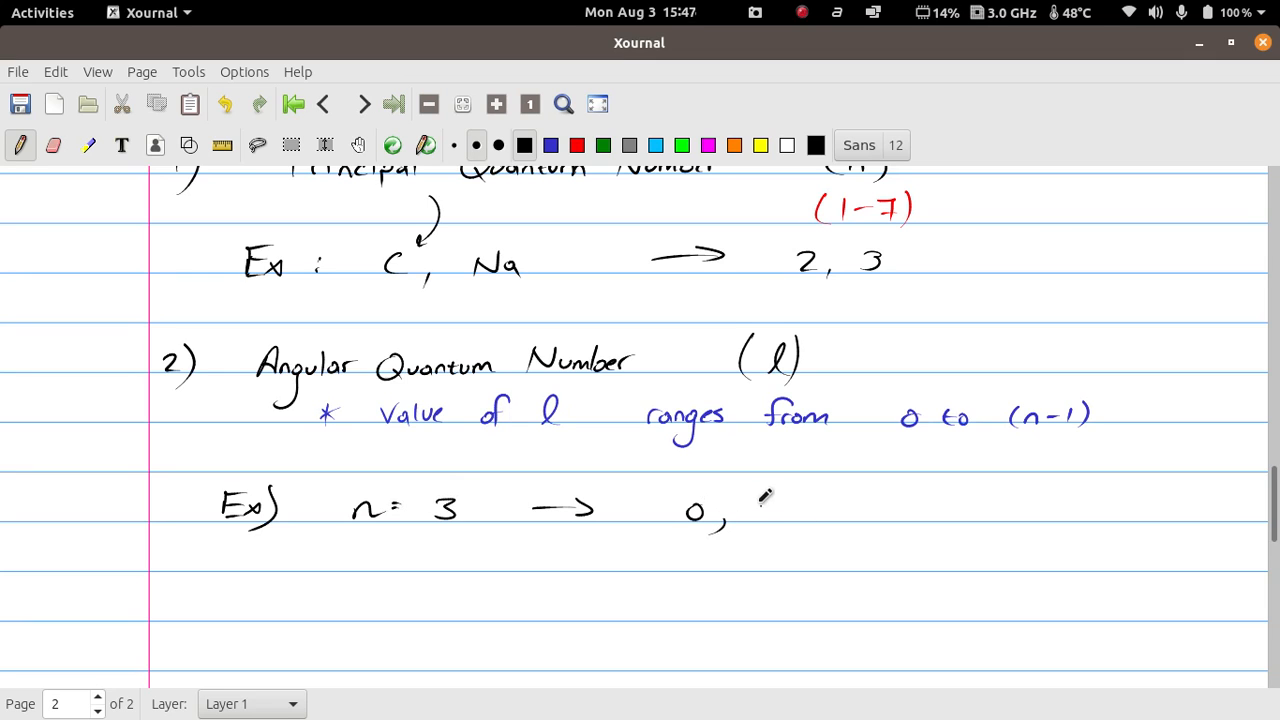
pyautogui.moveTo(756, 500); pyautogui.dragTo(830, 516)
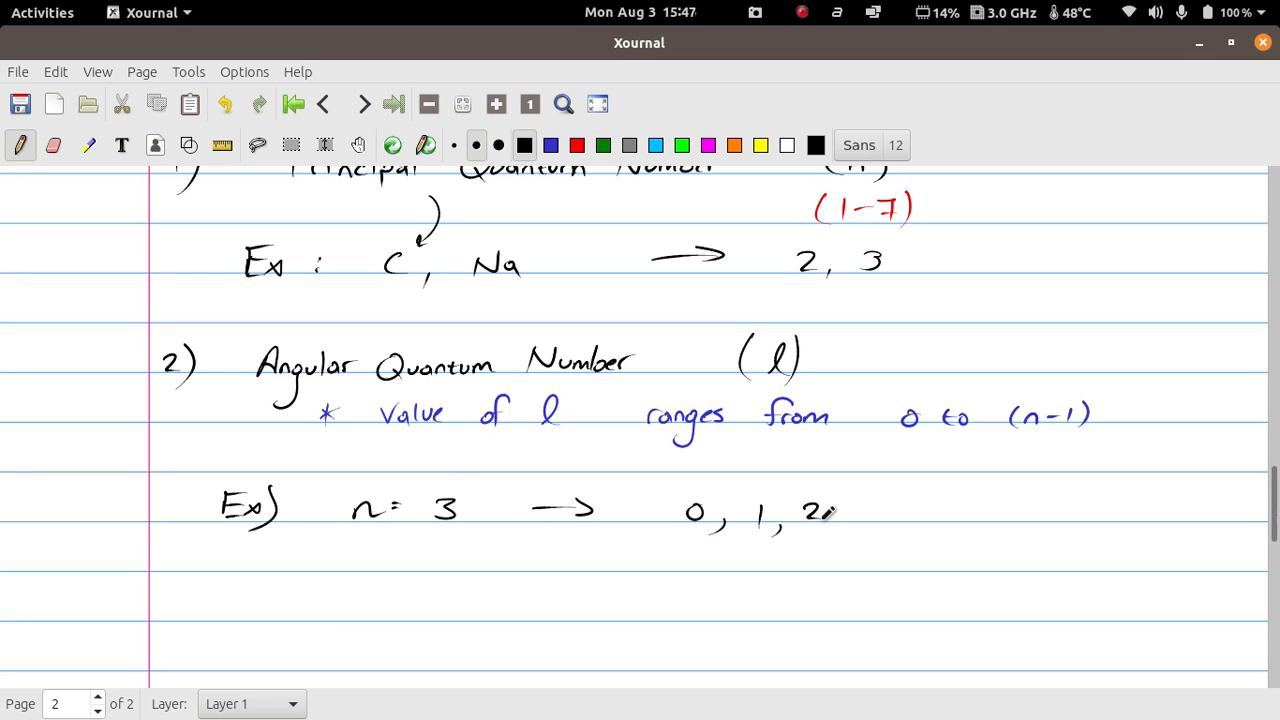
pyautogui.scroll(3)
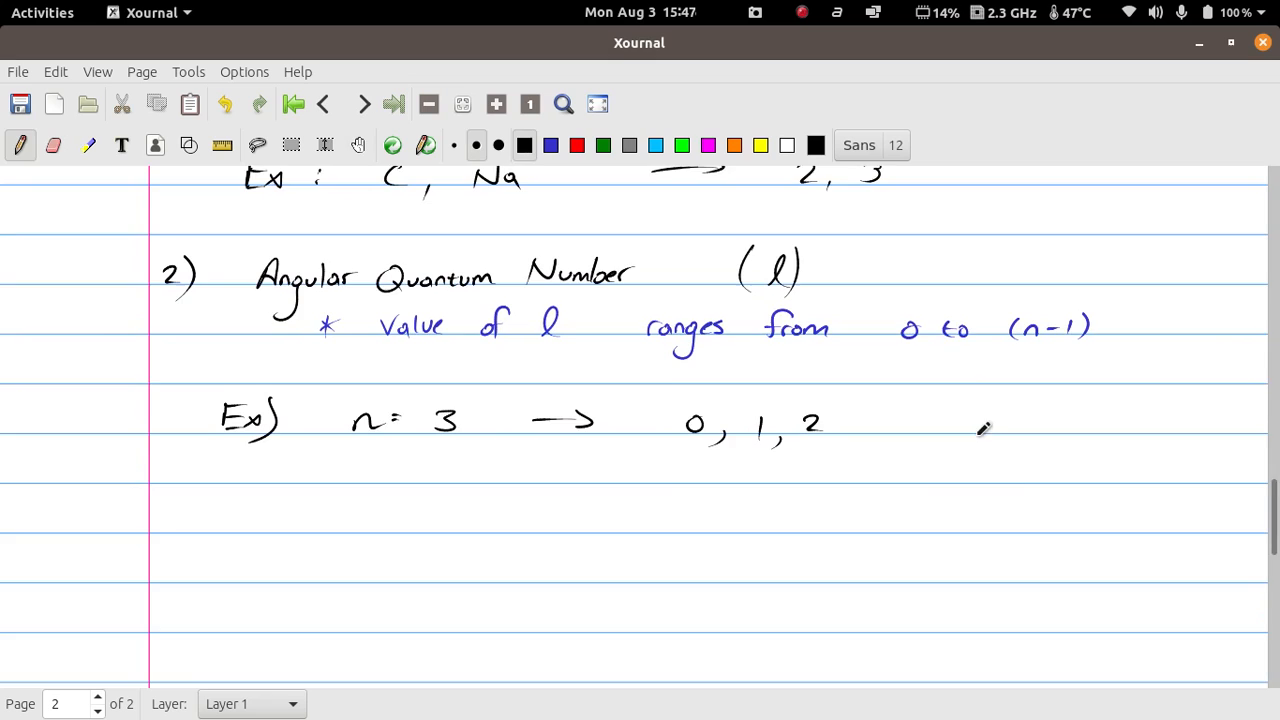
# Label 'Value of n' and list 4, 3, 2, 1 in brackets.
pyautogui.scroll(-3)
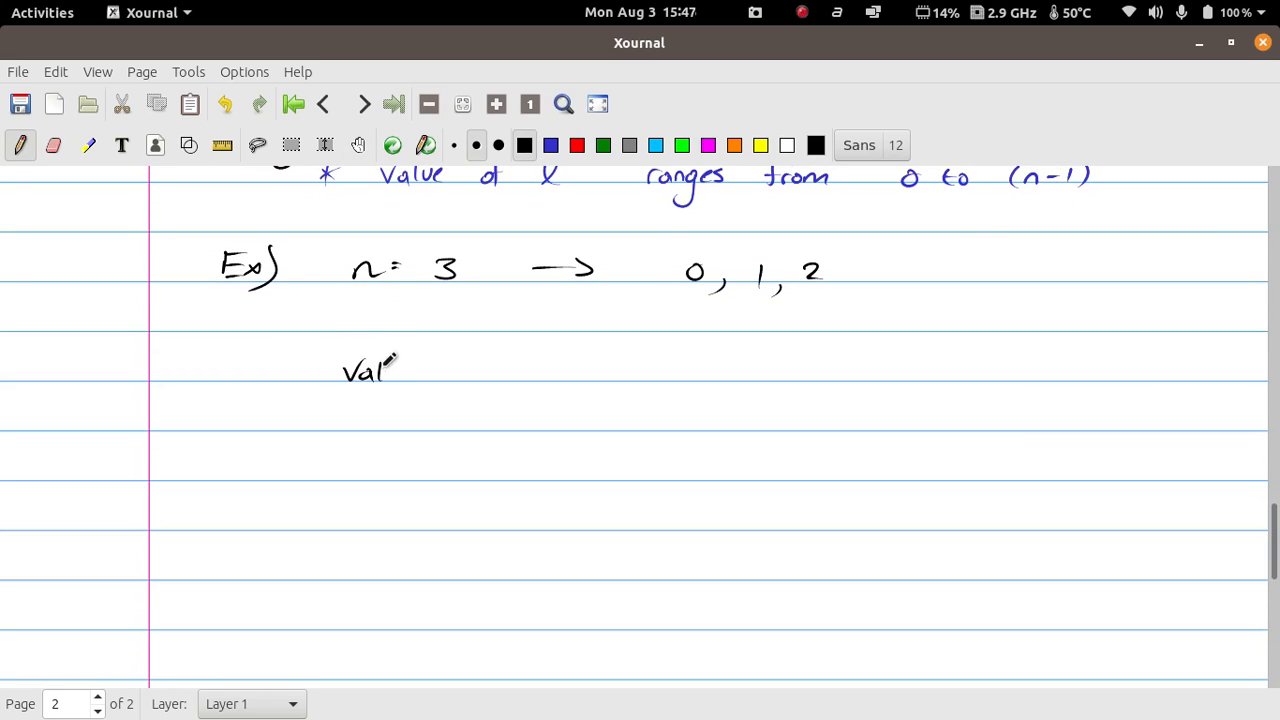
pyautogui.moveTo(390, 360); pyautogui.dragTo(490, 370)
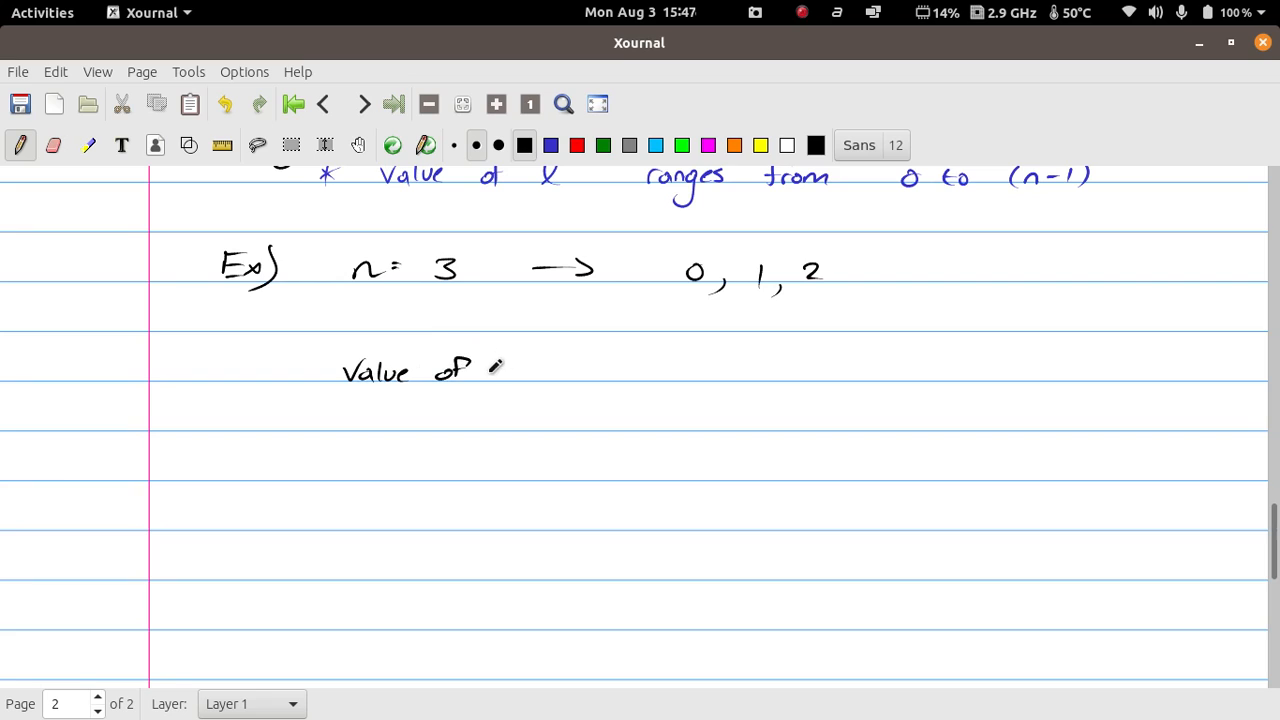
pyautogui.moveTo(490, 376); pyautogui.dragTo(520, 380)
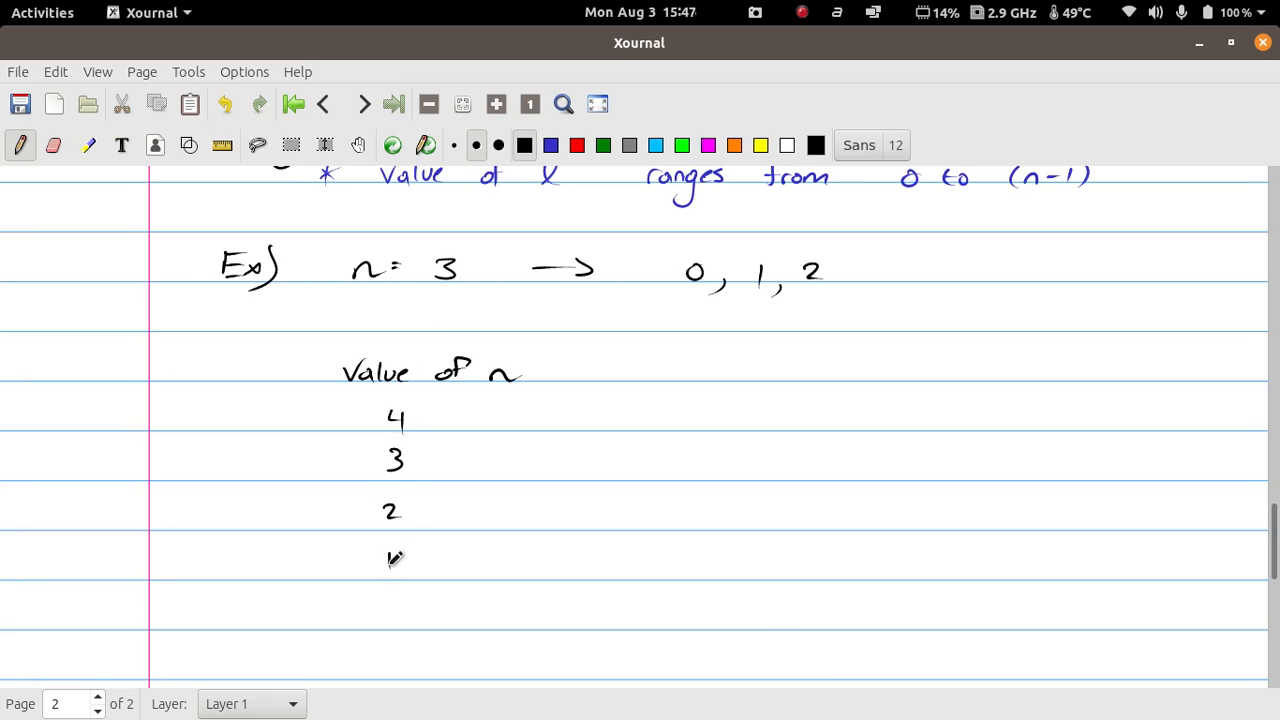
pyautogui.moveTo(364, 400); pyautogui.dragTo(350, 460)
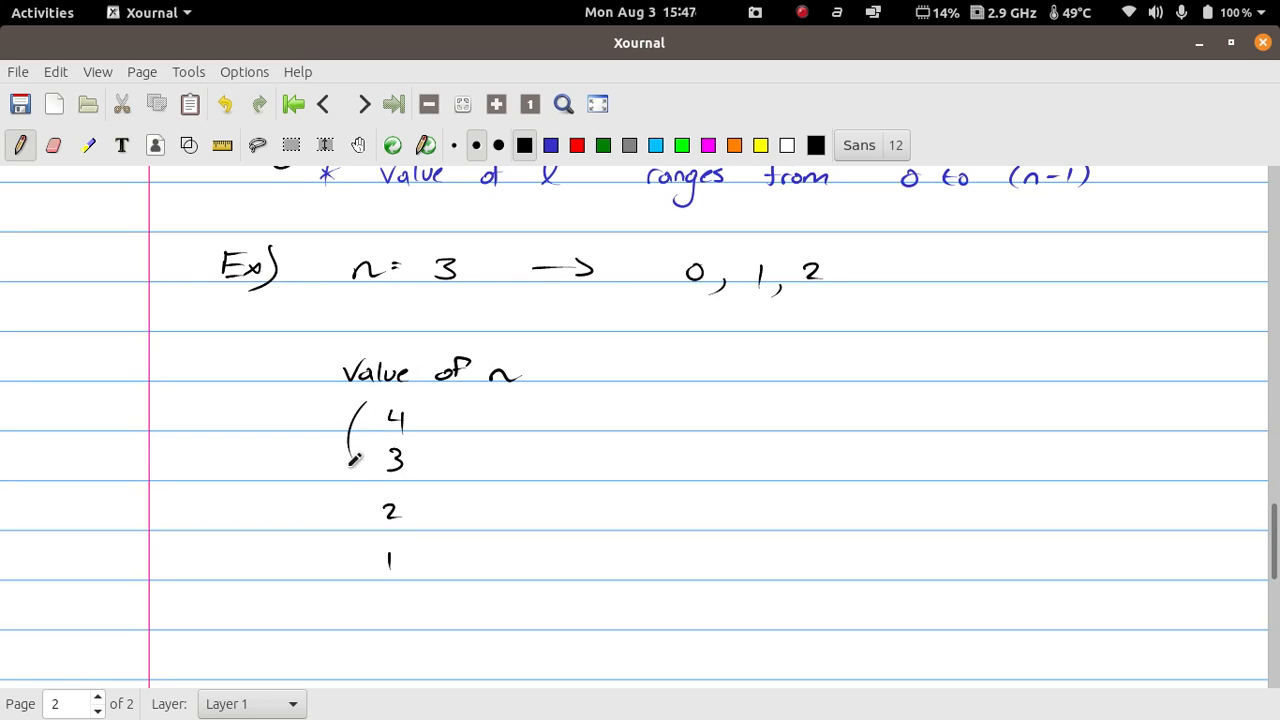
pyautogui.moveTo(350, 460); pyautogui.dragTo(376, 584)
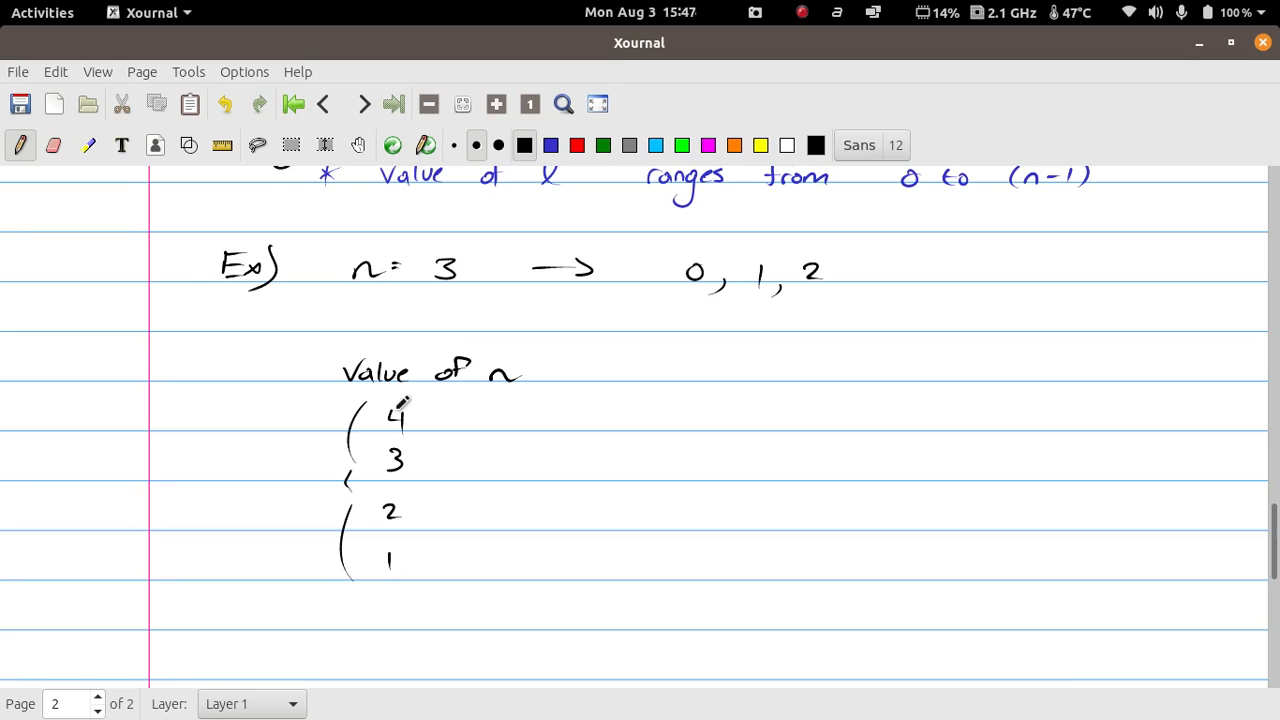
pyautogui.moveTo(504, 436)
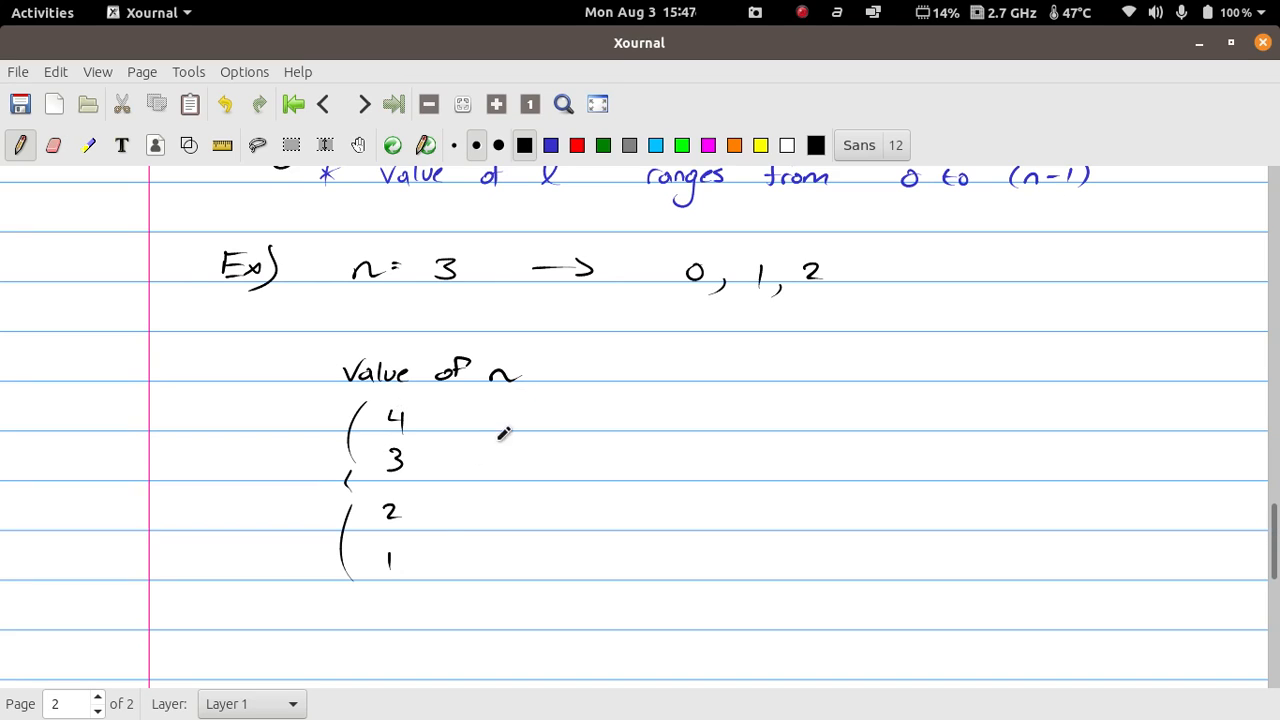
pyautogui.moveTo(558, 472)
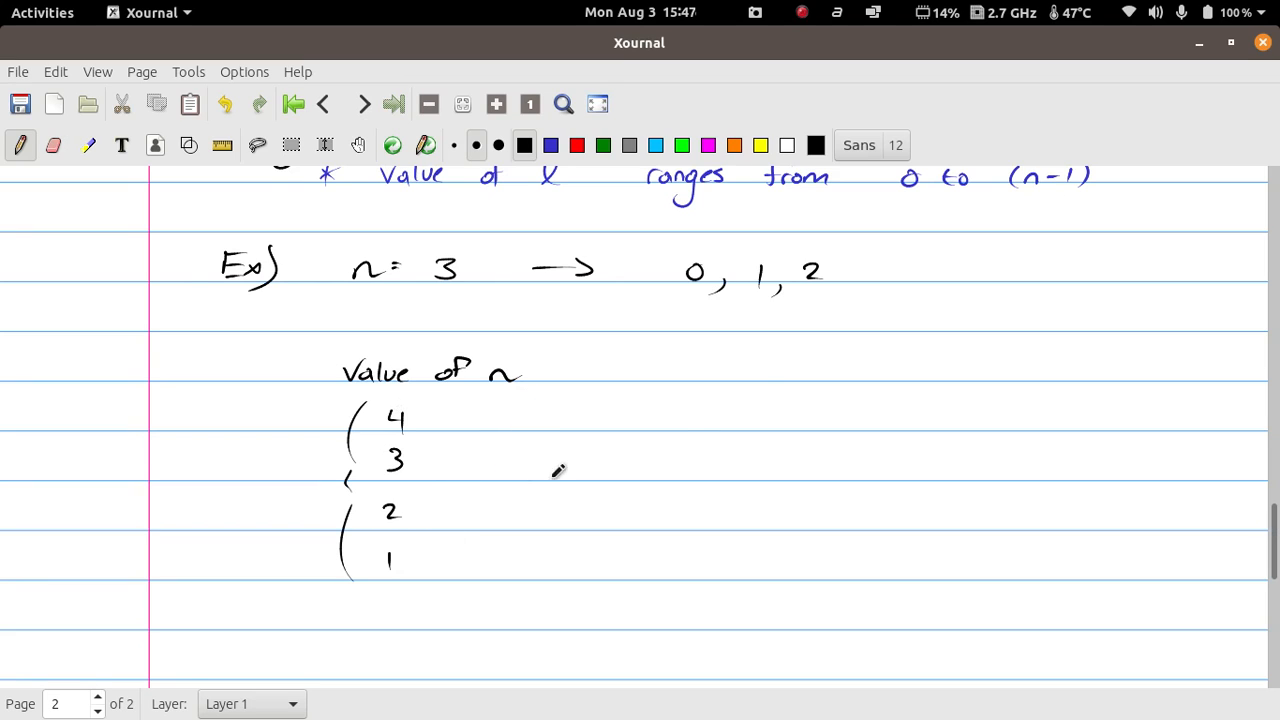
# Label 'values of l' and fill in 0 1 2 3, 0 1 2, 0 1 and 0.
pyautogui.moveTo(744, 376); pyautogui.dragTo(790, 364)
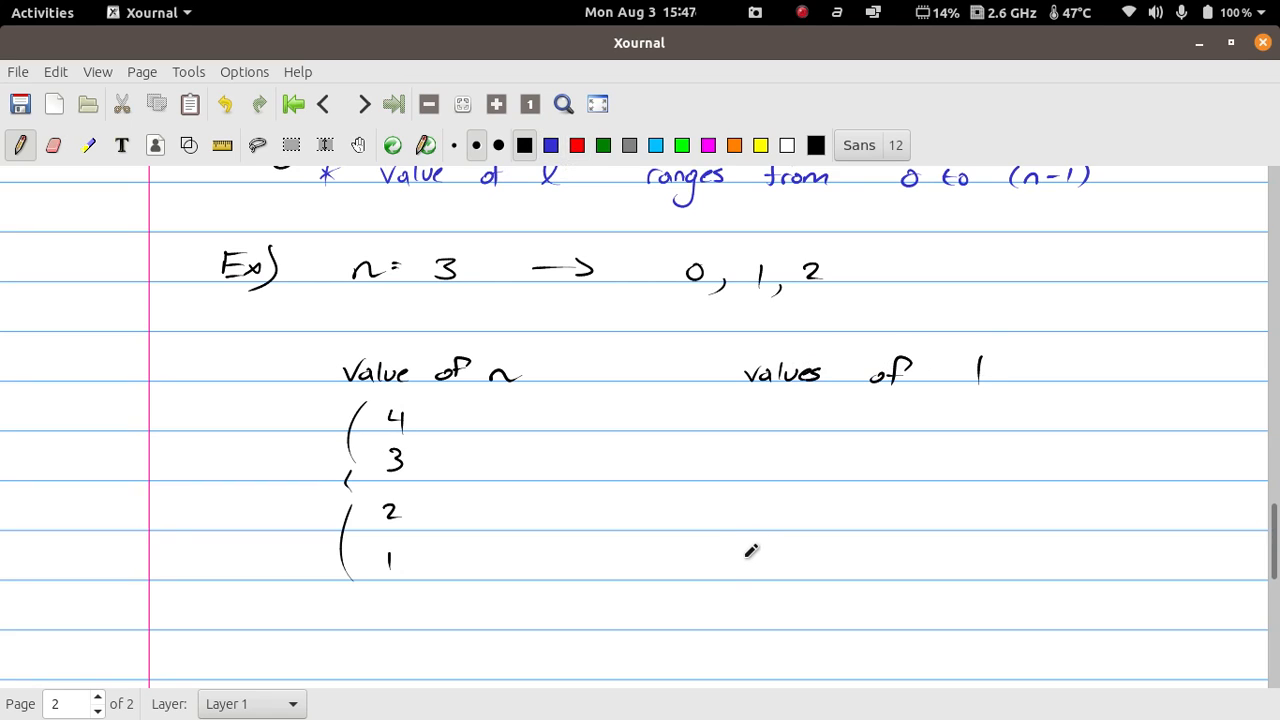
pyautogui.moveTo(764, 556)
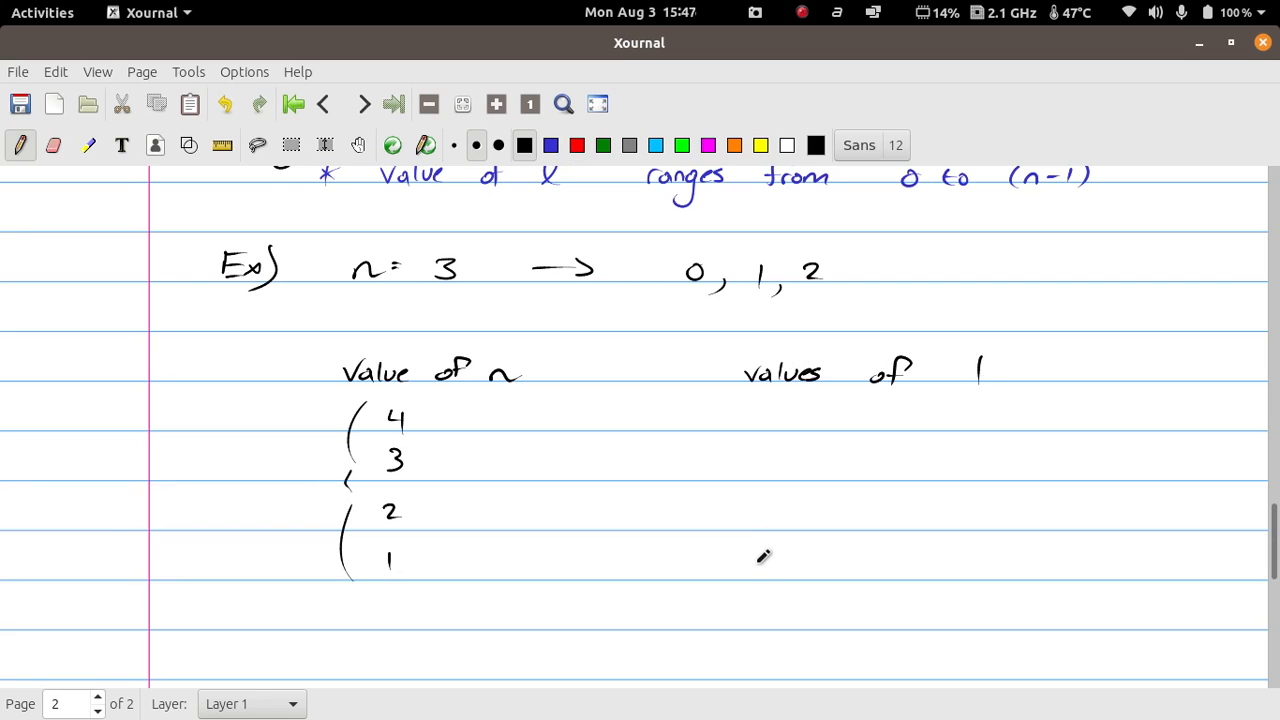
pyautogui.click(770, 568)
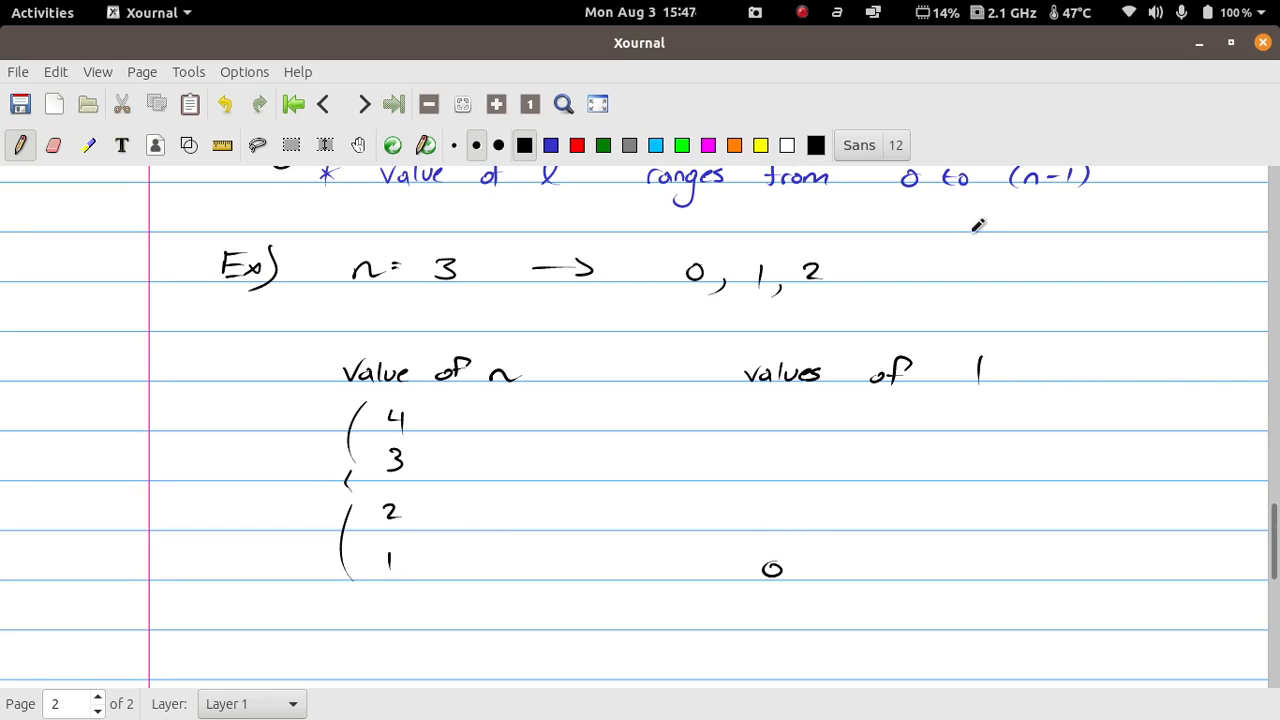
pyautogui.moveTo(838, 244)
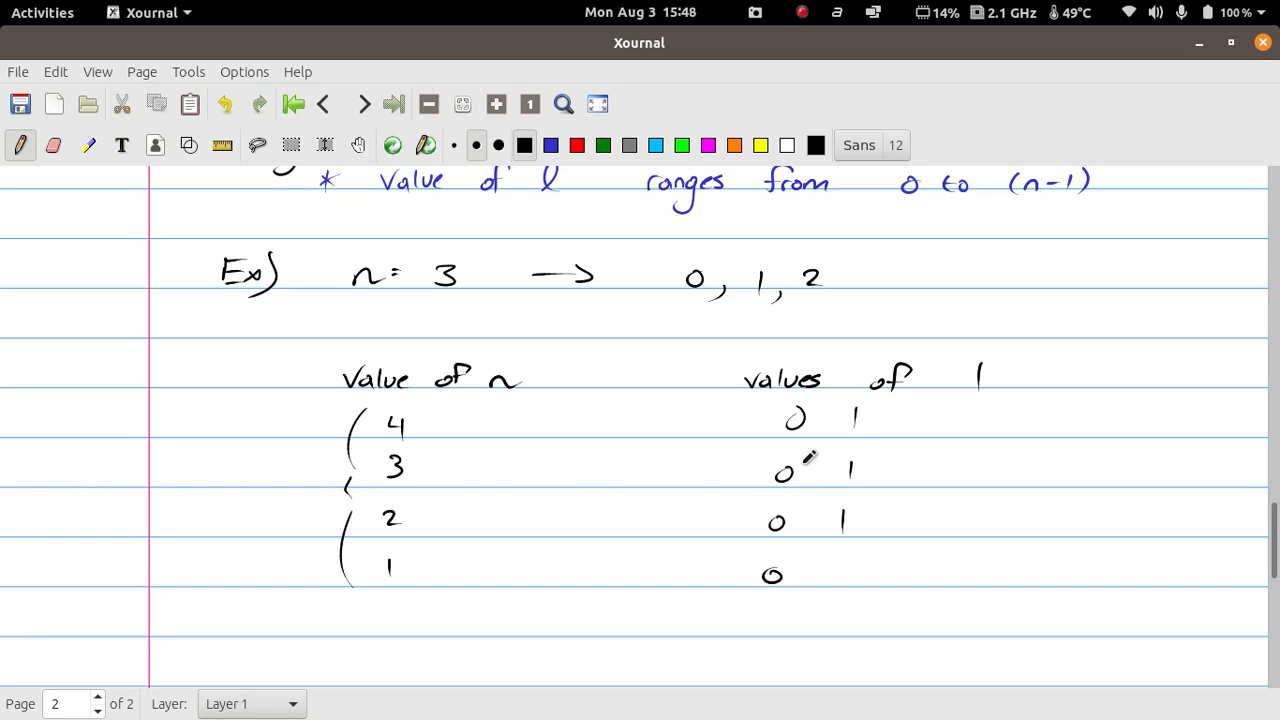
pyautogui.moveTo(1044, 180)
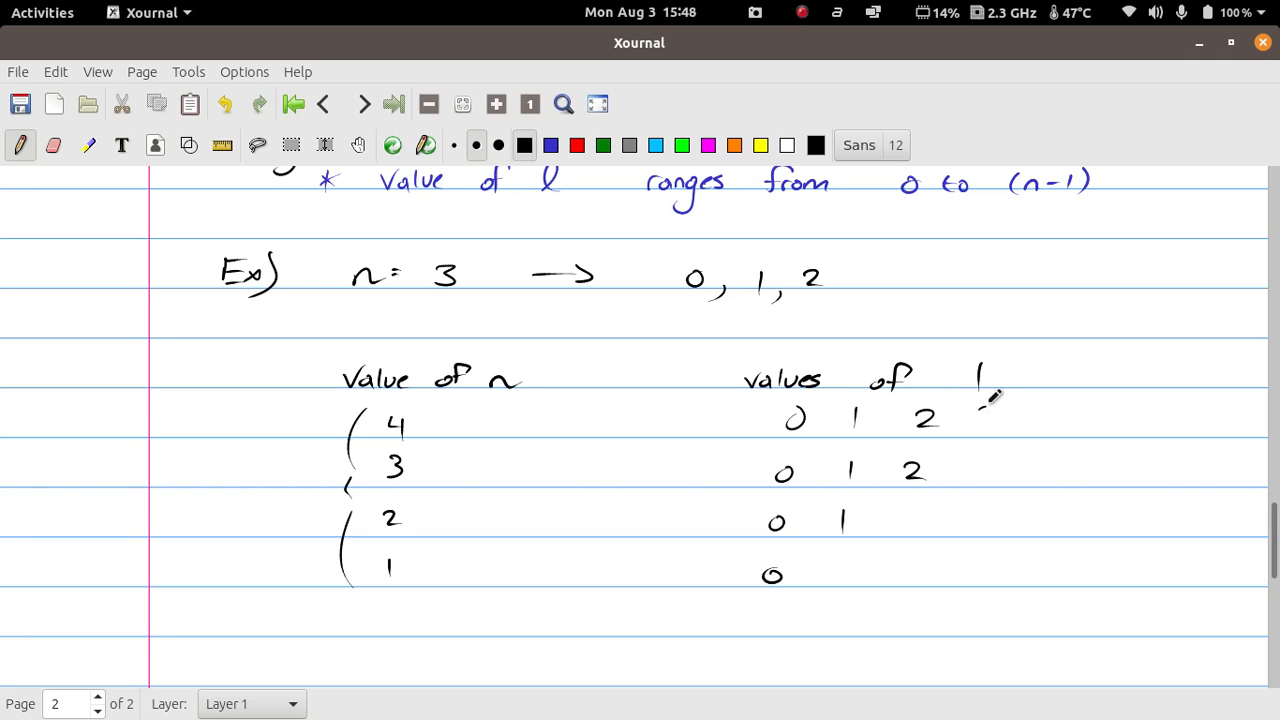
pyautogui.moveTo(980, 400); pyautogui.dragTo(1000, 424)
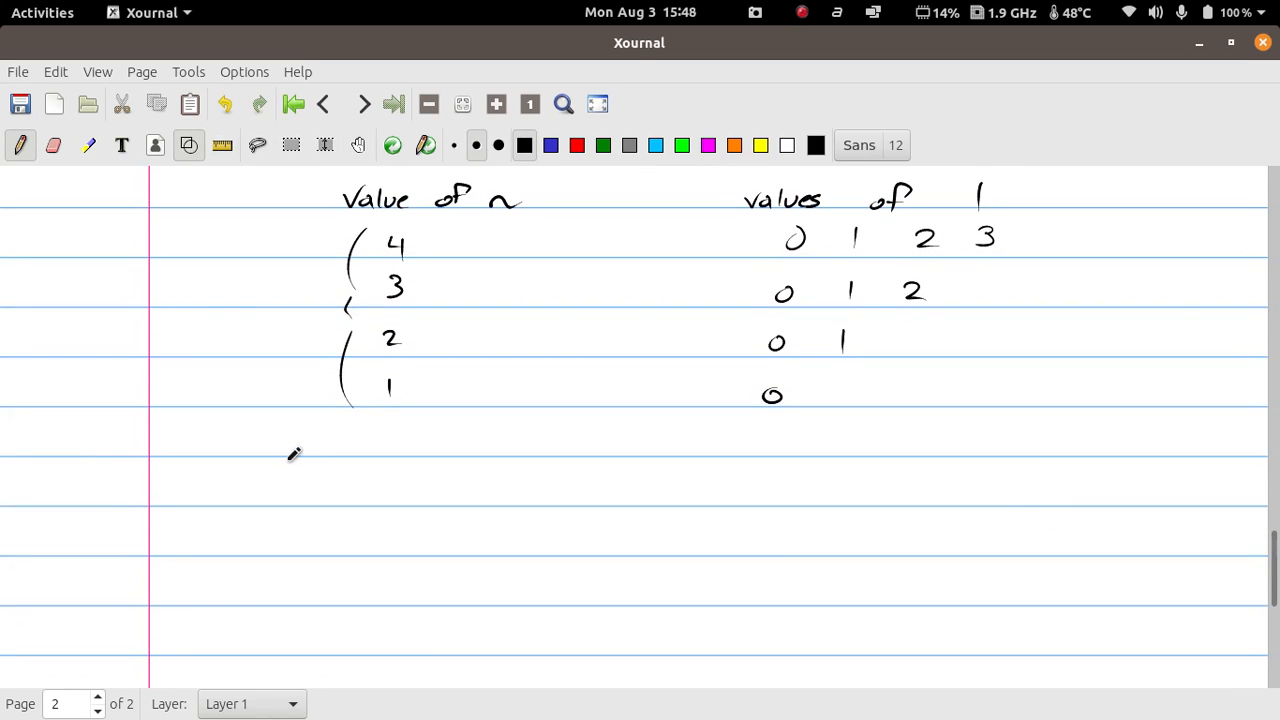
# Draw a two-row box labelled 'Value of l' and 'type of orbital' with four value columns.
pyautogui.moveTo(310, 460); pyautogui.dragTo(310, 584)
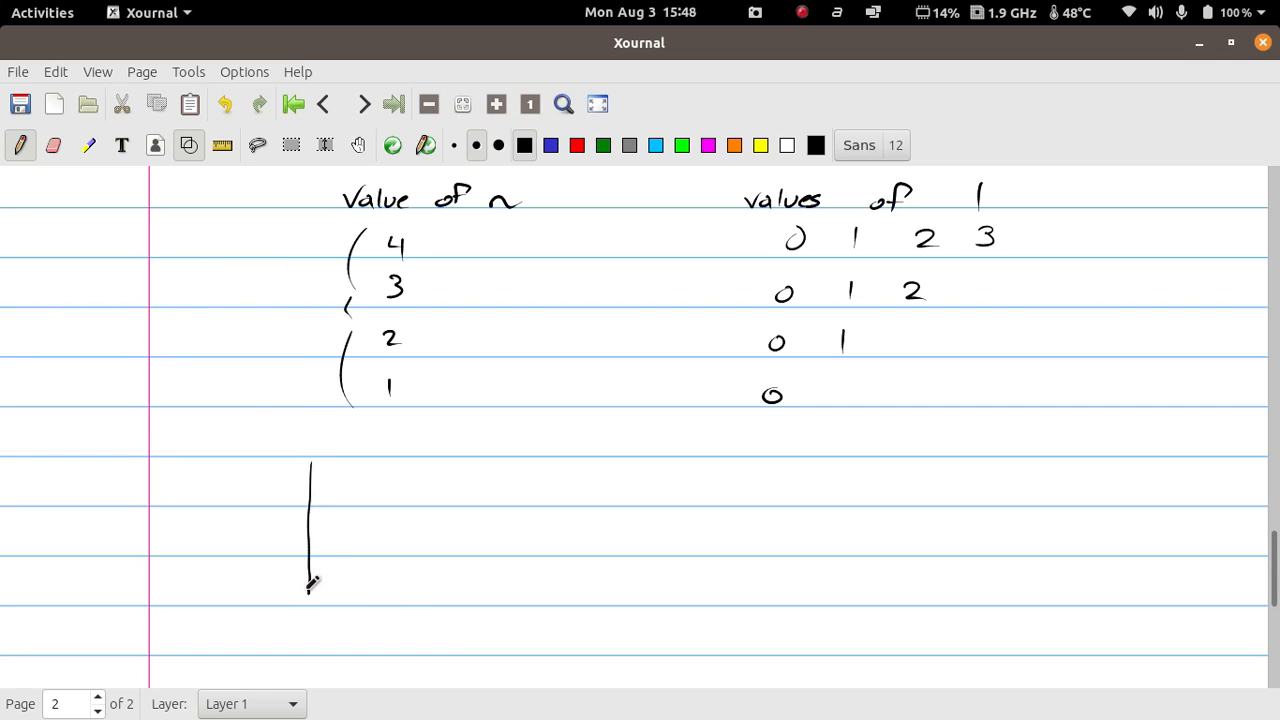
pyautogui.moveTo(310, 464); pyautogui.dragTo(780, 600)
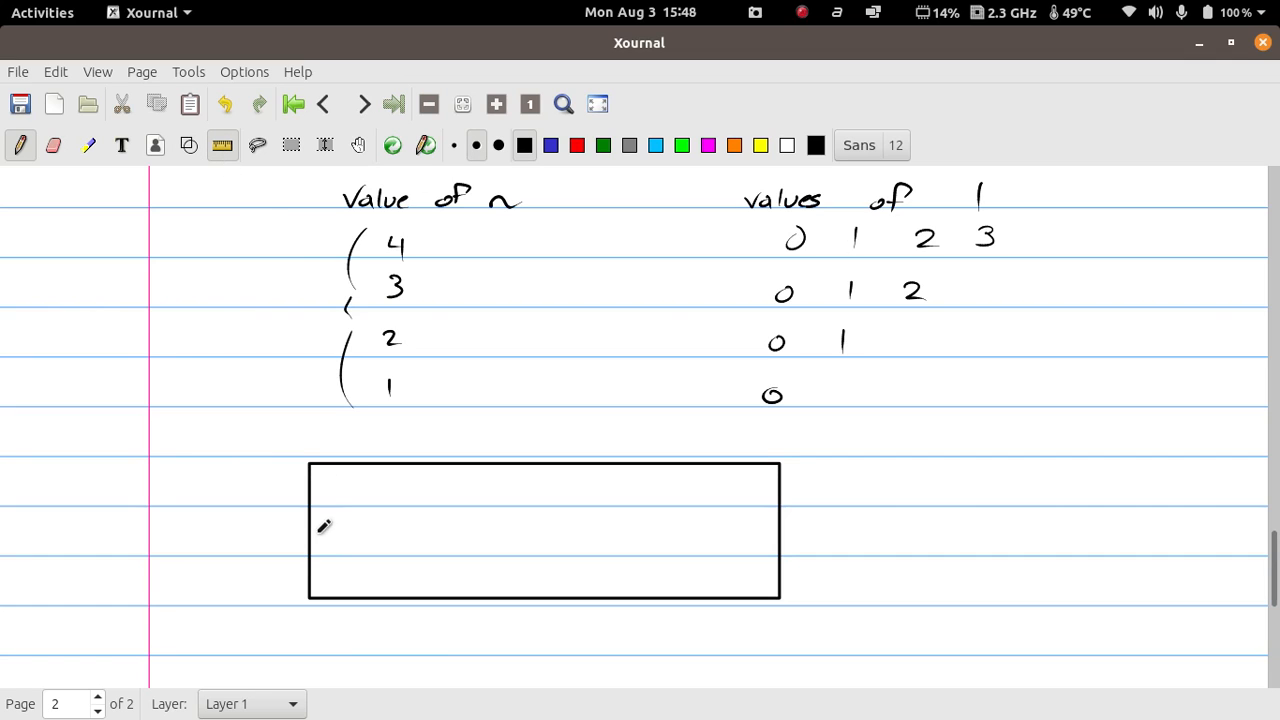
pyautogui.moveTo(316, 528); pyautogui.dragTo(778, 524)
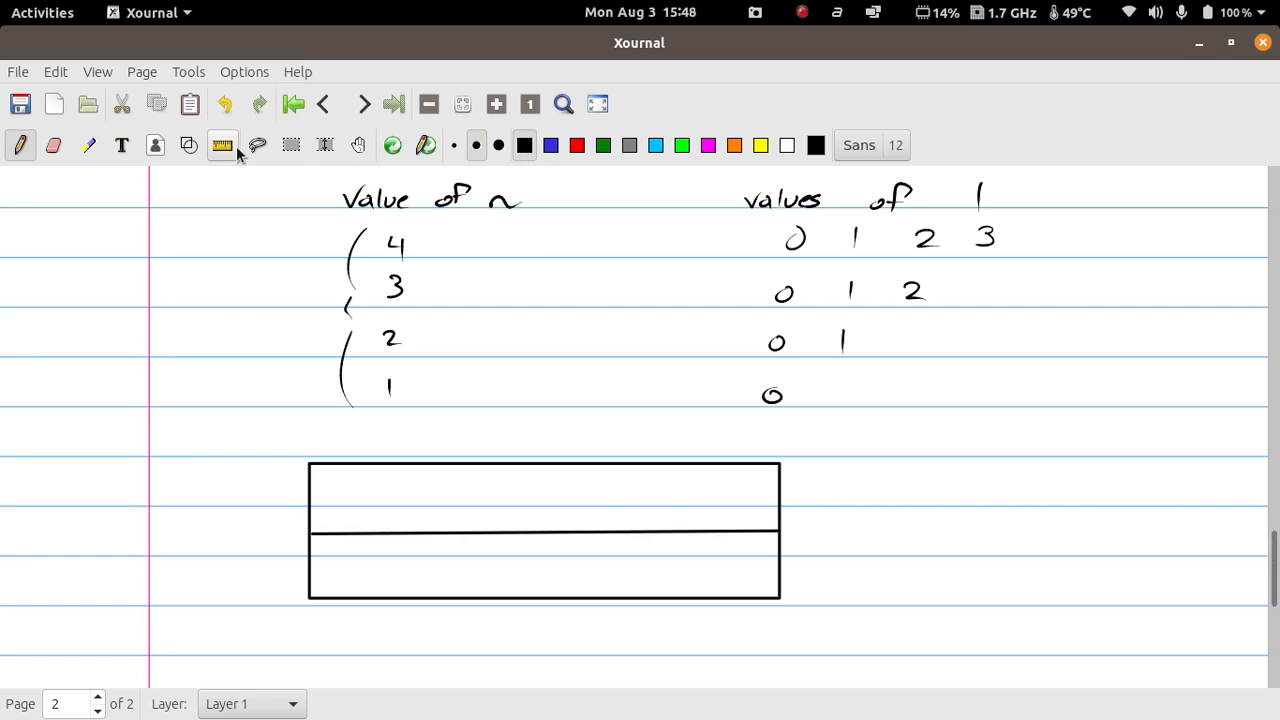
pyautogui.moveTo(222, 144)
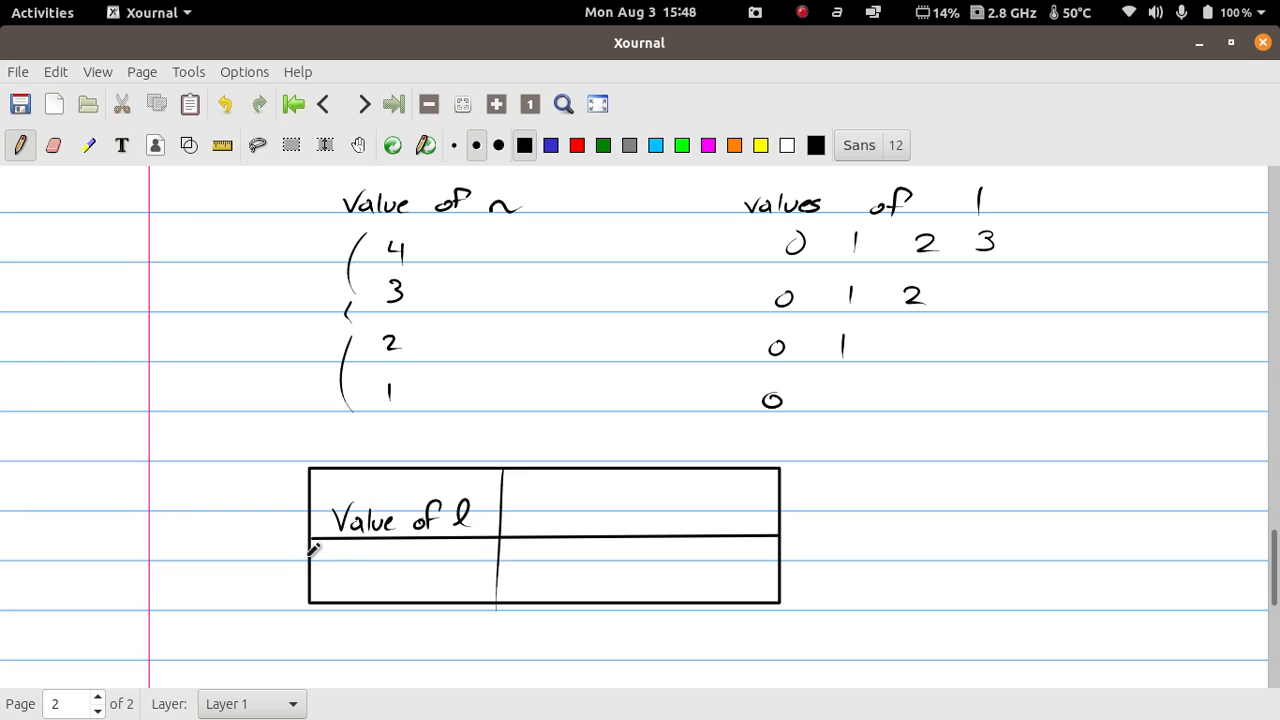
pyautogui.moveTo(330, 560); pyautogui.dragTo(376, 560)
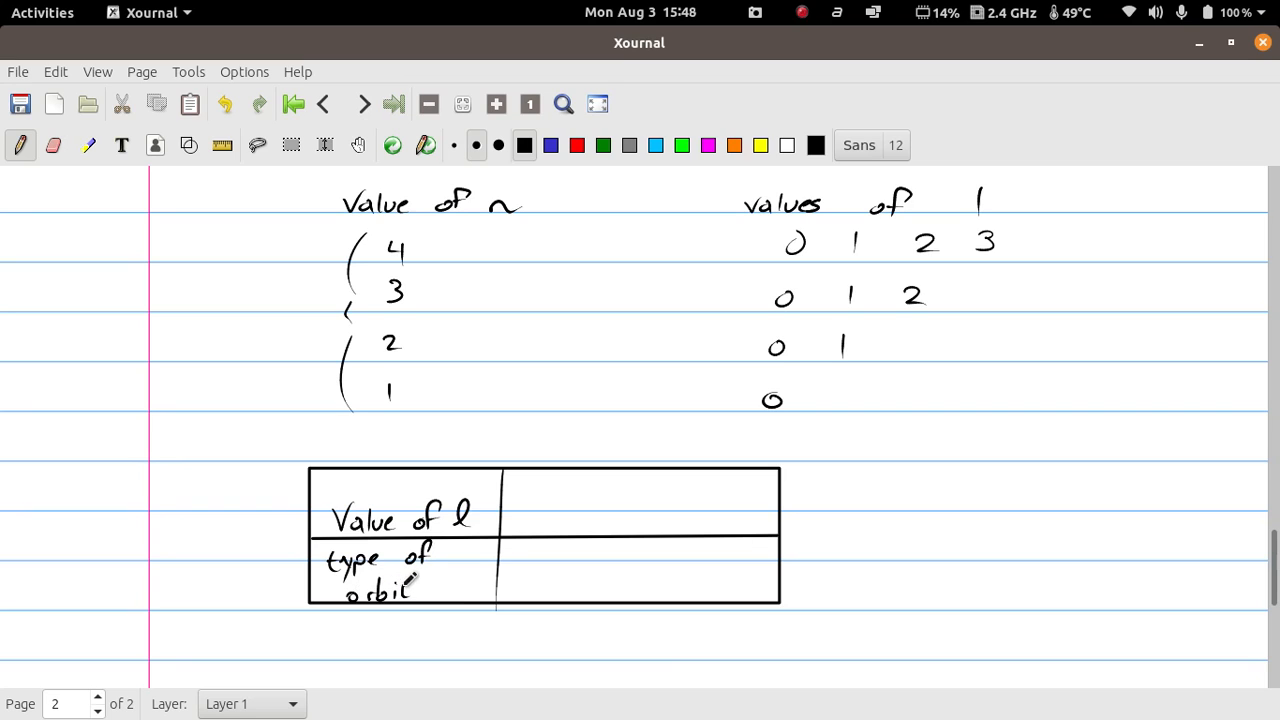
pyautogui.moveTo(410, 584); pyautogui.dragTo(436, 580)
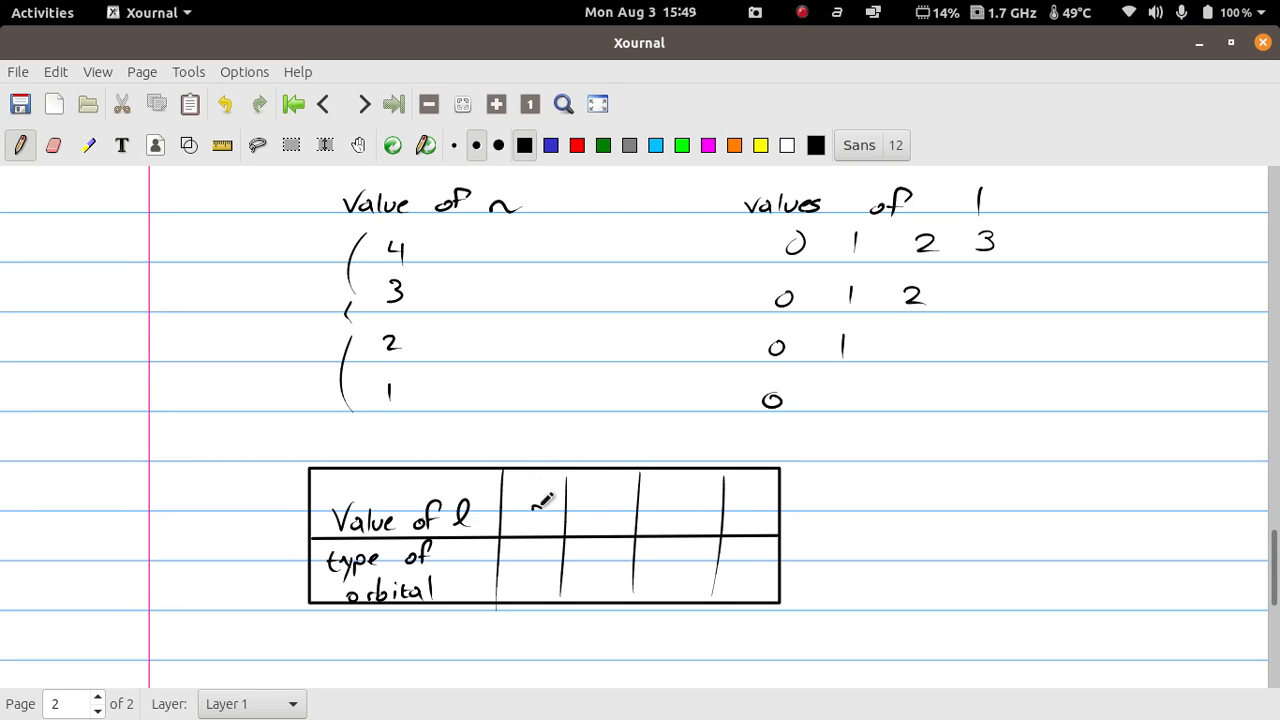
# Fill the table with l values 0, 1, 2, 3 and orbital types s, p, d, f.
pyautogui.moveTo(536, 510); pyautogui.dragTo(760, 504)
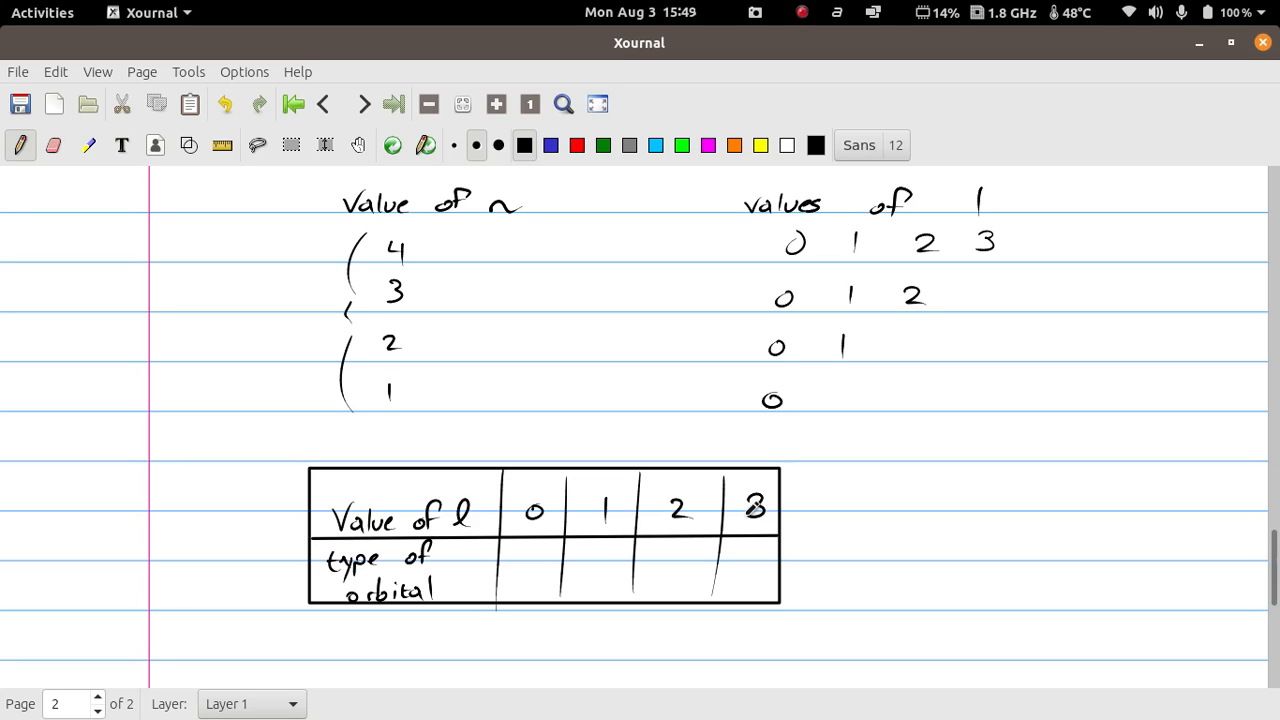
pyautogui.click(756, 504)
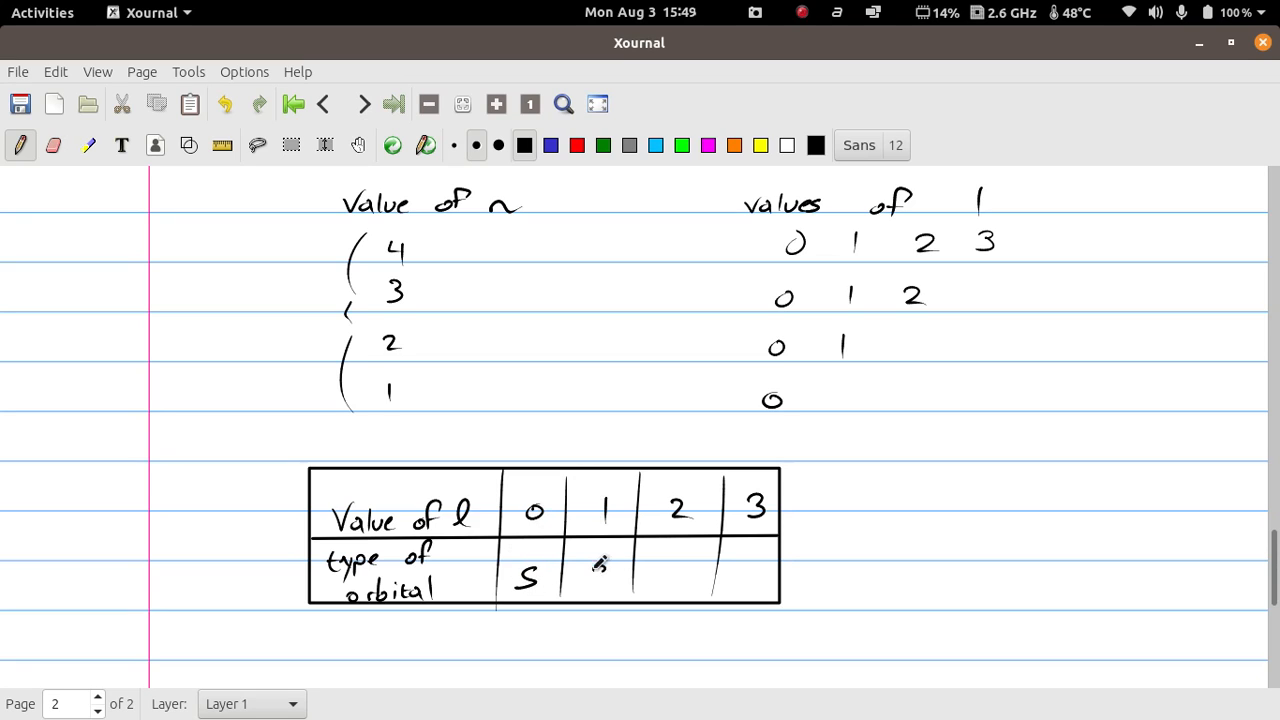
pyautogui.moveTo(590, 564); pyautogui.dragTo(596, 590)
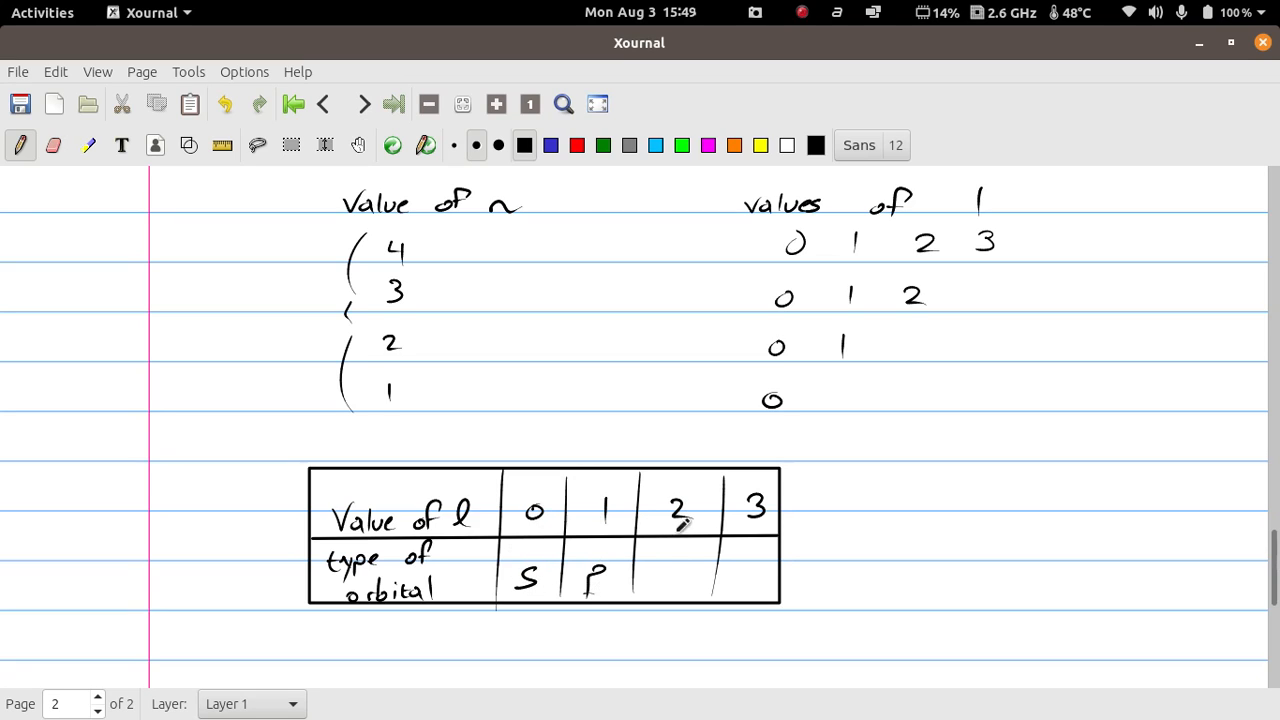
pyautogui.moveTo(660, 560); pyautogui.dragTo(680, 584)
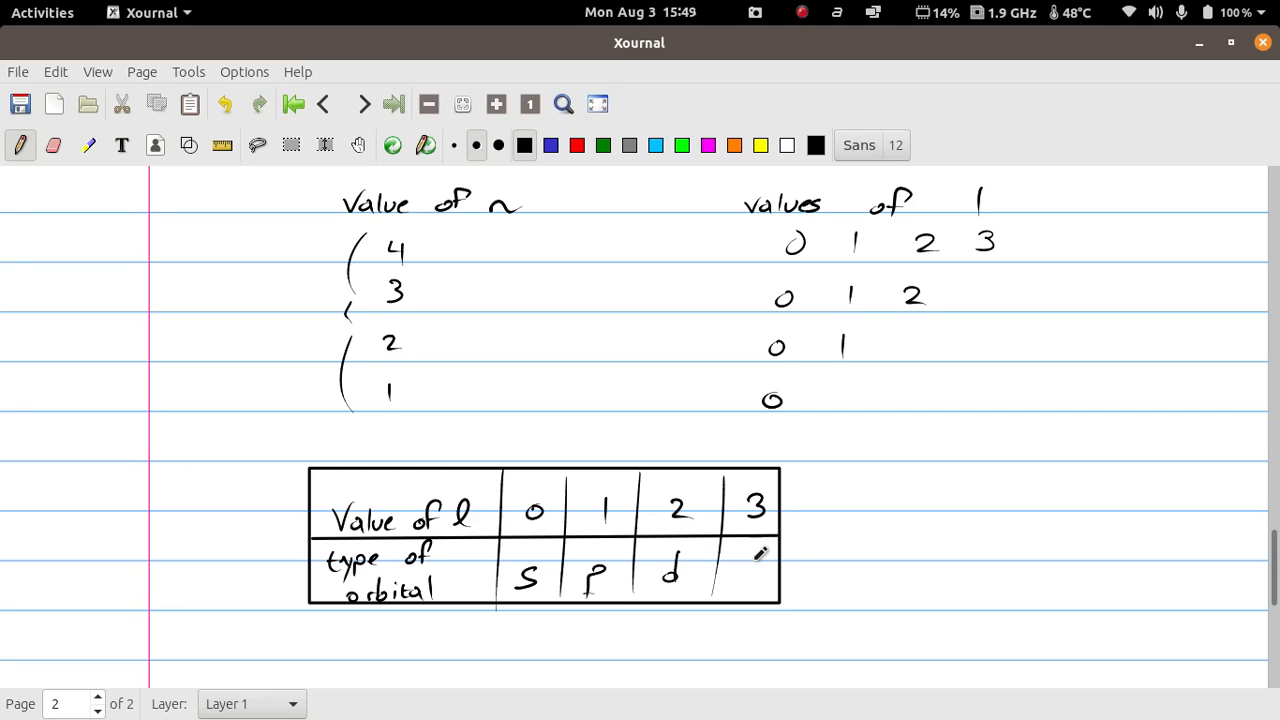
pyautogui.moveTo(744, 556); pyautogui.dragTo(740, 590)
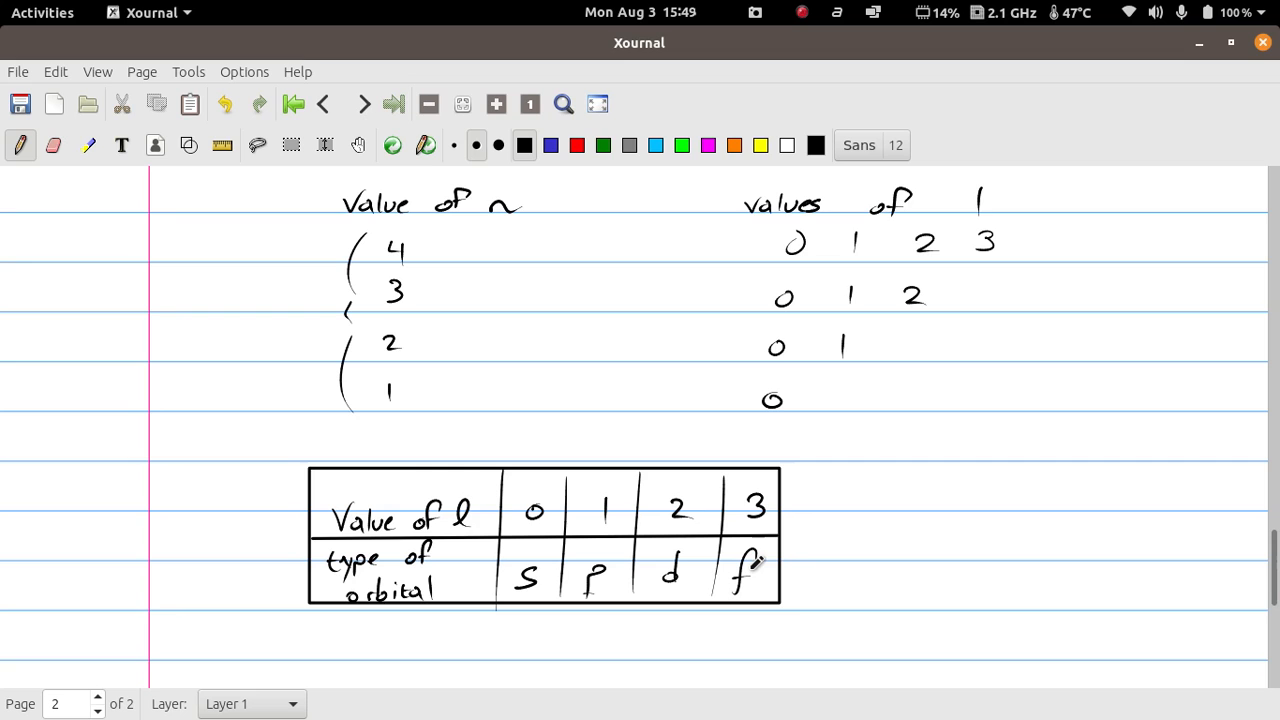
# Write the heading '3) Magnetic Quantum Number (ml)'.
pyautogui.scroll(3)
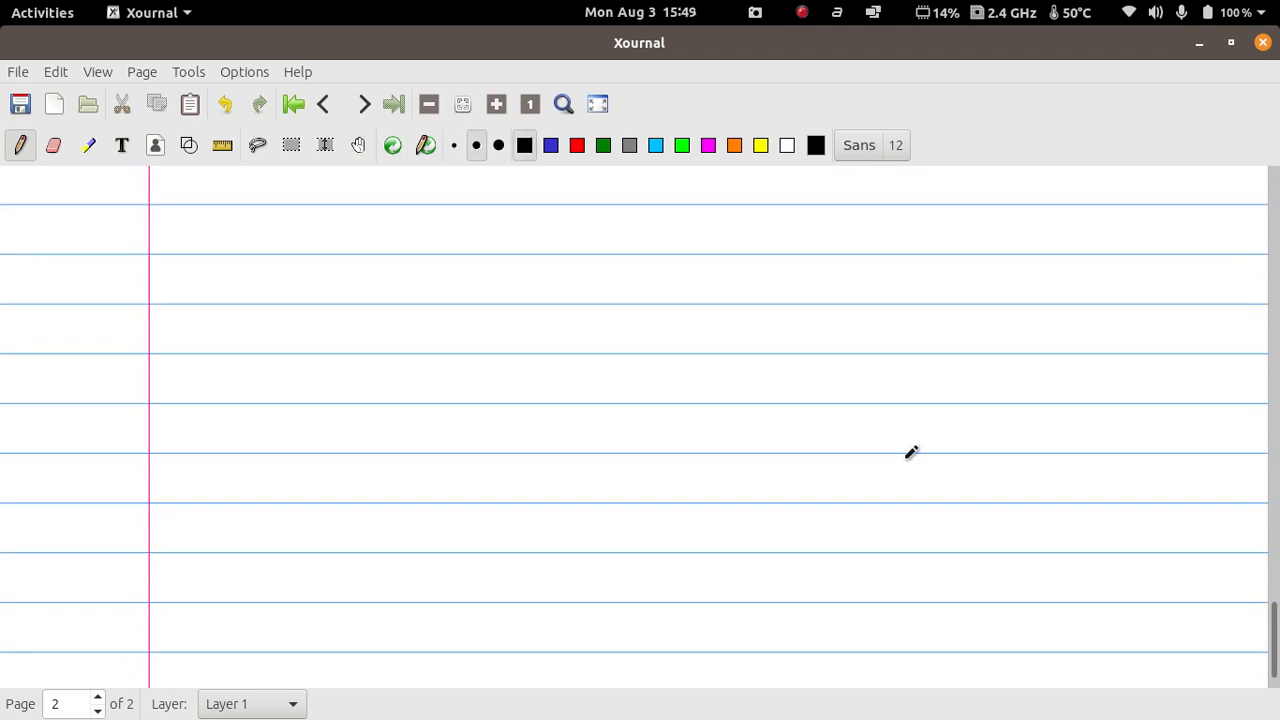
pyautogui.moveTo(176, 228)
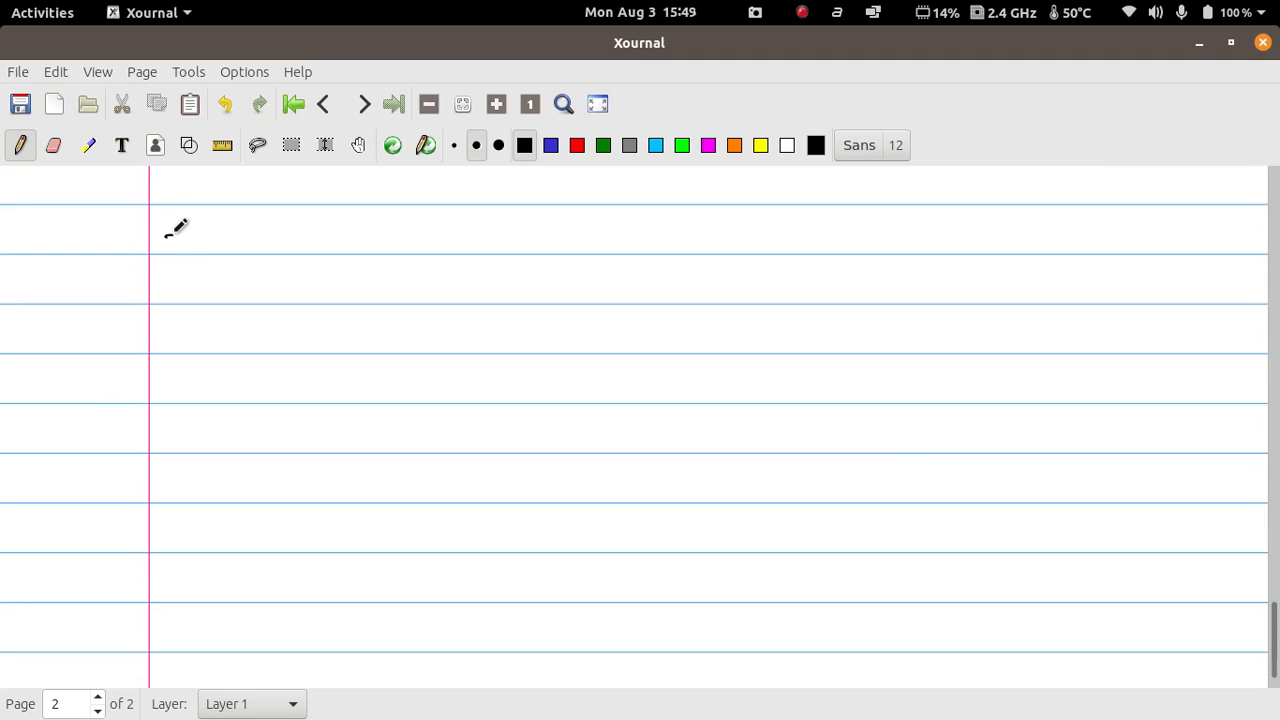
pyautogui.moveTo(164, 240); pyautogui.dragTo(196, 264)
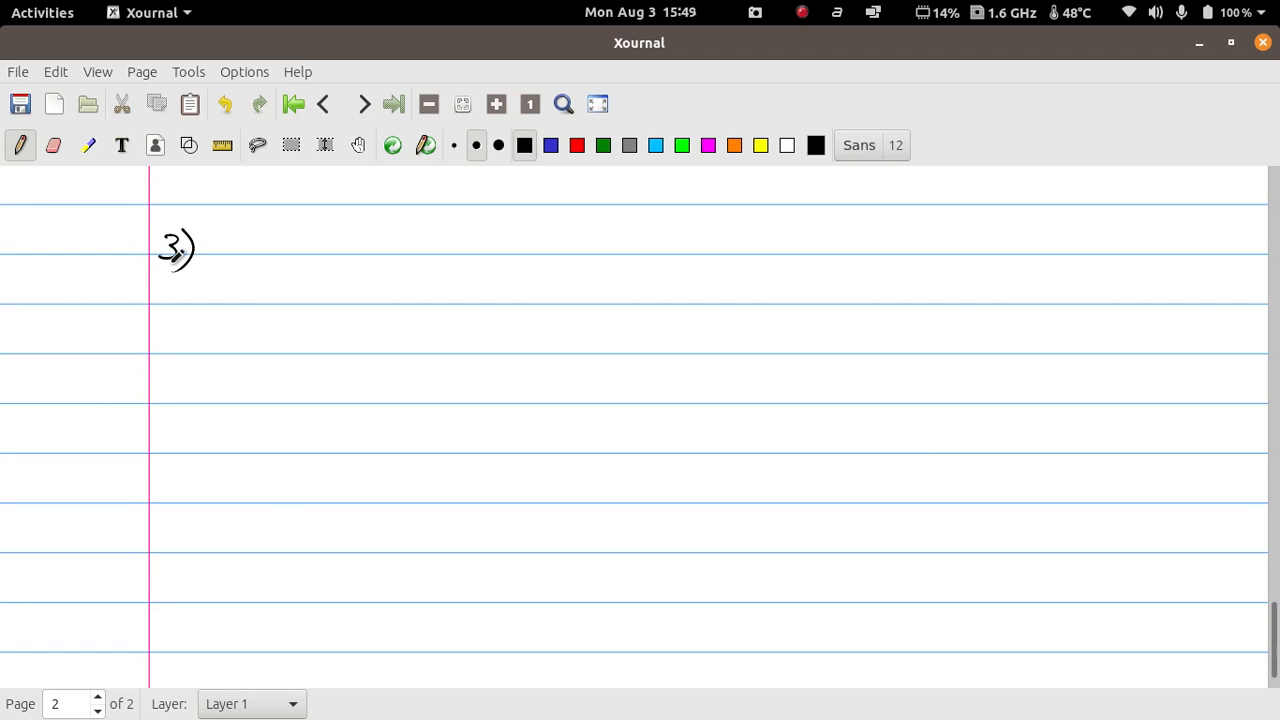
pyautogui.moveTo(302, 224)
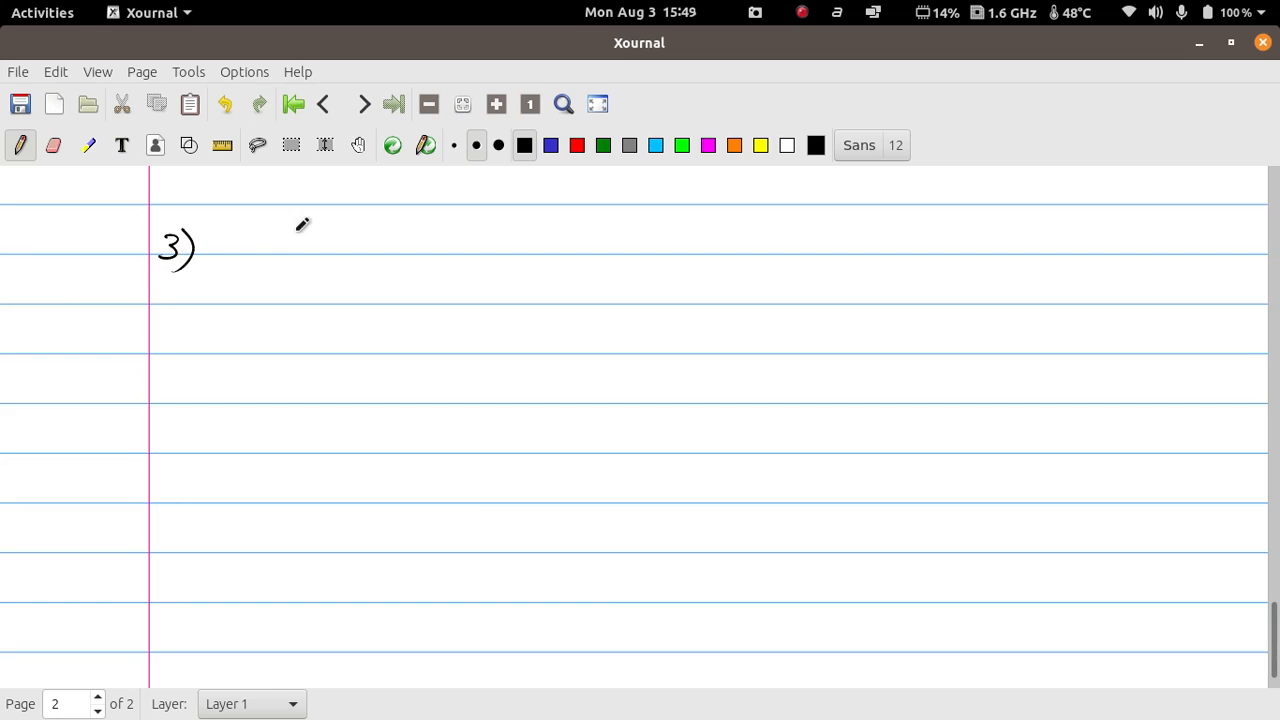
pyautogui.moveTo(252, 256); pyautogui.dragTo(304, 240)
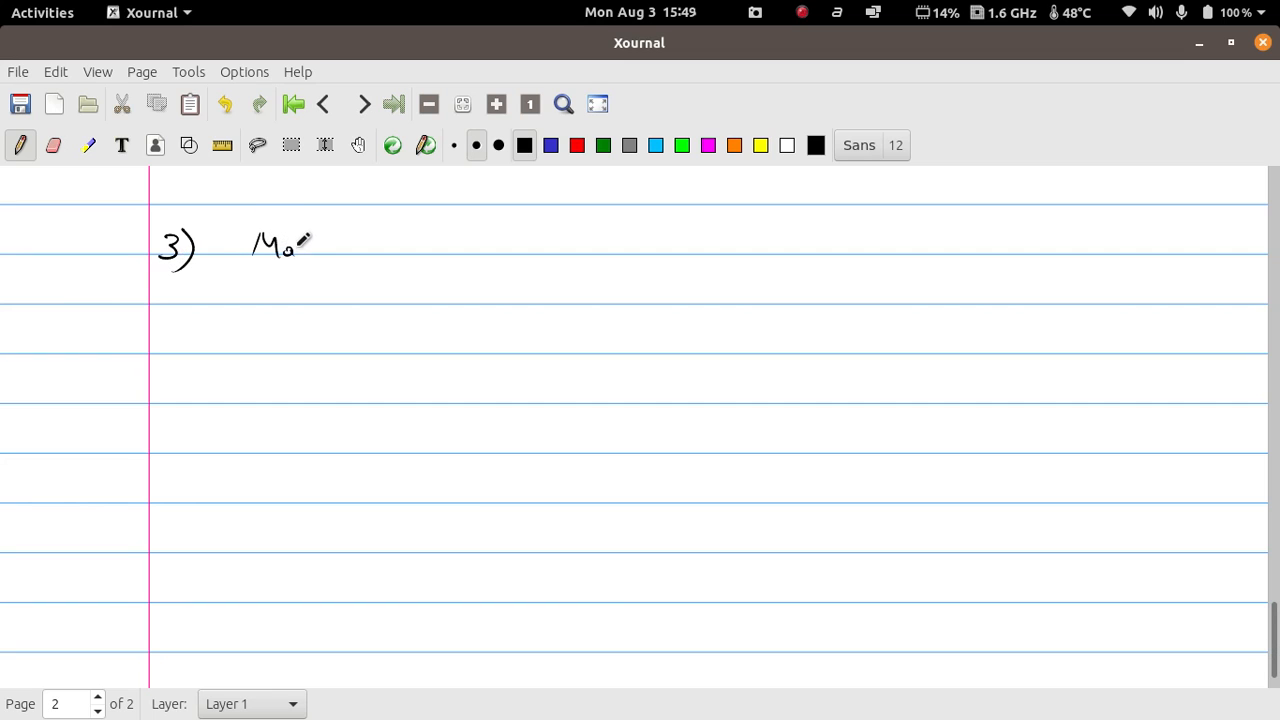
pyautogui.moveTo(300, 244); pyautogui.dragTo(364, 236)
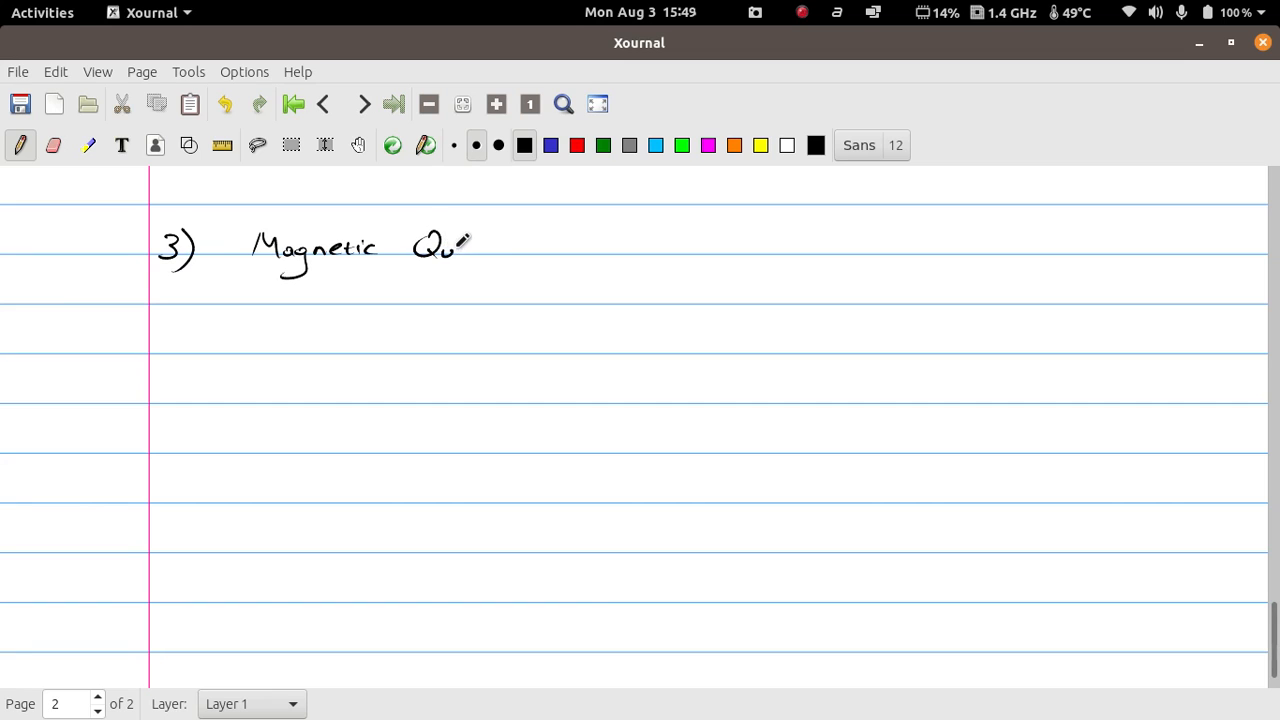
pyautogui.moveTo(460, 250); pyautogui.dragTo(520, 244)
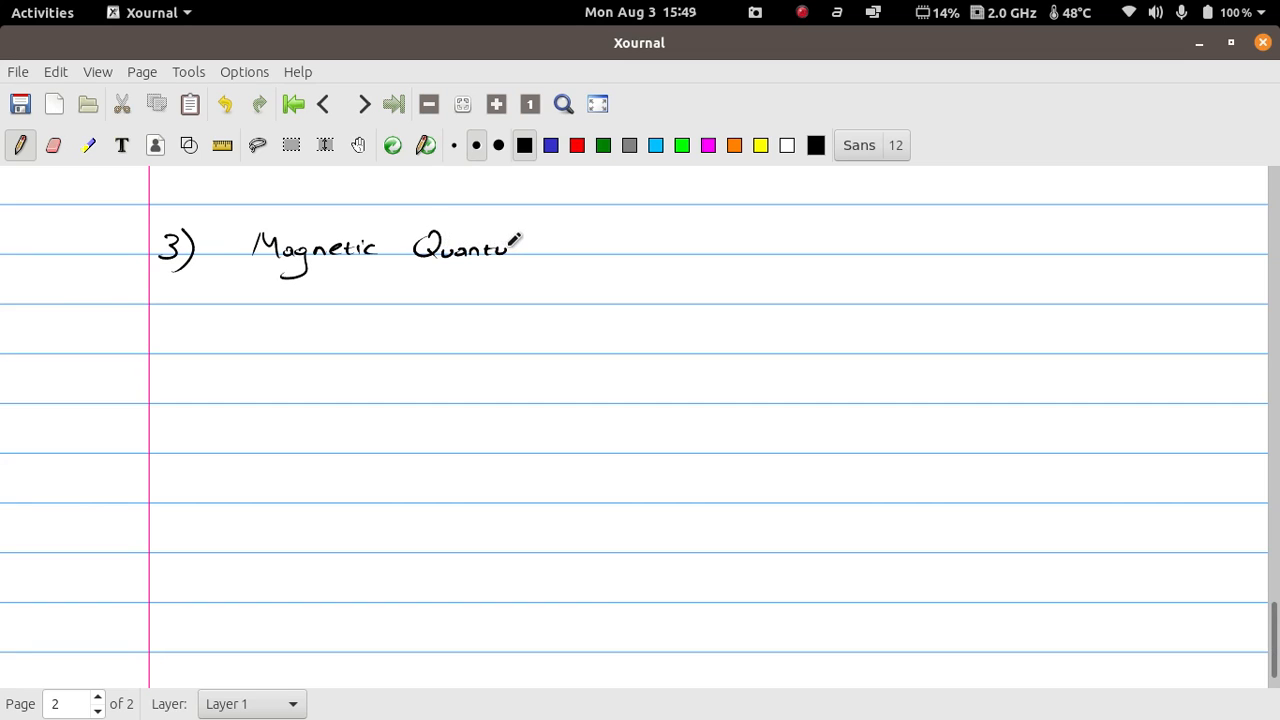
pyautogui.moveTo(544, 250); pyautogui.dragTo(610, 244)
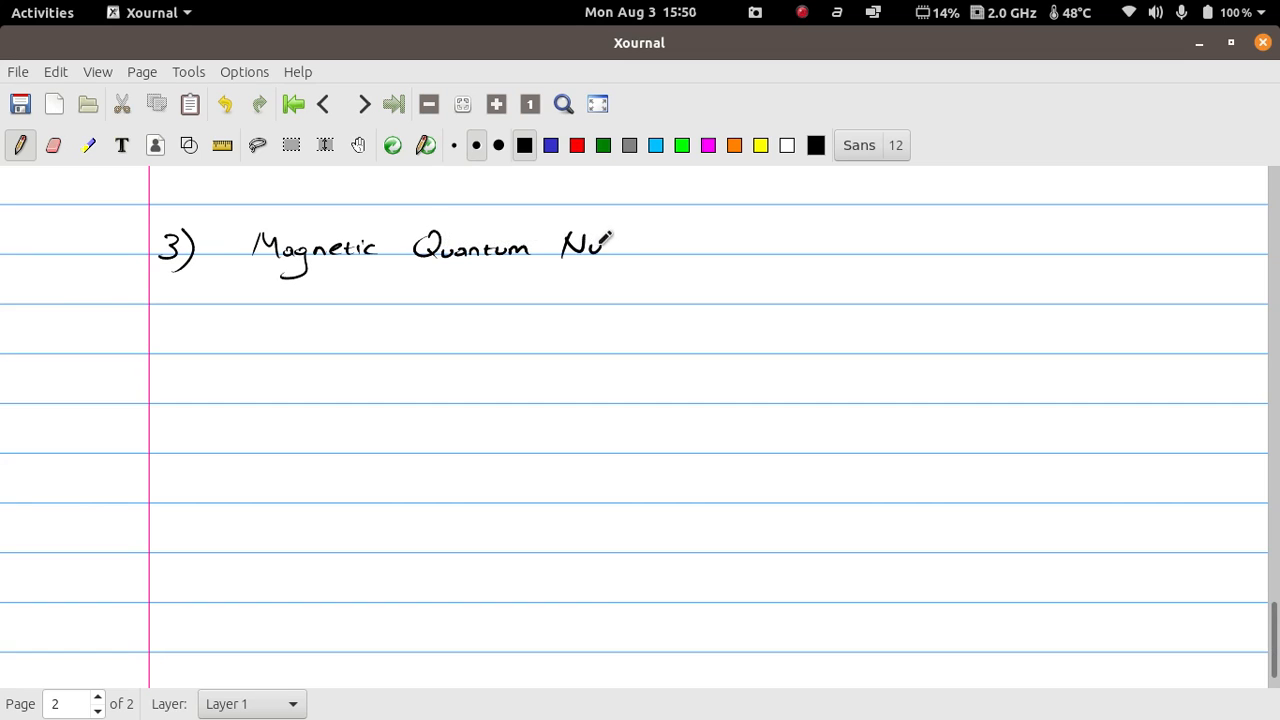
pyautogui.moveTo(600, 244); pyautogui.dragTo(664, 244)
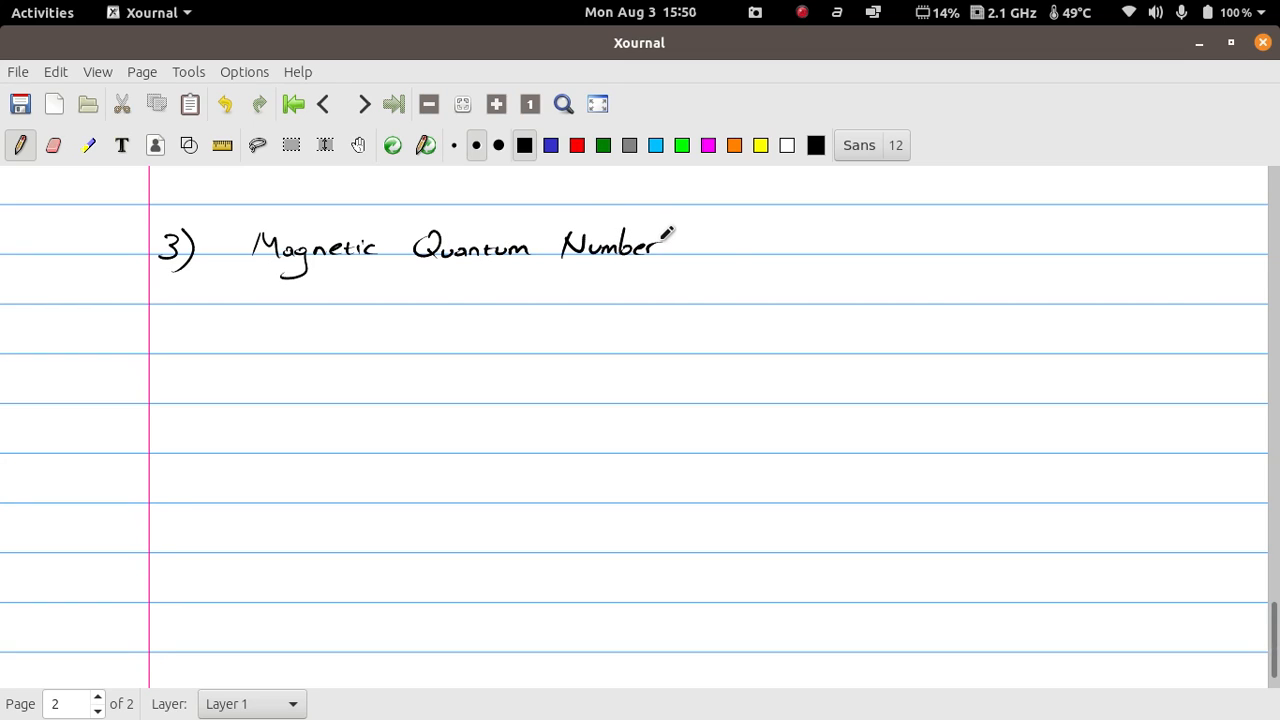
pyautogui.moveTo(724, 244); pyautogui.dragTo(790, 244)
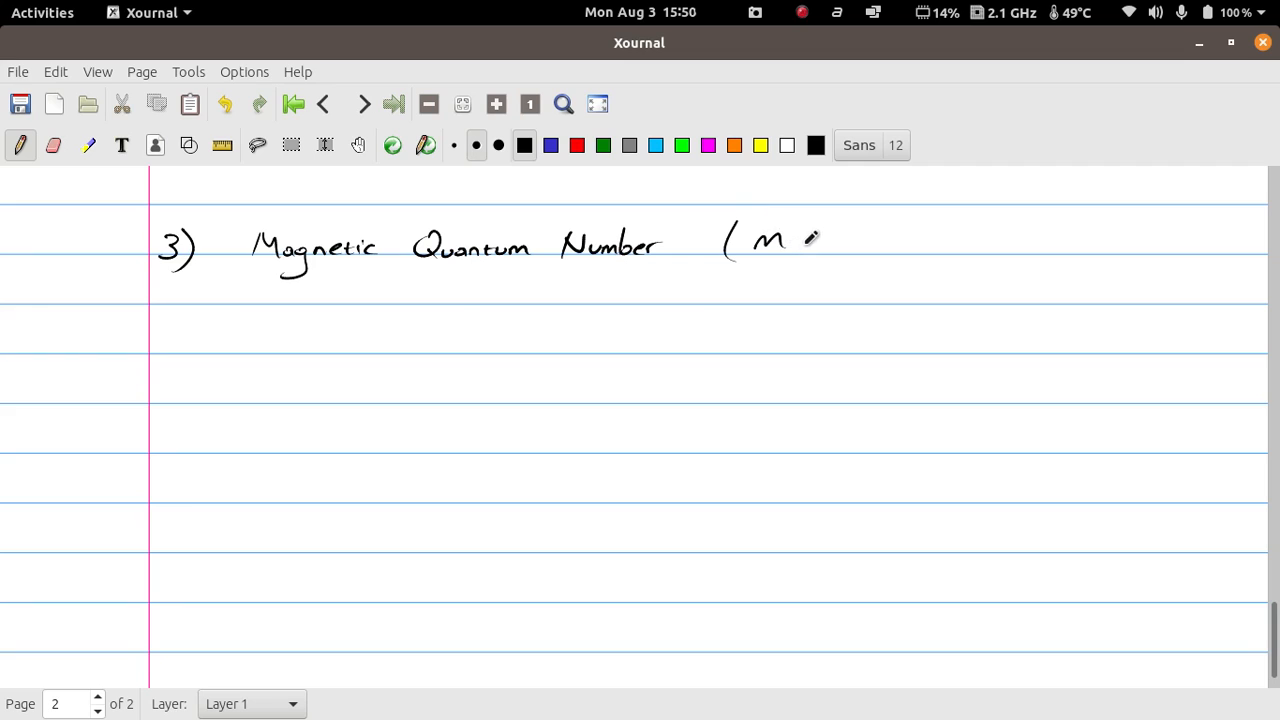
pyautogui.moveTo(776, 240); pyautogui.dragTo(804, 260)
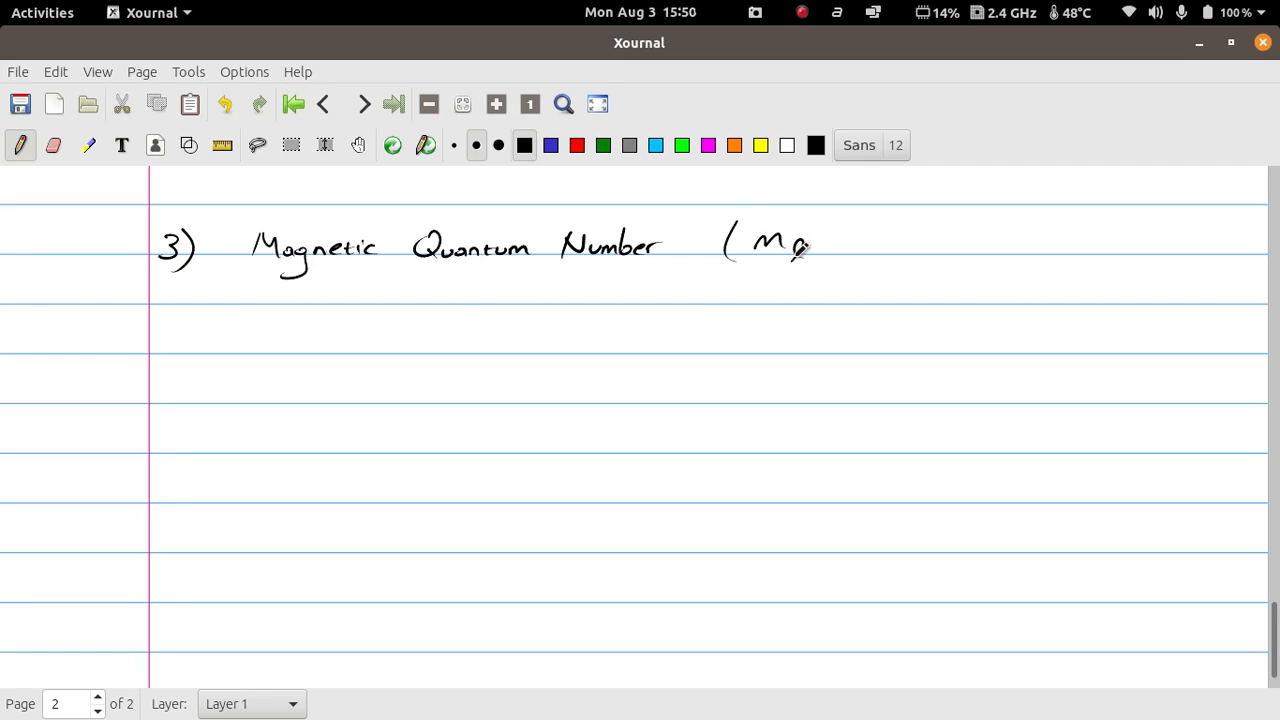
pyautogui.moveTo(800, 250); pyautogui.dragTo(824, 260)
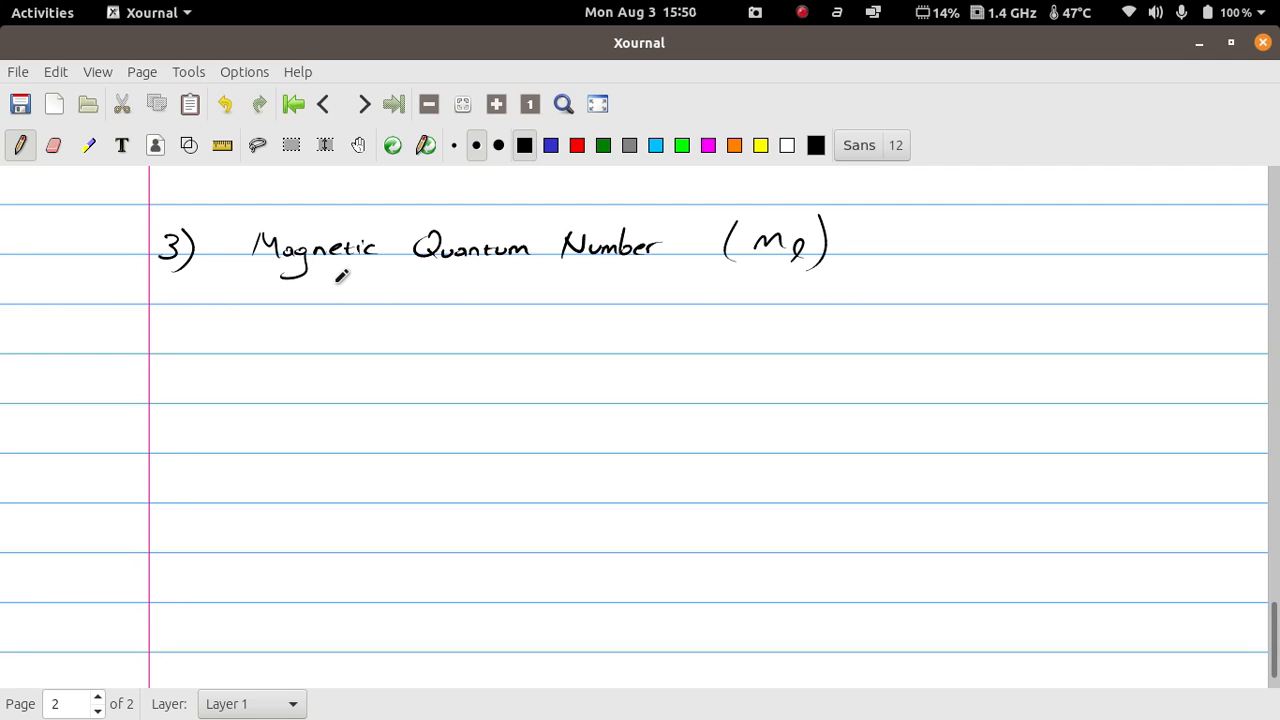
# Write 'How many orbitals of each type' beneath the heading.
pyautogui.moveTo(370, 300); pyautogui.dragTo(420, 290)
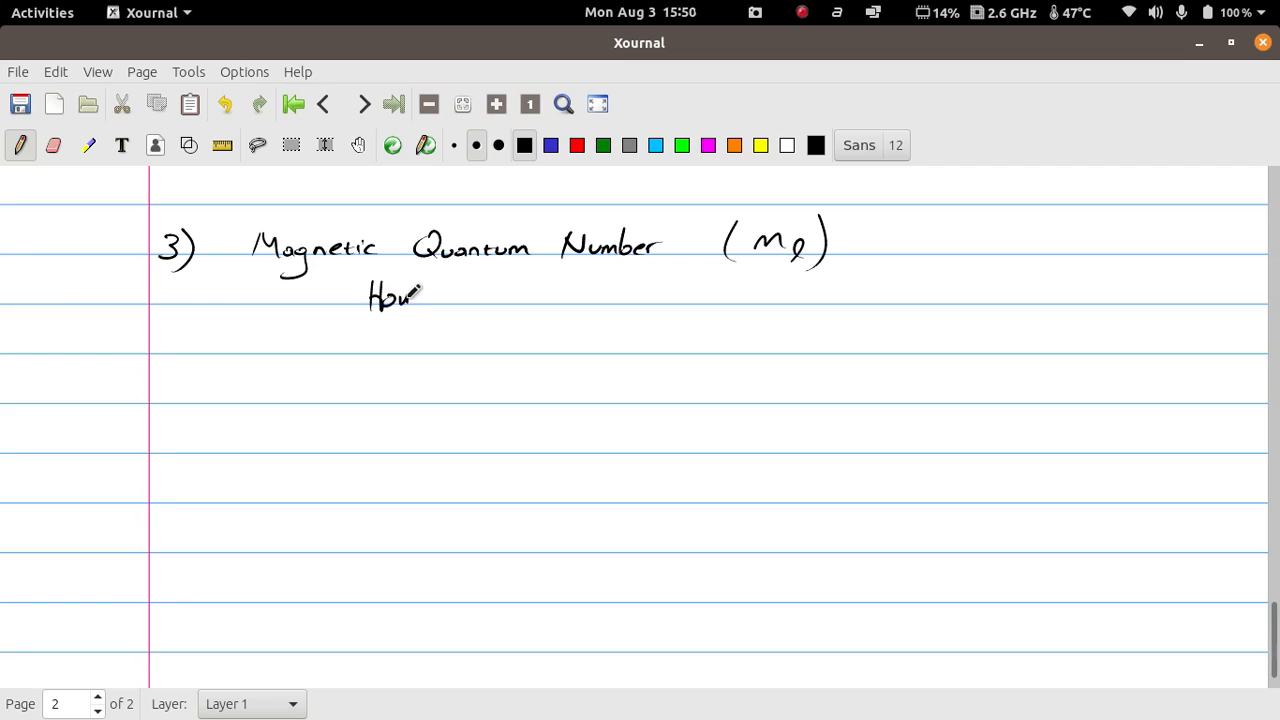
pyautogui.moveTo(444, 296); pyautogui.dragTo(516, 296)
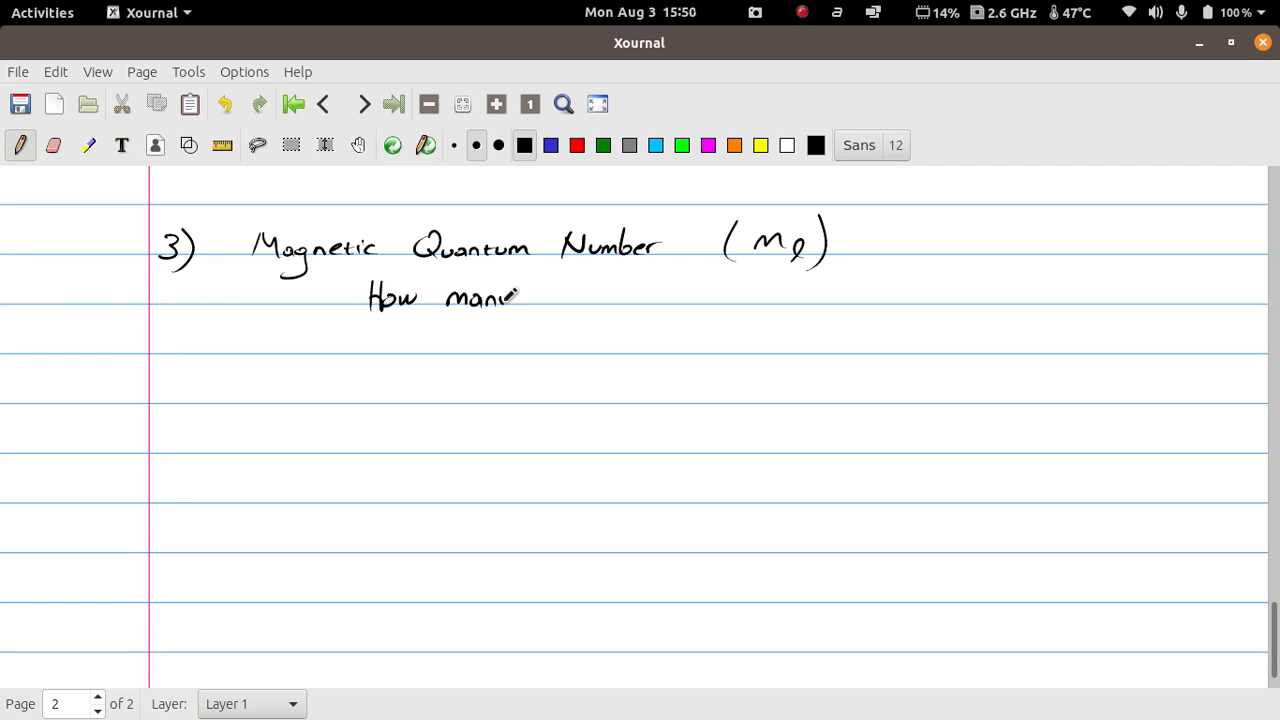
pyautogui.moveTo(520, 296); pyautogui.dragTo(596, 290)
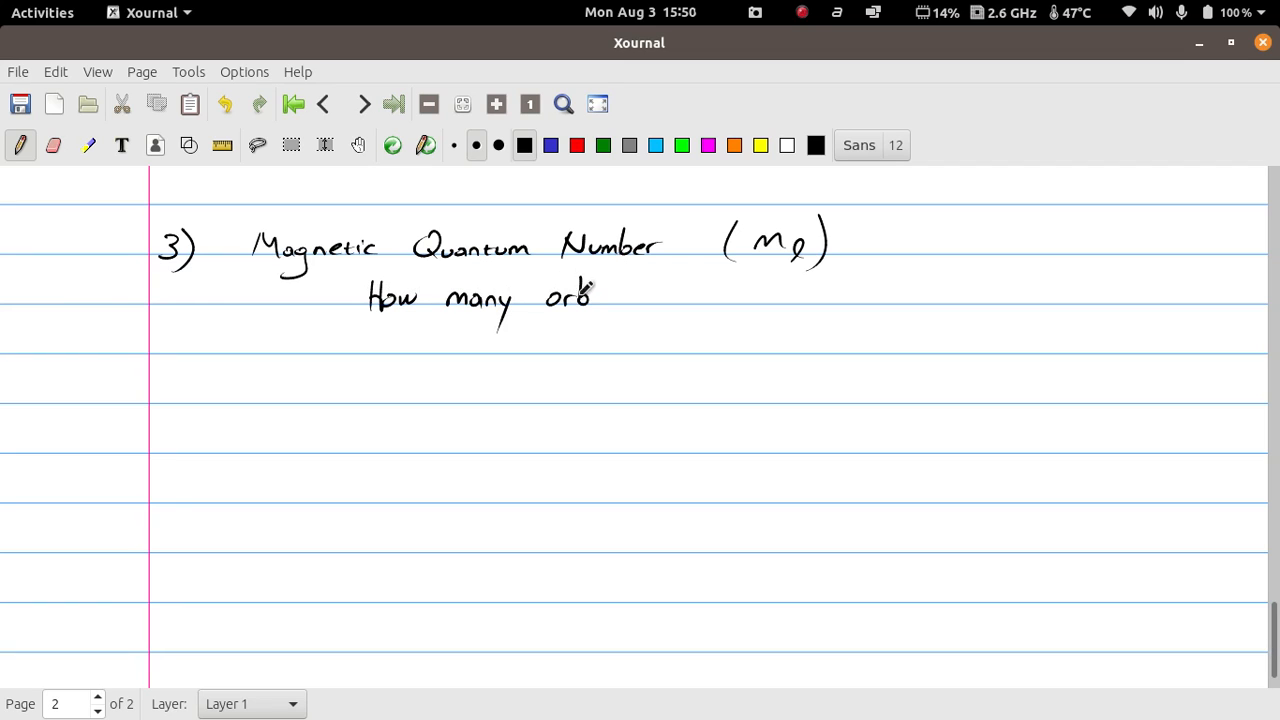
pyautogui.moveTo(596, 296); pyautogui.dragTo(650, 296)
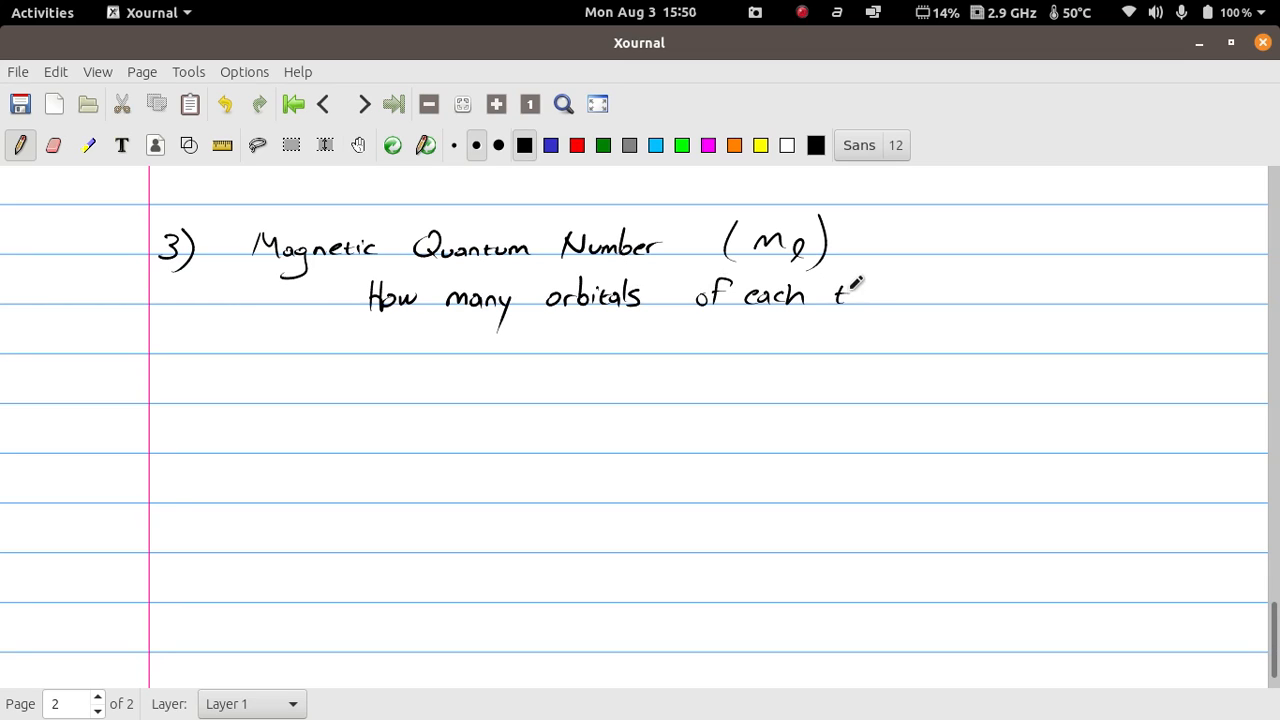
pyautogui.moveTo(836, 304); pyautogui.dragTo(904, 296)
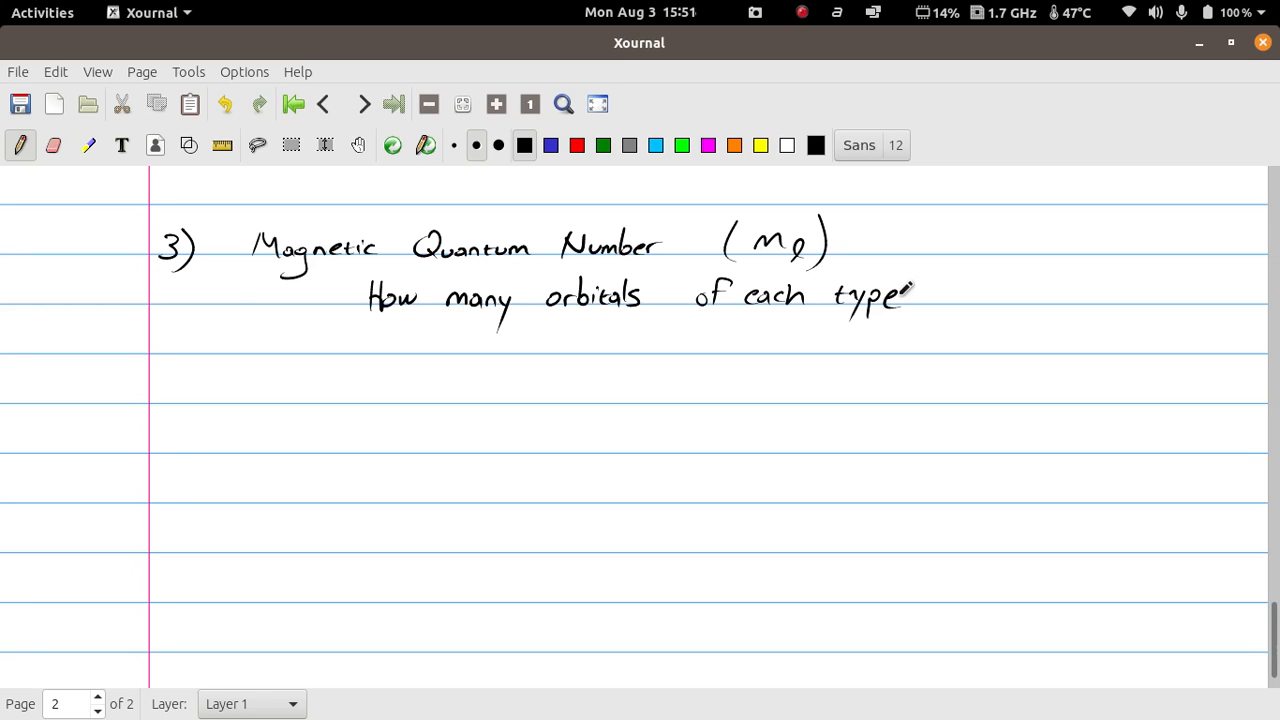
# Write 'value for ml : -l to l' and turn on the shape recognizer.
pyautogui.moveTo(300, 396); pyautogui.dragTo(324, 384)
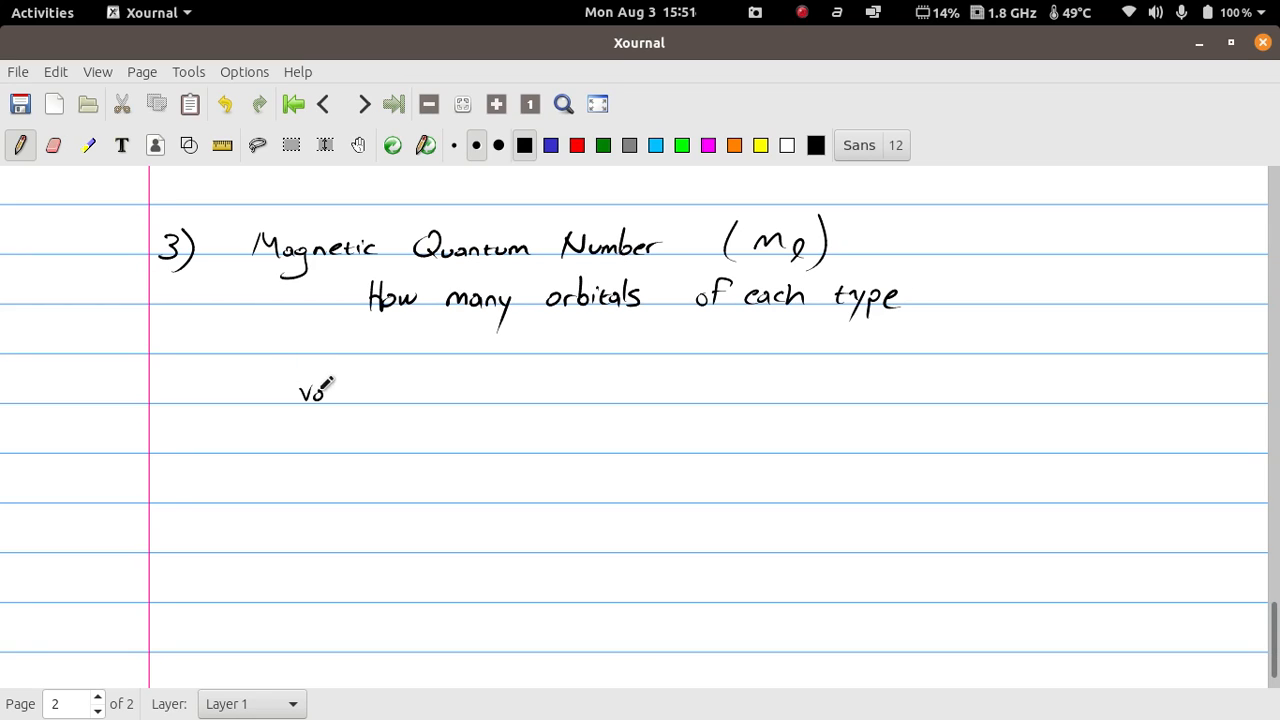
pyautogui.moveTo(300, 390); pyautogui.dragTo(440, 390)
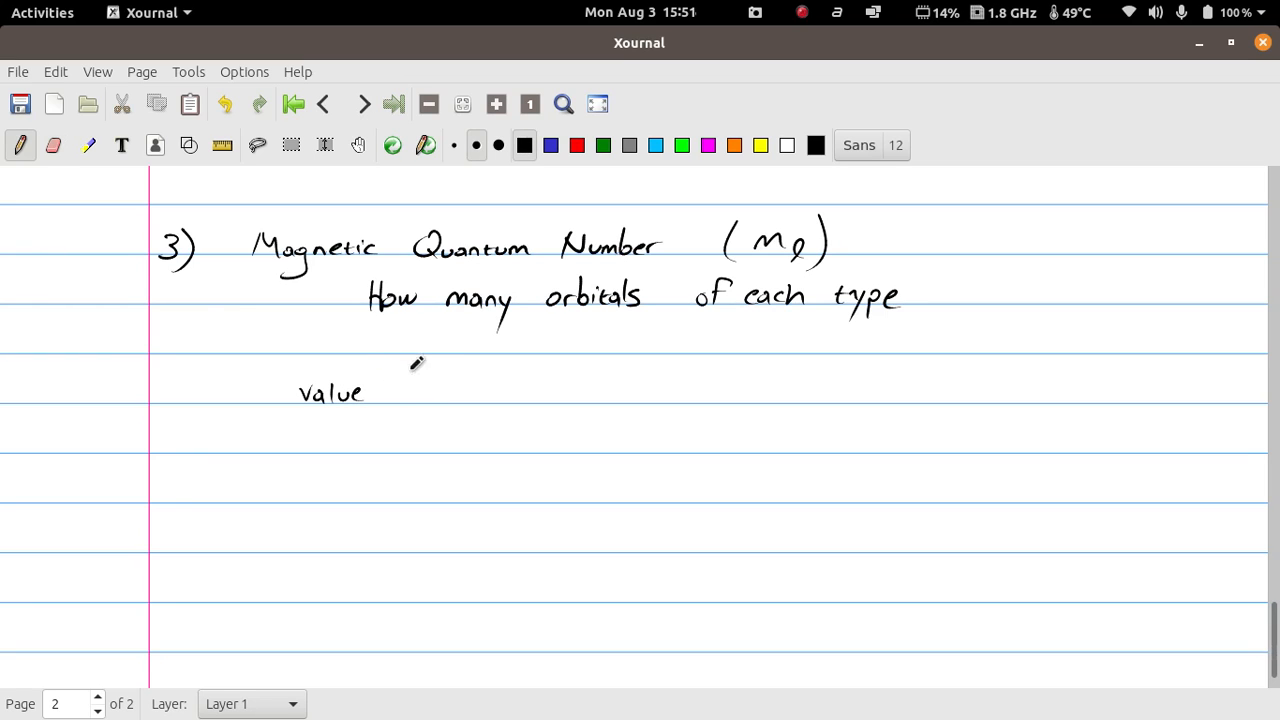
pyautogui.moveTo(384, 390); pyautogui.dragTo(500, 396)
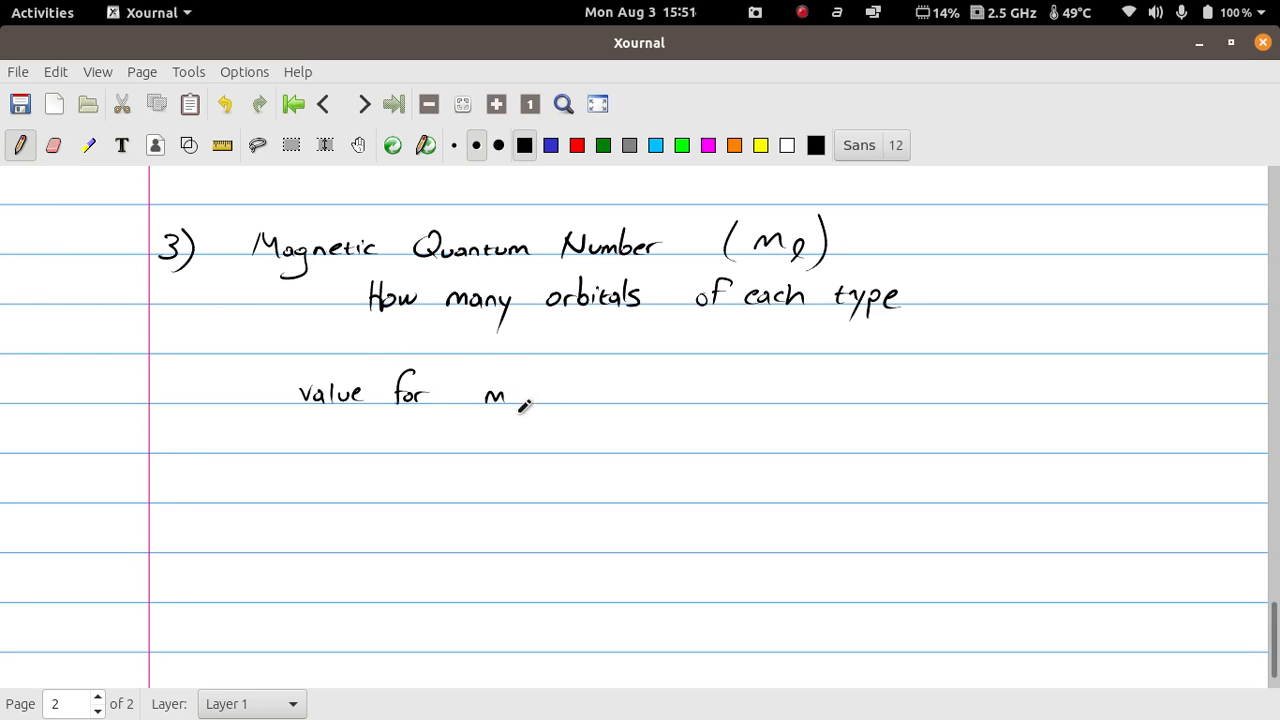
pyautogui.moveTo(520, 400); pyautogui.dragTo(516, 410)
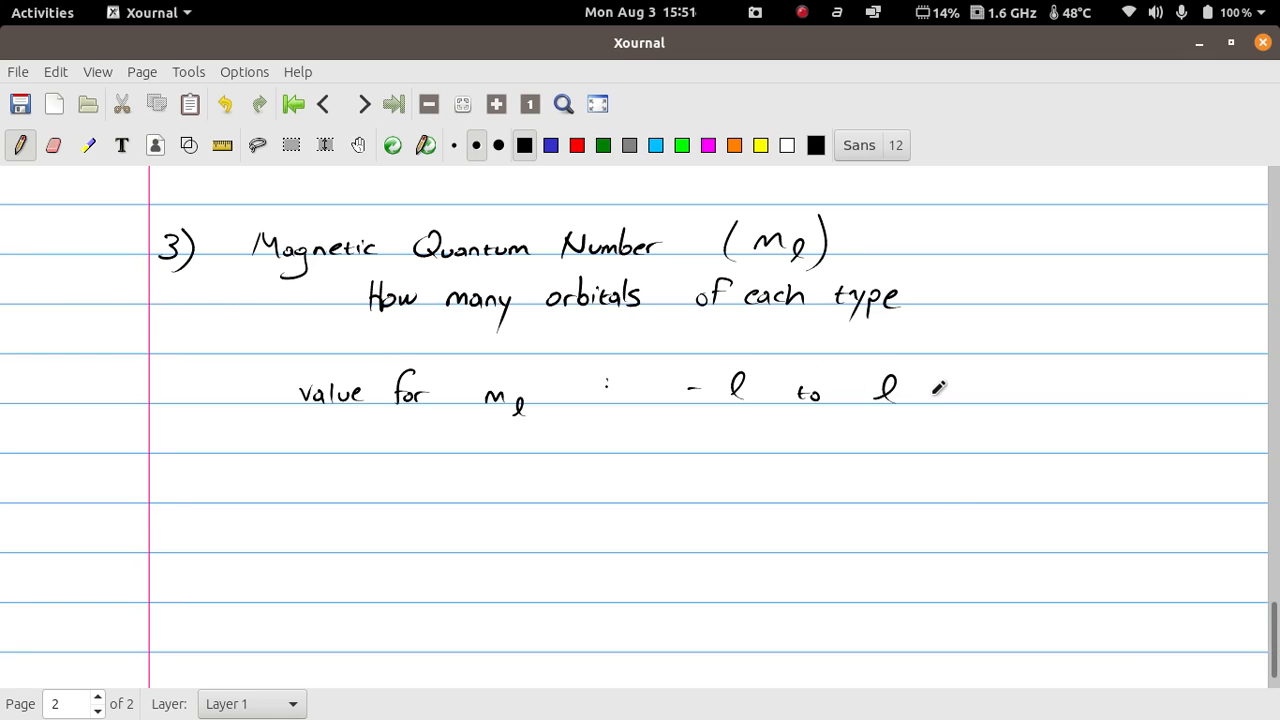
pyautogui.click(222, 144)
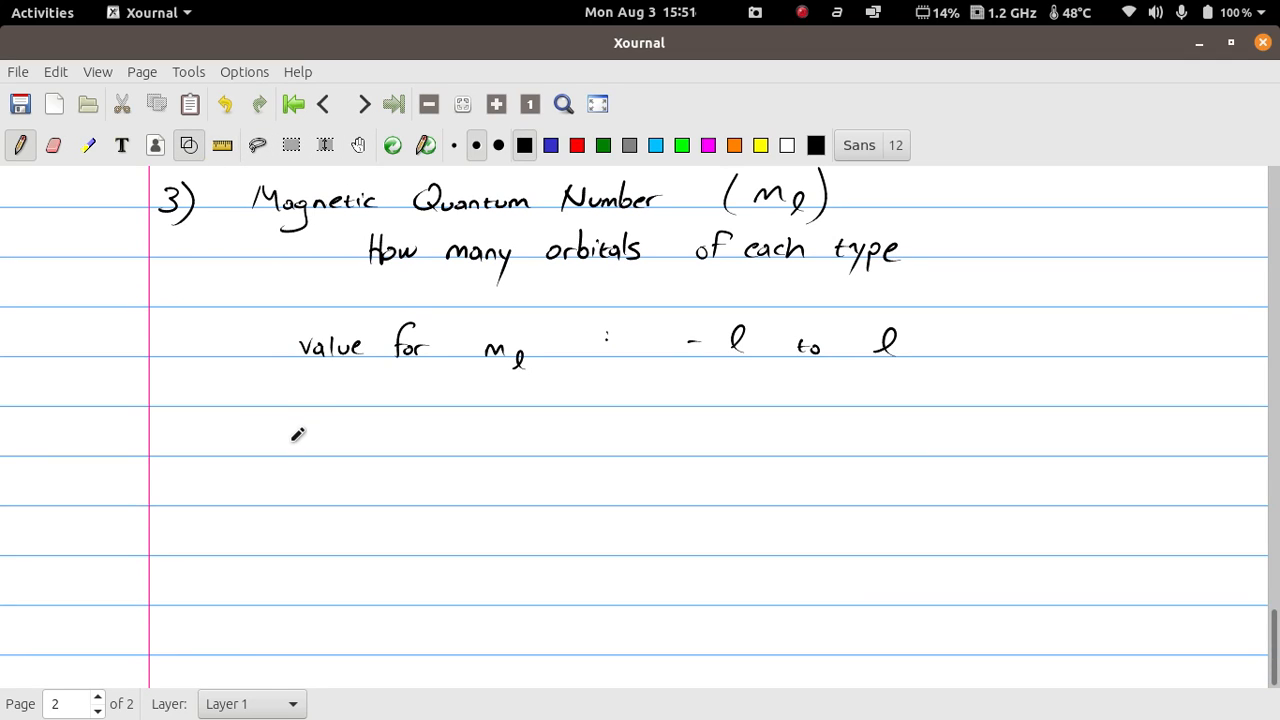
# Draw the table's outer rectangle, label column and row dividers.
pyautogui.moveTo(292, 410); pyautogui.dragTo(294, 544)
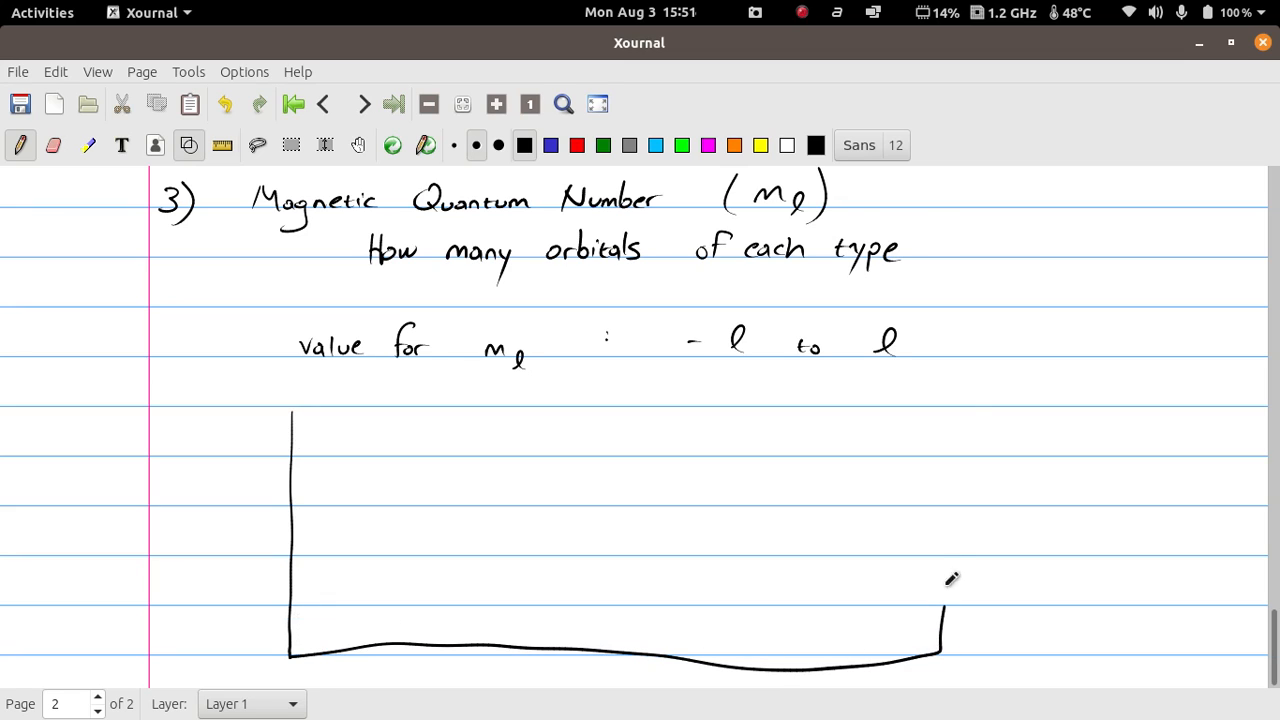
pyautogui.moveTo(292, 410); pyautogui.dragTo(952, 656)
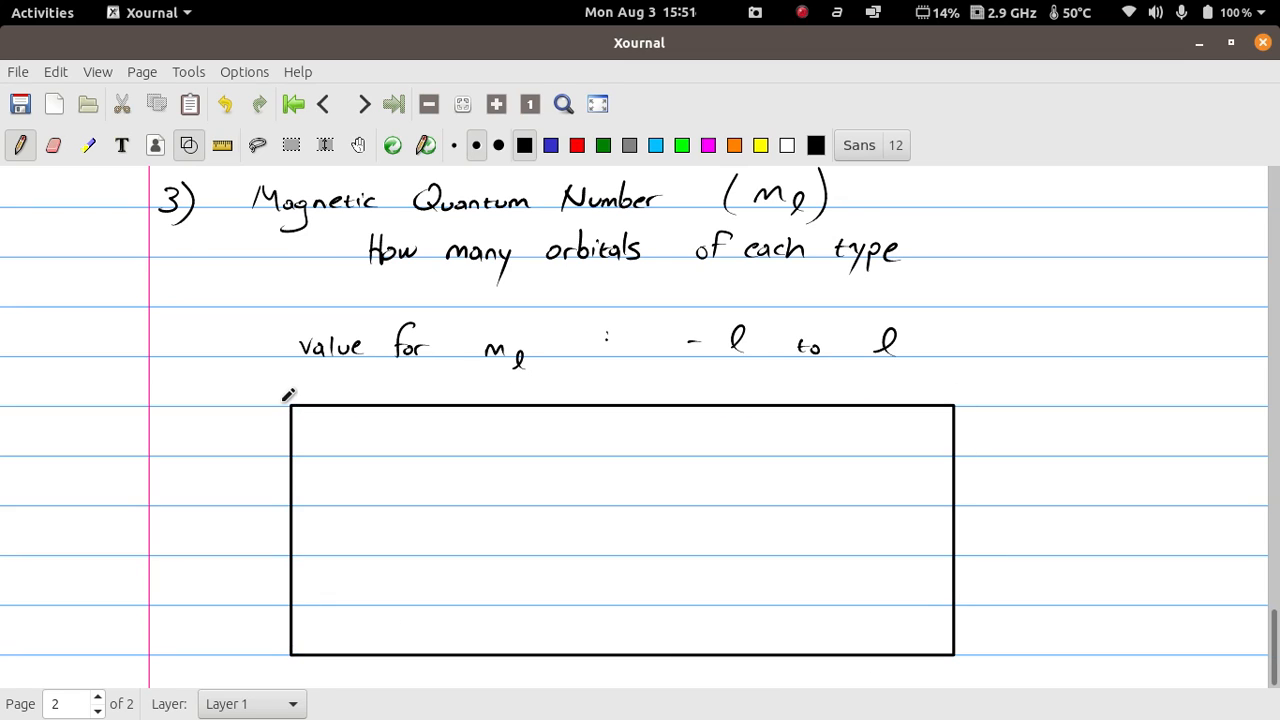
pyautogui.moveTo(324, 168)
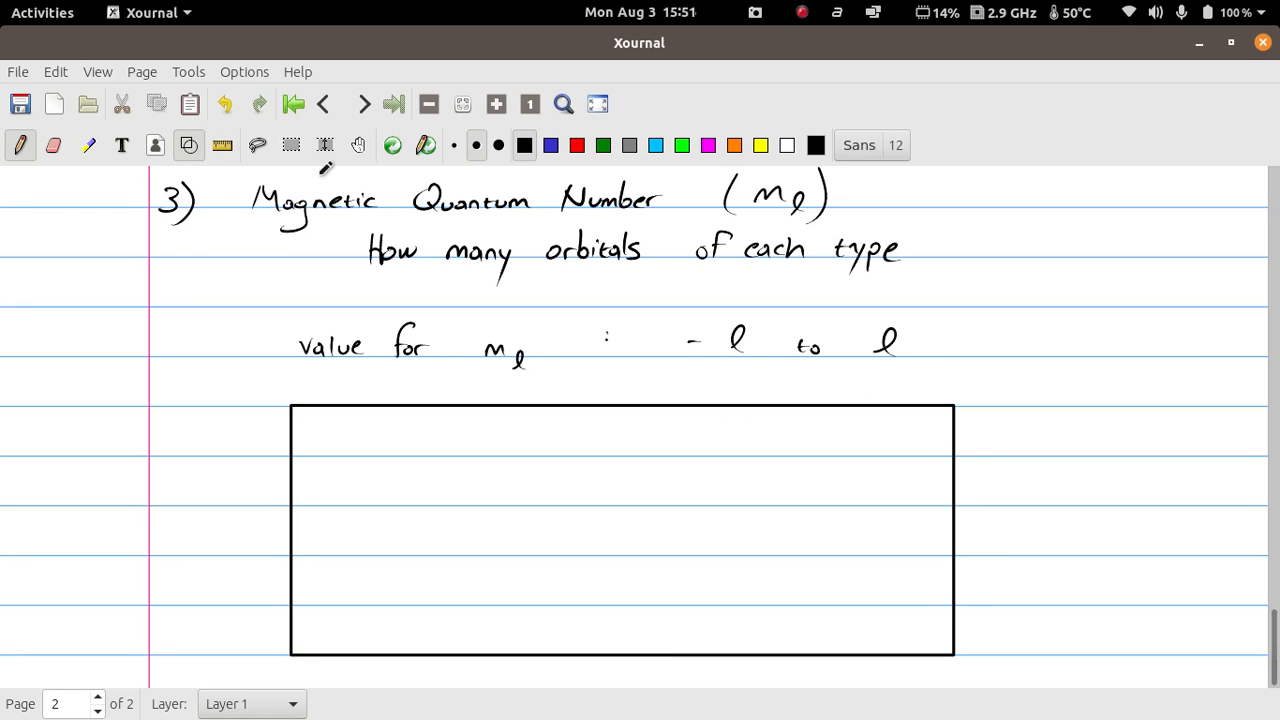
pyautogui.moveTo(356, 408); pyautogui.dragTo(356, 504)
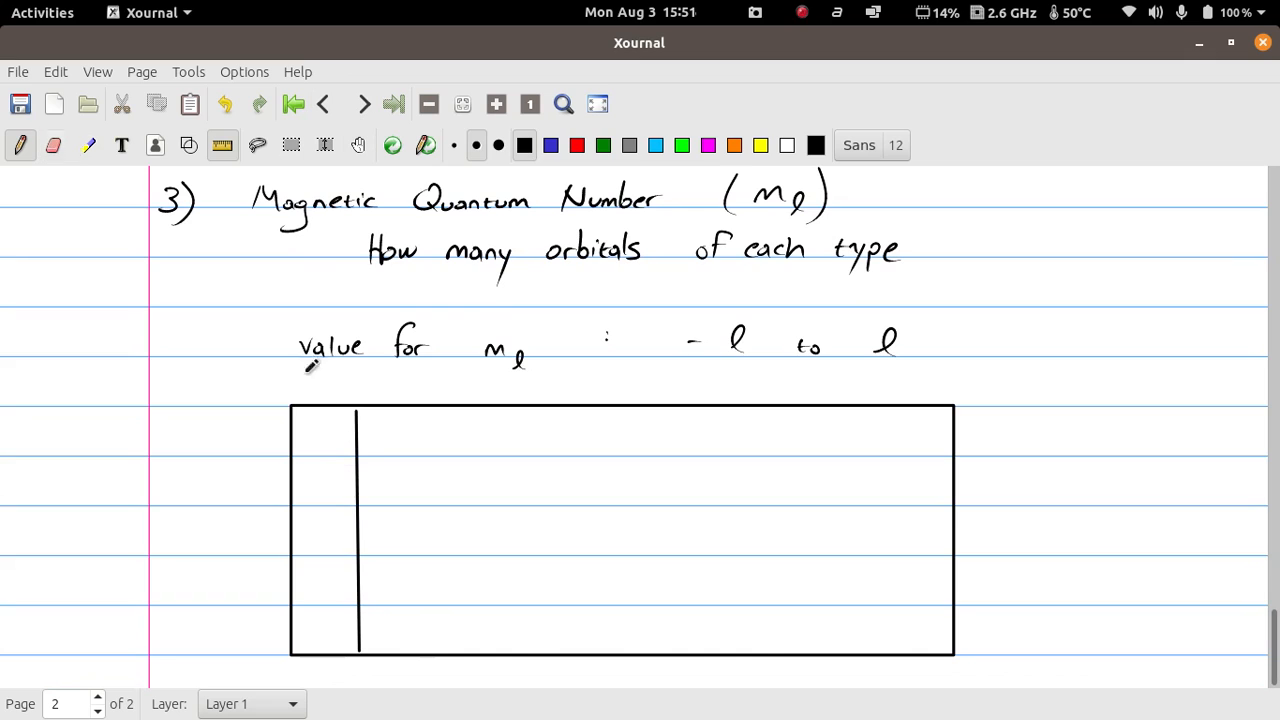
pyautogui.moveTo(292, 456); pyautogui.dragTo(950, 448)
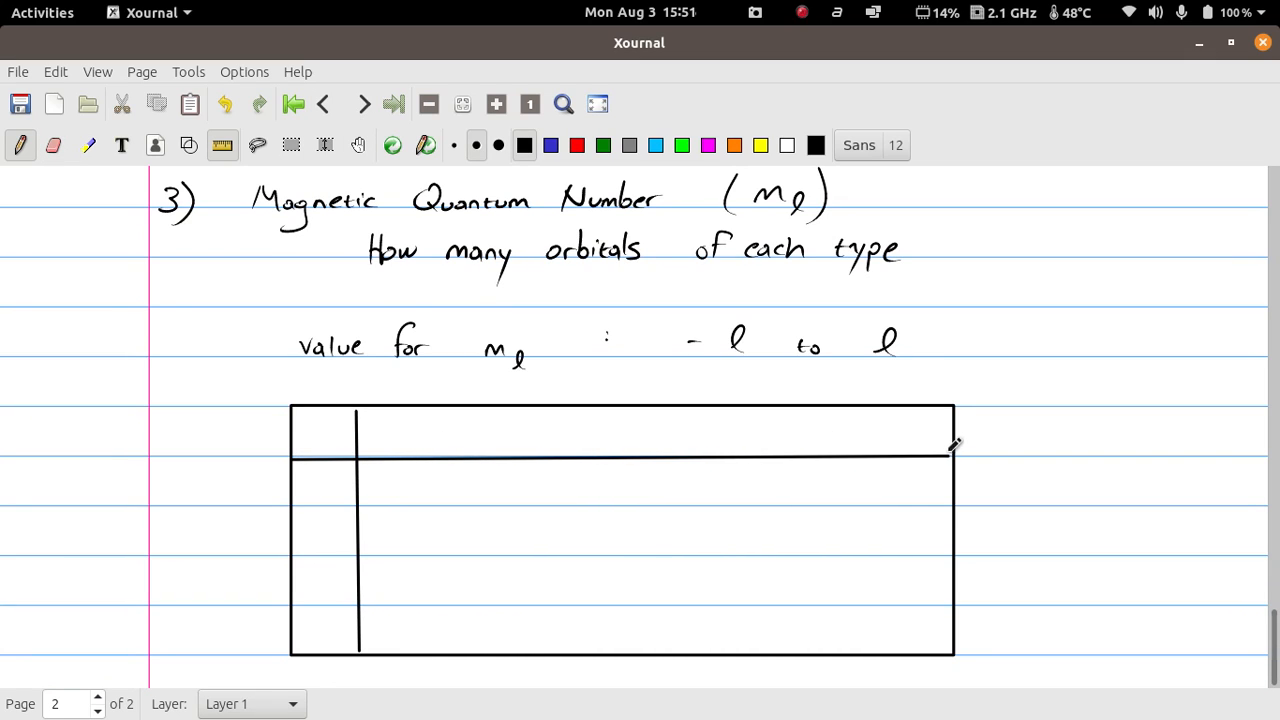
pyautogui.moveTo(292, 498); pyautogui.dragTo(952, 498)
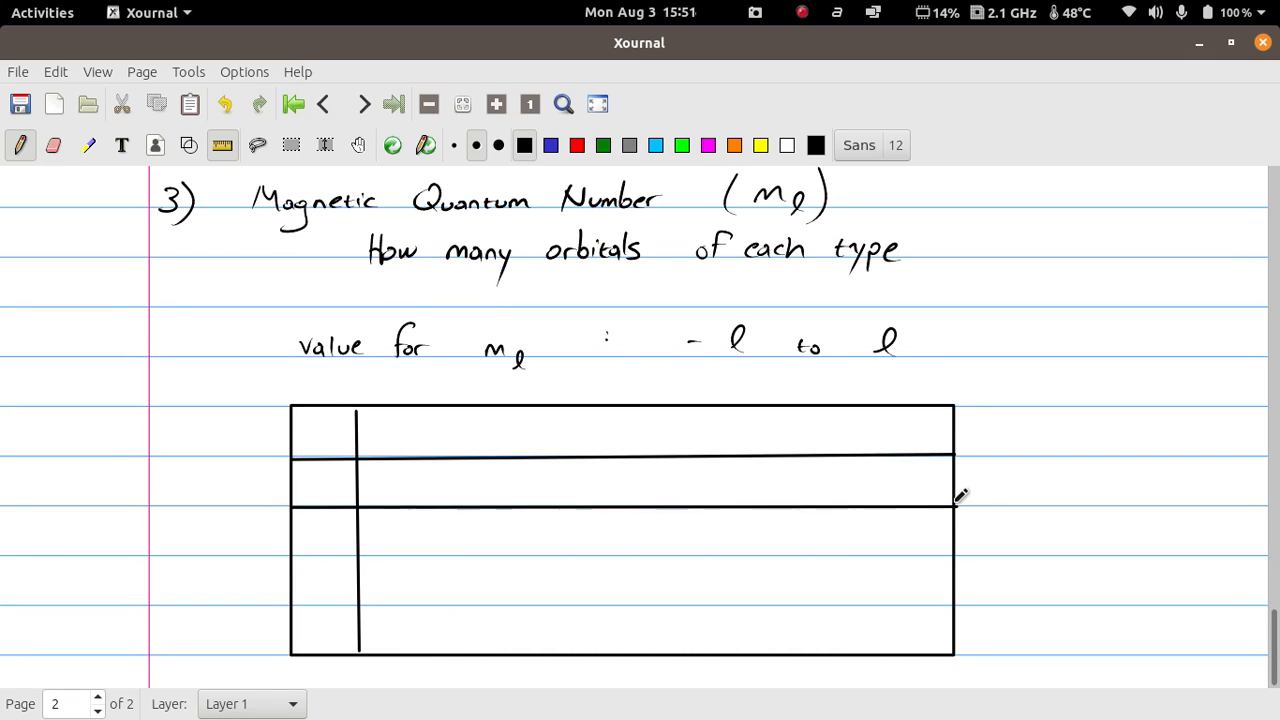
pyautogui.moveTo(296, 530); pyautogui.dragTo(950, 530)
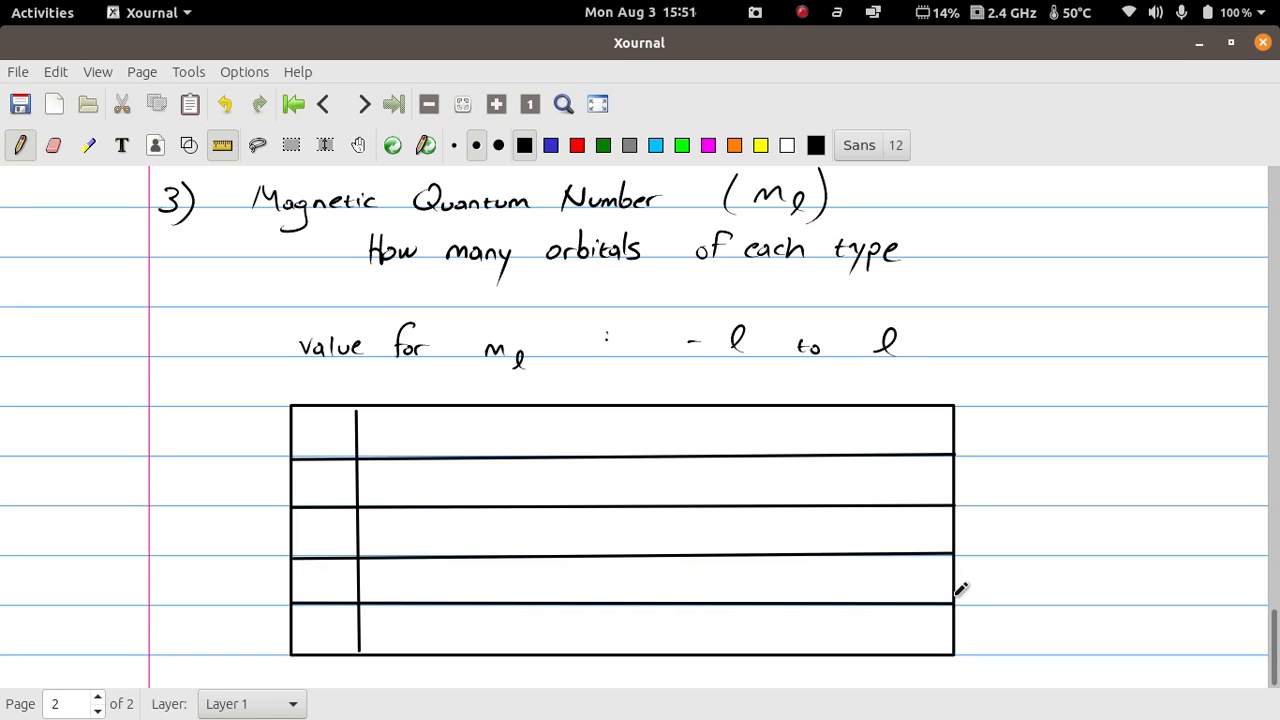
pyautogui.moveTo(442, 444)
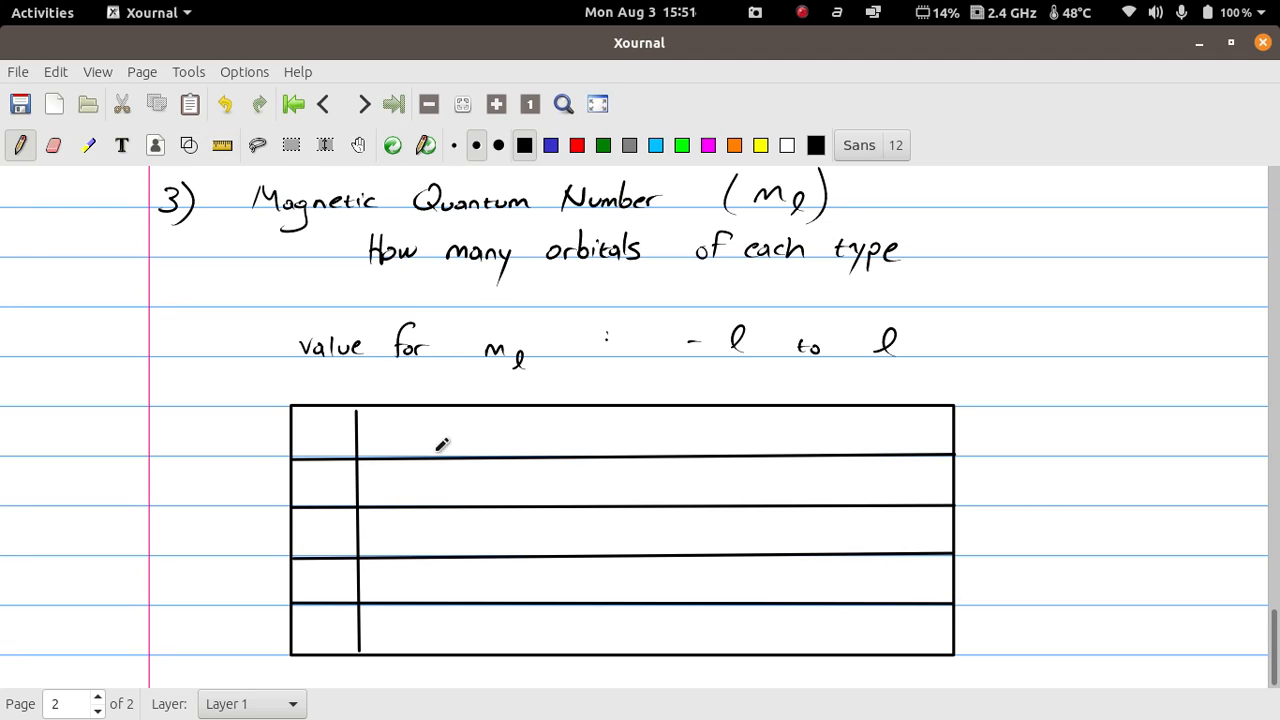
# Write the 'Value of l' header, add its column divider and label the rows f, d, p.
pyautogui.moveTo(388, 436); pyautogui.dragTo(444, 436)
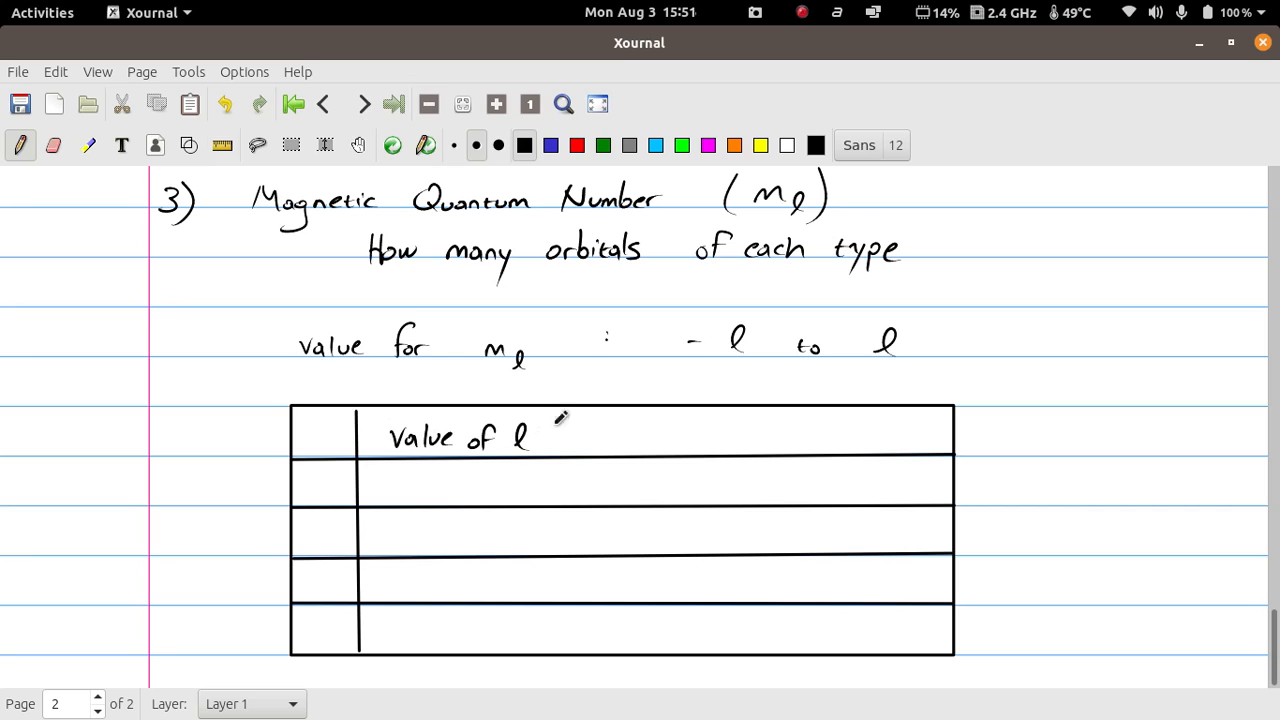
pyautogui.moveTo(564, 410); pyautogui.dragTo(564, 664)
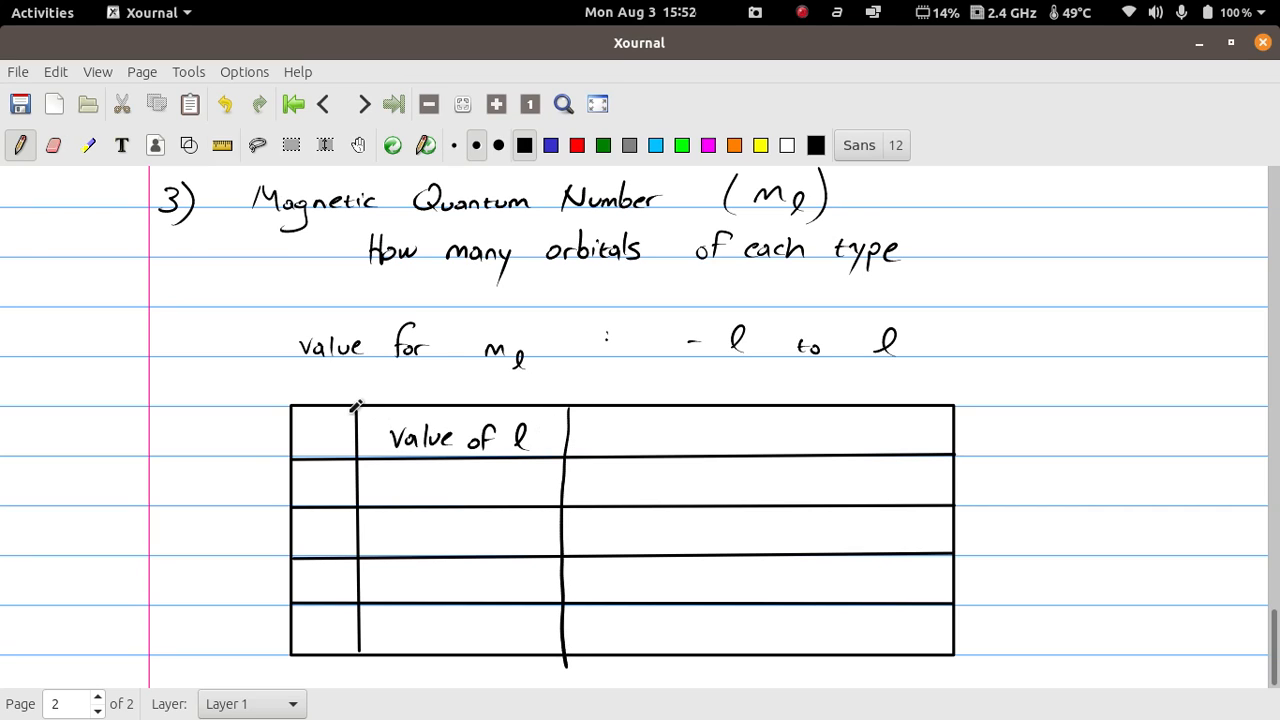
pyautogui.moveTo(332, 472)
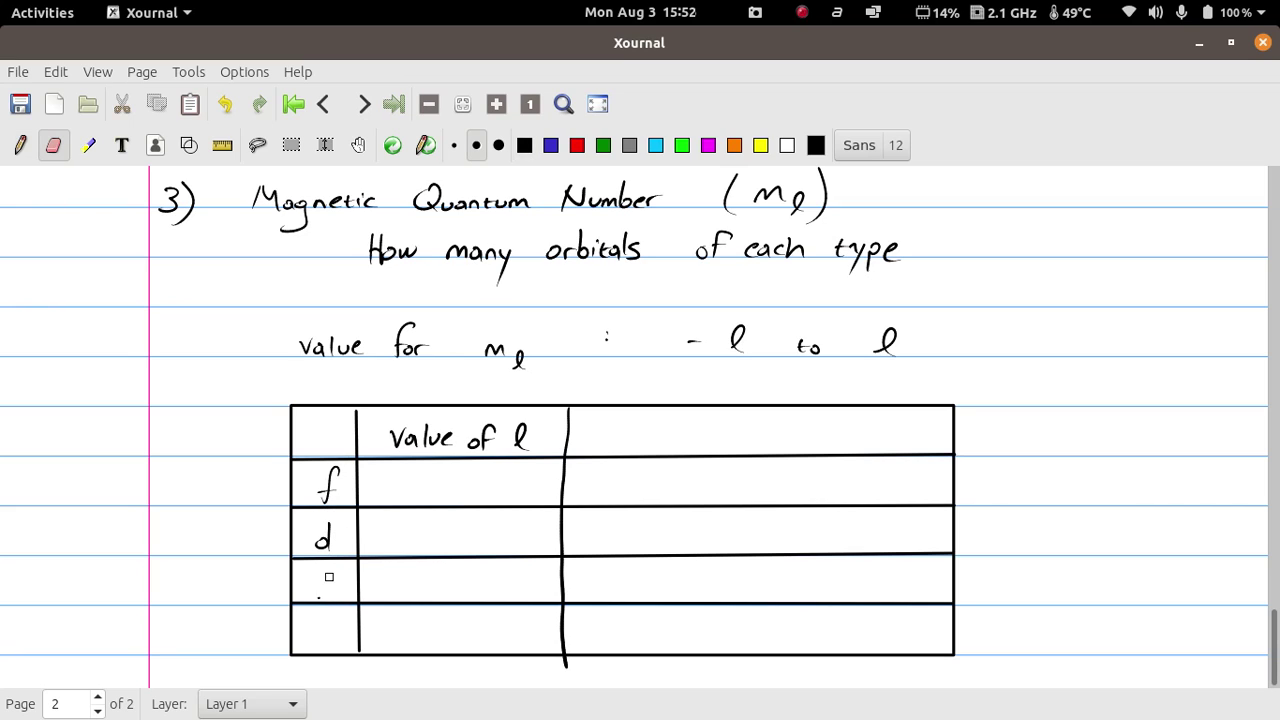
pyautogui.moveTo(328, 578); pyautogui.dragTo(328, 600)
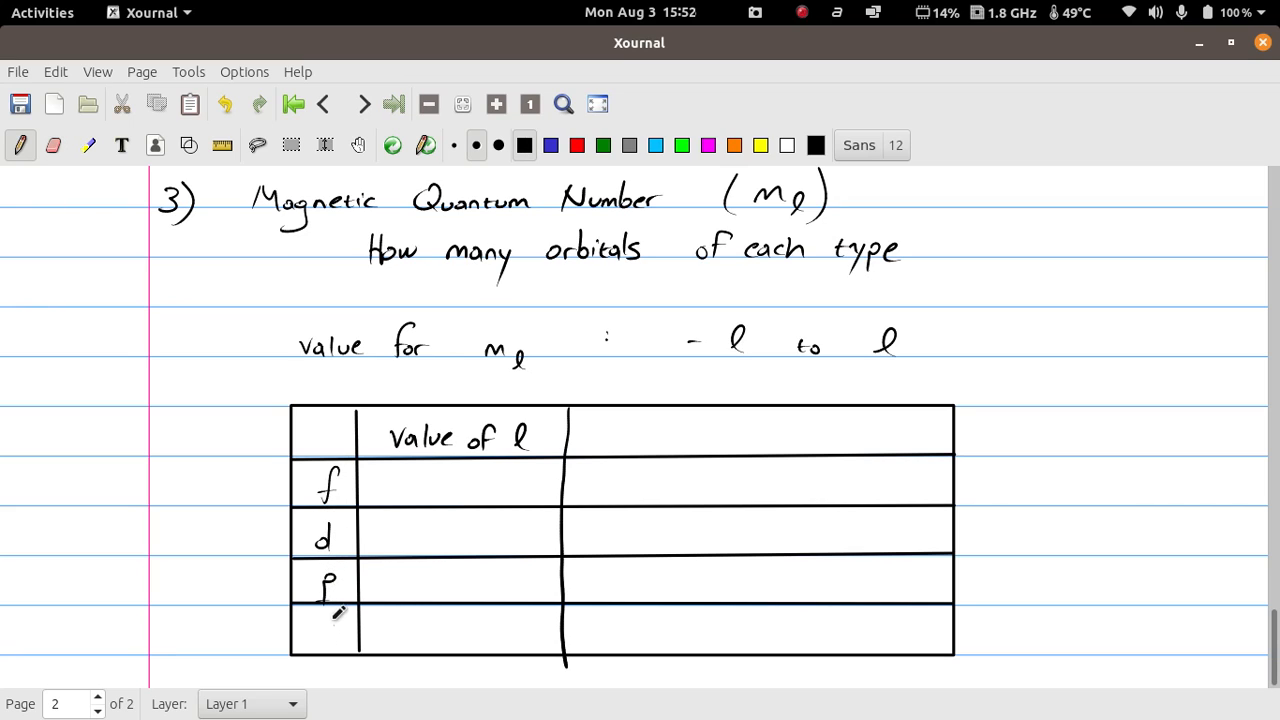
# Label row s, fill l values 3, 2, 1, 0, header 'values of ml', s entry Ø, and arrow from the range.
pyautogui.moveTo(316, 636); pyautogui.dragTo(344, 616)
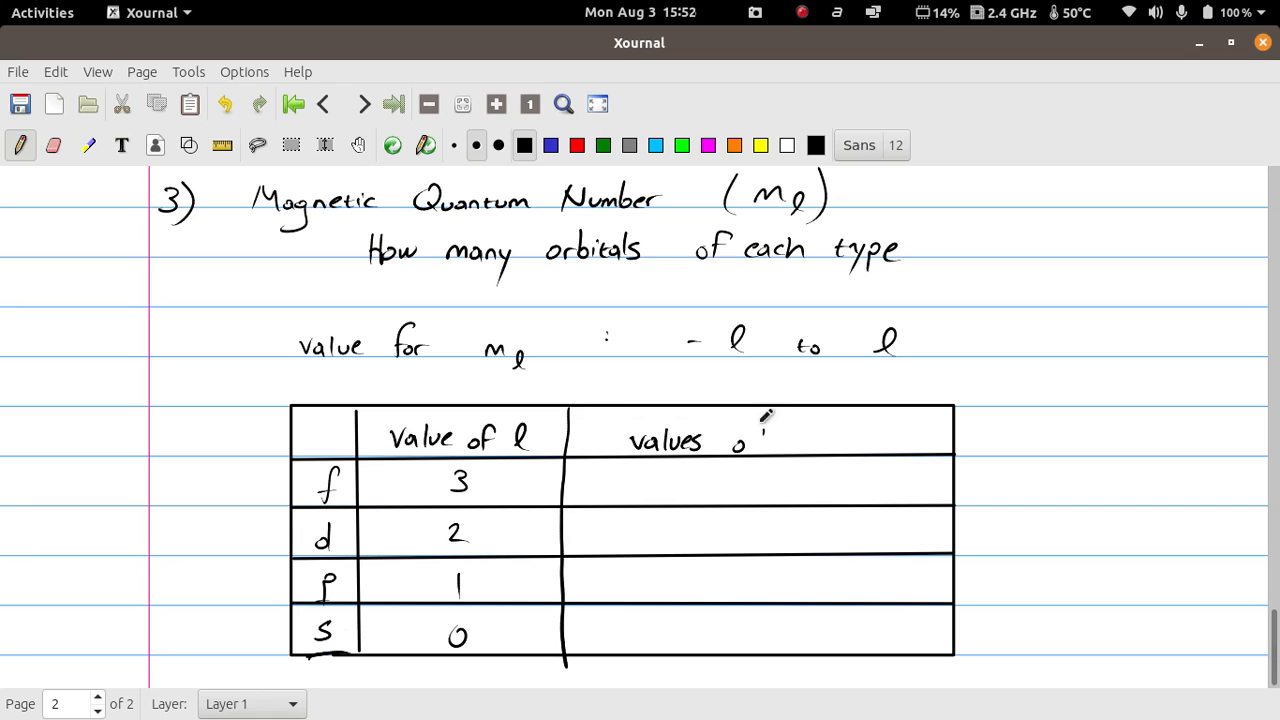
pyautogui.moveTo(730, 436); pyautogui.dragTo(836, 444)
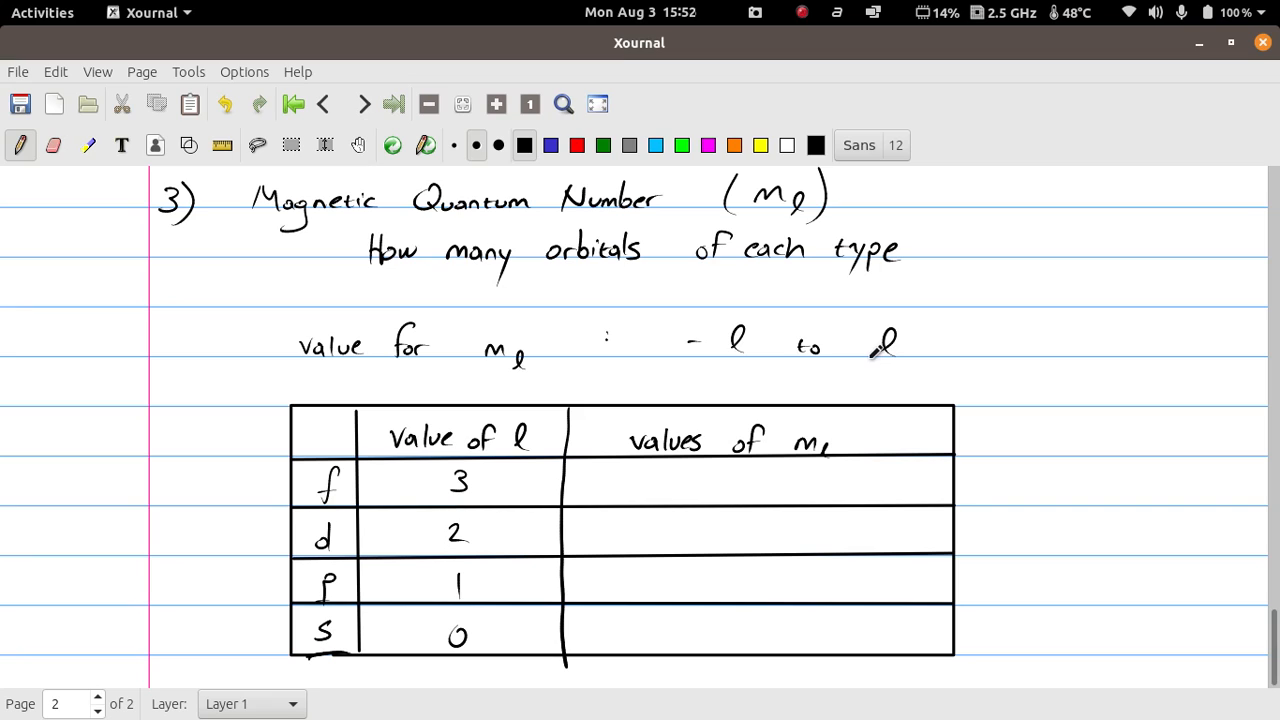
pyautogui.moveTo(538, 572)
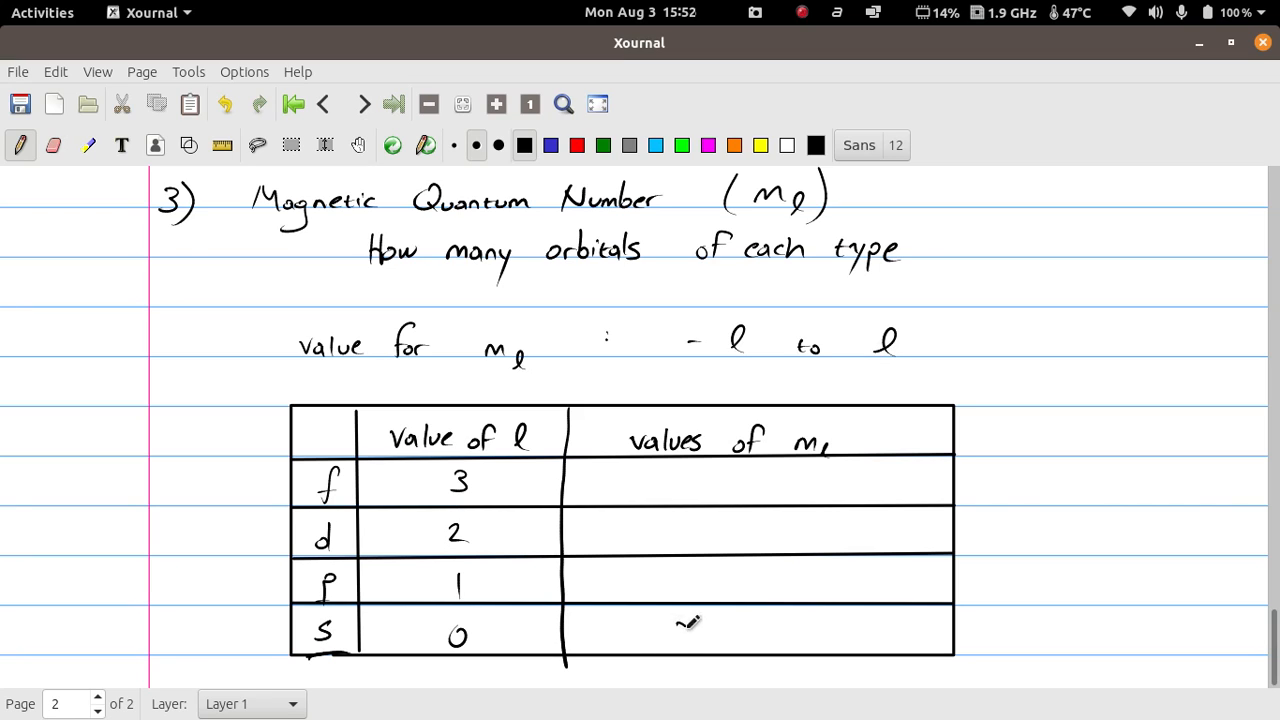
pyautogui.moveTo(660, 644); pyautogui.dragTo(696, 620)
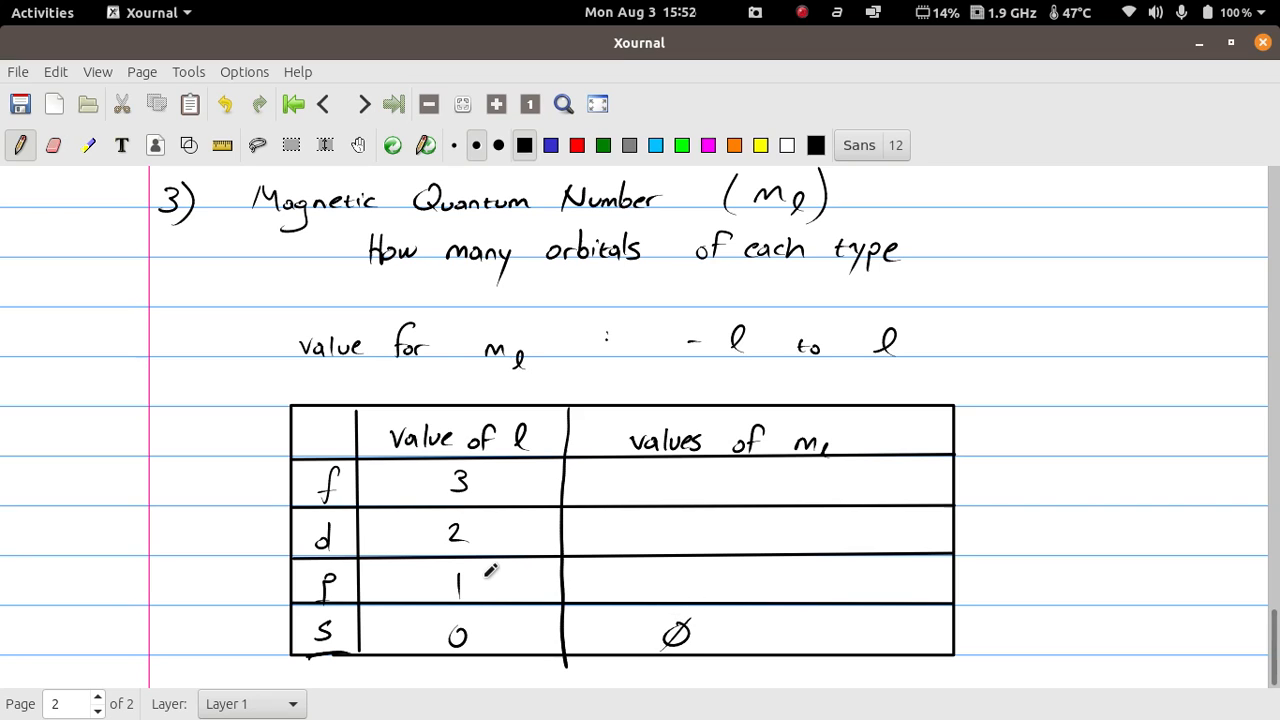
pyautogui.moveTo(832, 412)
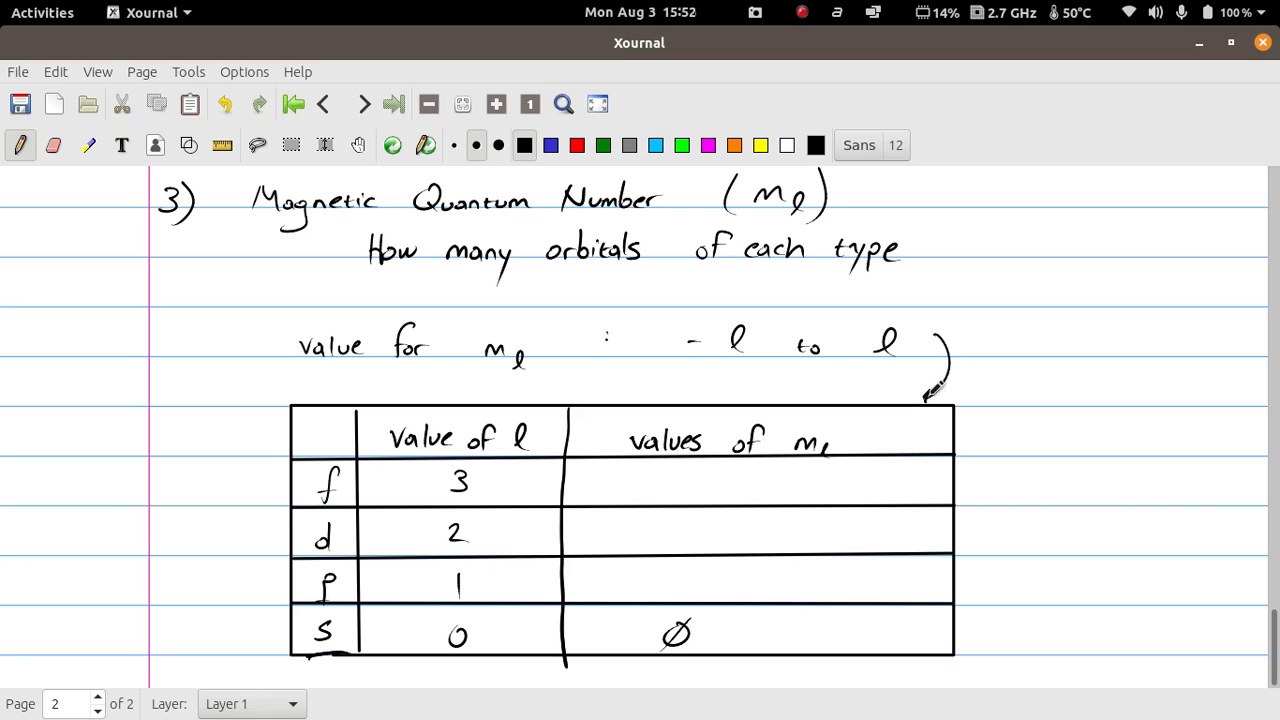
pyautogui.moveTo(600, 580); pyautogui.dragTo(630, 580)
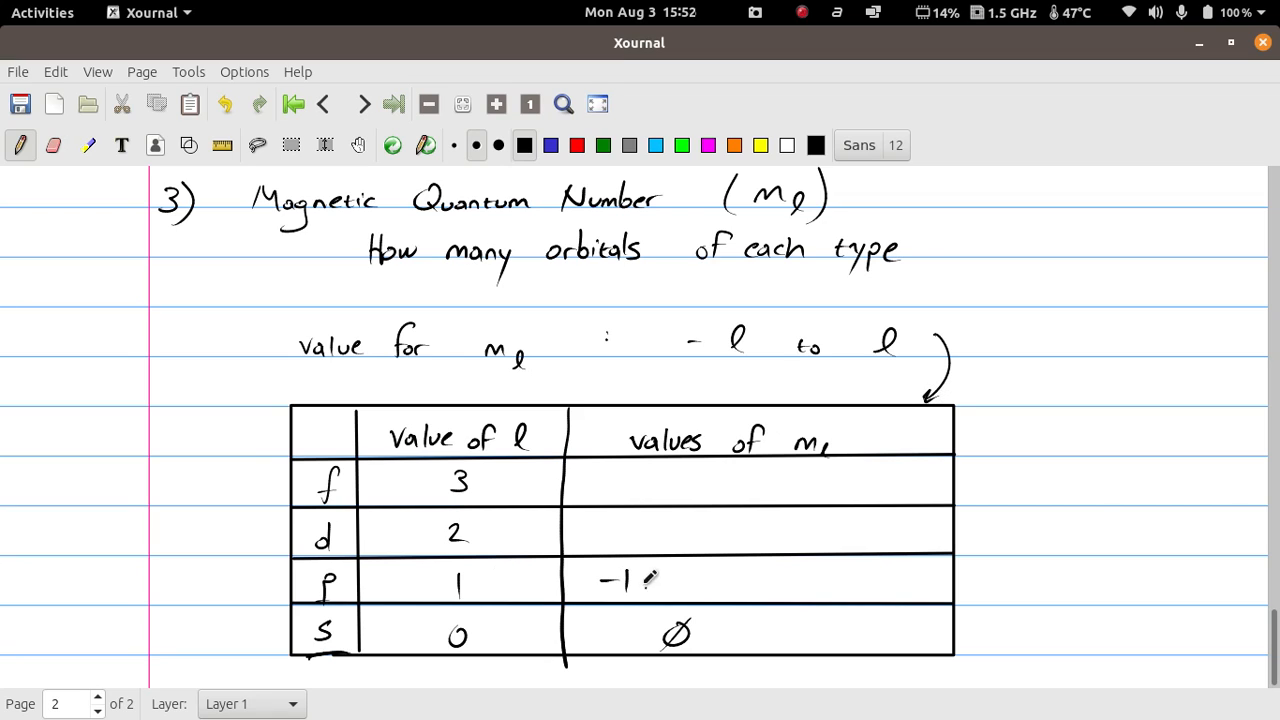
# Write the ml lists: p −1 to 1, d −2 to 2, f −3 to 3.
pyautogui.moveTo(650, 580); pyautogui.dragTo(780, 580)
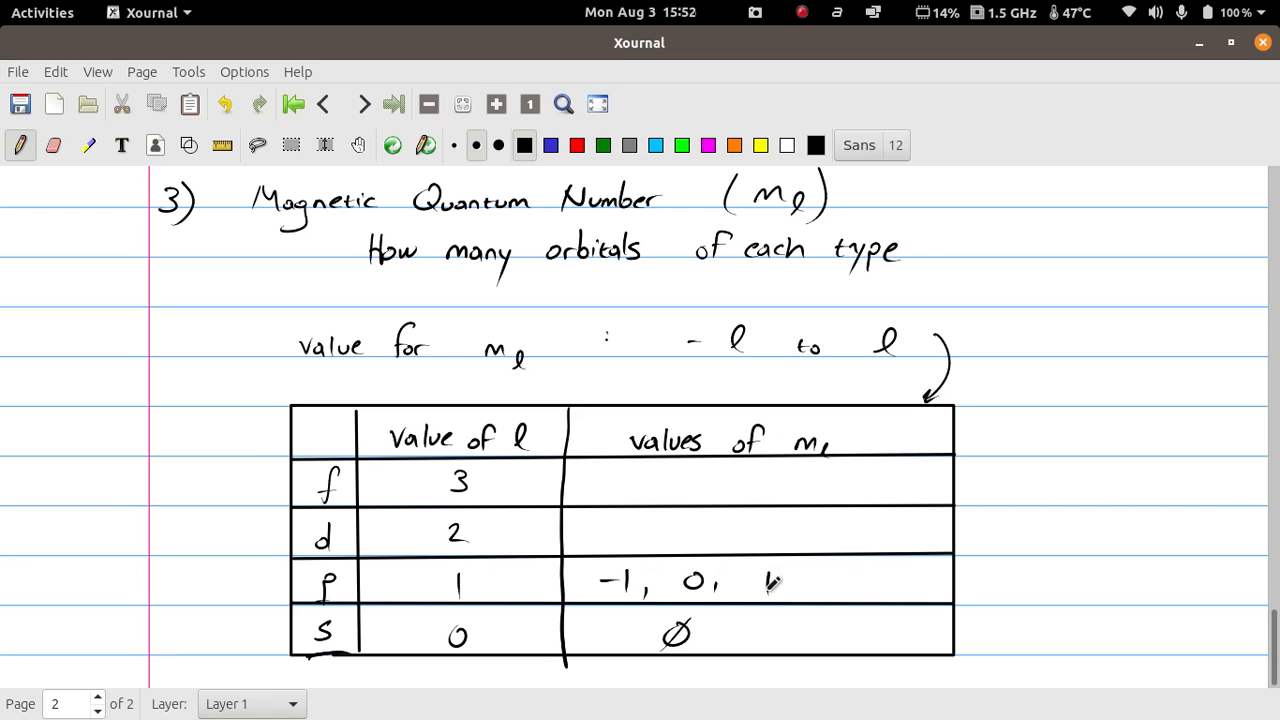
pyautogui.click(770, 580)
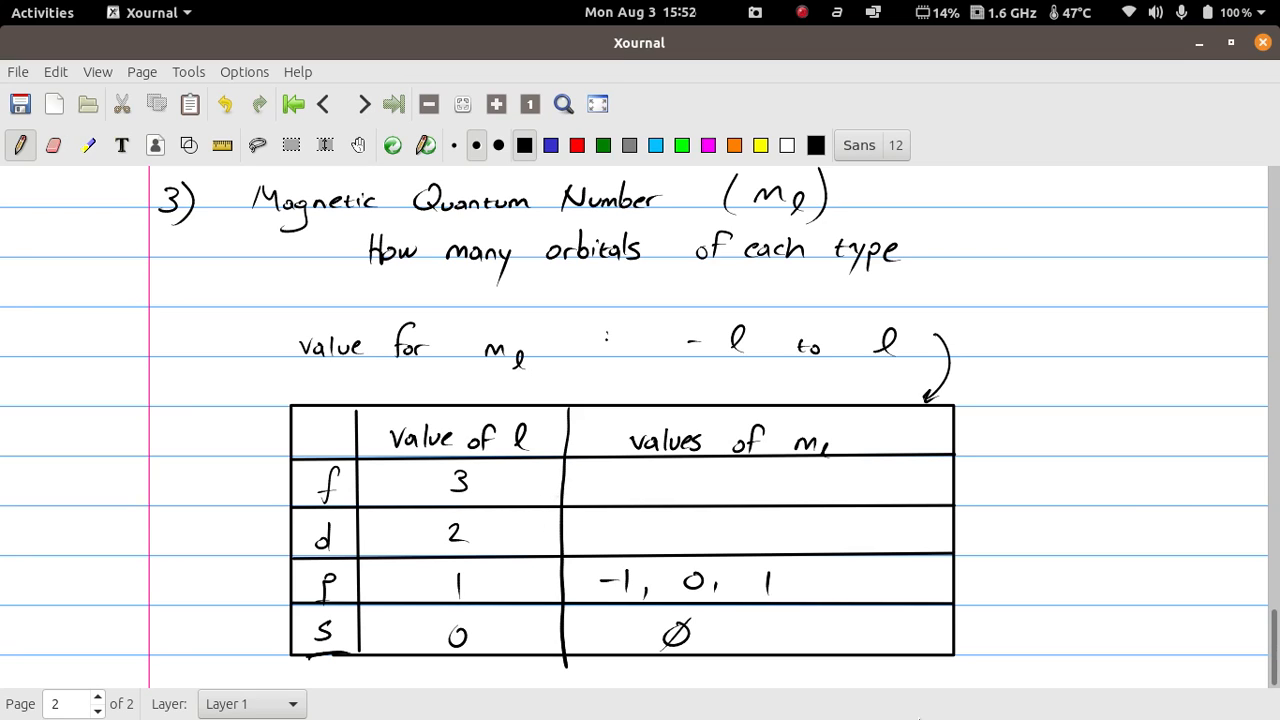
pyautogui.moveTo(600, 536); pyautogui.dragTo(670, 536)
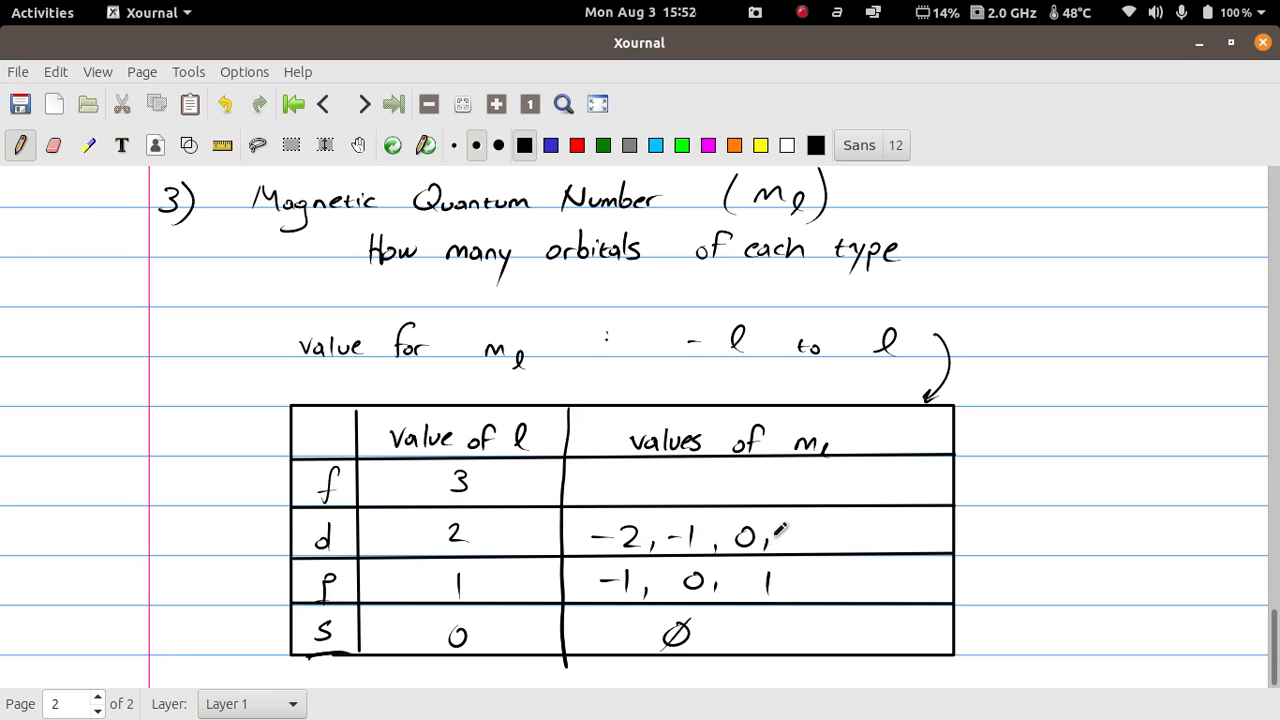
pyautogui.moveTo(780, 536); pyautogui.dragTo(860, 536)
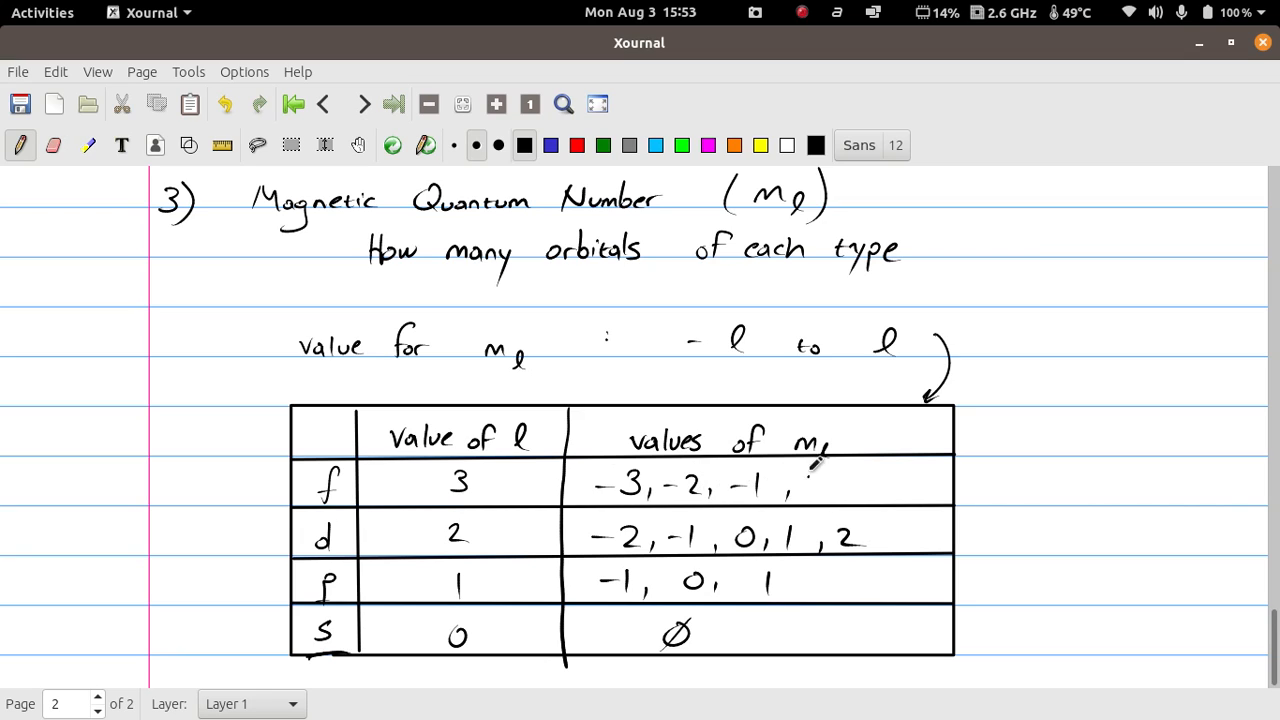
pyautogui.moveTo(810, 486); pyautogui.dragTo(896, 486)
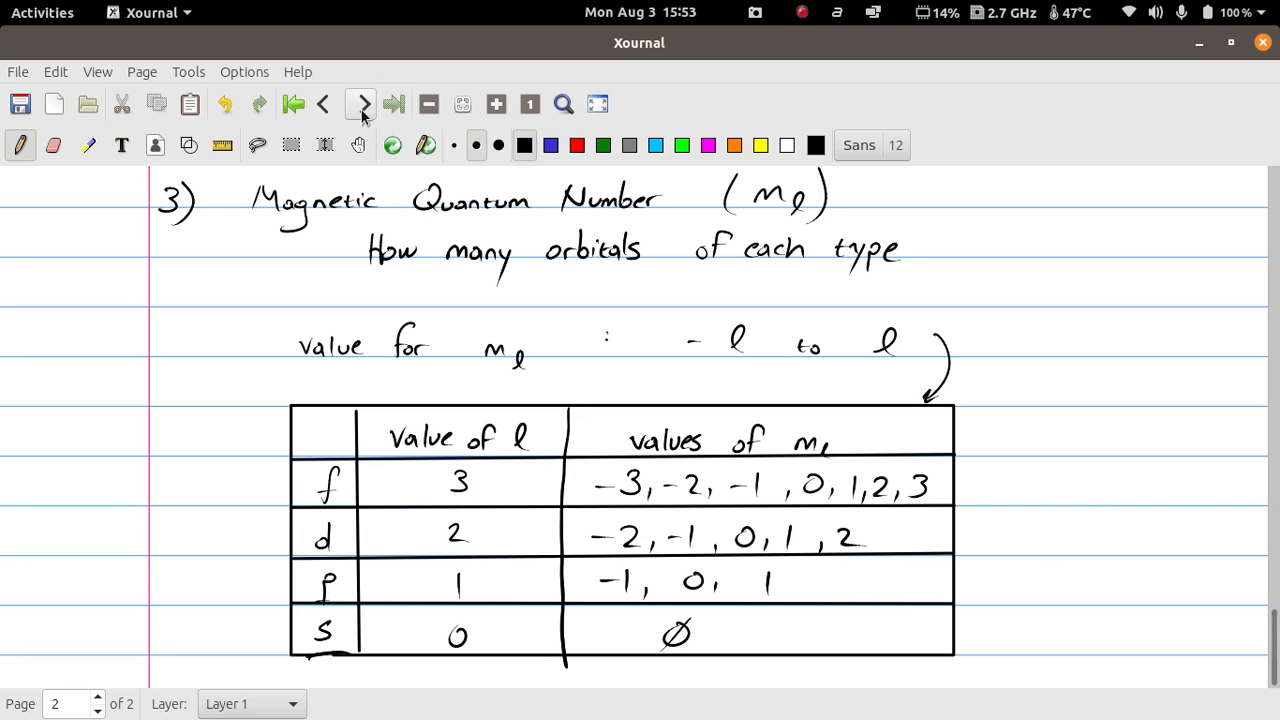
pyautogui.moveTo(358, 118)
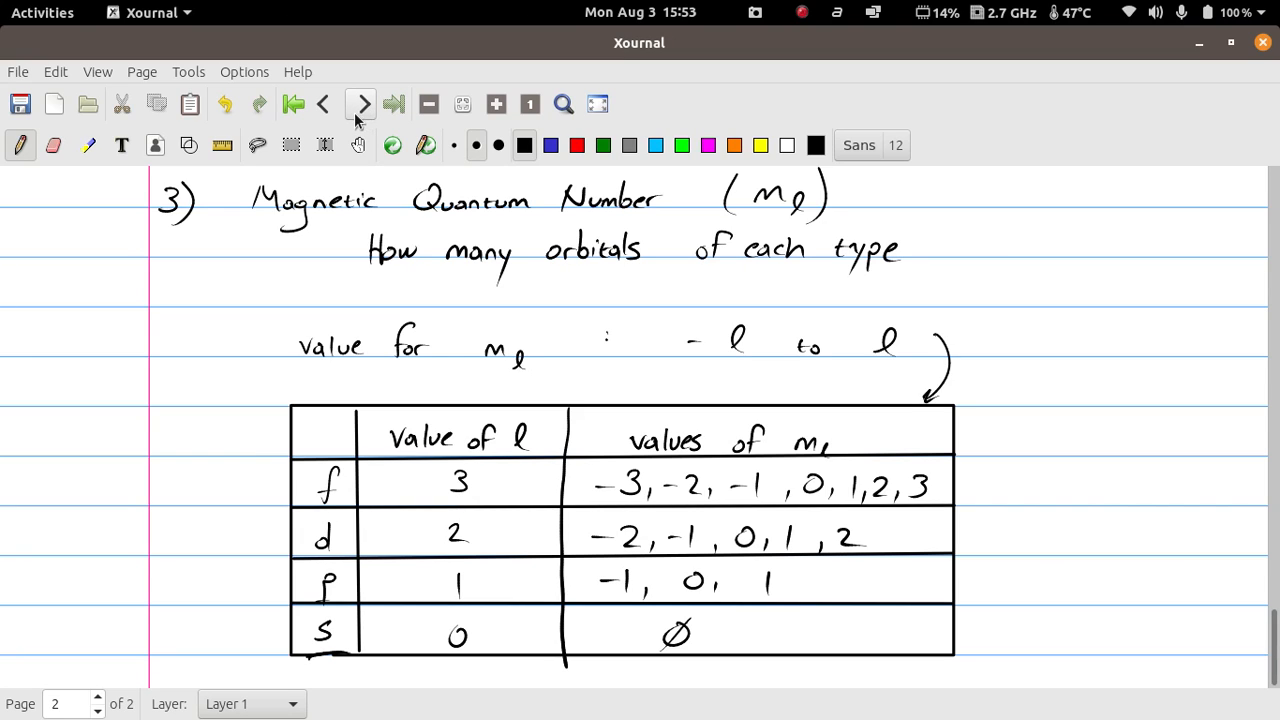
# On a new page write '4) Spin Projection Quantum Number (ms)' with a Value label.
pyautogui.click(360, 104)
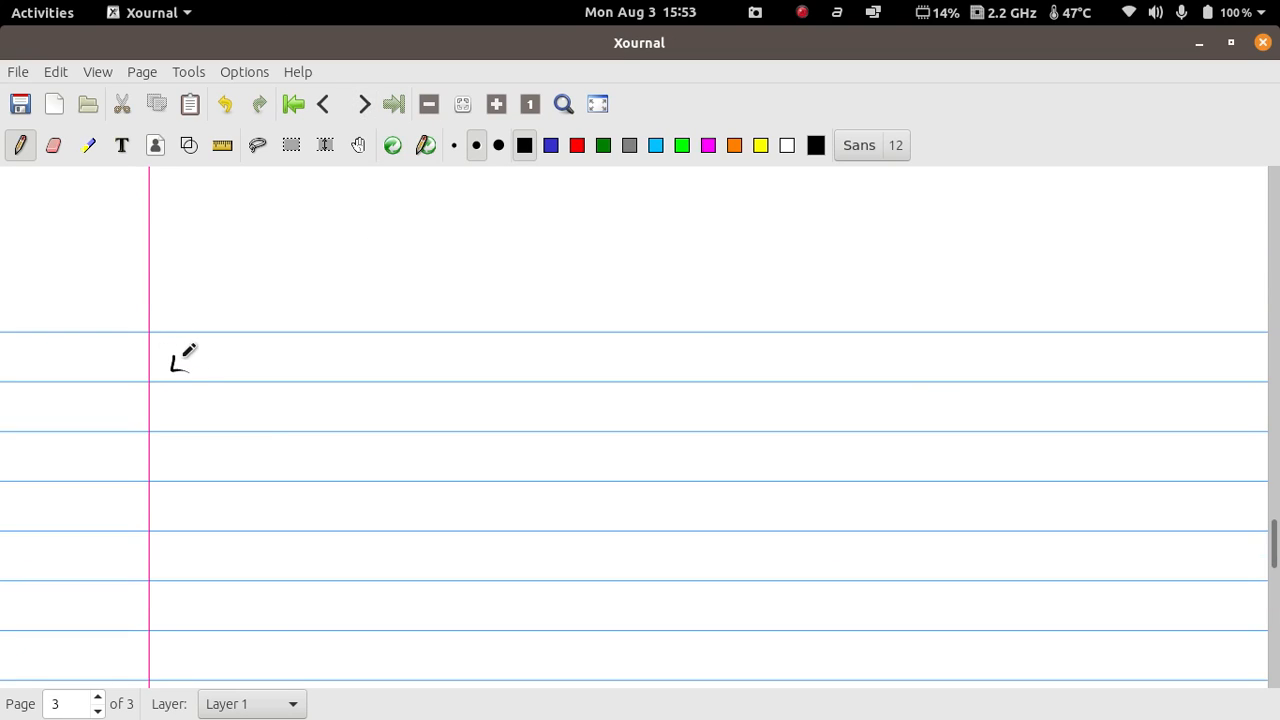
pyautogui.moveTo(176, 360); pyautogui.dragTo(200, 390)
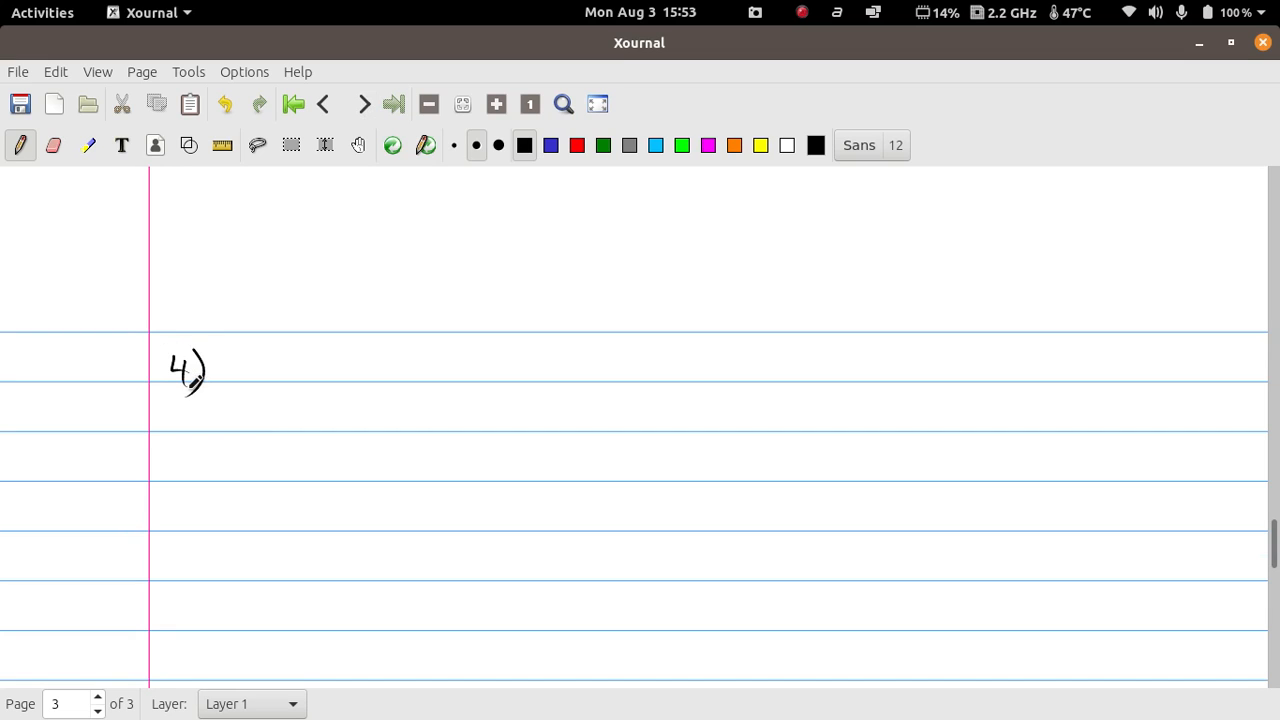
pyautogui.moveTo(284, 356); pyautogui.dragTo(356, 380)
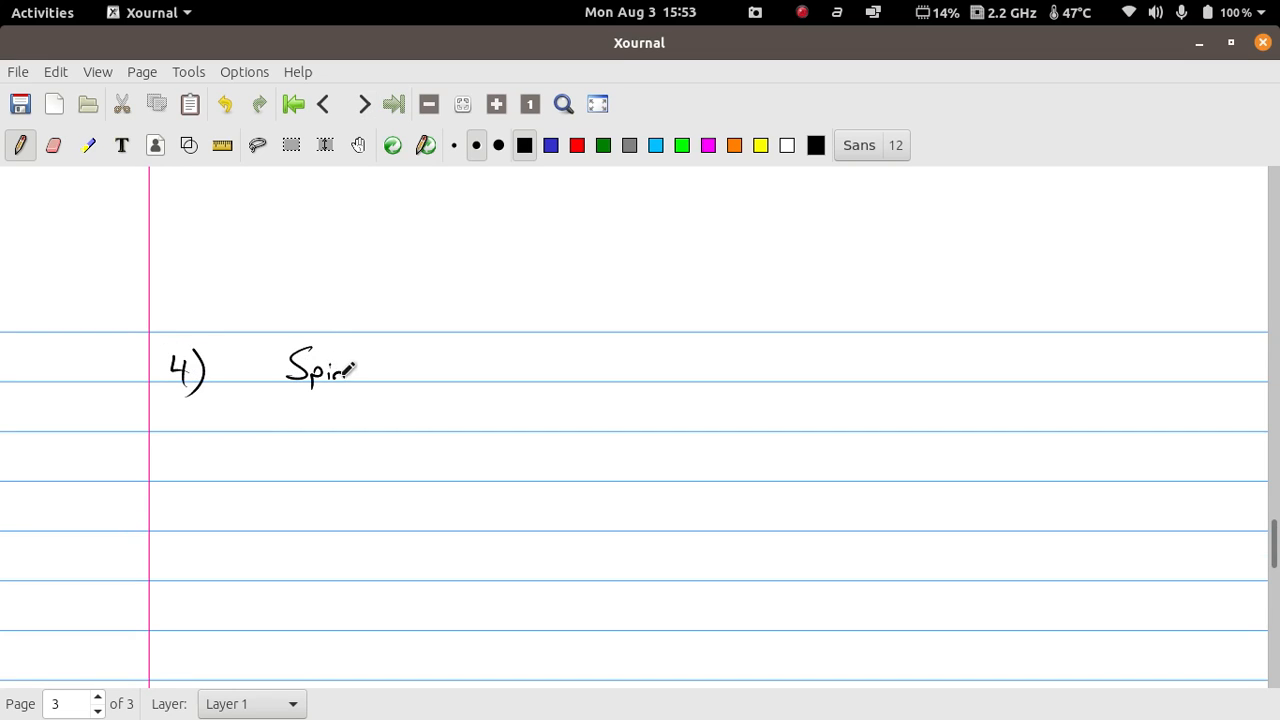
pyautogui.moveTo(384, 360); pyautogui.dragTo(436, 396)
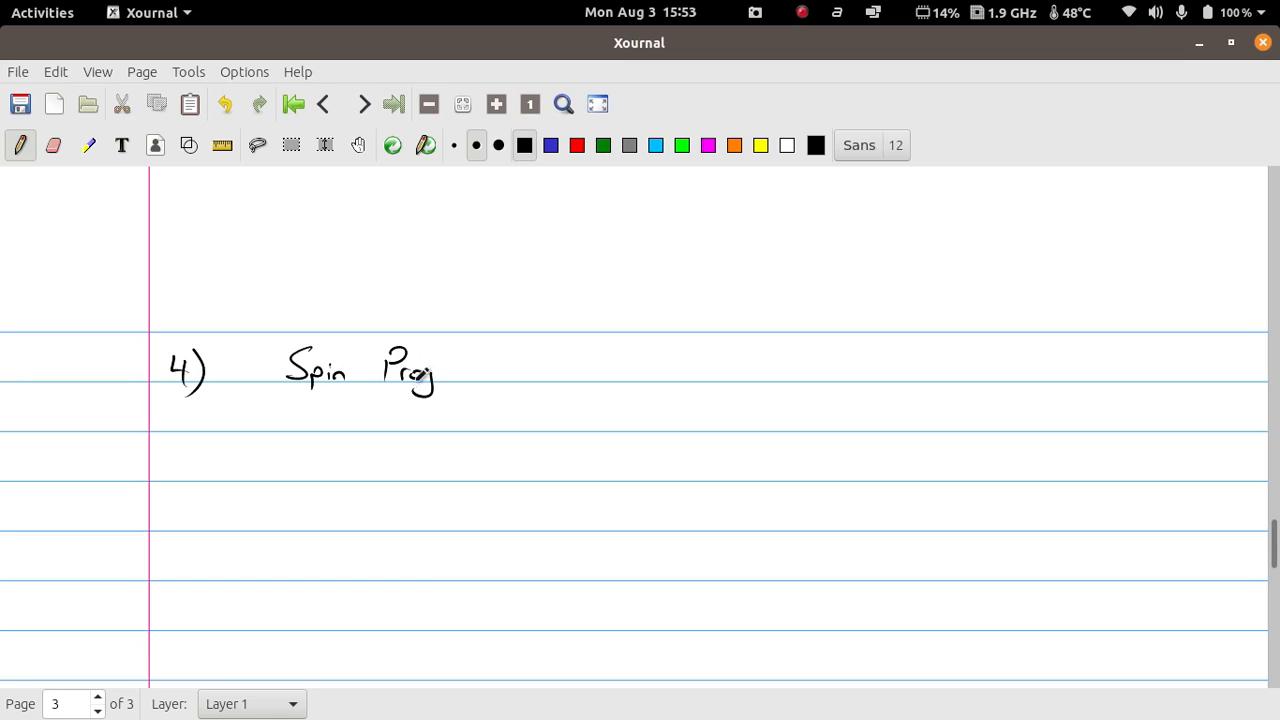
pyautogui.moveTo(420, 384); pyautogui.dragTo(500, 370)
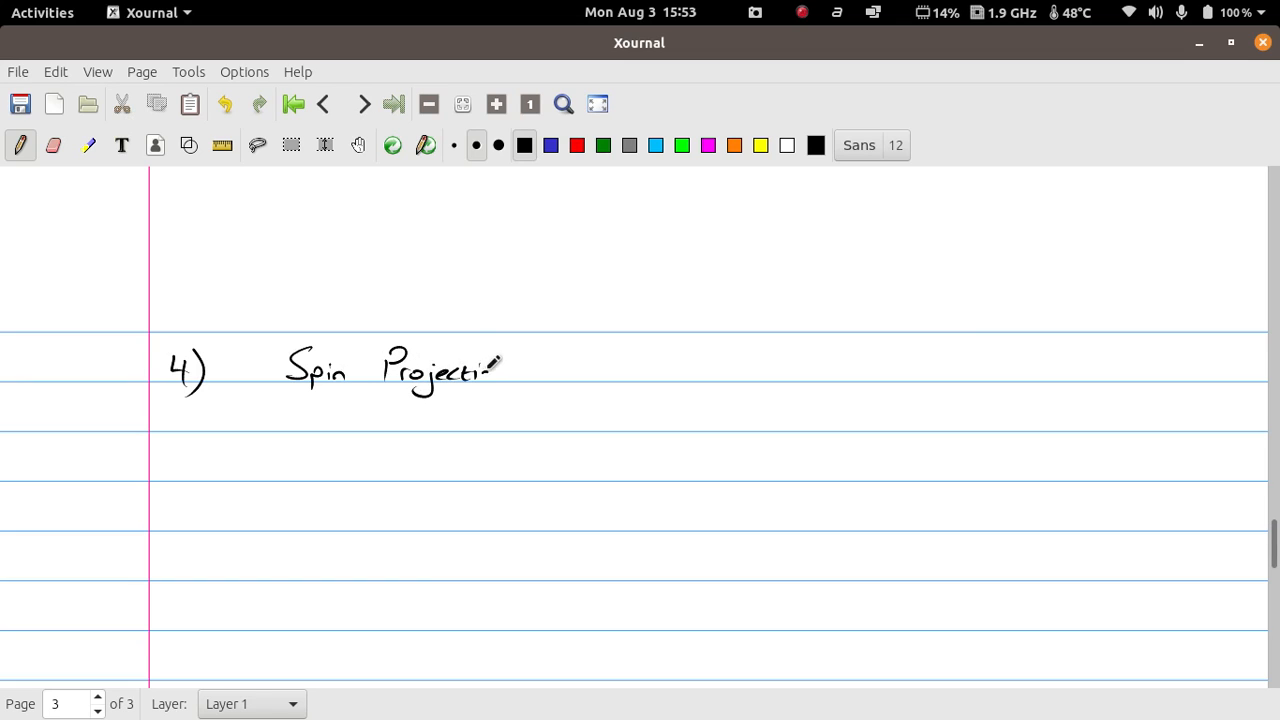
pyautogui.moveTo(490, 364); pyautogui.dragTo(516, 360)
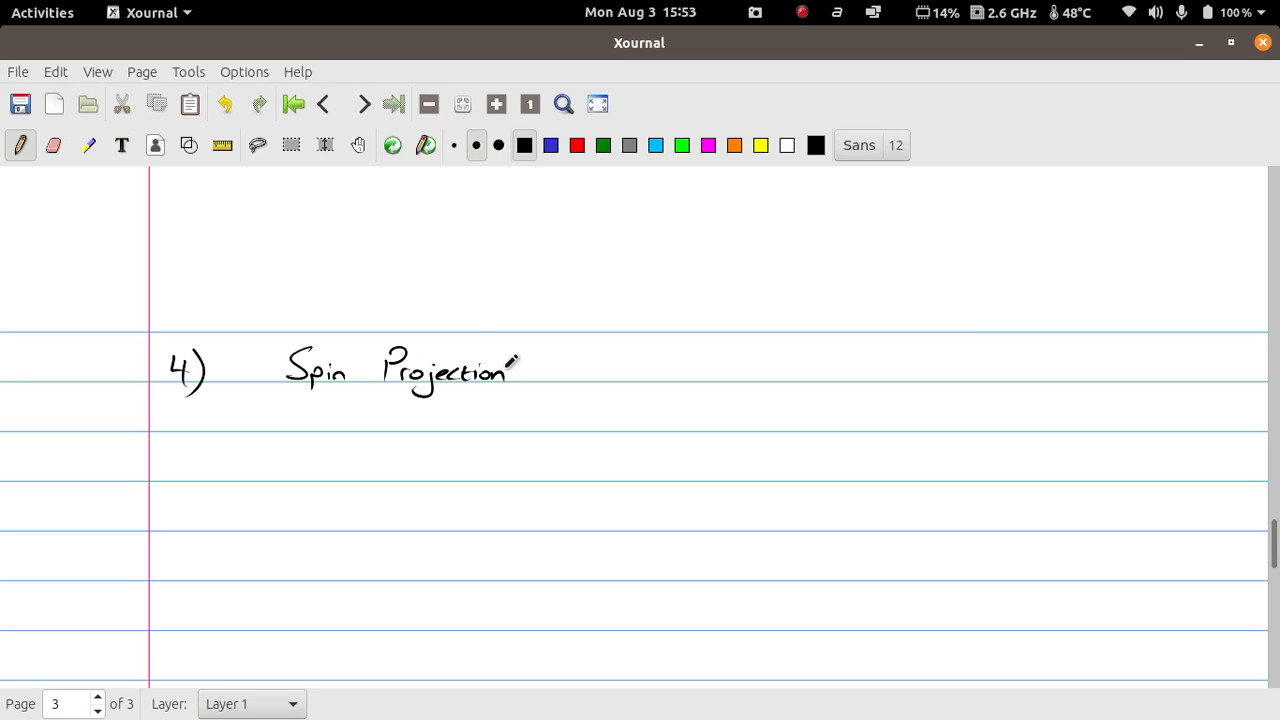
pyautogui.moveTo(566, 348)
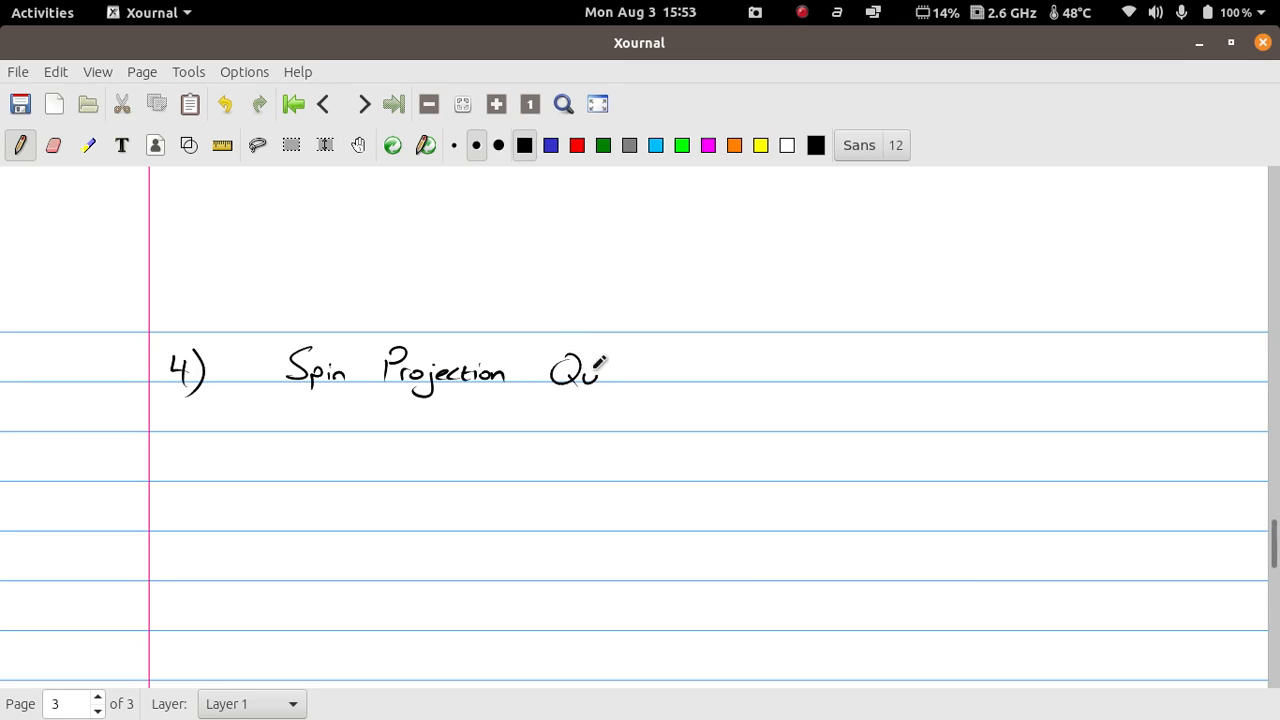
pyautogui.moveTo(590, 370); pyautogui.dragTo(656, 370)
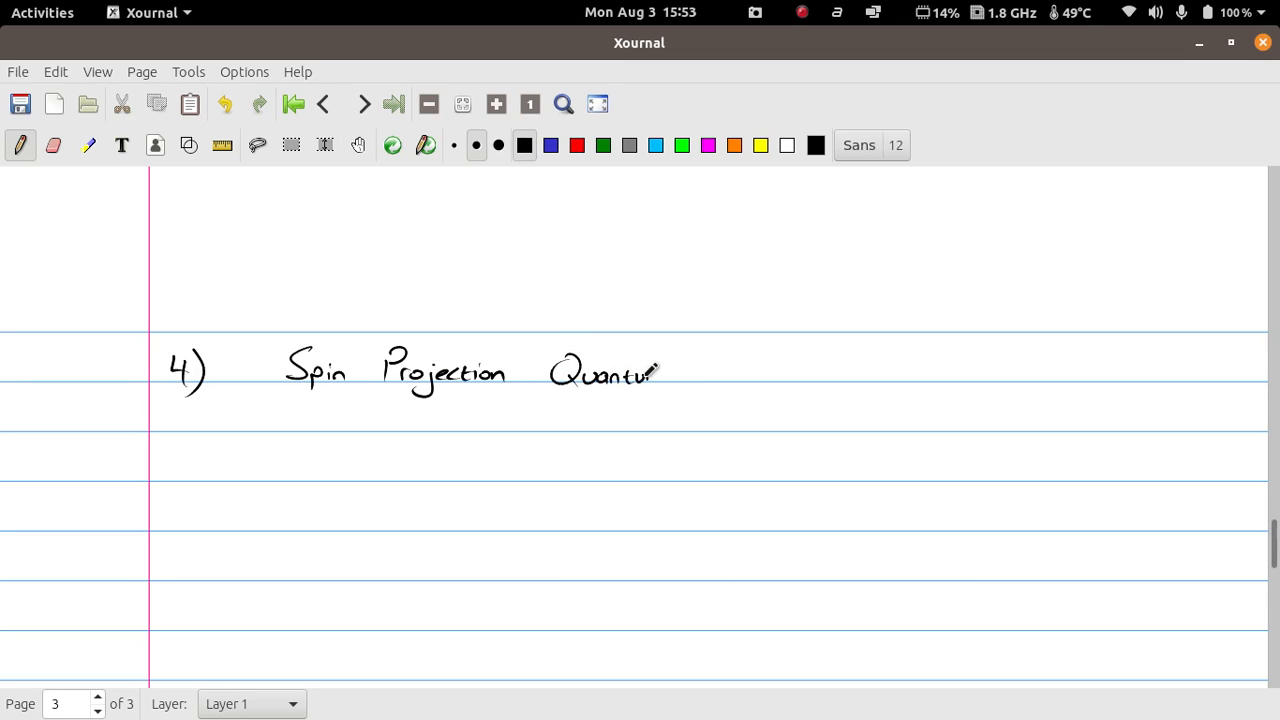
pyautogui.moveTo(660, 376); pyautogui.dragTo(744, 376)
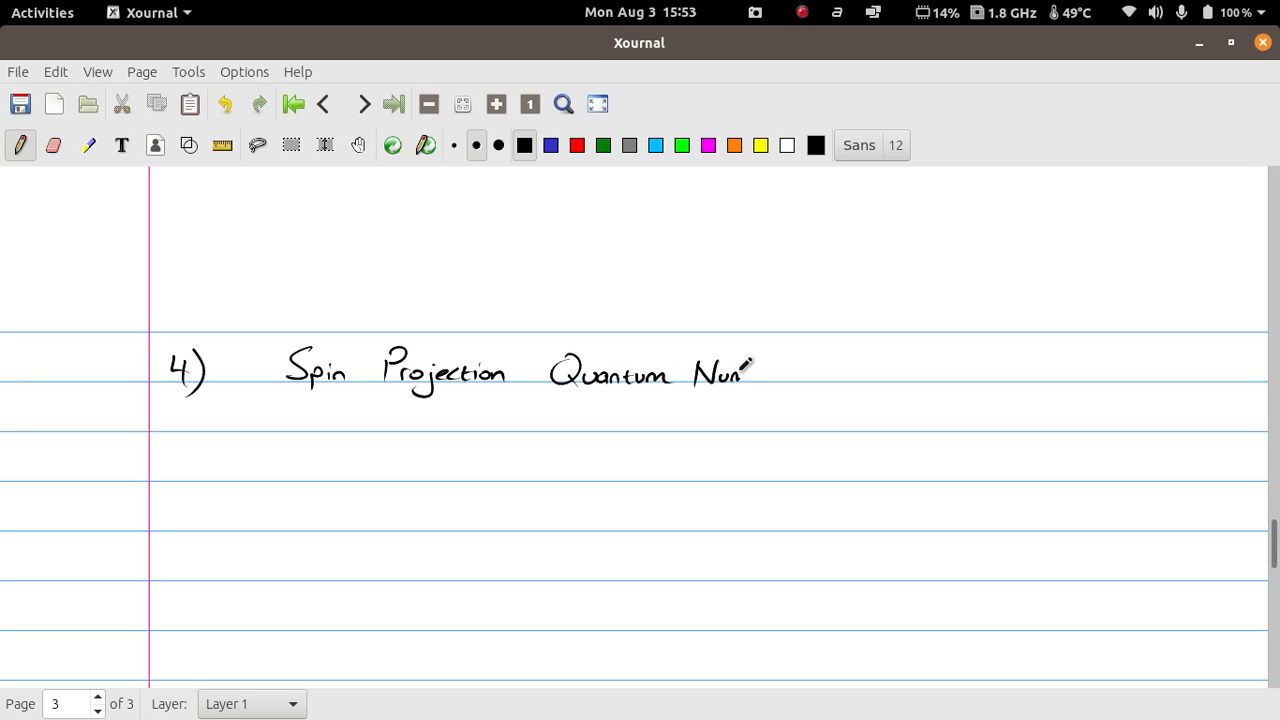
pyautogui.moveTo(744, 372); pyautogui.dragTo(790, 378)
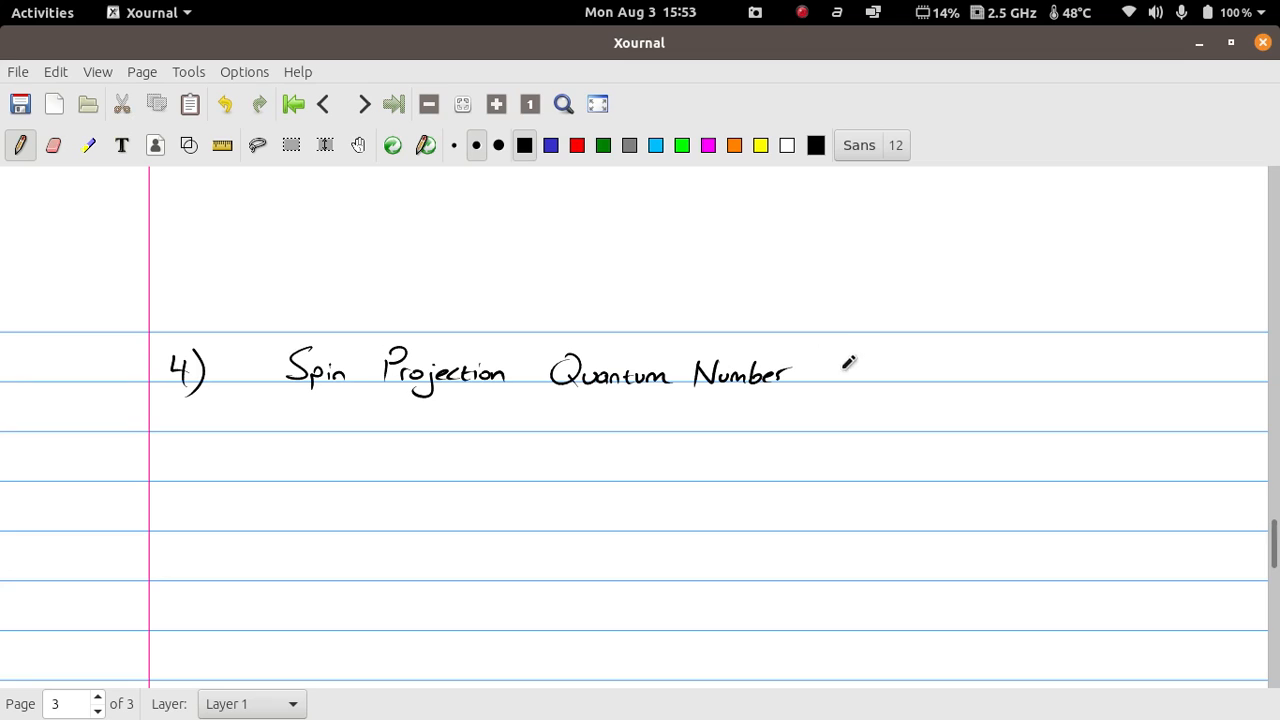
pyautogui.moveTo(850, 380); pyautogui.dragTo(920, 370)
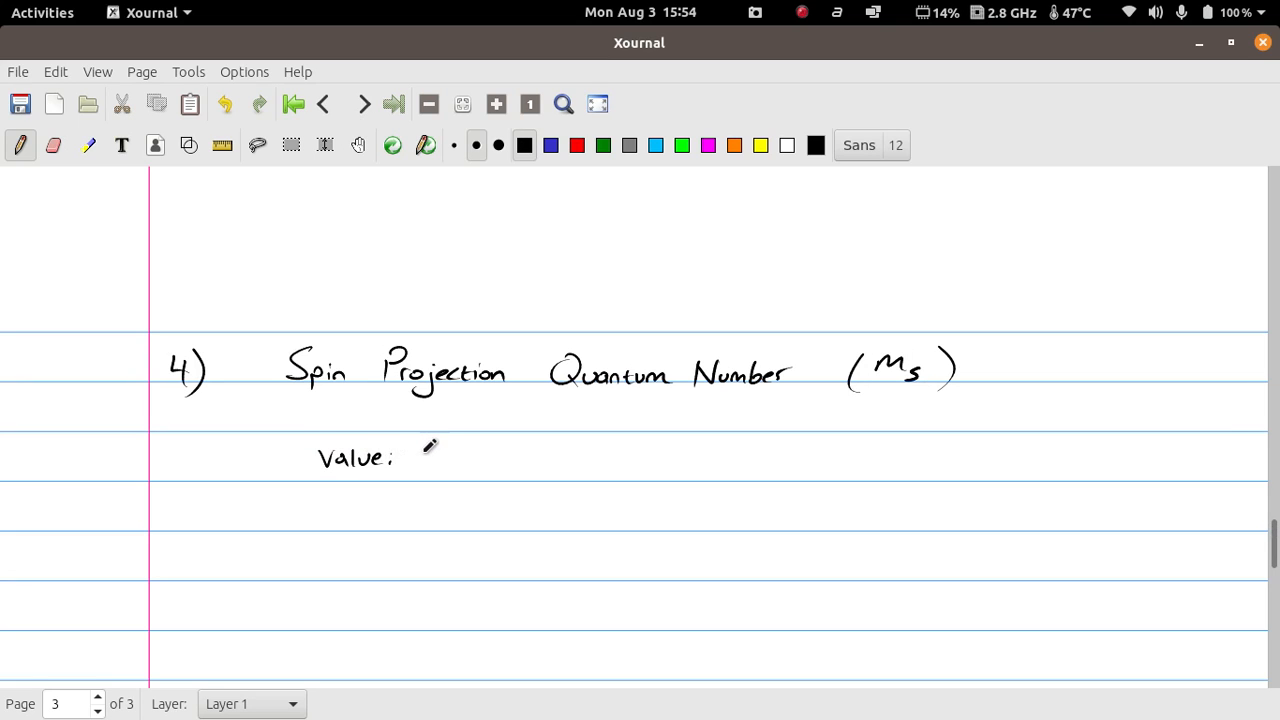
# Write the values '(+1/2 ↑ or −1/2 ↓)'.
pyautogui.moveTo(430, 444); pyautogui.dragTo(436, 480)
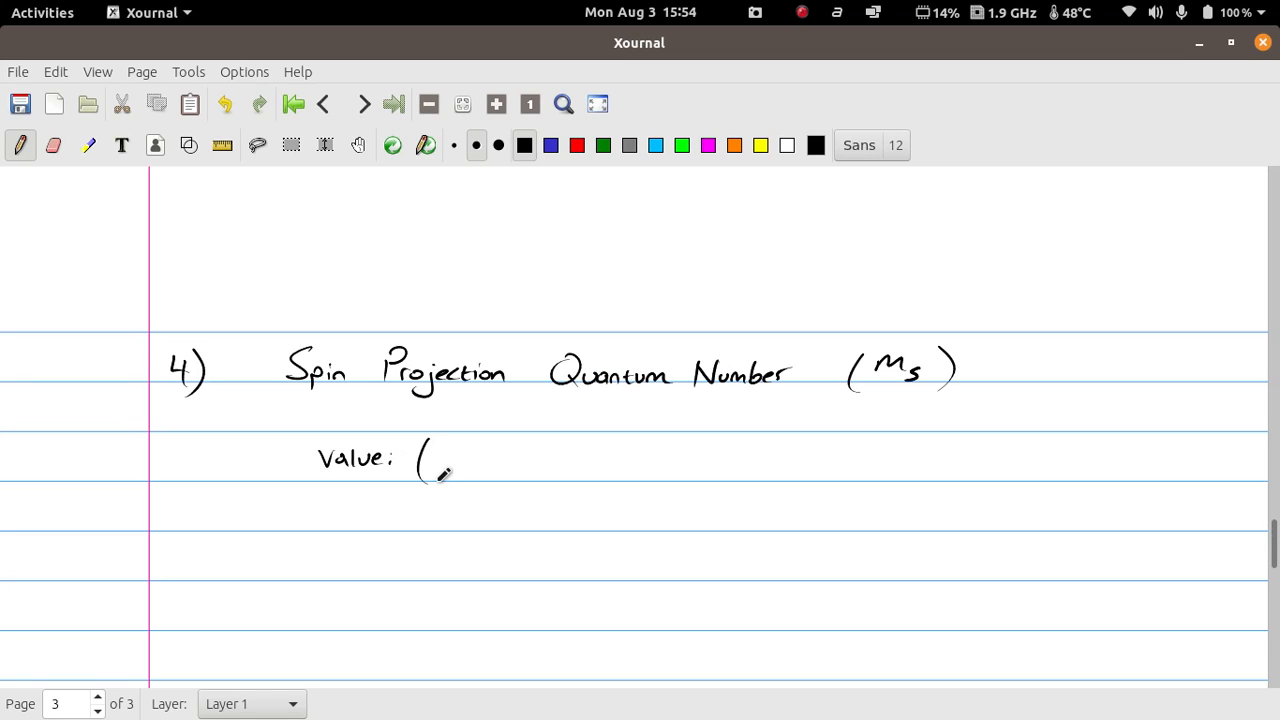
pyautogui.moveTo(470, 470); pyautogui.dragTo(478, 444)
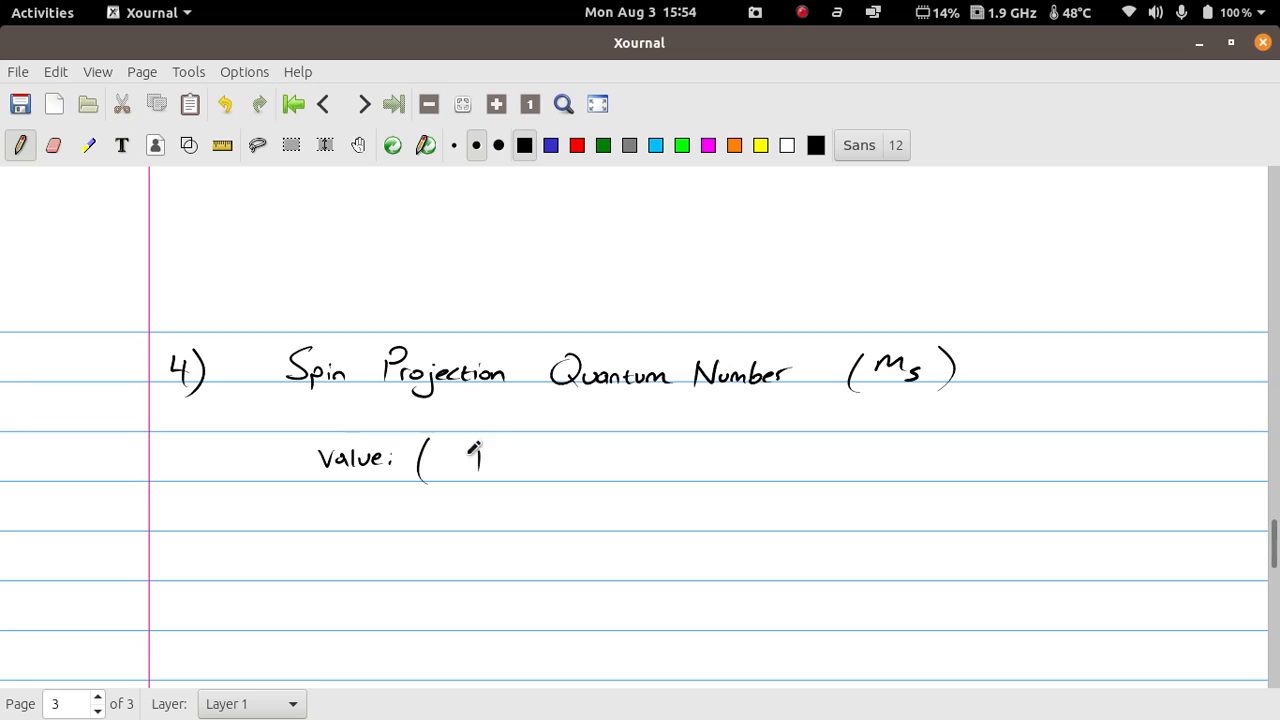
pyautogui.moveTo(470, 460); pyautogui.dragTo(560, 480)
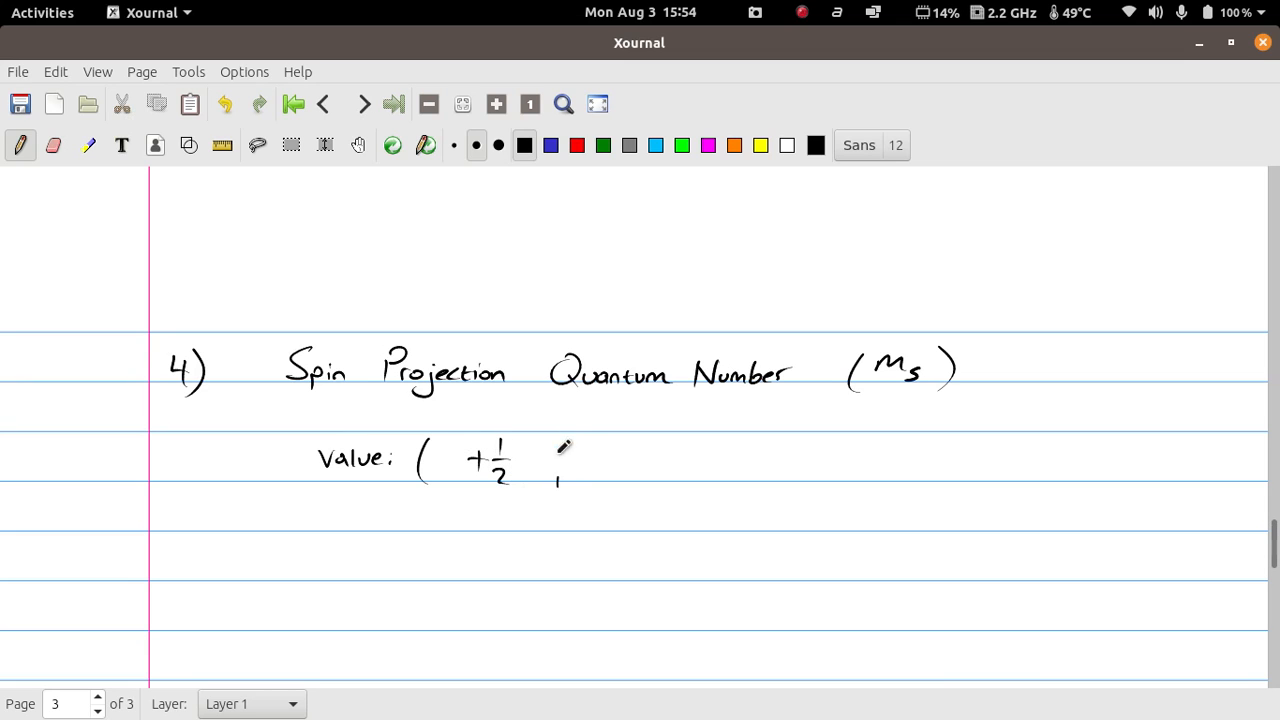
pyautogui.moveTo(556, 444); pyautogui.dragTo(660, 464)
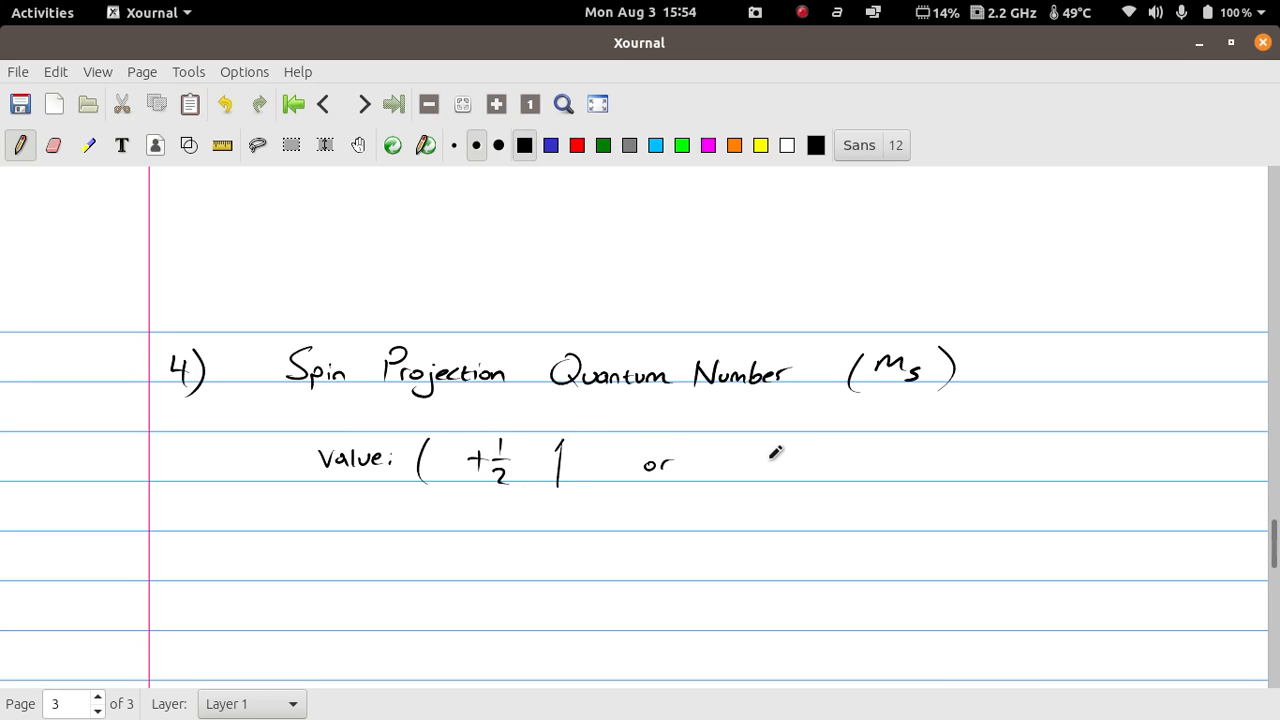
pyautogui.moveTo(760, 456); pyautogui.dragTo(796, 480)
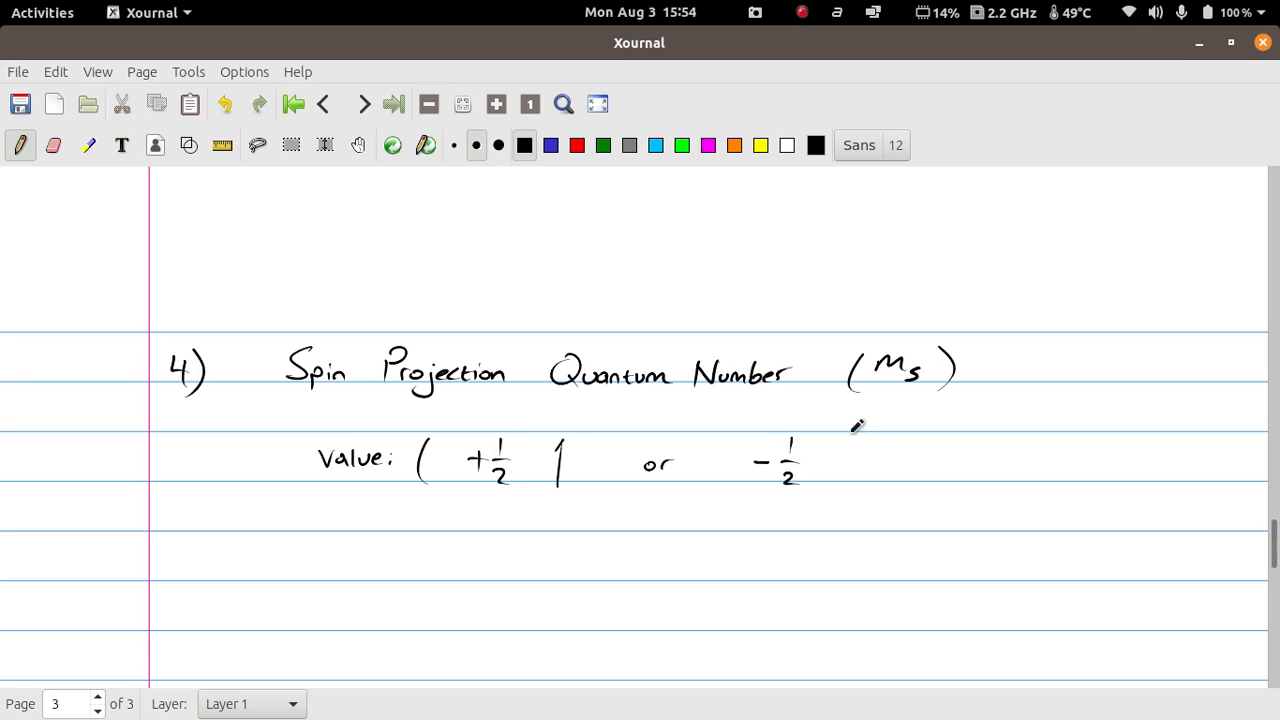
pyautogui.moveTo(856, 436); pyautogui.dragTo(884, 490)
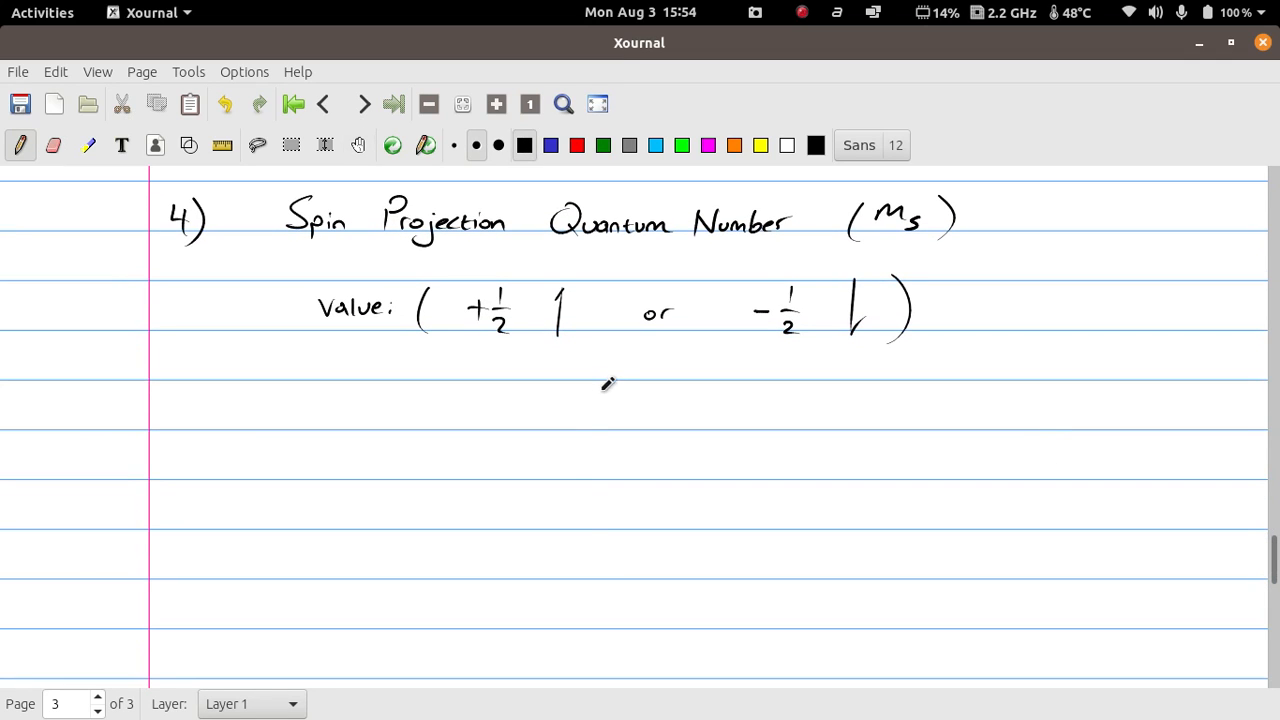
# Draw braces around an 'Electron Address' title listing n, l, ml, ms.
pyautogui.moveTo(610, 384); pyautogui.dragTo(596, 544)
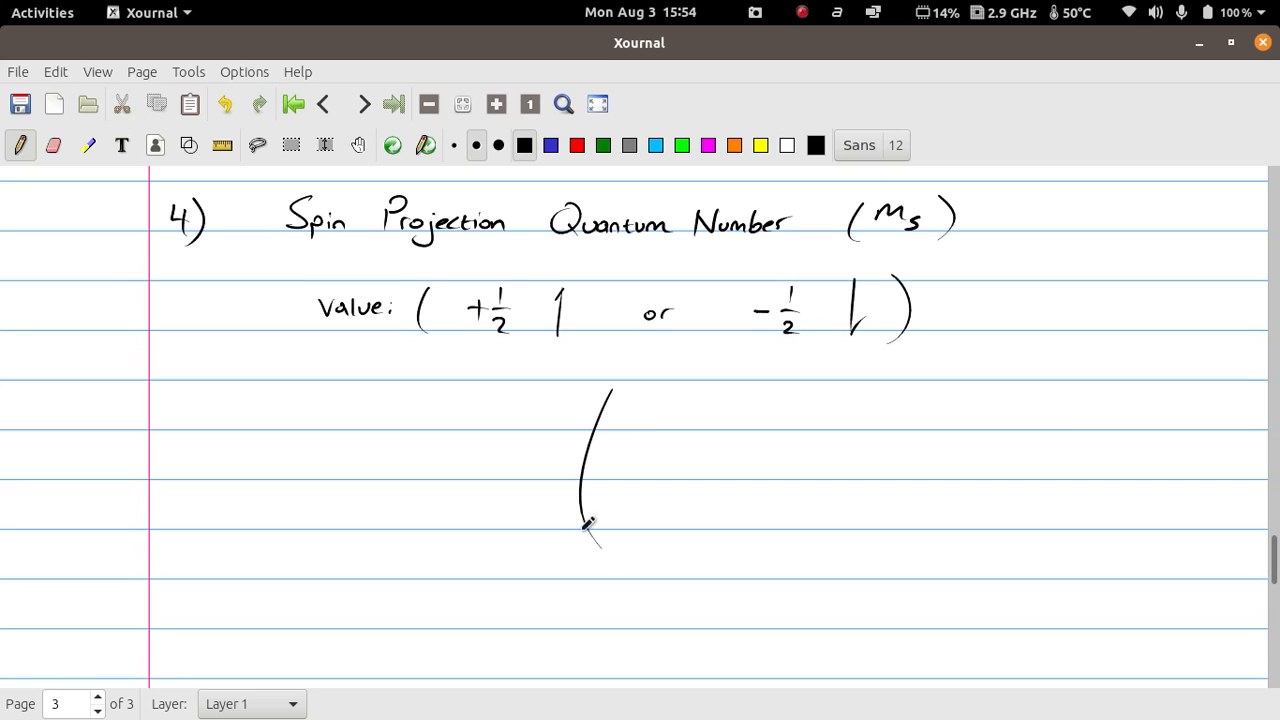
pyautogui.moveTo(590, 524); pyautogui.dragTo(616, 670)
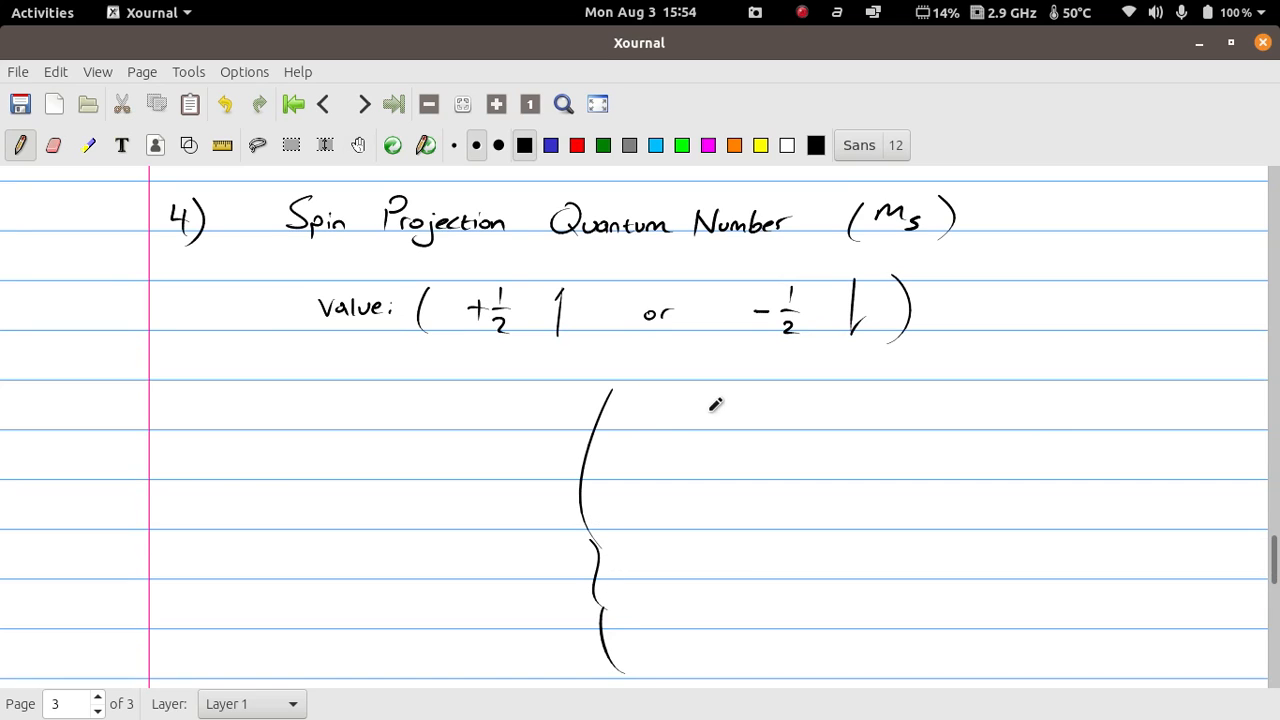
pyautogui.moveTo(1020, 390); pyautogui.dragTo(1000, 620)
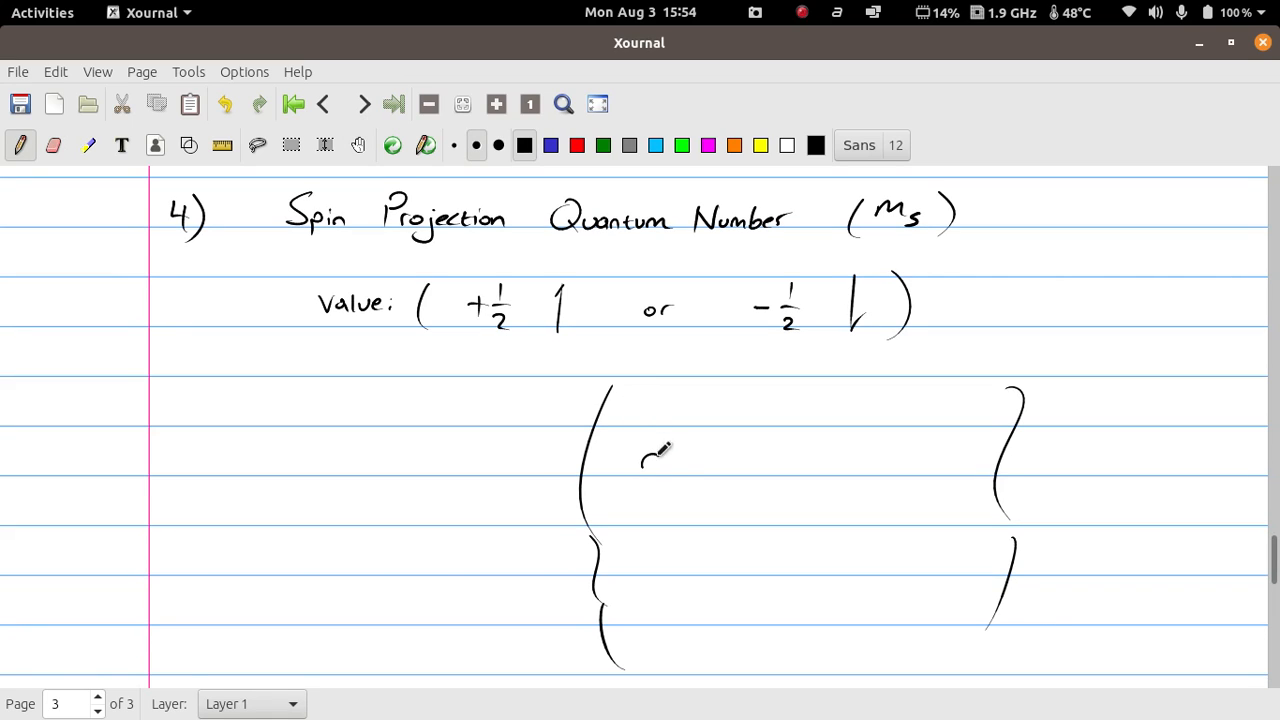
pyautogui.moveTo(644, 456); pyautogui.dragTo(656, 530)
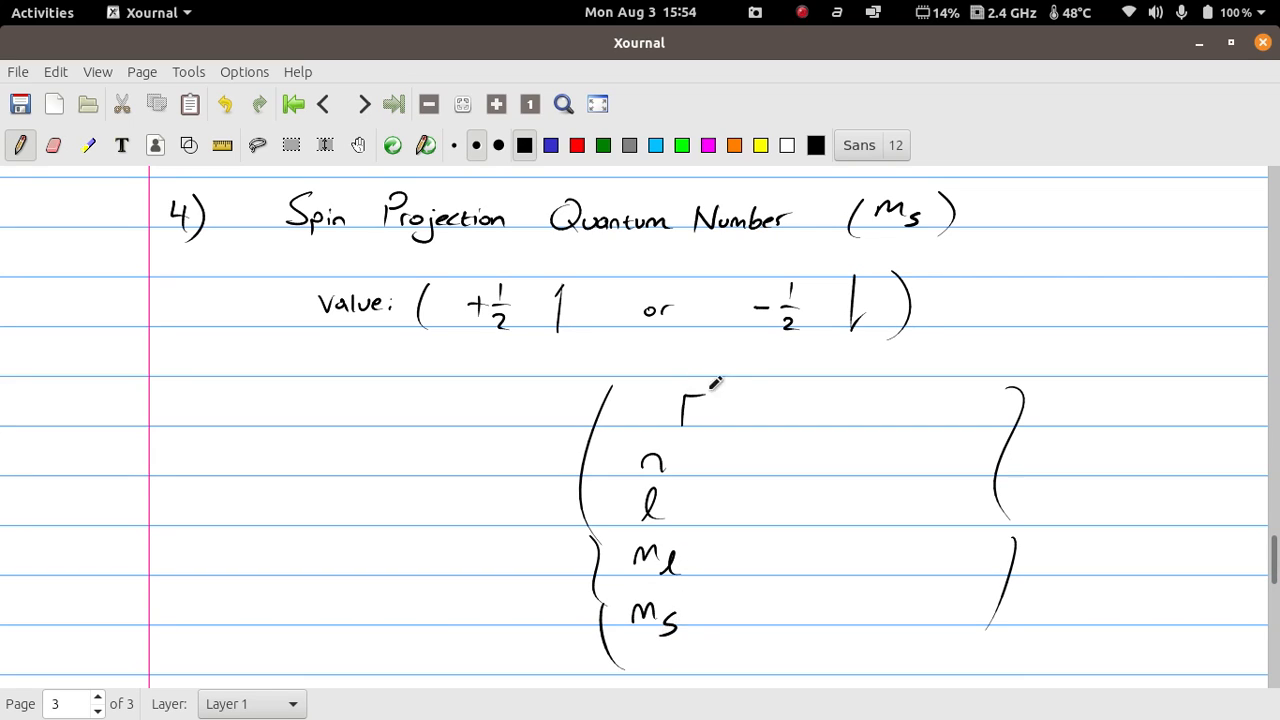
pyautogui.moveTo(680, 408); pyautogui.dragTo(764, 408)
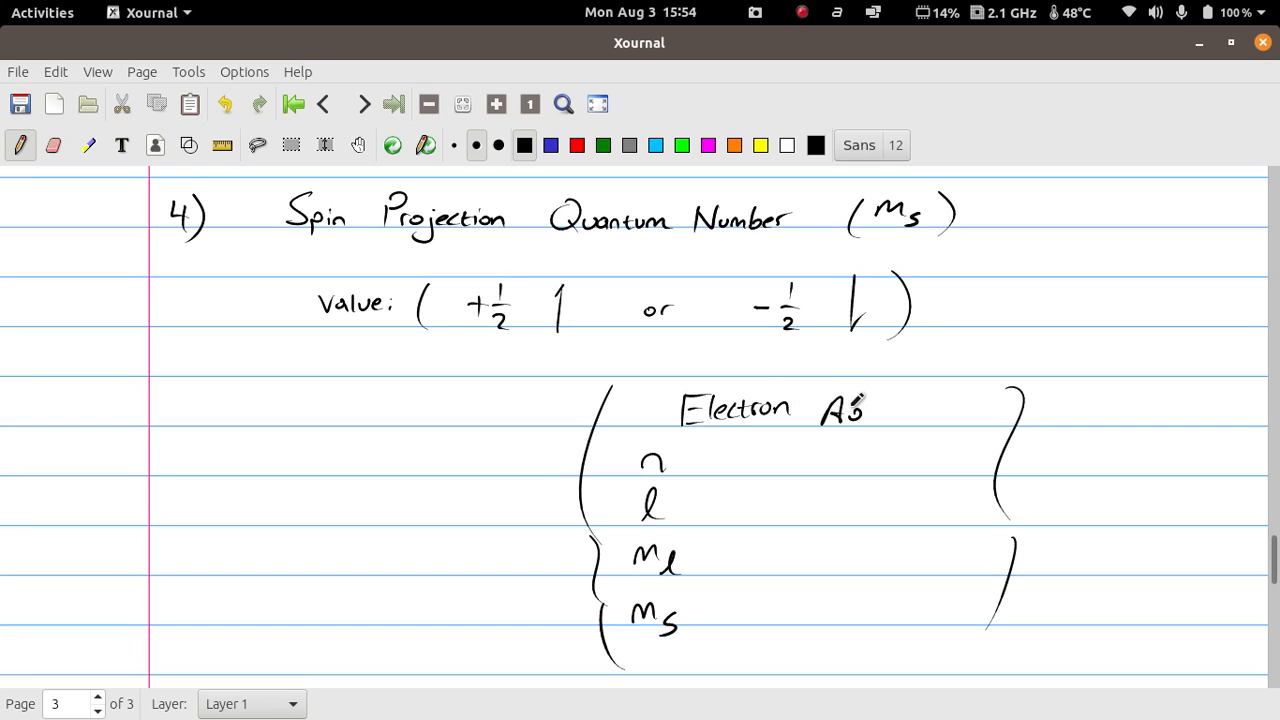
pyautogui.moveTo(860, 404); pyautogui.dragTo(910, 410)
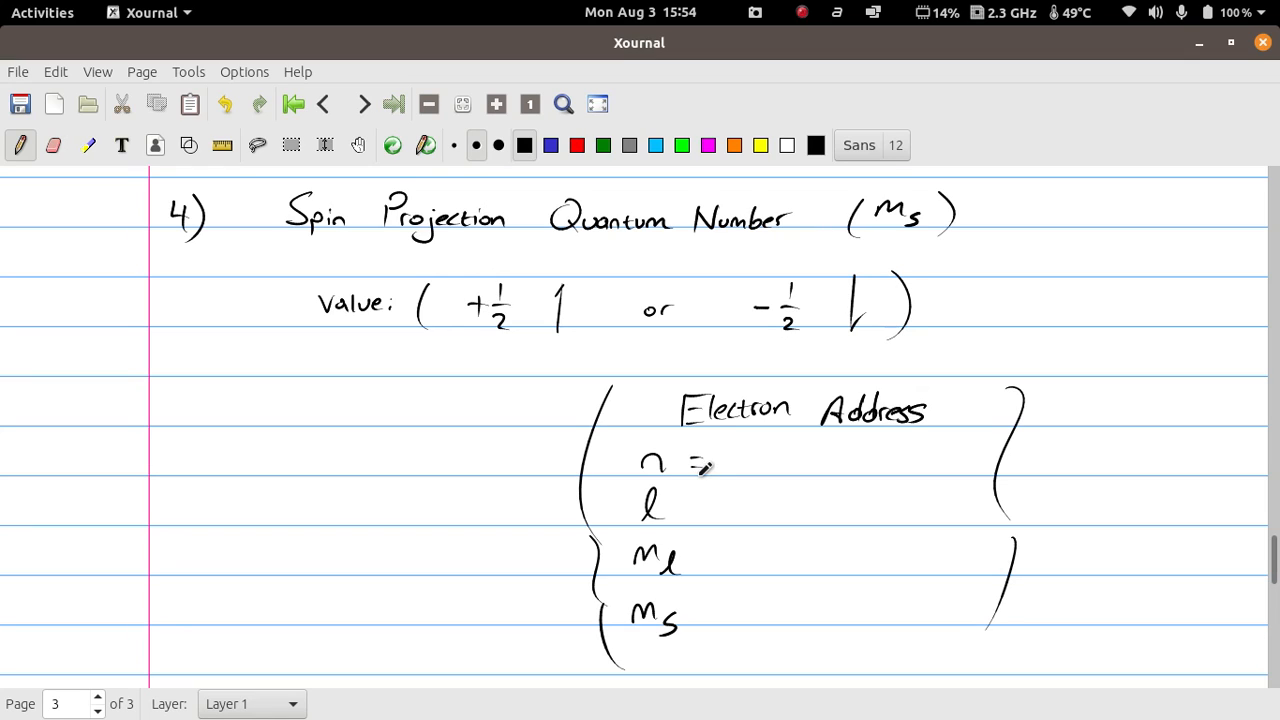
# Fill in n = county, l = city, ml = street, ms = address #.
pyautogui.moveTo(690, 460); pyautogui.dragTo(796, 460)
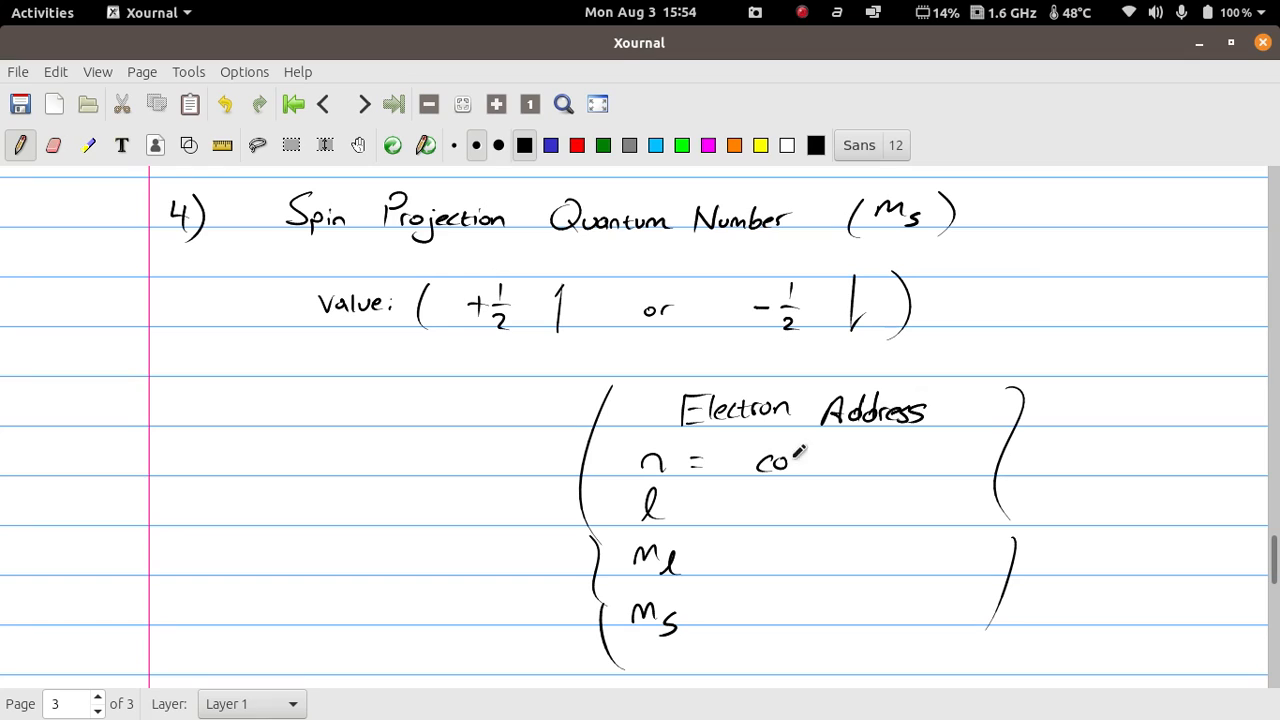
pyautogui.moveTo(770, 460); pyautogui.dragTo(860, 464)
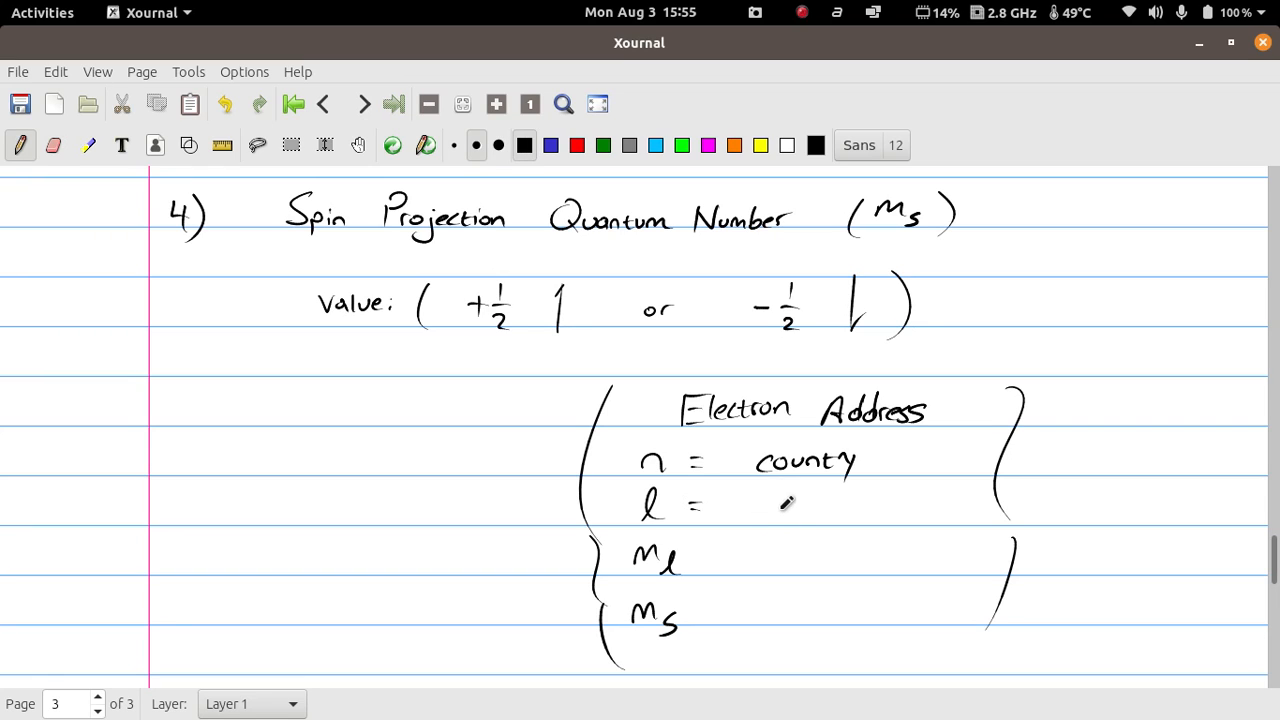
pyautogui.moveTo(770, 510); pyautogui.dragTo(800, 516)
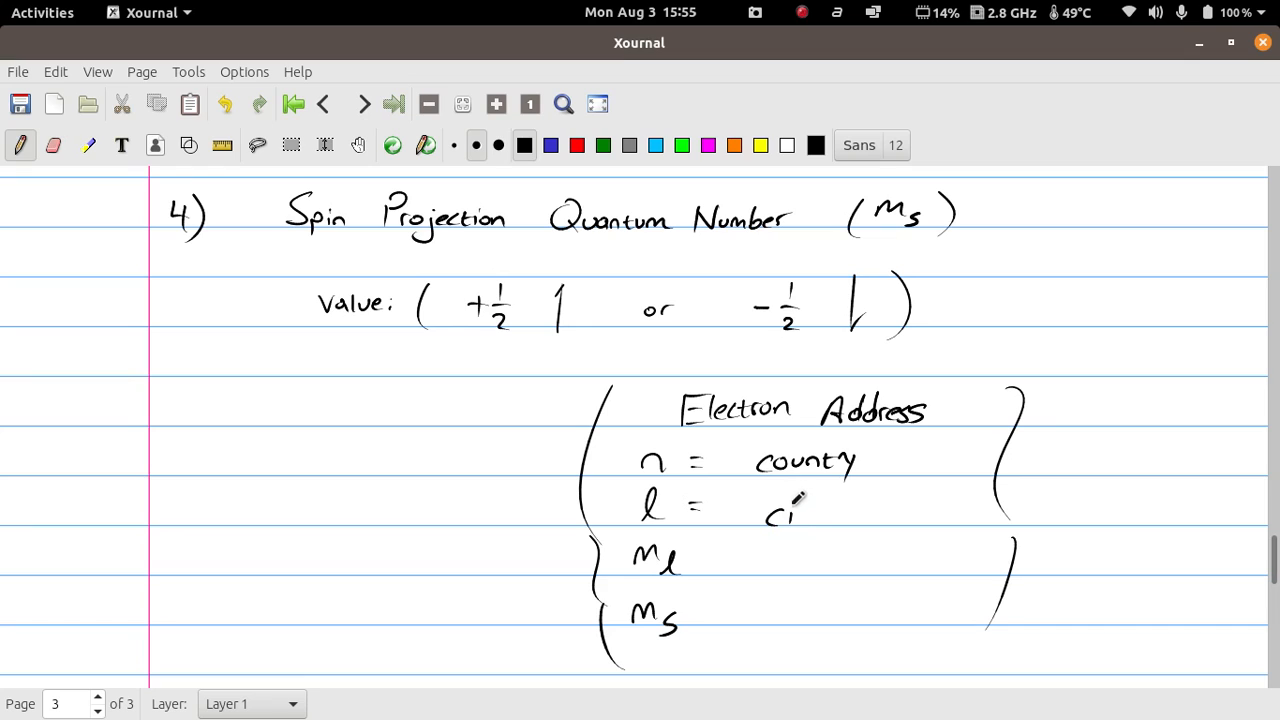
pyautogui.moveTo(770, 516); pyautogui.dragTo(836, 524)
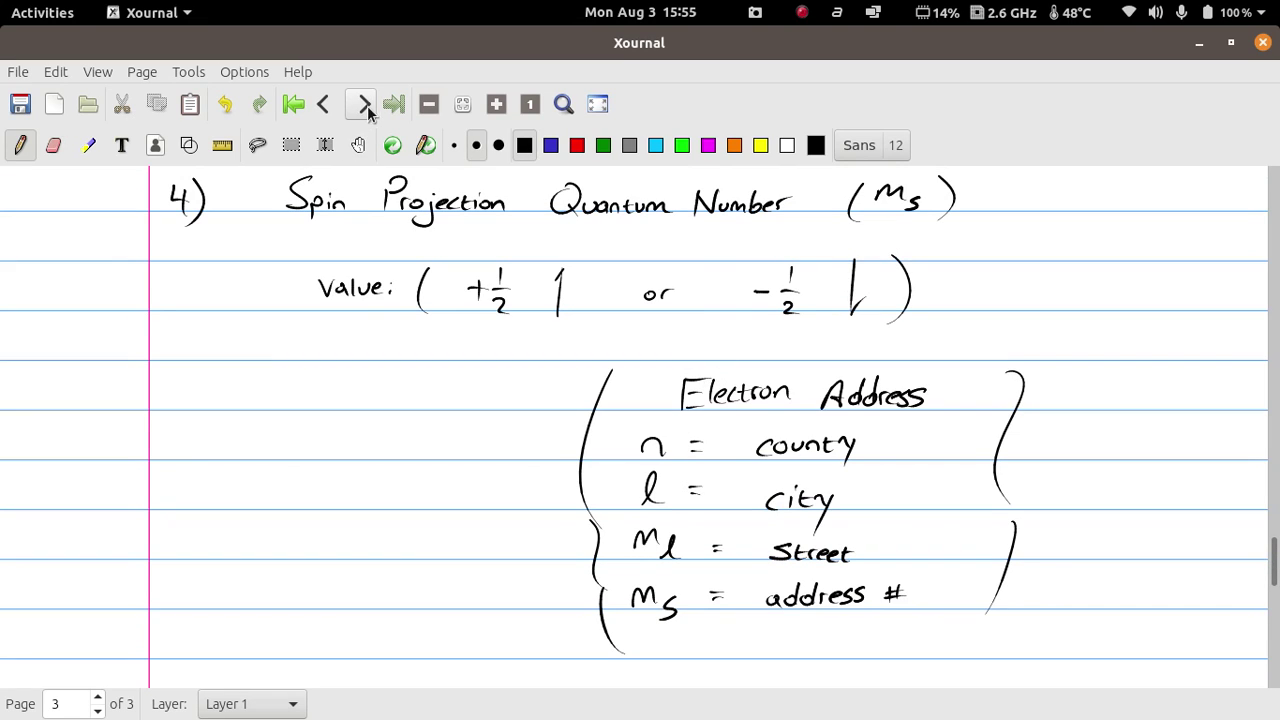
# Add a new page titled 'Oxygen Atom'.
pyautogui.click(360, 104)
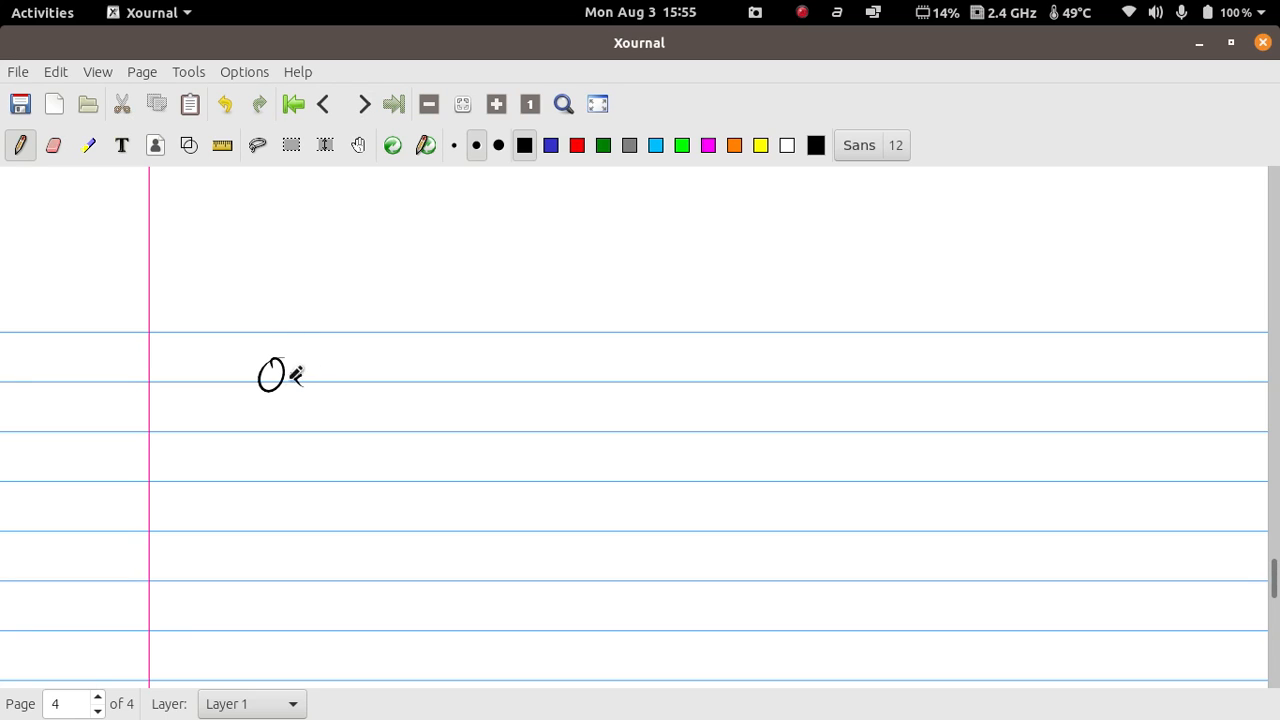
pyautogui.moveTo(260, 384); pyautogui.dragTo(360, 370)
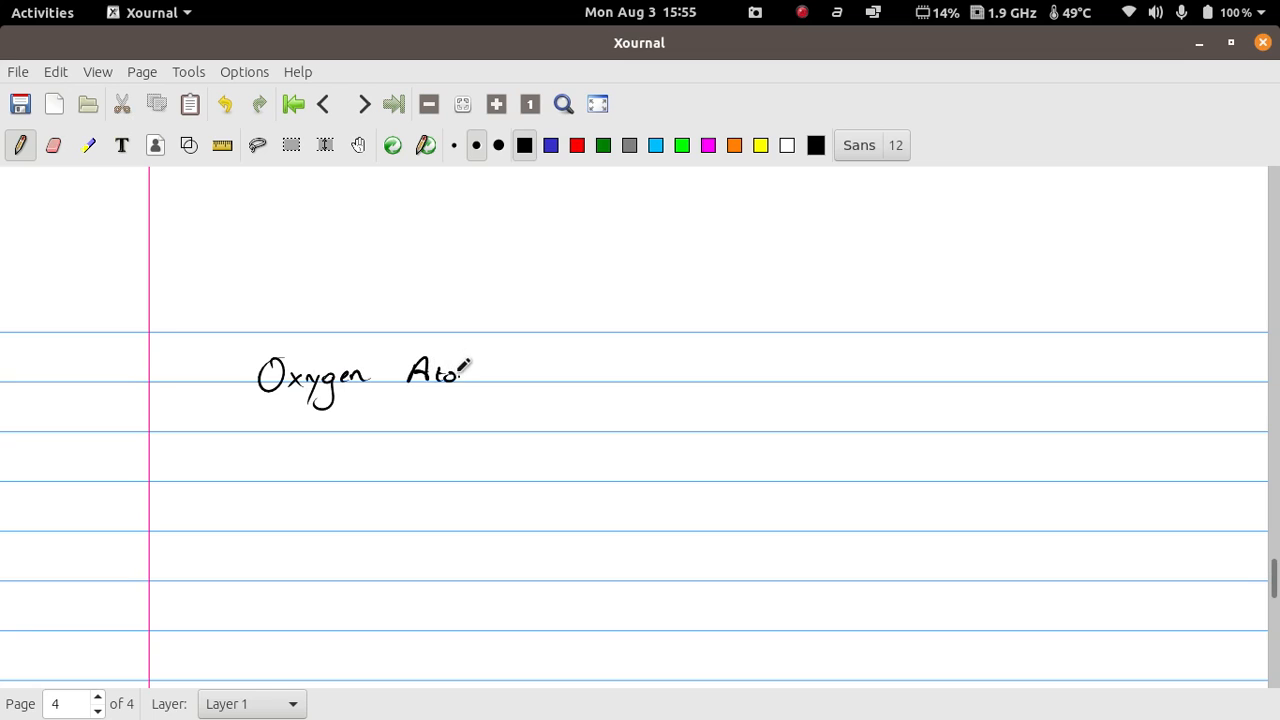
pyautogui.moveTo(464, 370); pyautogui.dragTo(490, 376)
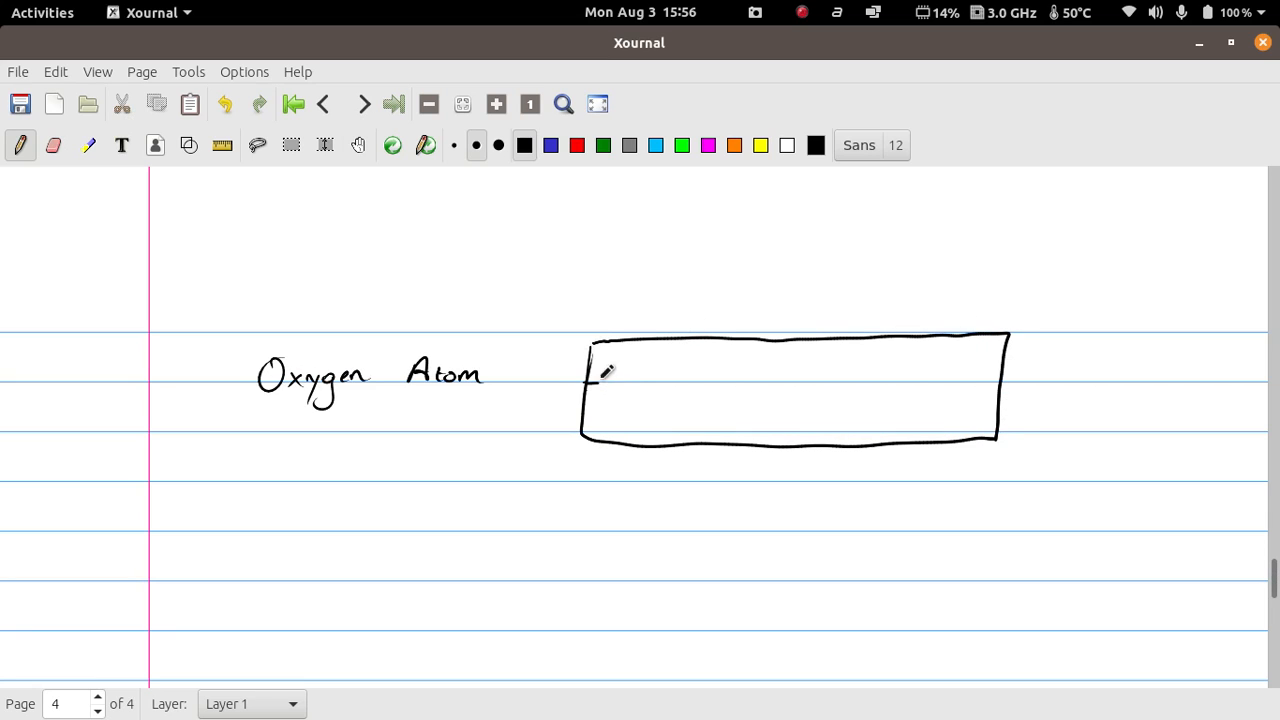
# Draw a two-row table with column headers n, l, ml, ms.
pyautogui.moveTo(596, 384); pyautogui.dragTo(1000, 384)
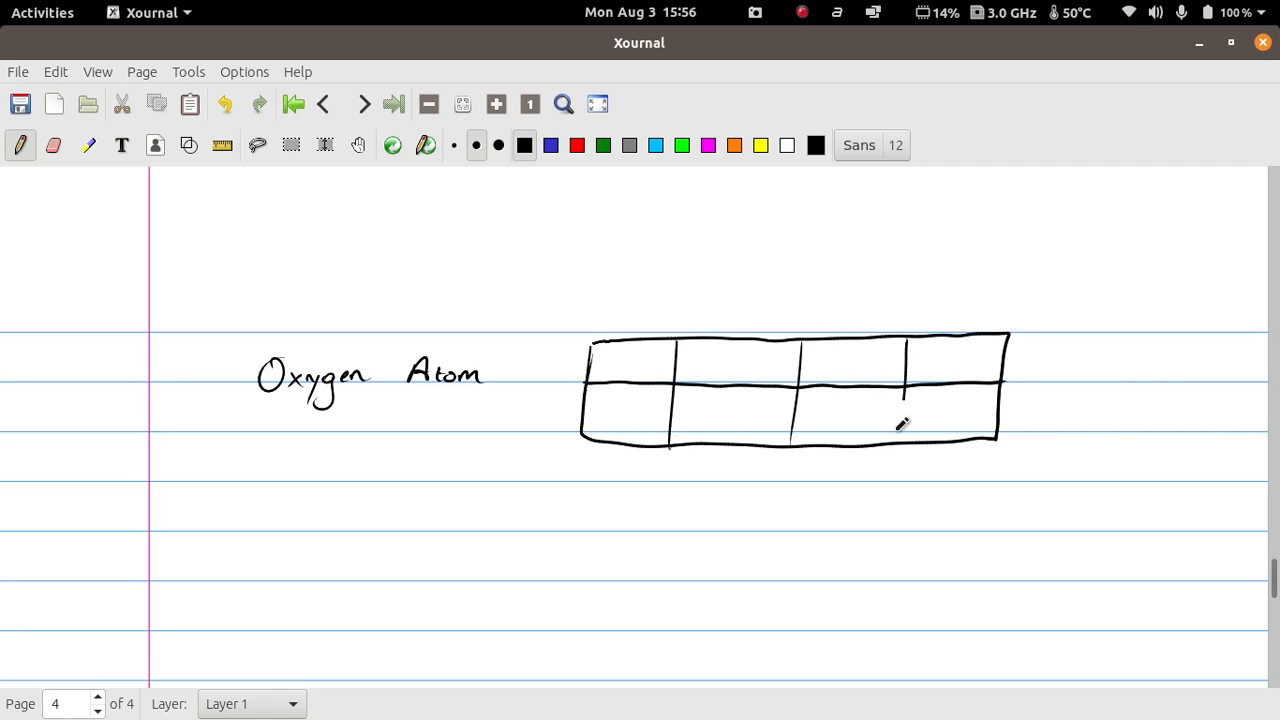
pyautogui.moveTo(616, 364); pyautogui.dragTo(744, 360)
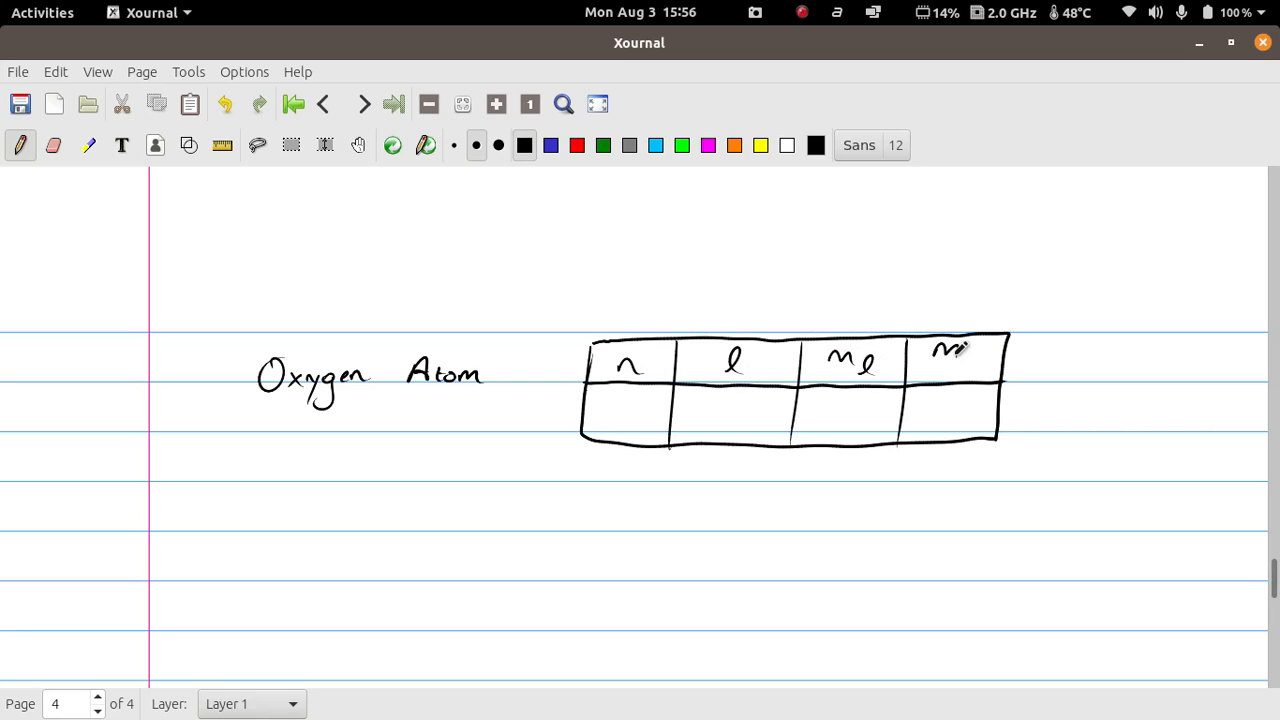
pyautogui.moveTo(944, 356); pyautogui.dragTo(964, 370)
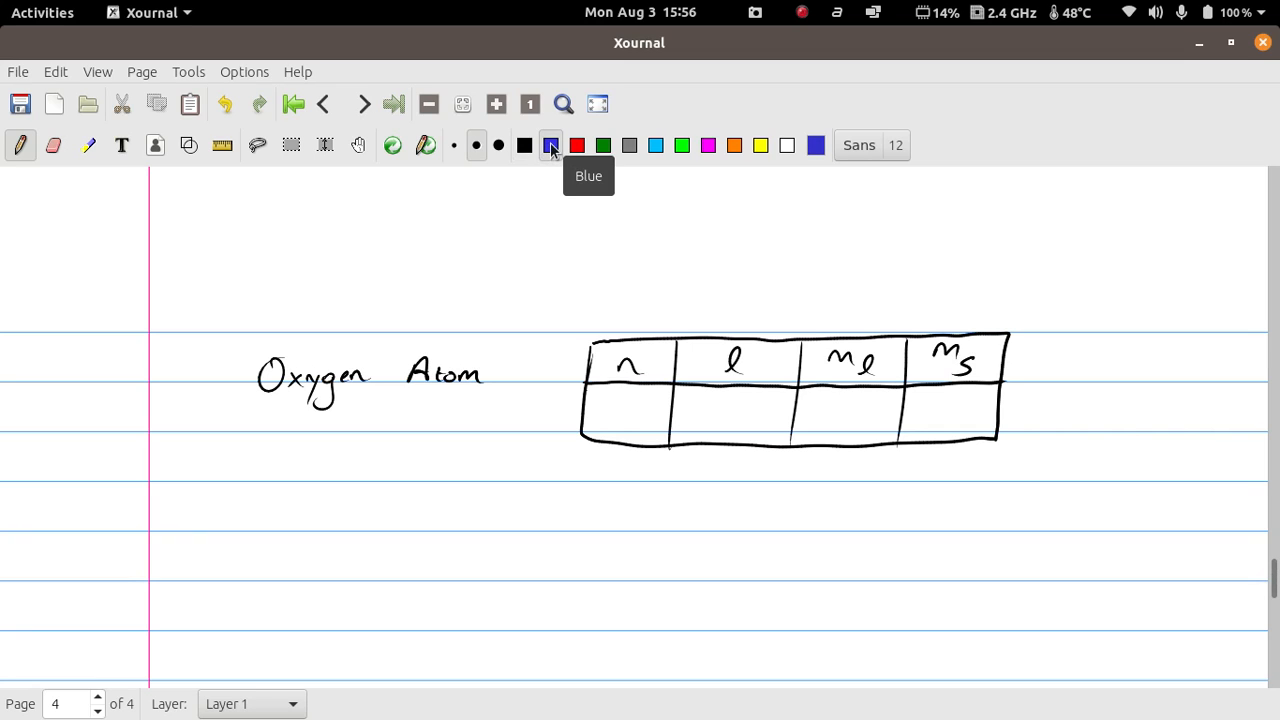
# Write m_l = -1 and m_s = -1/2 in blue in the last two oxygen table cells.
pyautogui.click(550, 144)
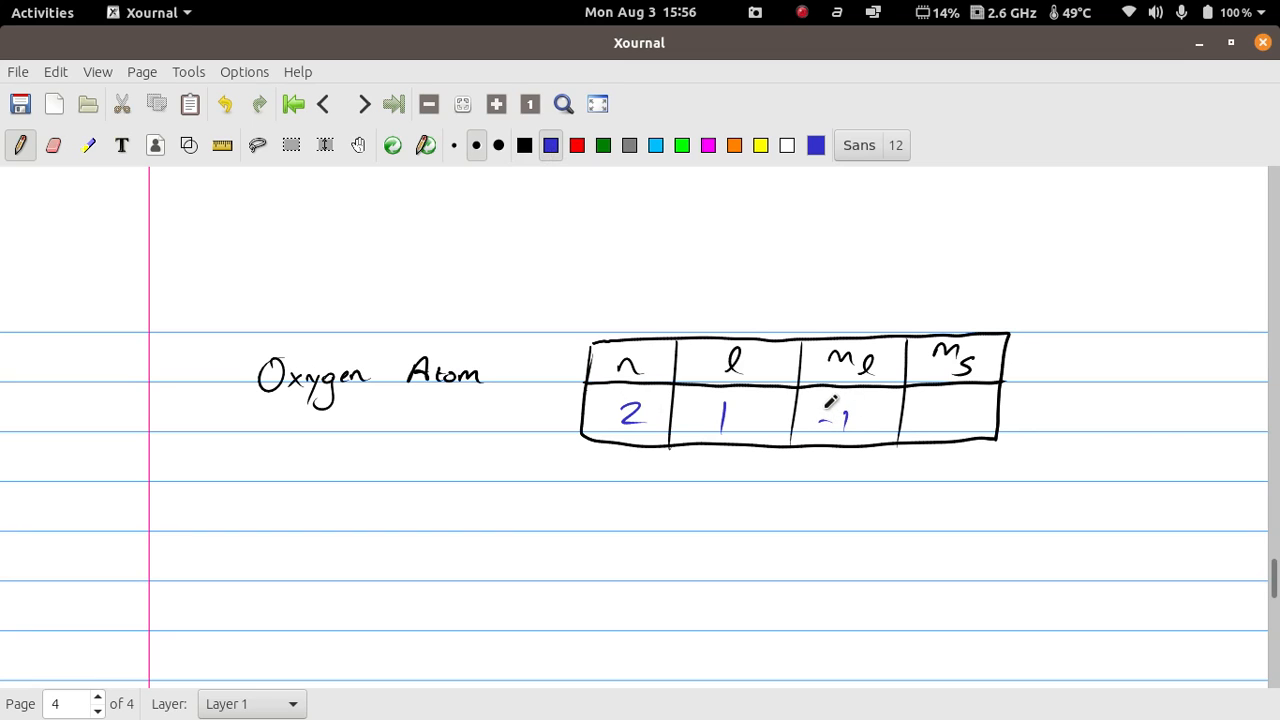
pyautogui.moveTo(836, 420); pyautogui.dragTo(820, 414)
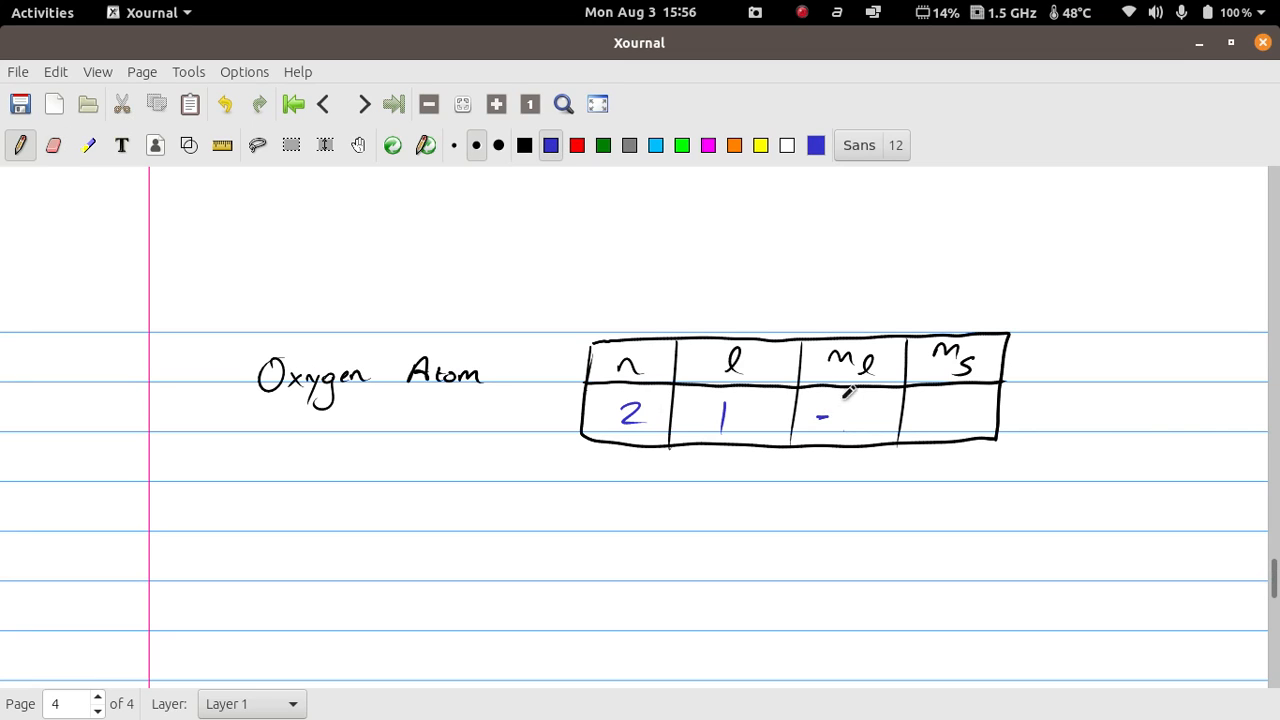
pyautogui.moveTo(830, 418); pyautogui.dragTo(840, 414)
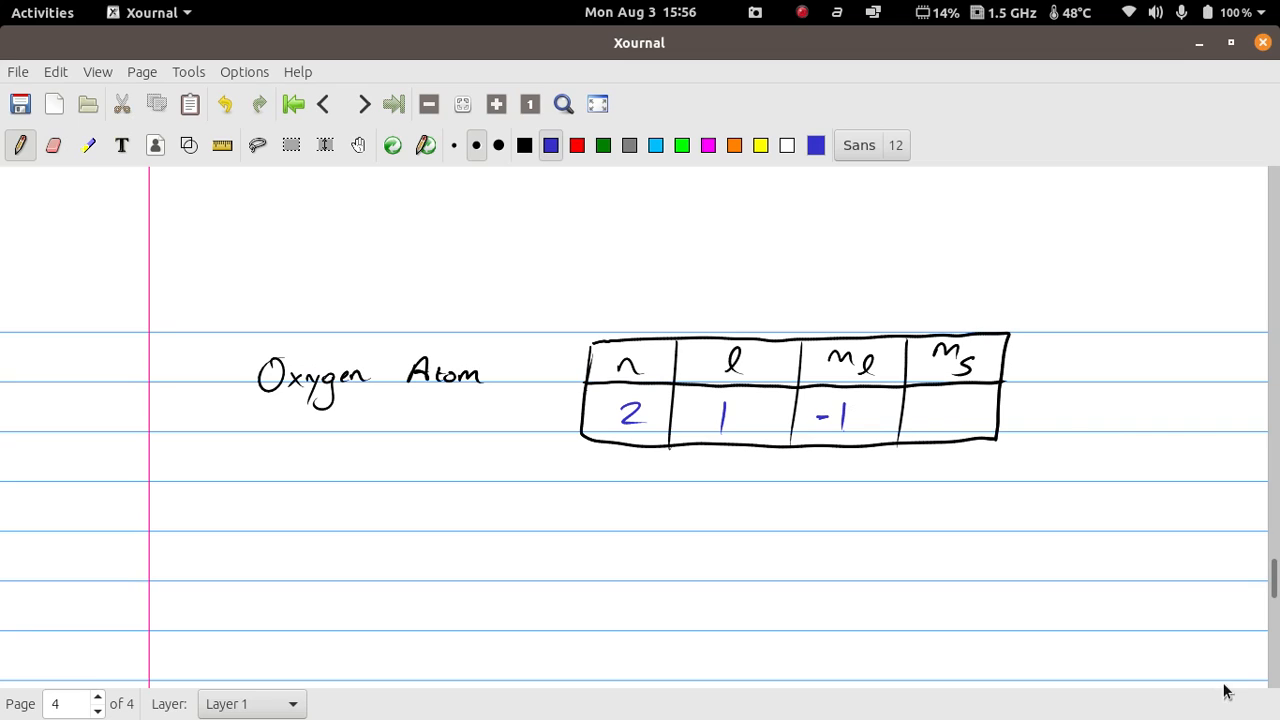
pyautogui.moveTo(904, 414); pyautogui.dragTo(976, 424)
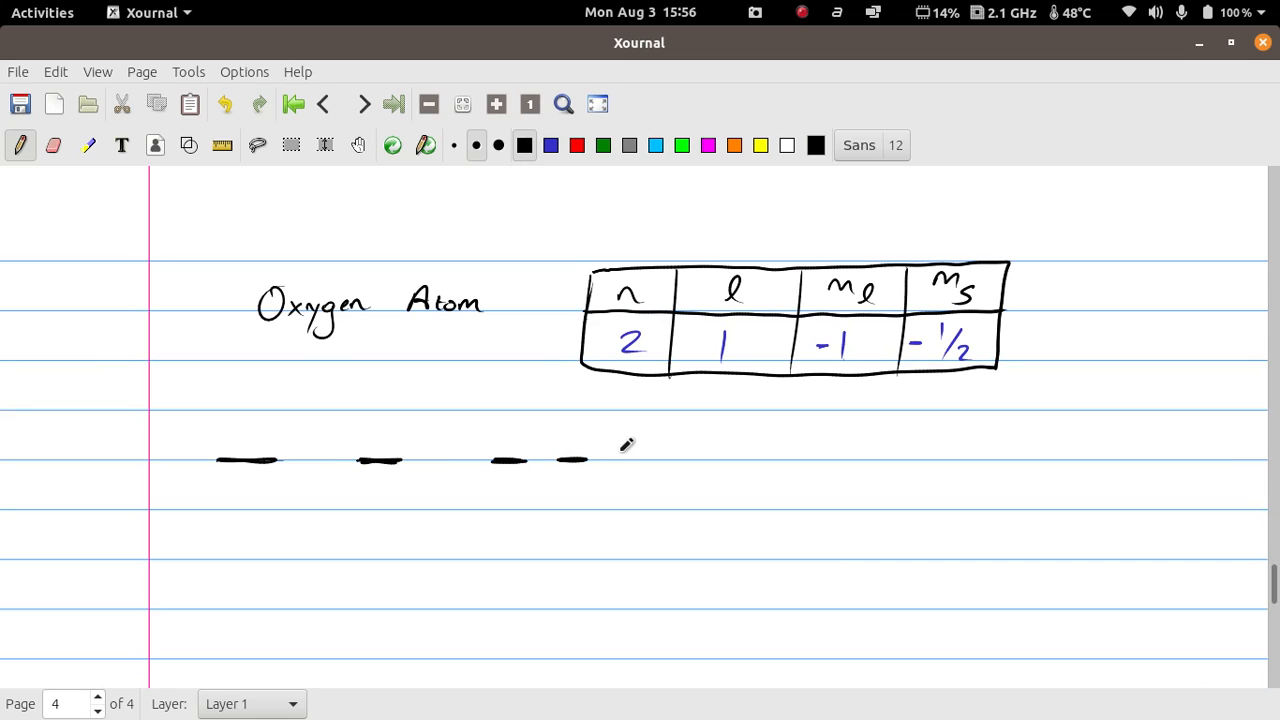
# Finish the blank orbital lines and label them 1s, 2s and 2p.
pyautogui.moveTo(600, 458); pyautogui.dragTo(644, 458)
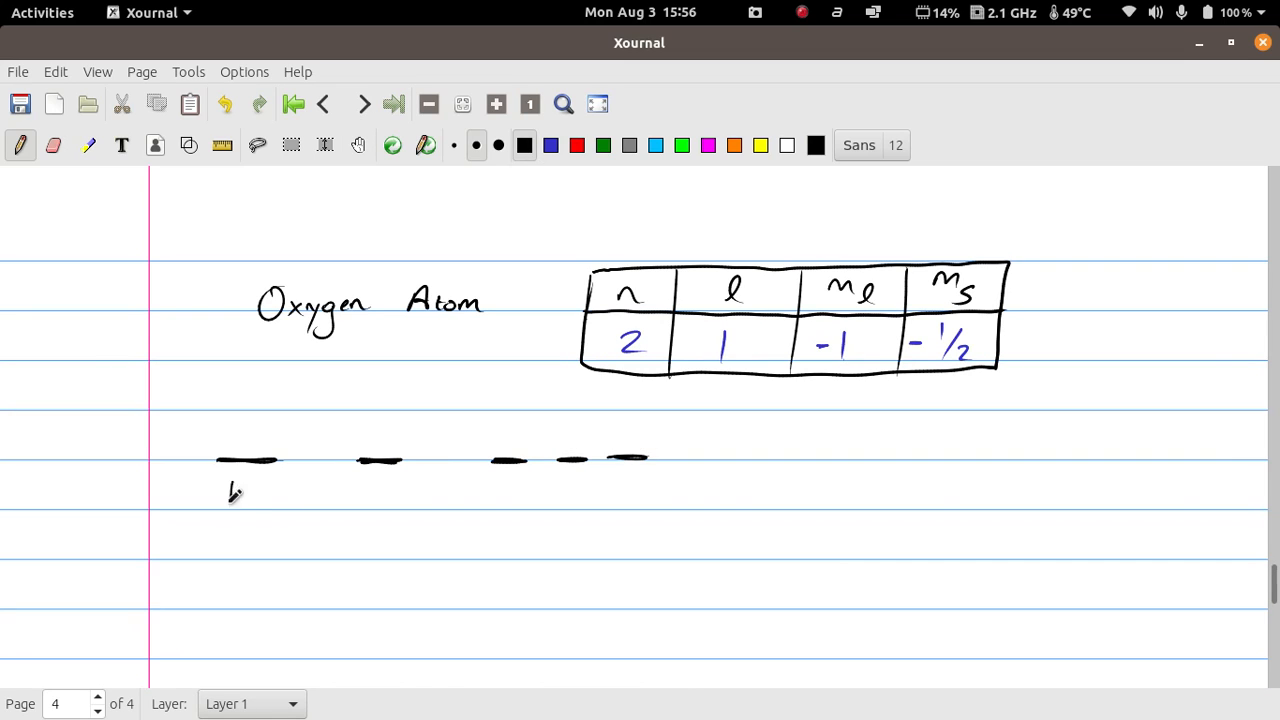
pyautogui.moveTo(224, 486); pyautogui.dragTo(256, 510)
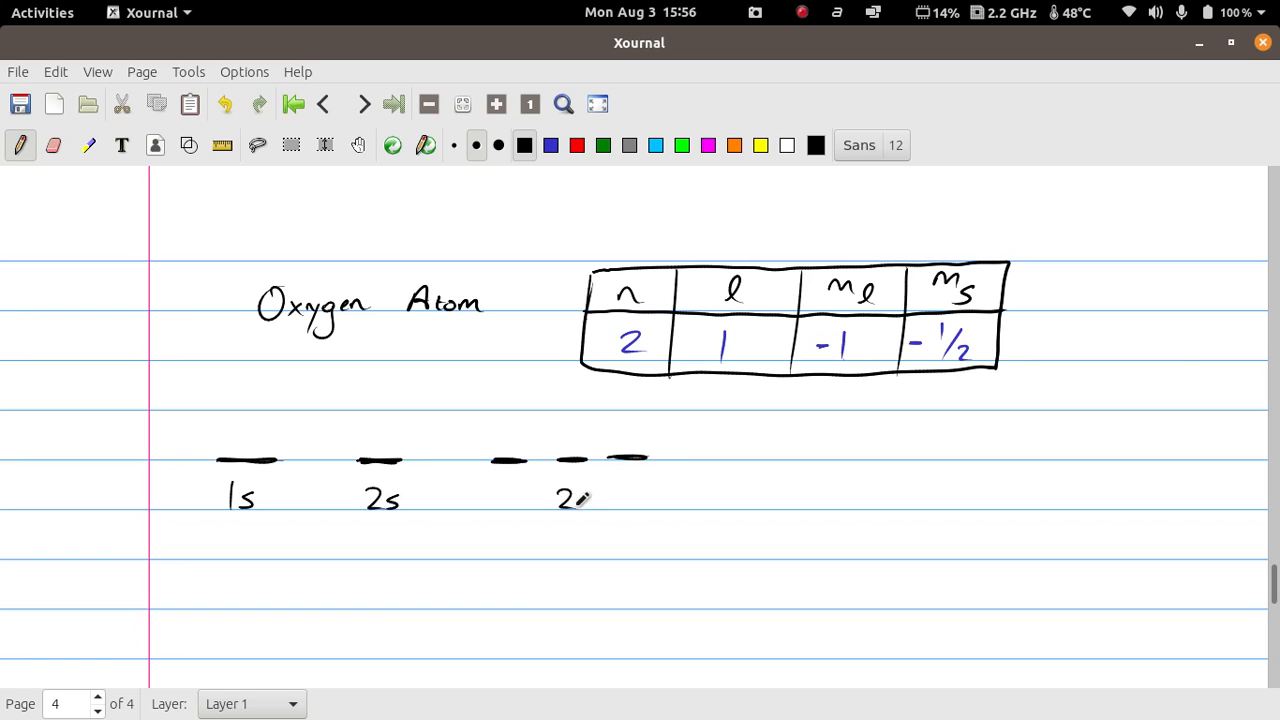
pyautogui.click(578, 504)
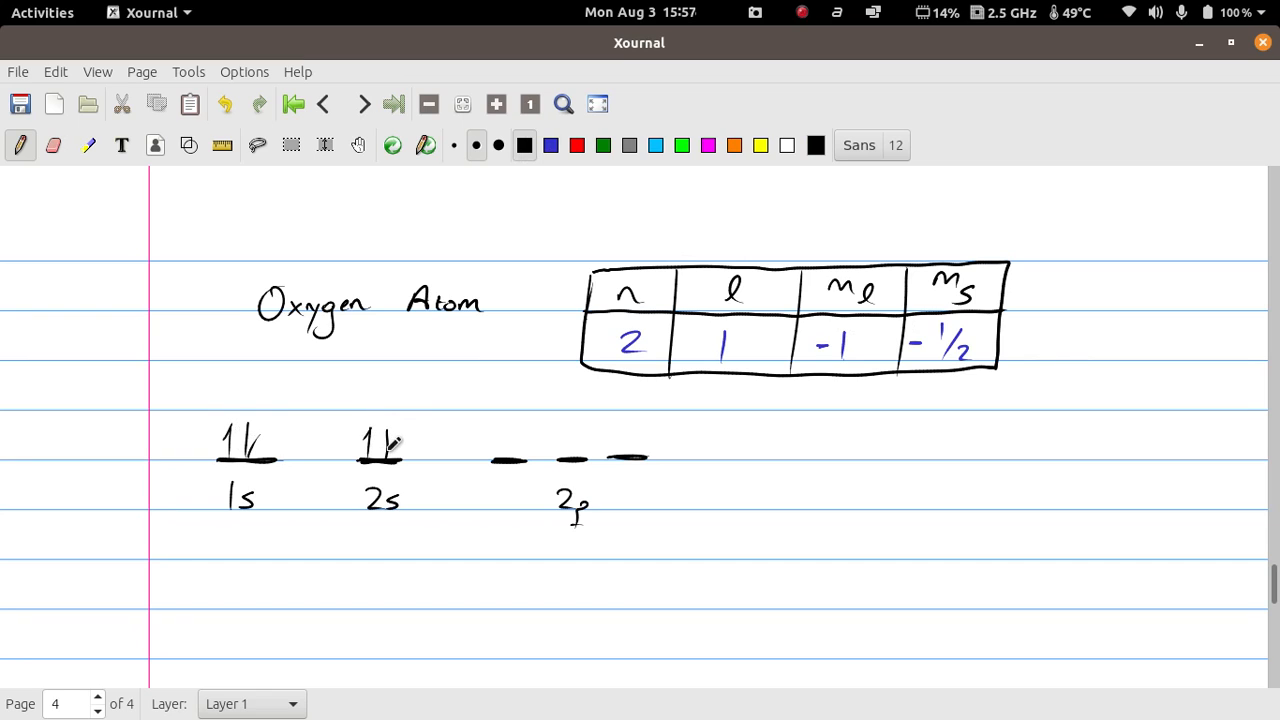
# Draw oxygen's electron arrows in the 2p orbitals and mark -1, 0, 1 in red beneath them.
pyautogui.moveTo(498, 464); pyautogui.dragTo(498, 436)
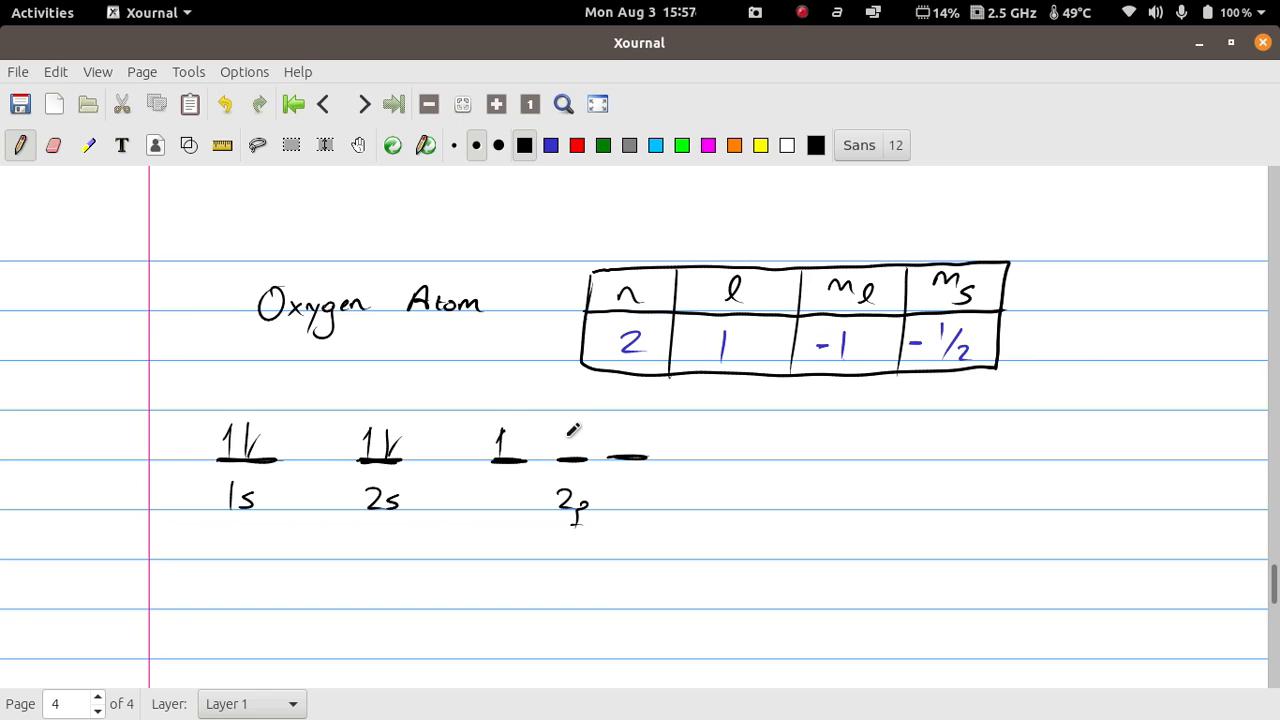
pyautogui.moveTo(568, 438)
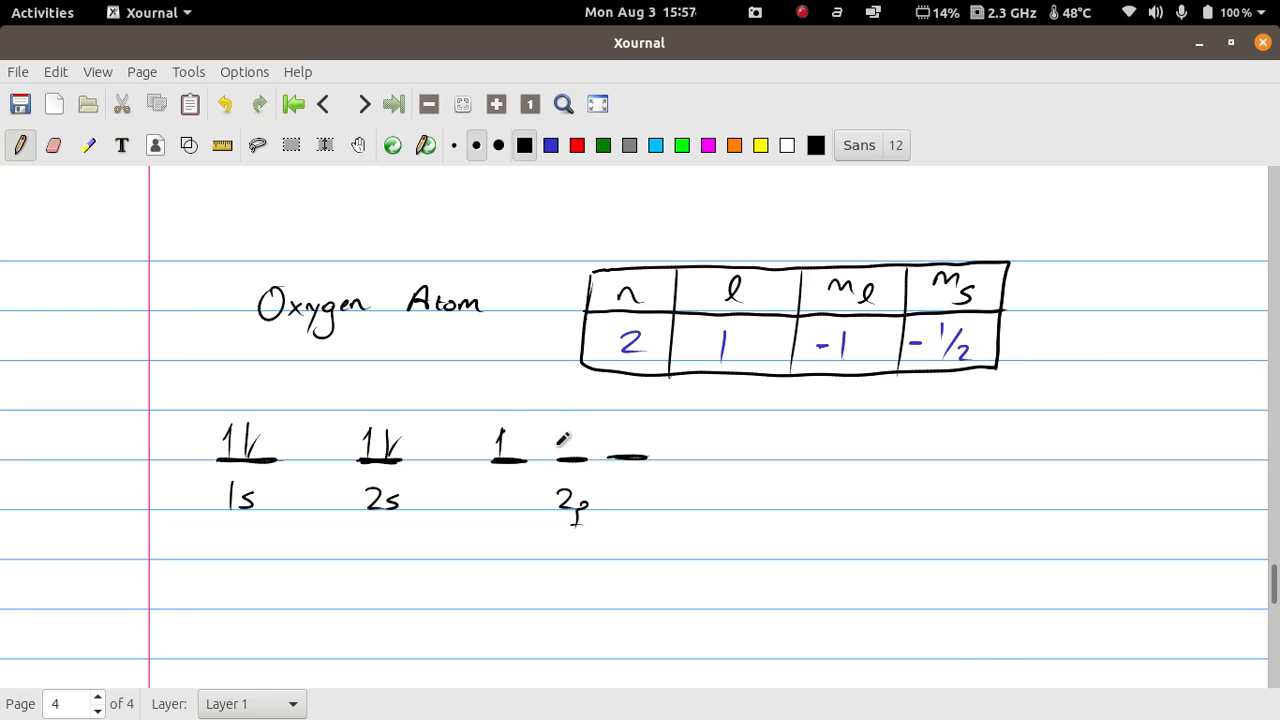
pyautogui.moveTo(564, 460); pyautogui.dragTo(570, 430)
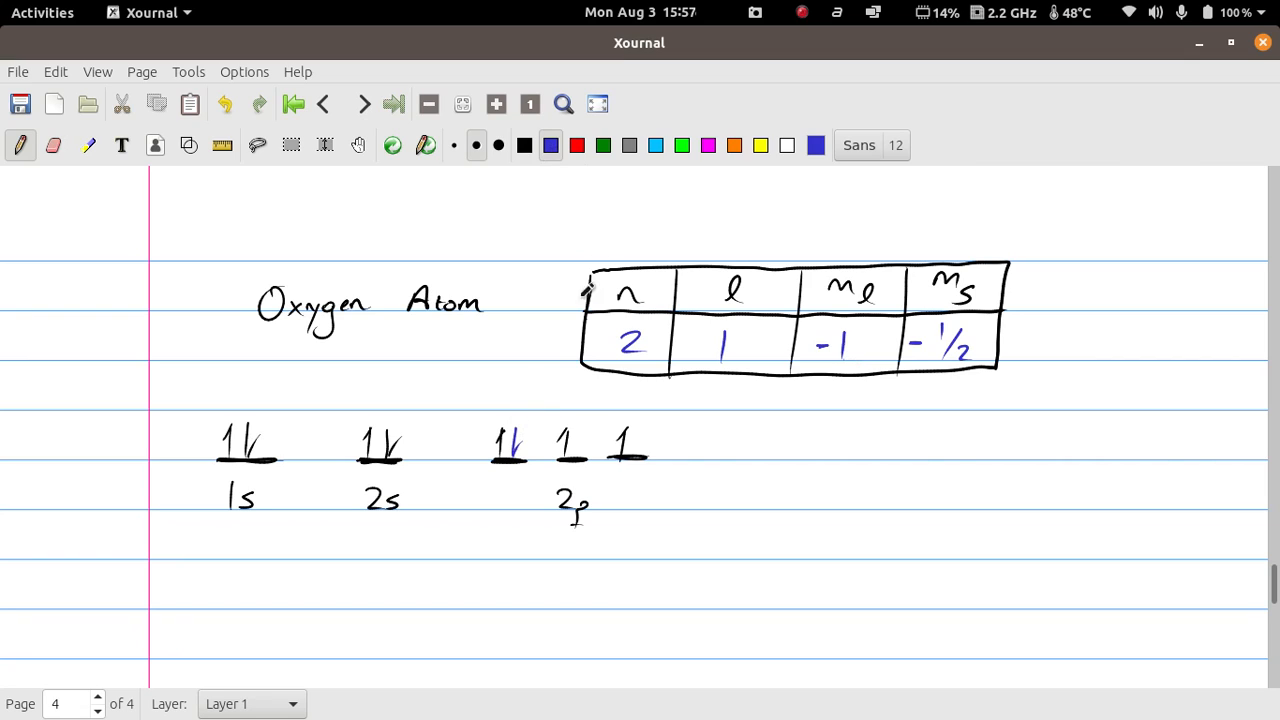
pyautogui.click(524, 144)
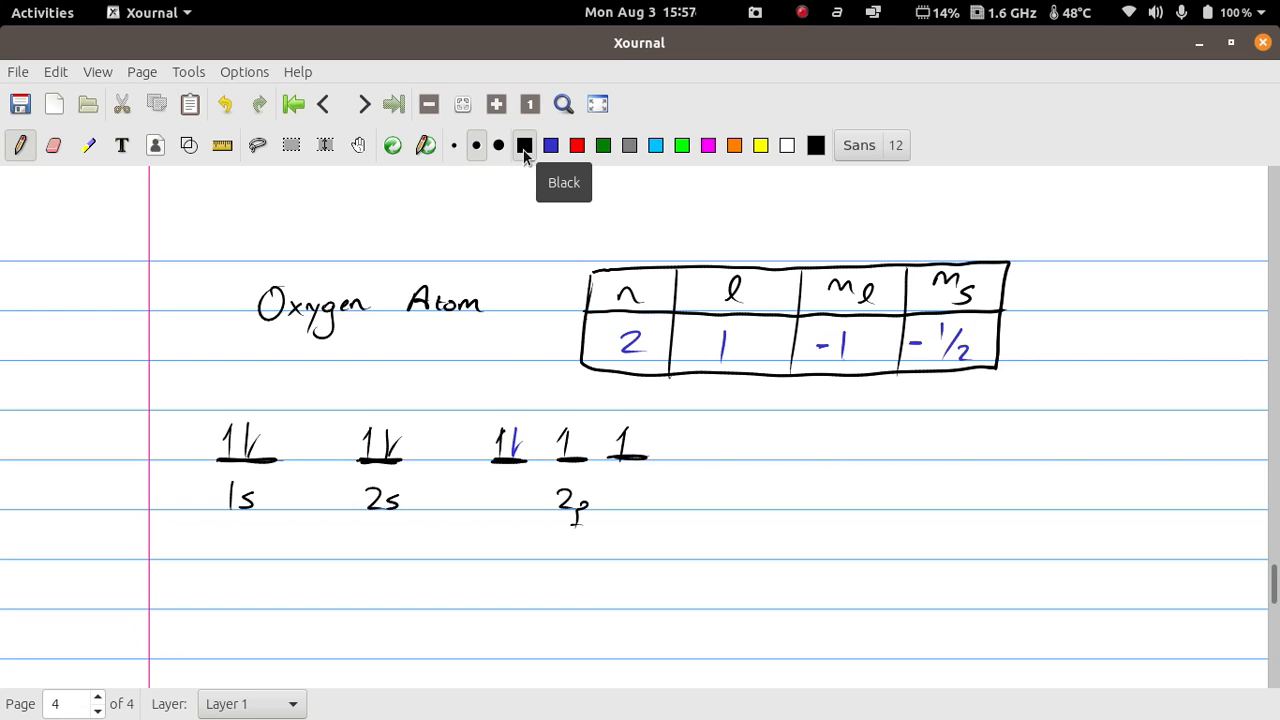
pyautogui.moveTo(300, 412)
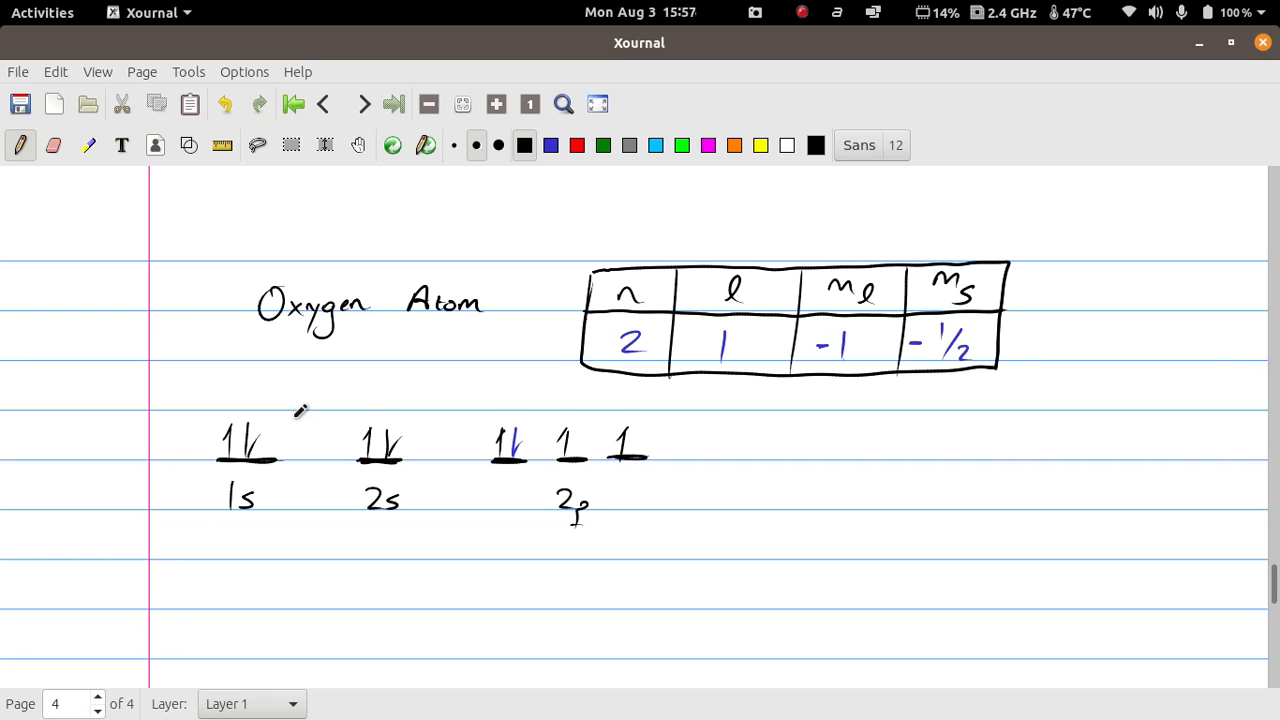
pyautogui.moveTo(644, 424)
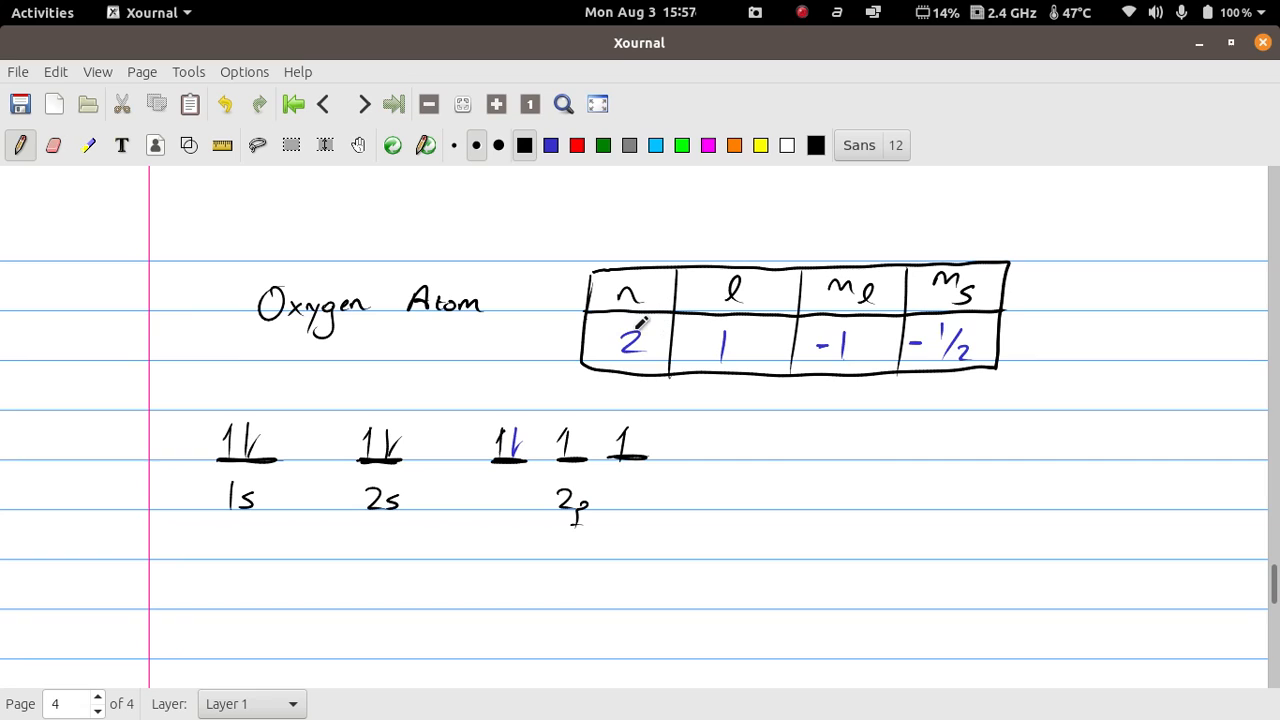
pyautogui.moveTo(722, 328)
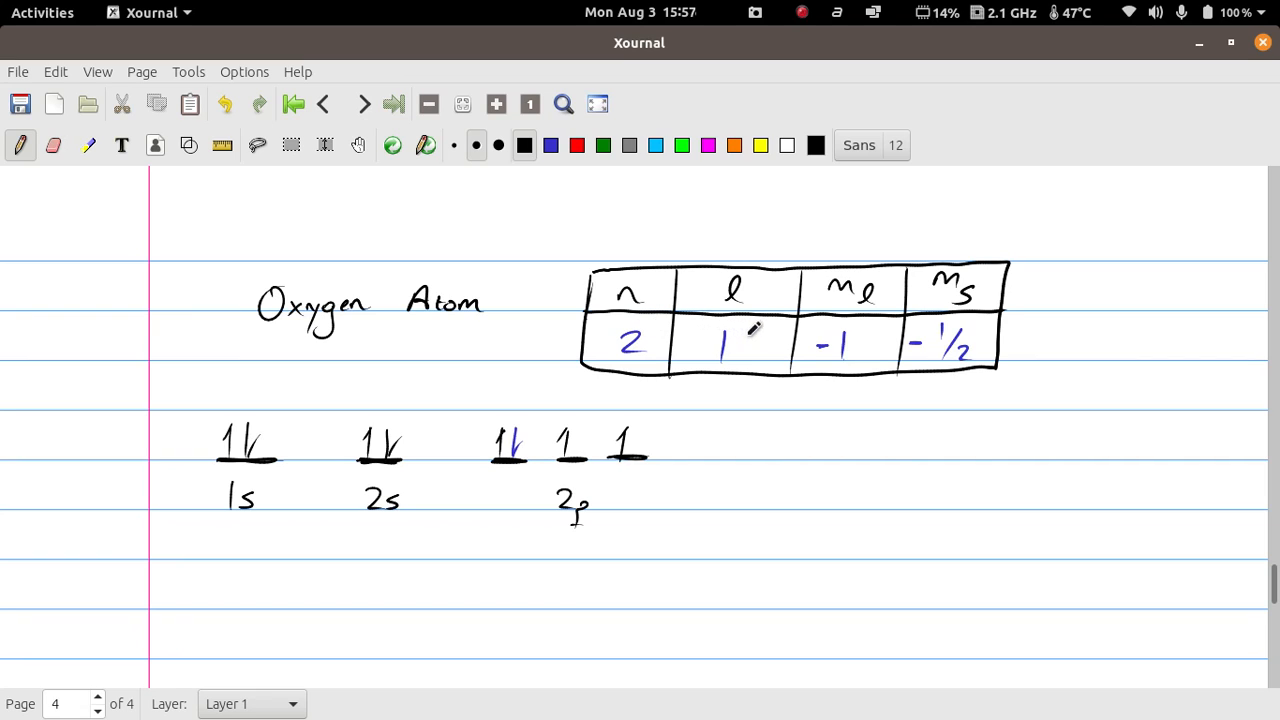
pyautogui.moveTo(532, 400)
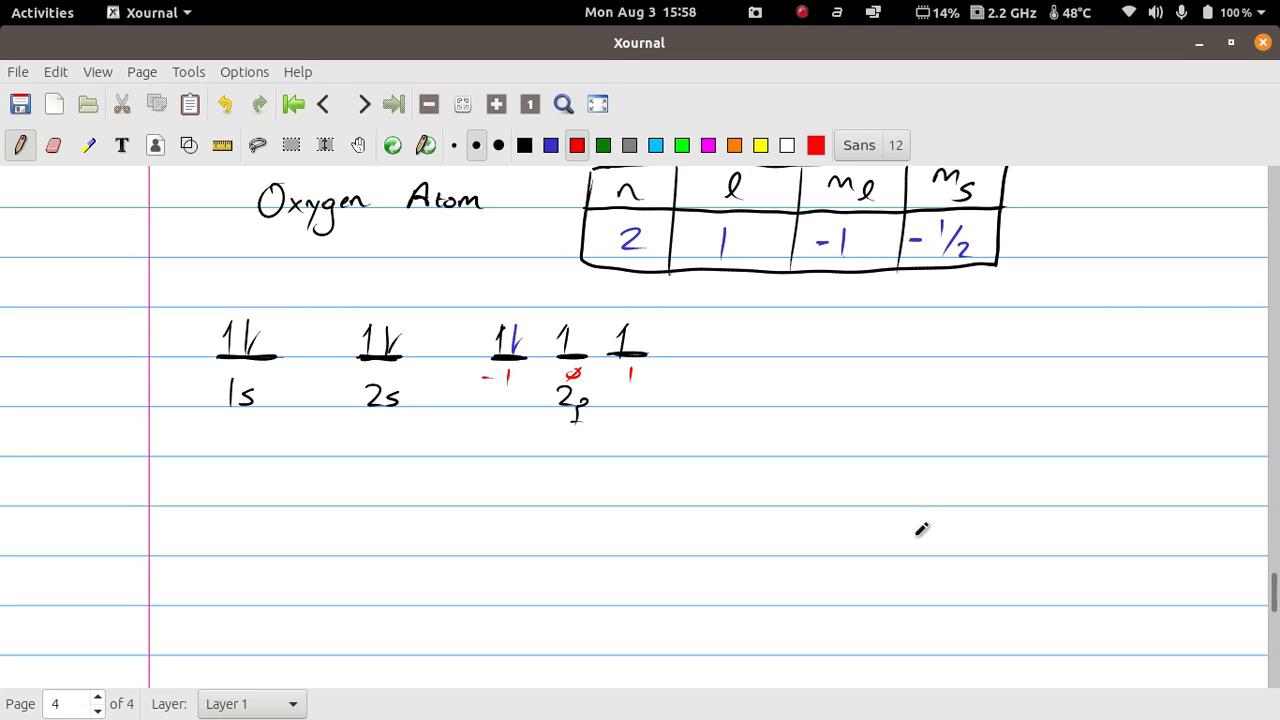
pyautogui.click(524, 144)
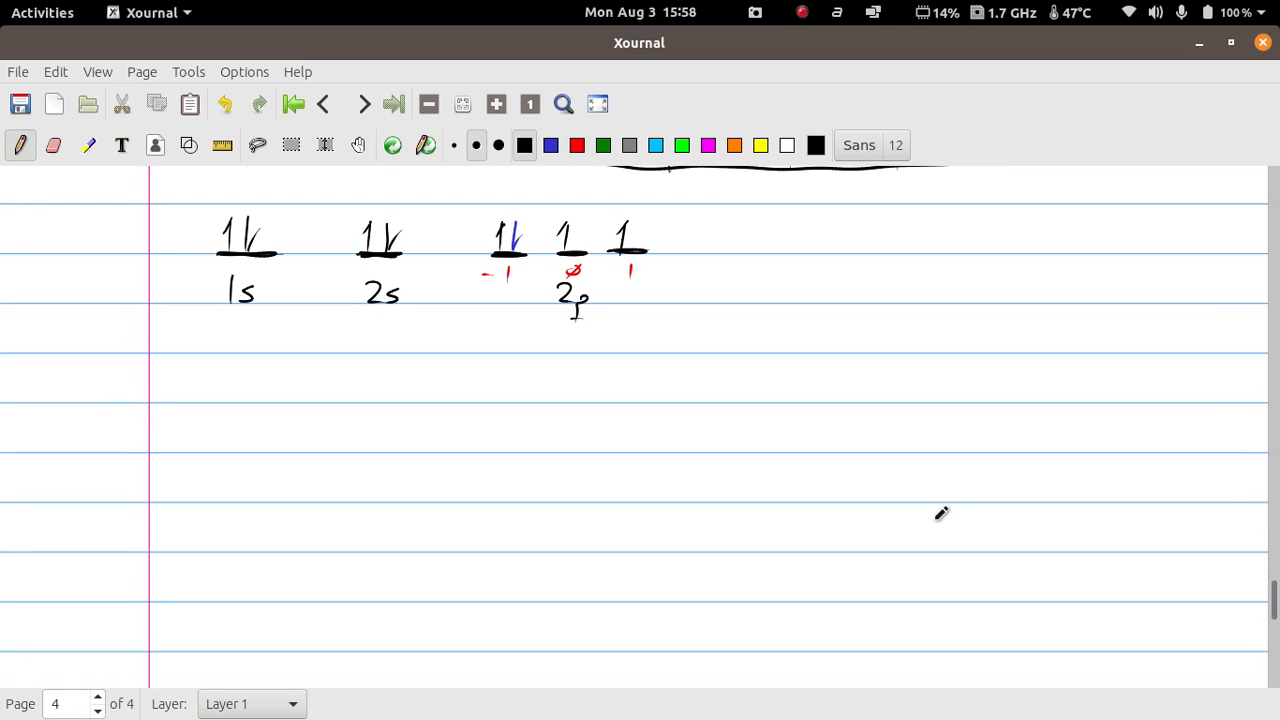
# Write the heading 'Pauli Exclusion Principle:' in black.
pyautogui.moveTo(236, 376); pyautogui.dragTo(264, 400)
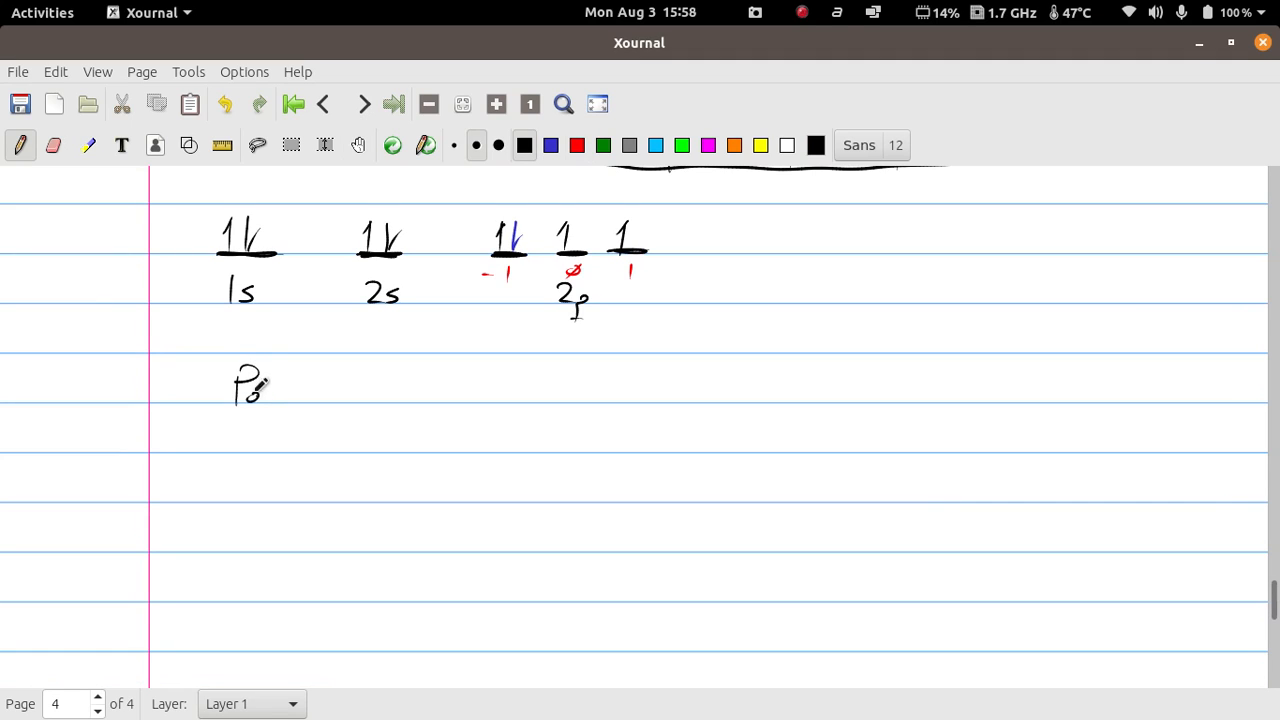
pyautogui.moveTo(232, 396); pyautogui.dragTo(330, 384)
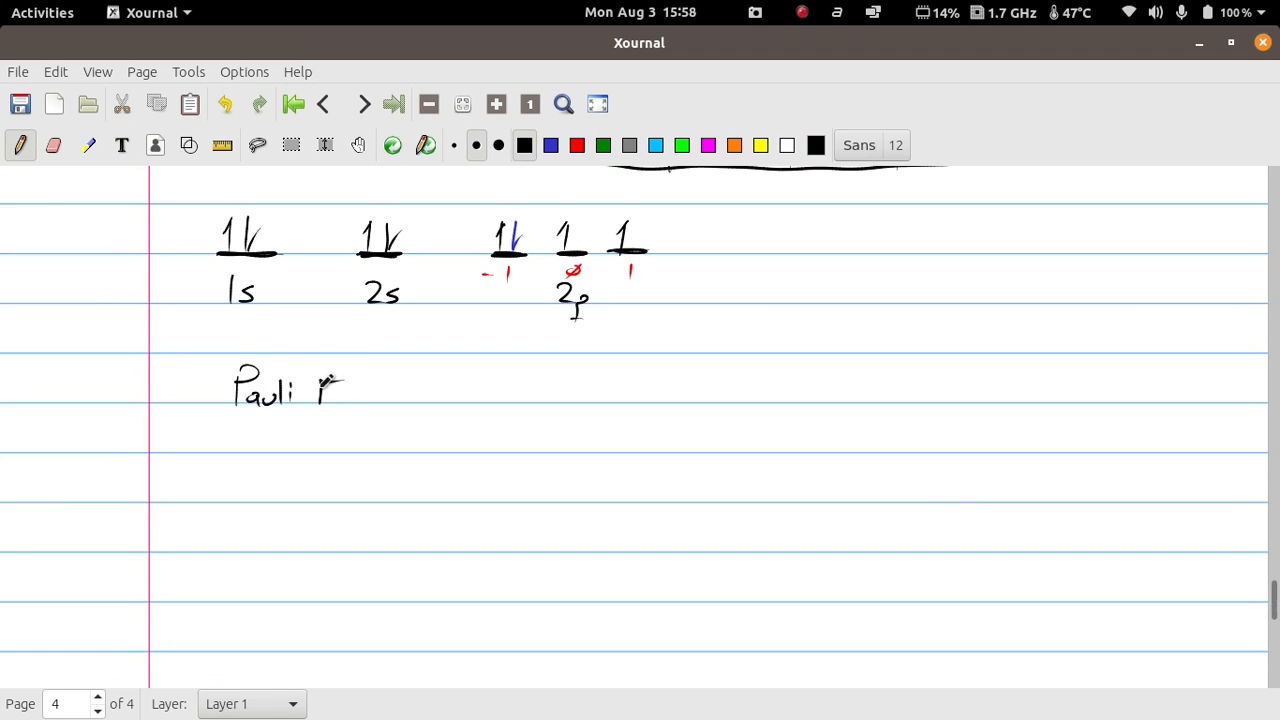
pyautogui.moveTo(320, 390); pyautogui.dragTo(400, 390)
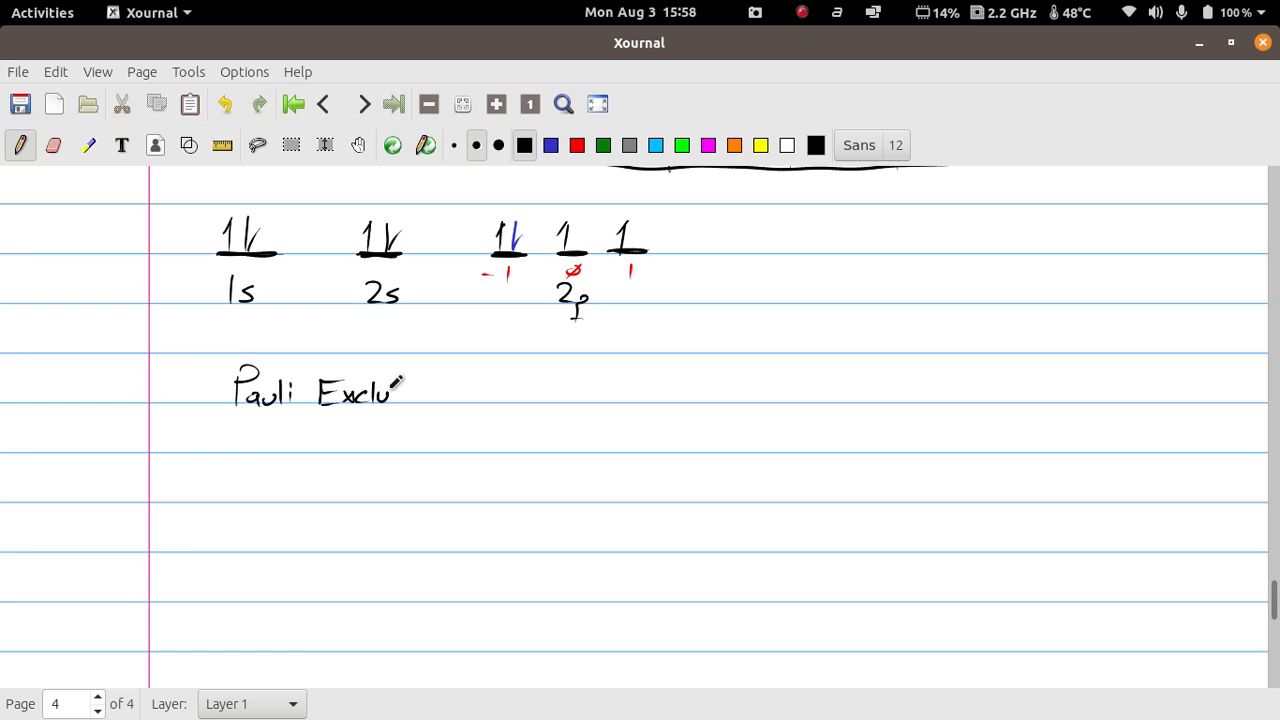
pyautogui.moveTo(400, 396); pyautogui.dragTo(432, 396)
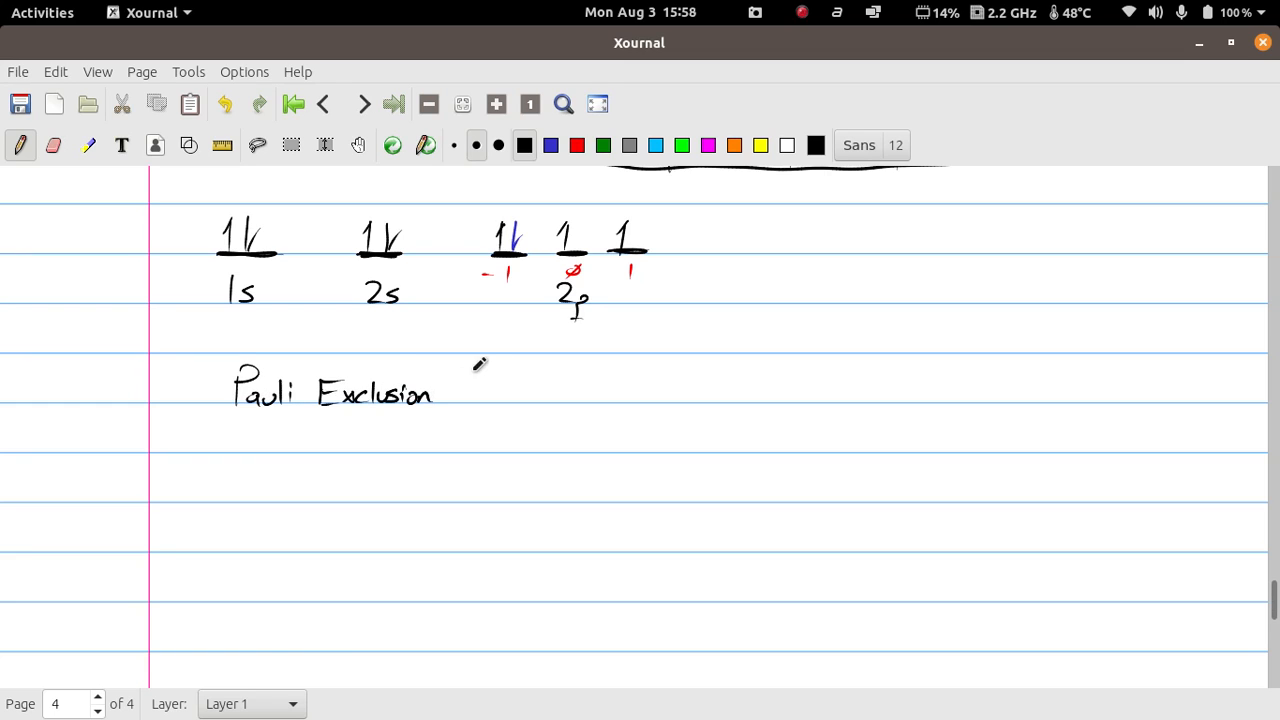
pyautogui.moveTo(470, 390); pyautogui.dragTo(530, 390)
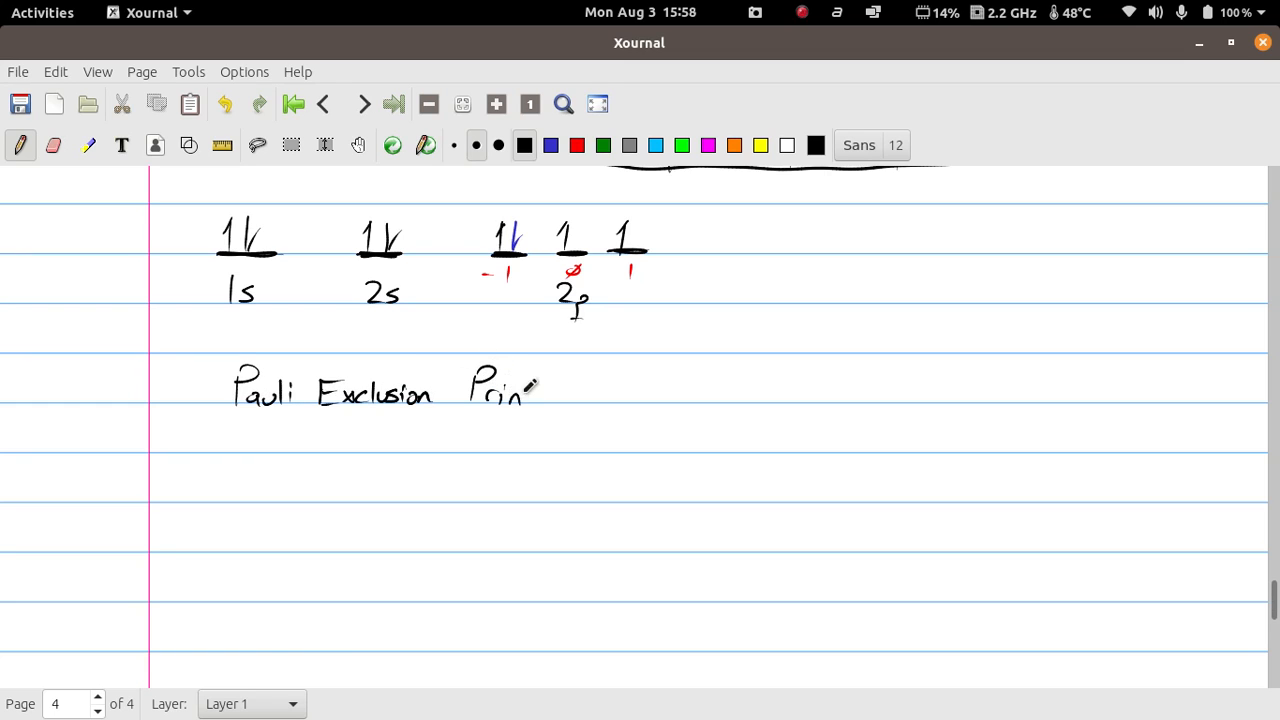
pyautogui.moveTo(524, 388); pyautogui.dragTo(584, 396)
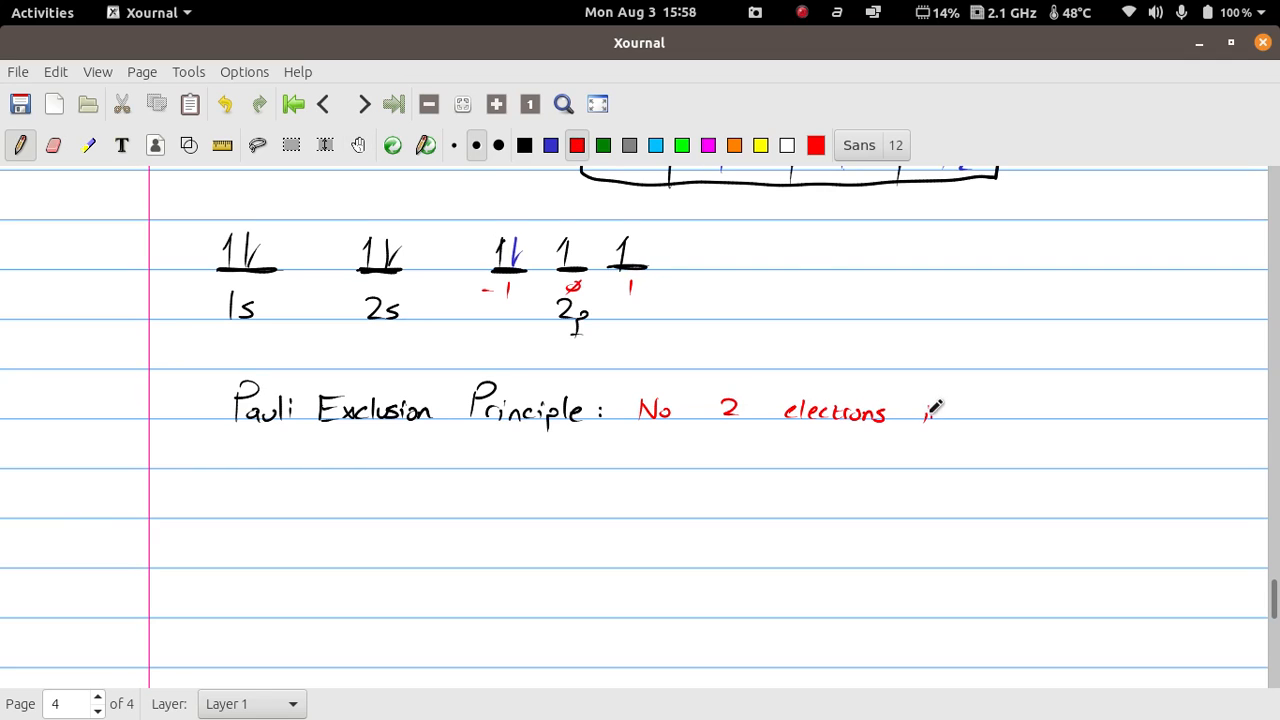
# Write in red 'No 2 electrons in the same atom have the same quantum #'s'.
pyautogui.moveTo(924, 410); pyautogui.dragTo(1050, 410)
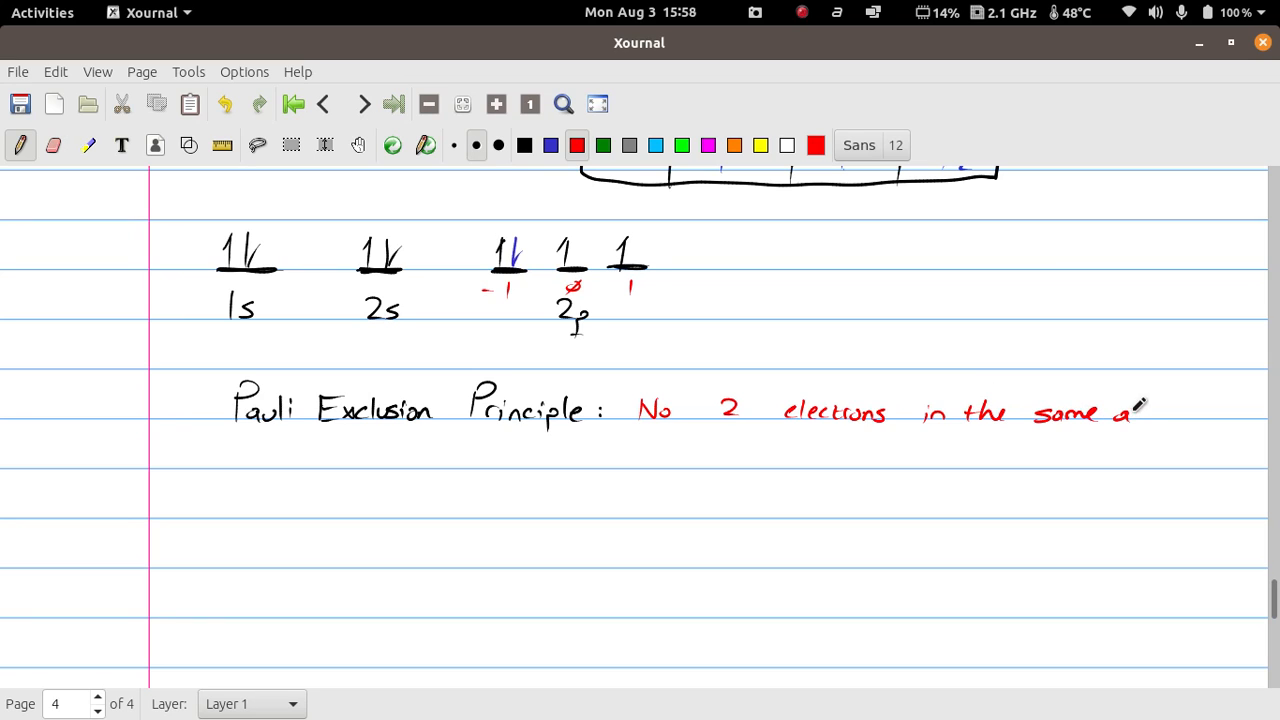
pyautogui.moveTo(1130, 410); pyautogui.dragTo(1176, 414)
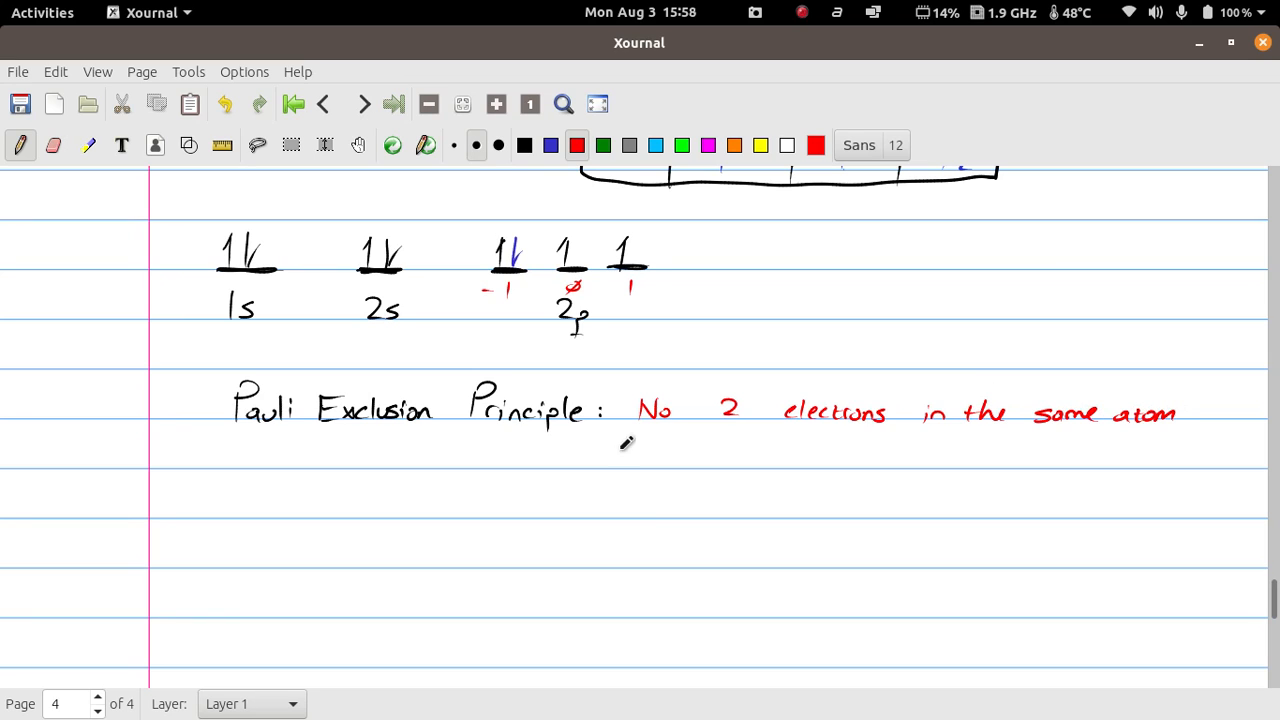
pyautogui.moveTo(636, 460); pyautogui.dragTo(690, 460)
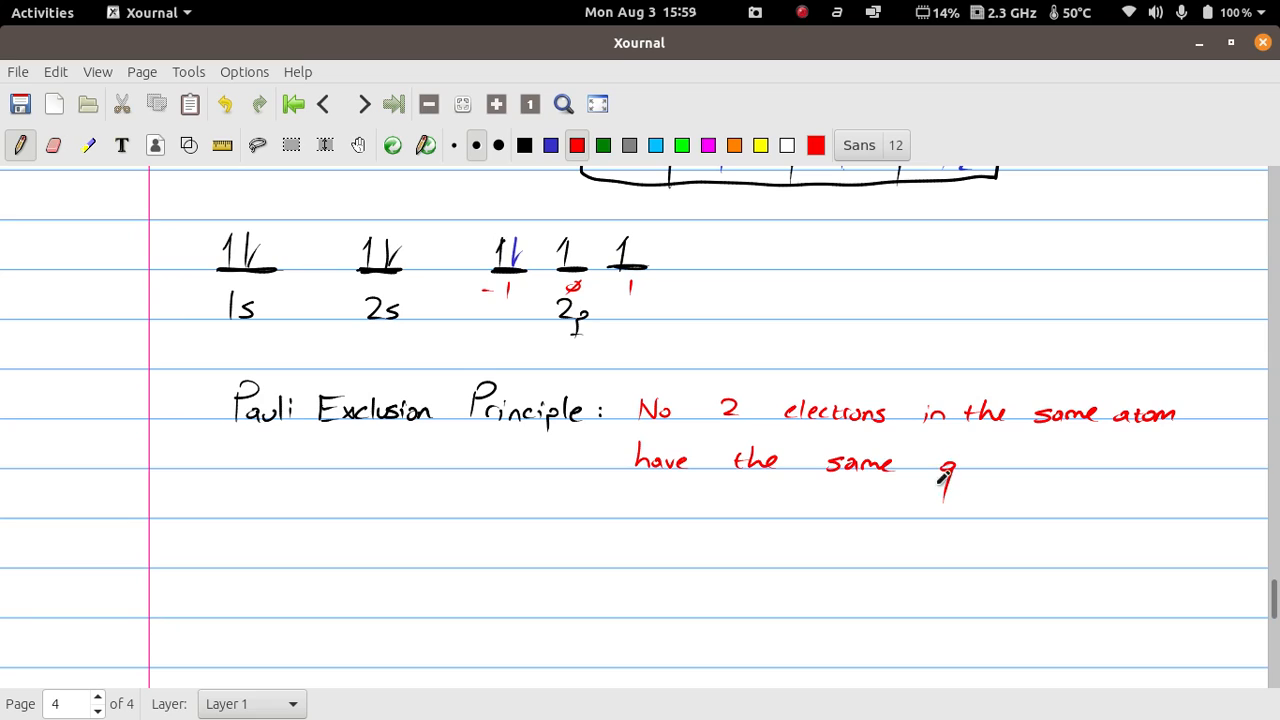
pyautogui.moveTo(944, 480); pyautogui.dragTo(1020, 456)
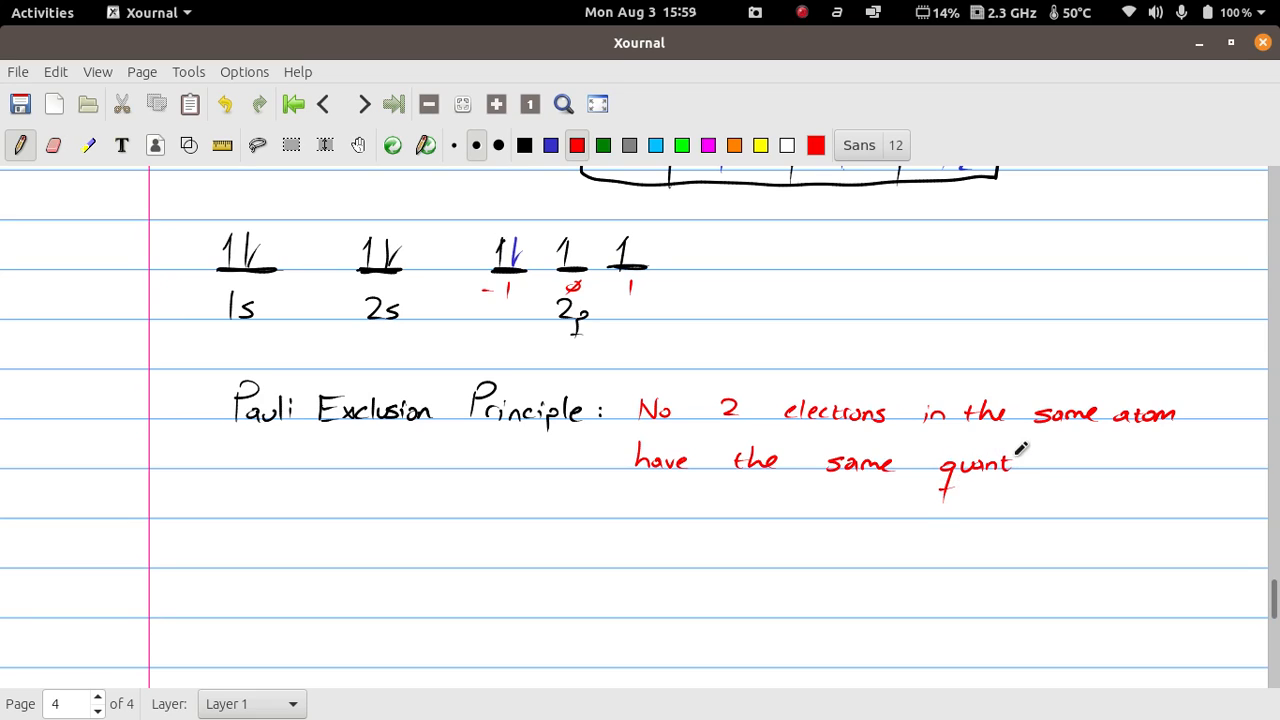
pyautogui.moveTo(1010, 464); pyautogui.dragTo(1110, 464)
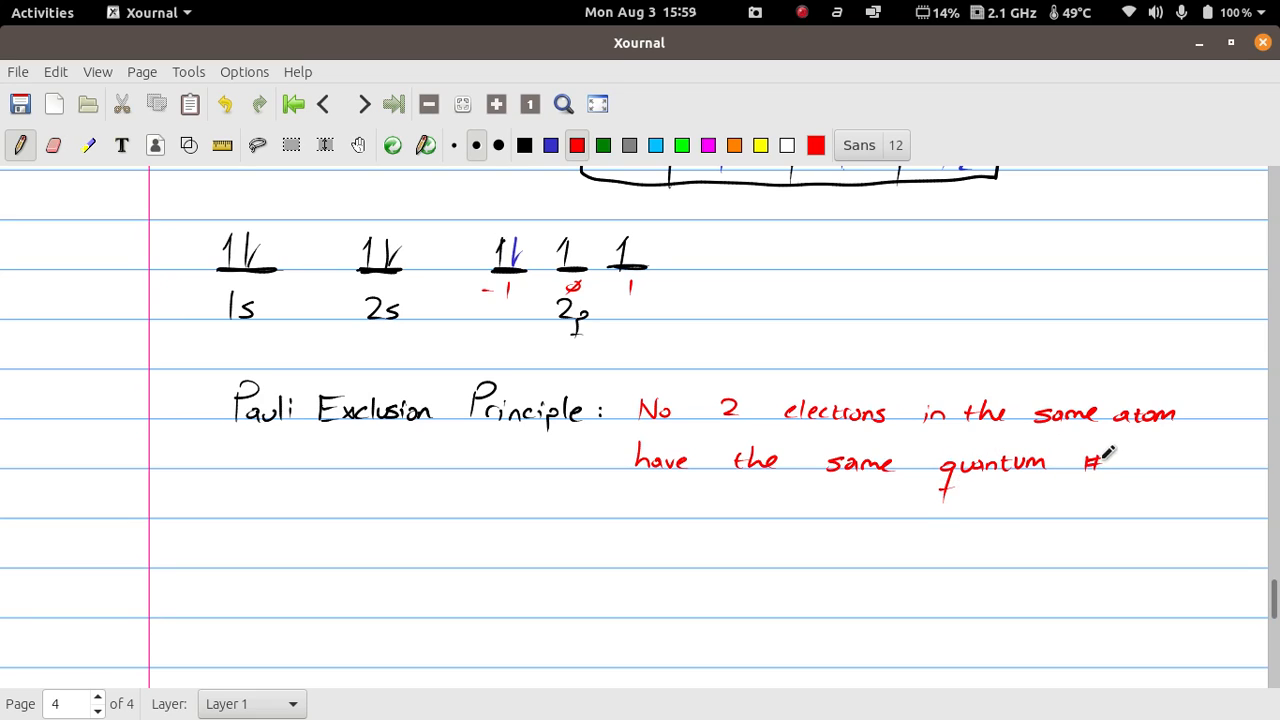
pyautogui.click(524, 144)
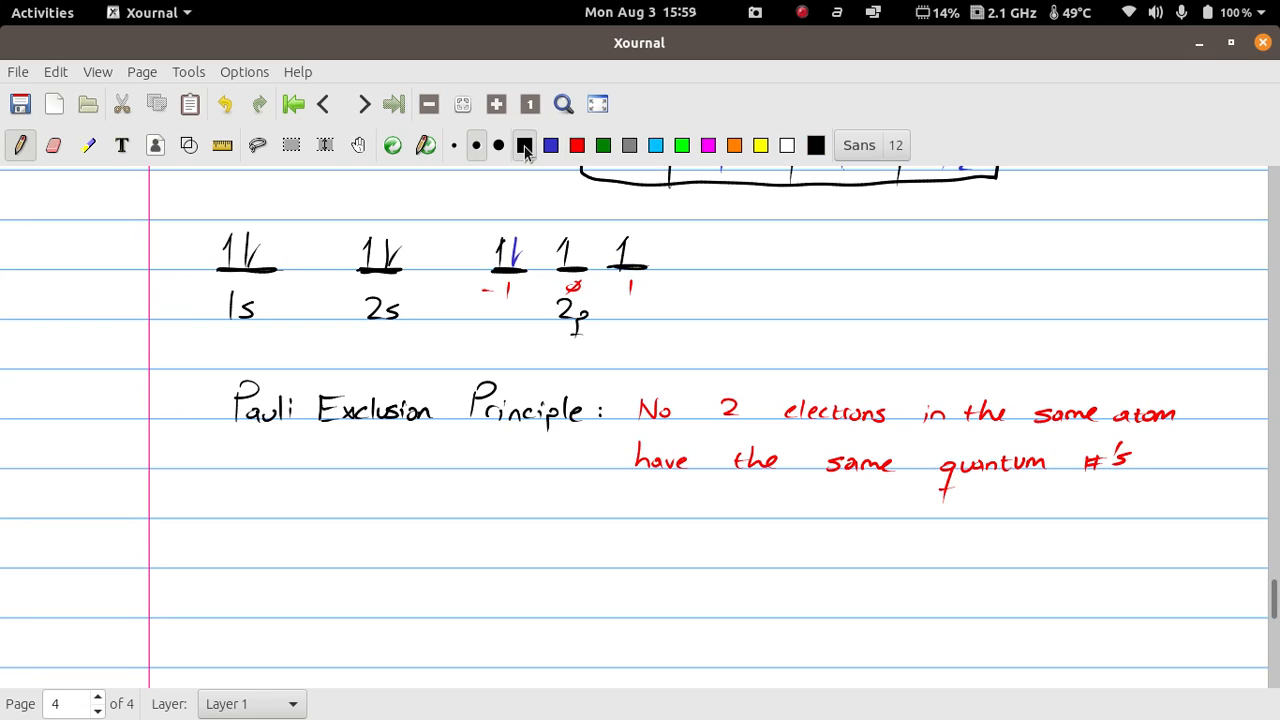
pyautogui.moveTo(524, 144)
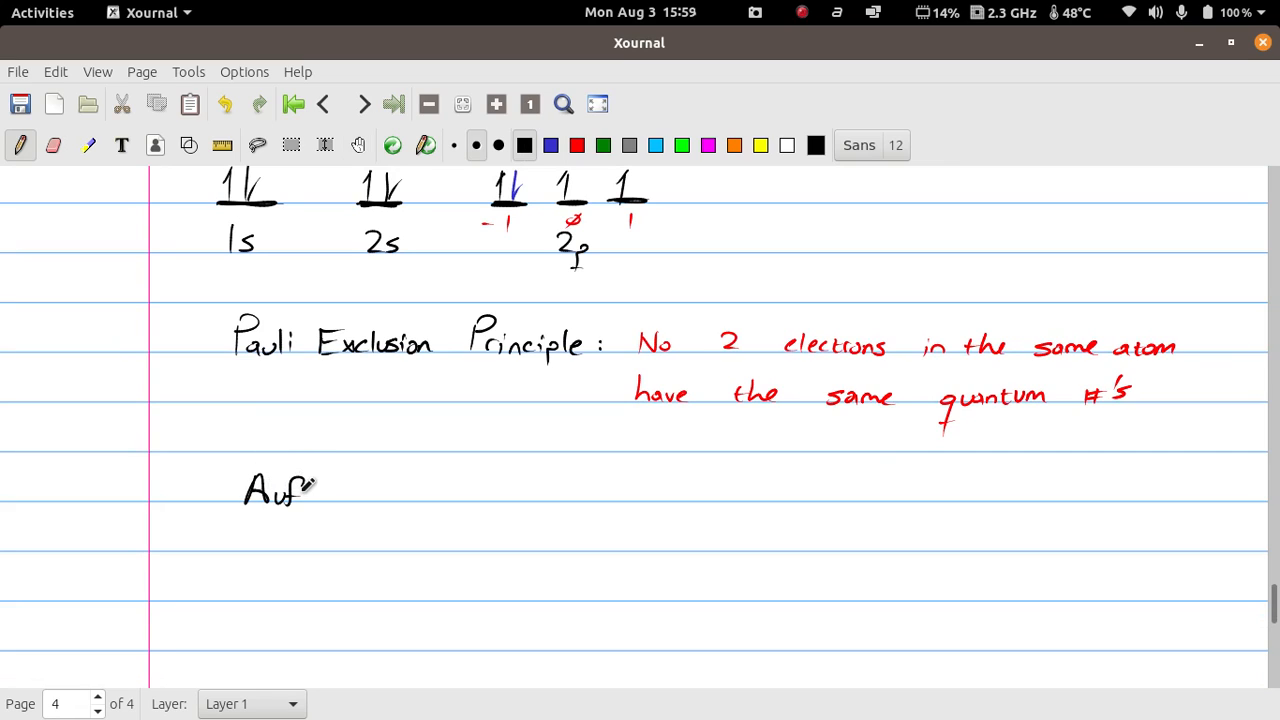
# Write 'Aufbau Principle: Orbitals of the lowest energy level are filled first.' in black.
pyautogui.moveTo(310, 490); pyautogui.dragTo(340, 496)
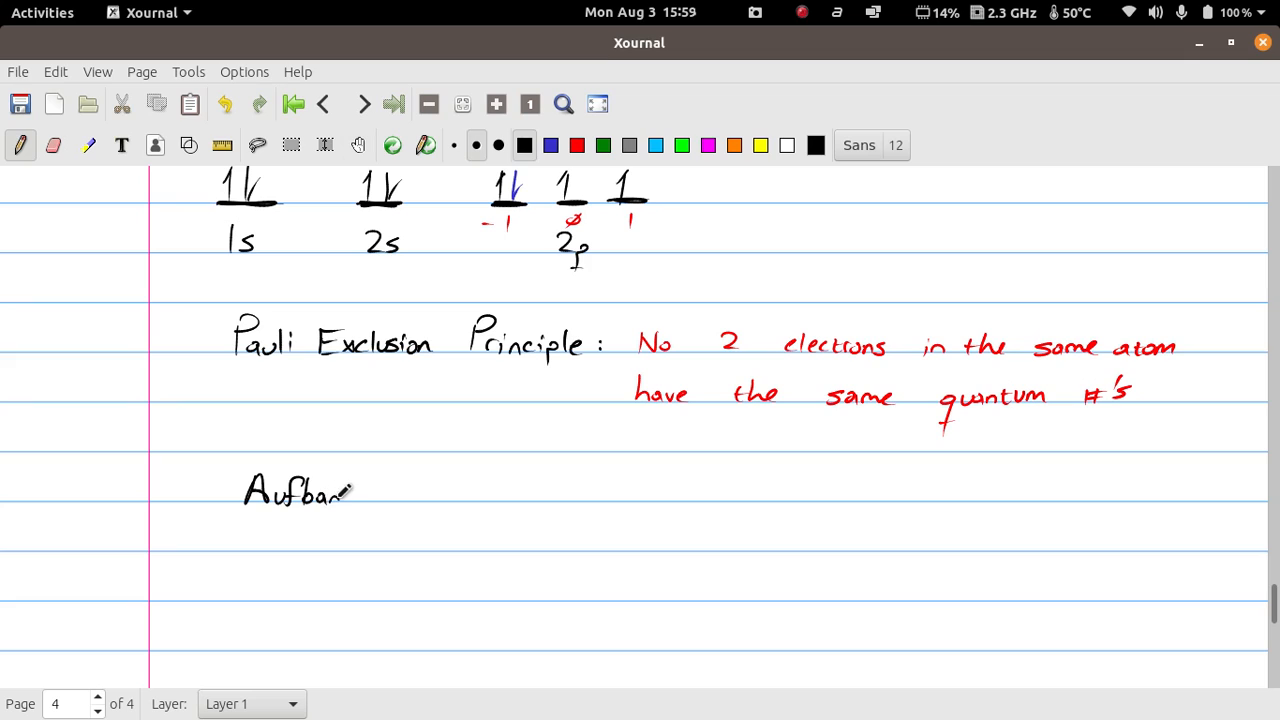
pyautogui.moveTo(380, 490); pyautogui.dragTo(430, 490)
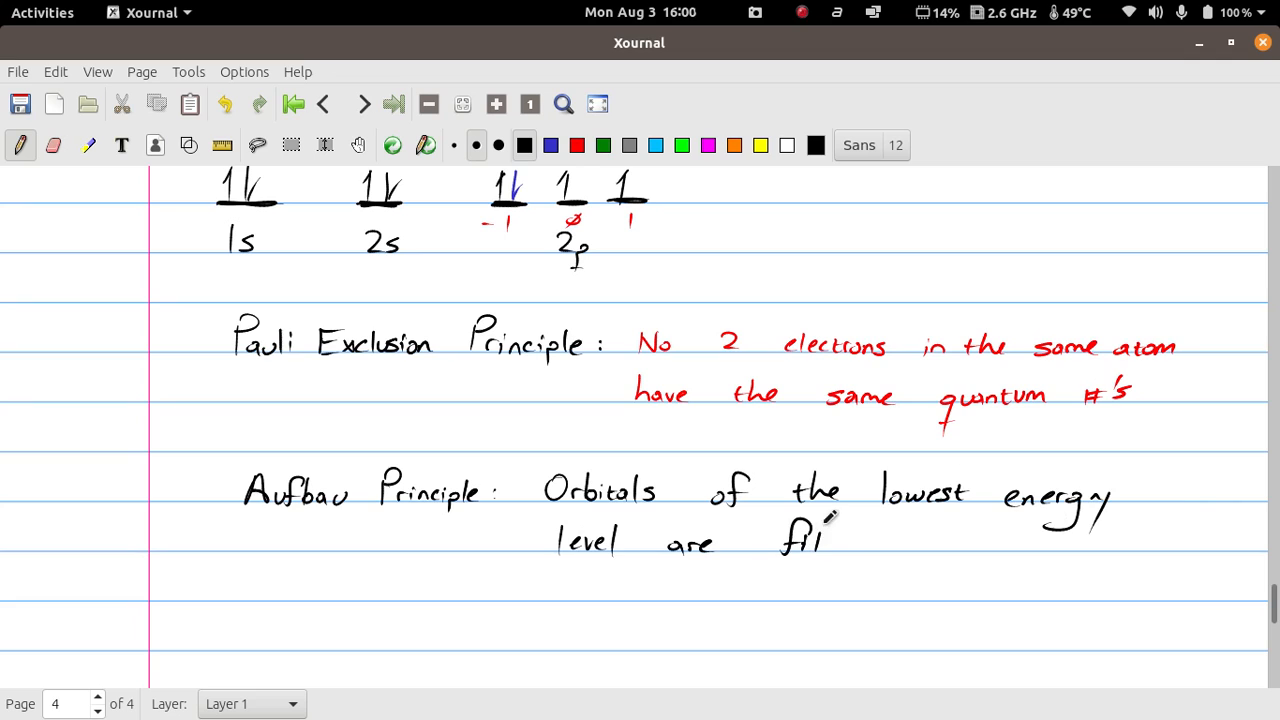
pyautogui.moveTo(810, 540); pyautogui.dragTo(936, 540)
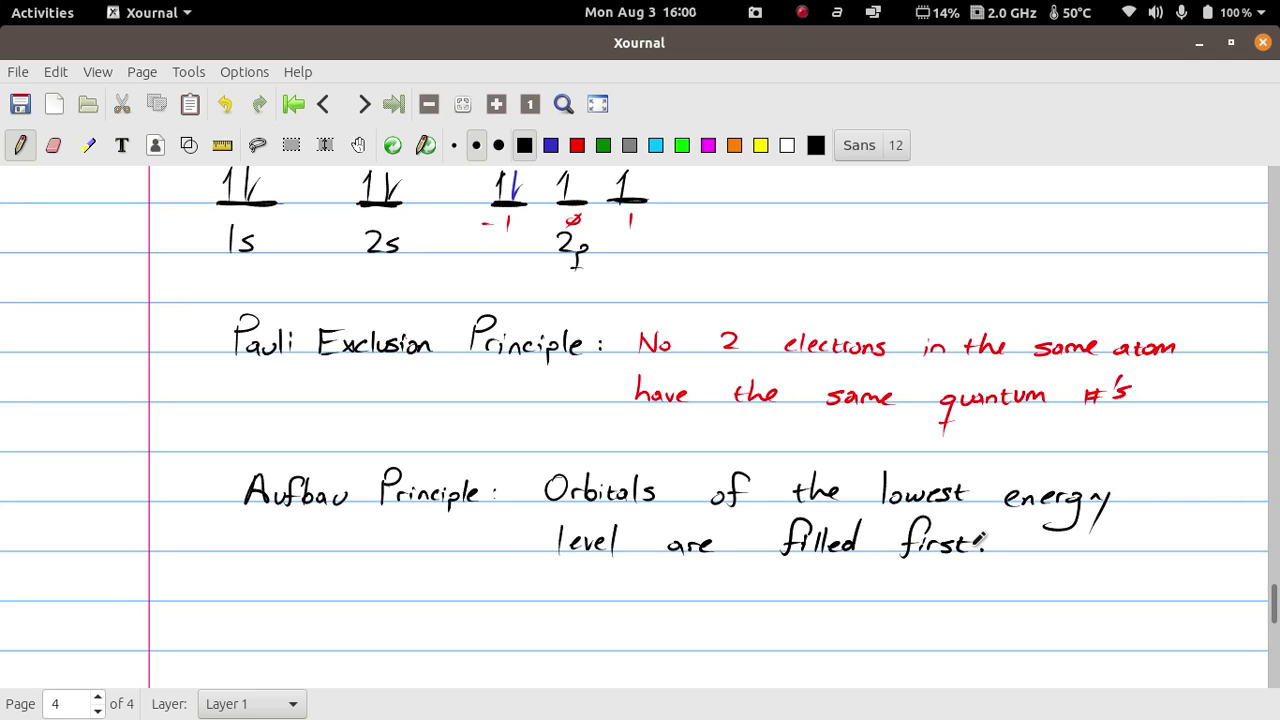
pyautogui.scroll(-3)
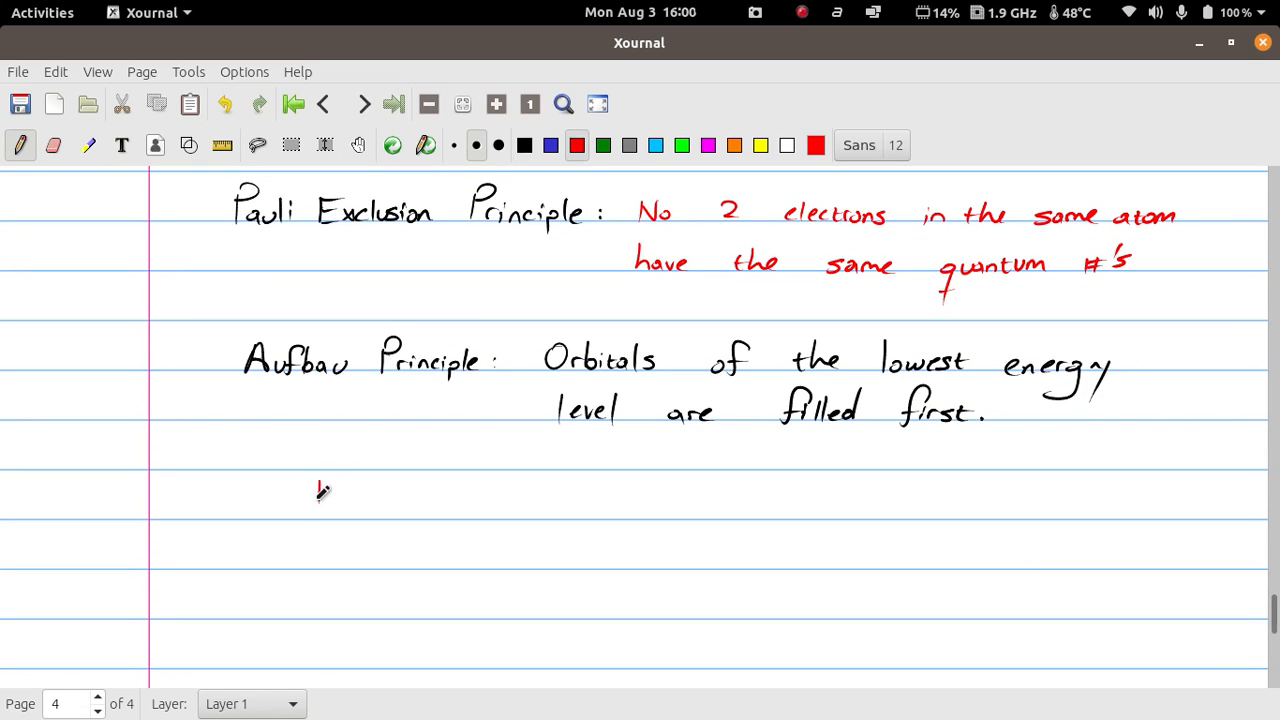
# Write in red 'In general: s → p → d → f' below the Aufbau definition.
pyautogui.moveTo(310, 490); pyautogui.dragTo(400, 520)
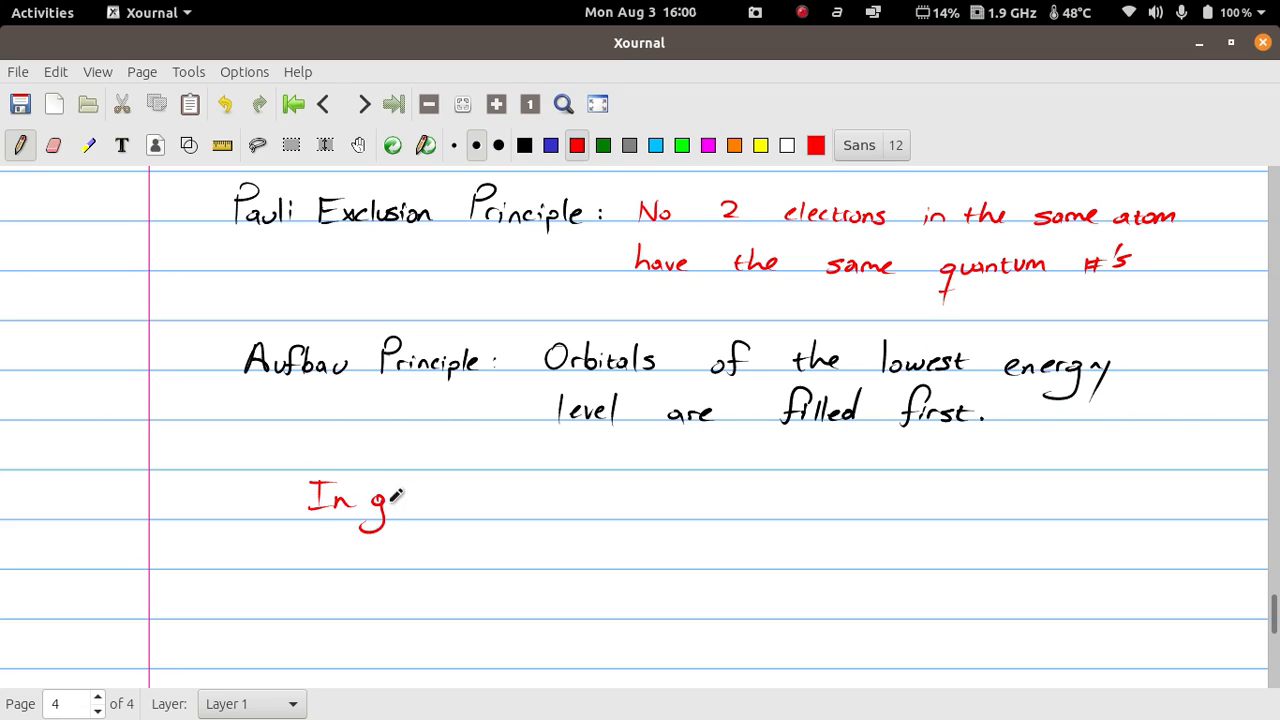
pyautogui.moveTo(396, 500); pyautogui.dragTo(470, 500)
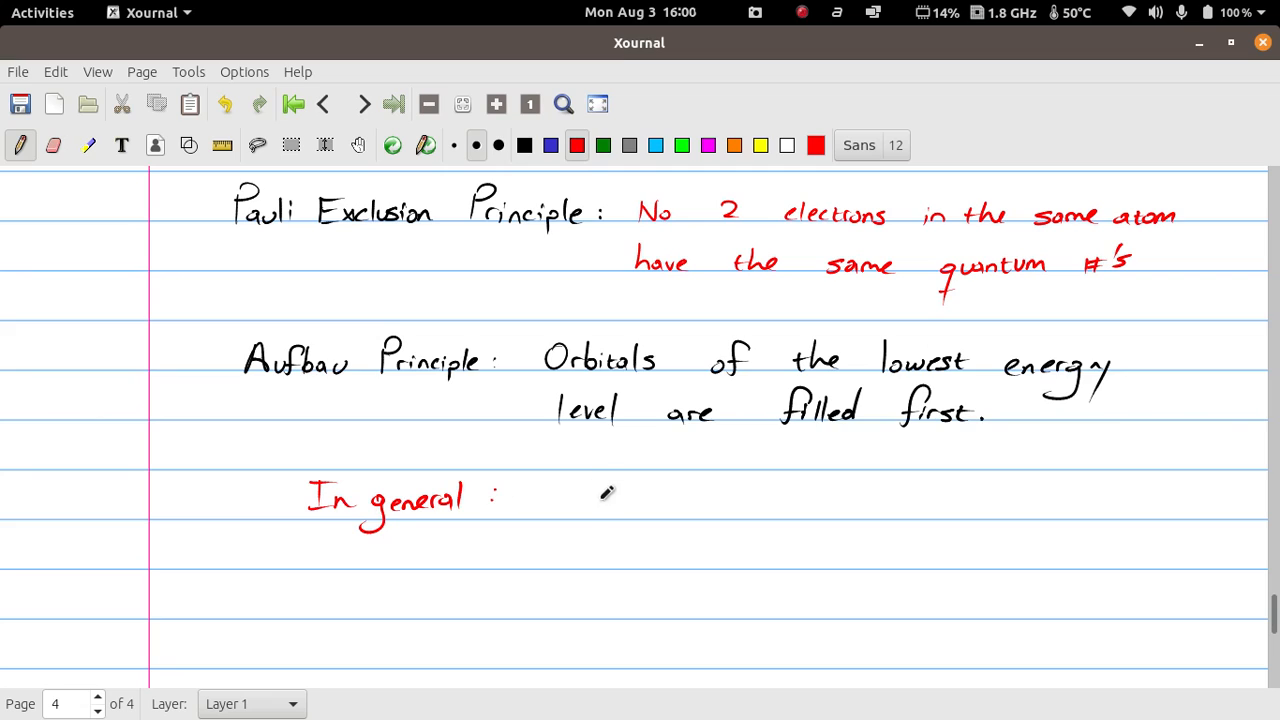
pyautogui.moveTo(584, 500); pyautogui.dragTo(680, 504)
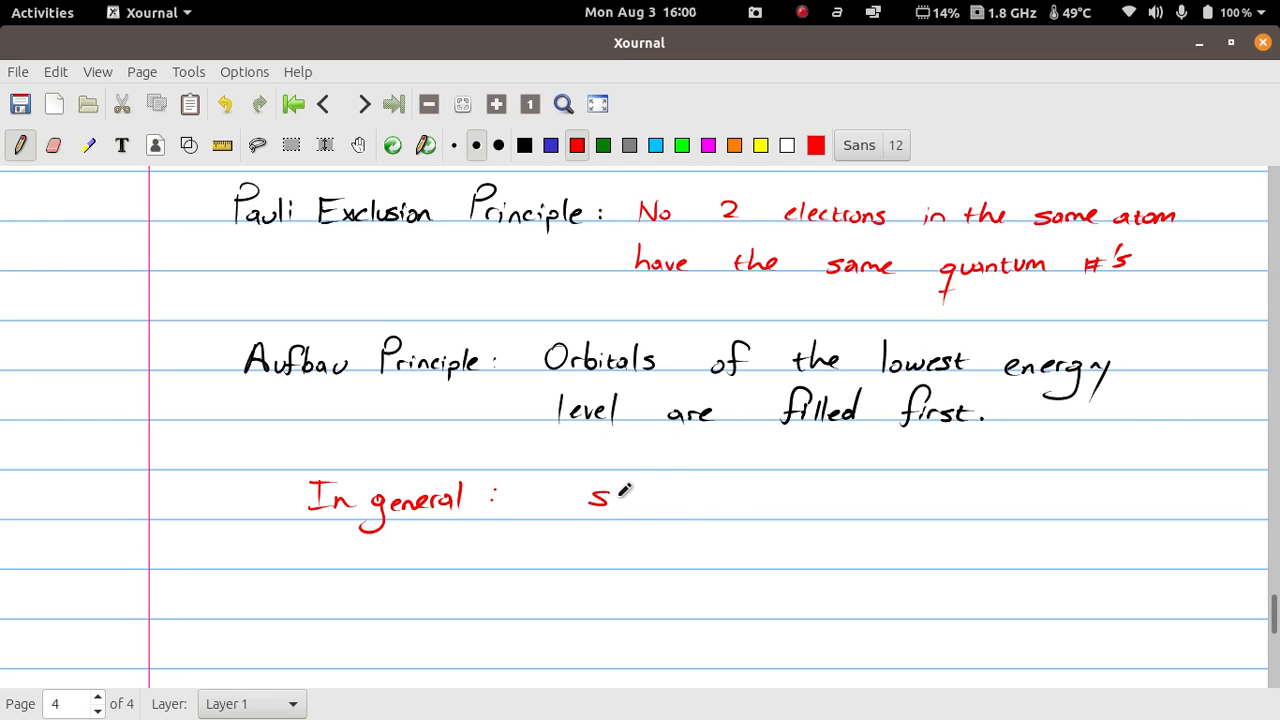
pyautogui.moveTo(620, 496); pyautogui.dragTo(810, 496)
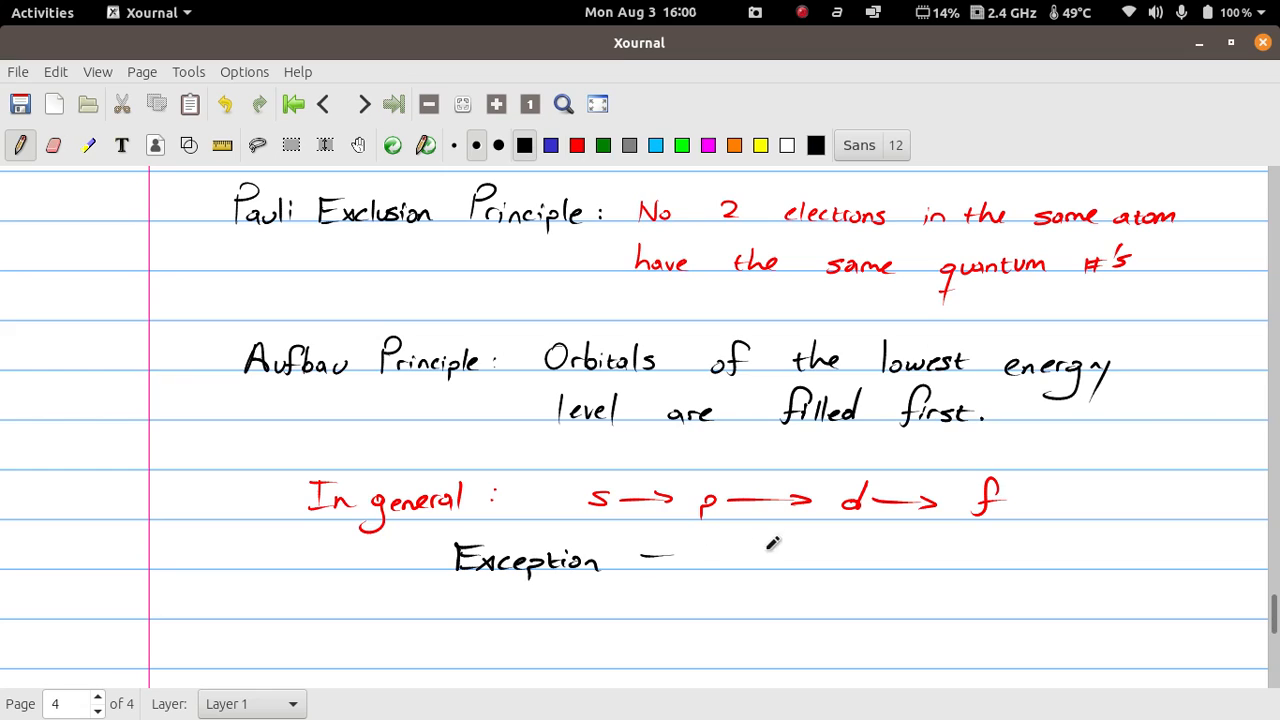
# Write 'Exception → Transition Metals' in black beneath the filling order.
pyautogui.moveTo(650, 556); pyautogui.dragTo(790, 556)
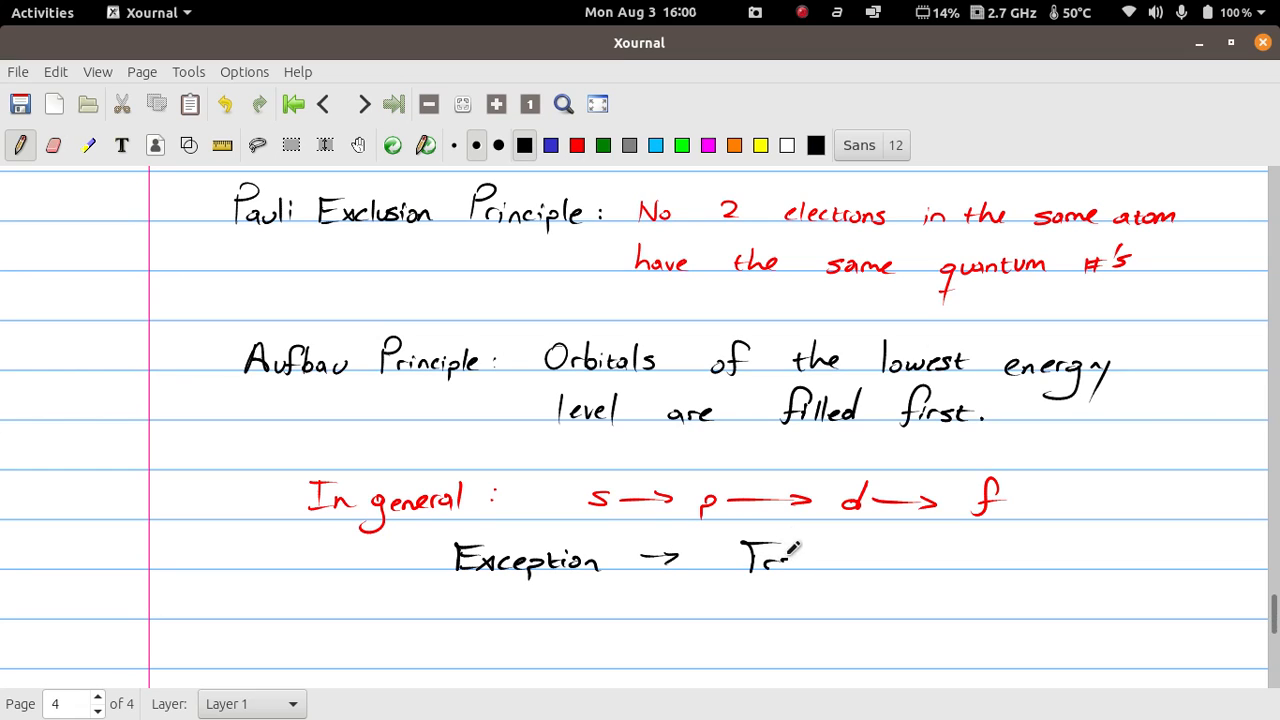
pyautogui.moveTo(770, 556); pyautogui.dragTo(850, 556)
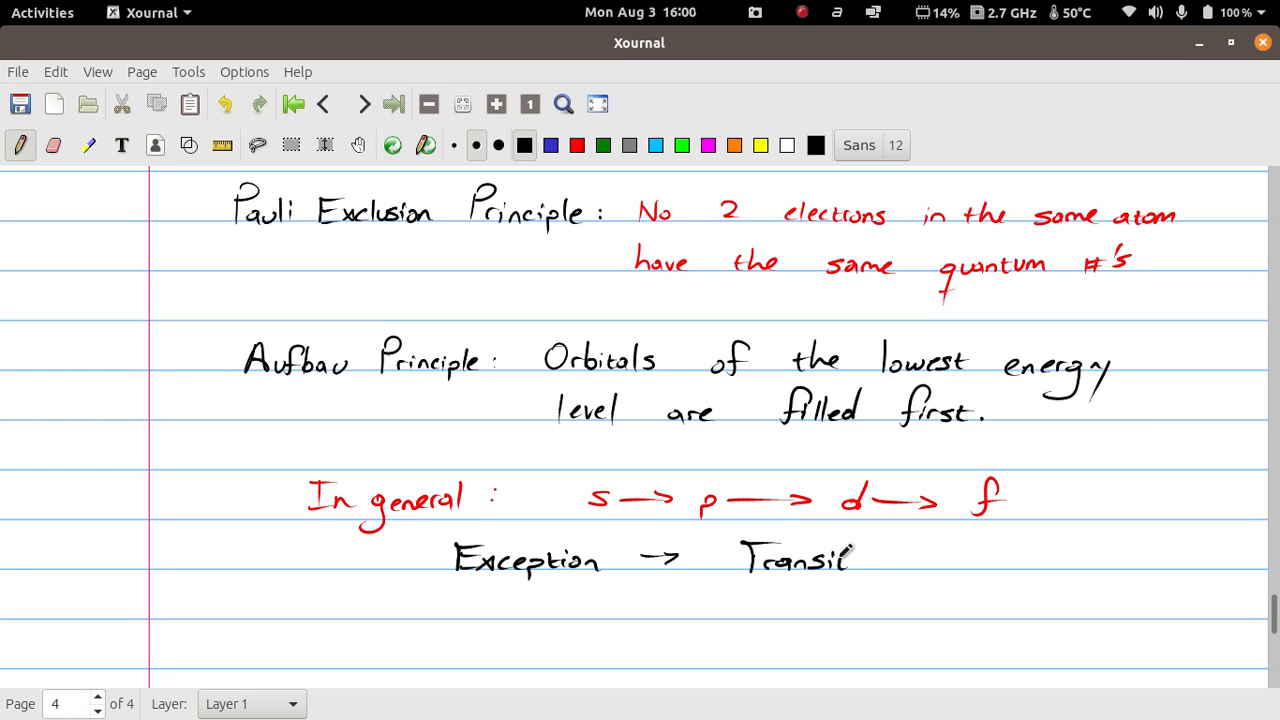
pyautogui.moveTo(844, 560); pyautogui.dragTo(924, 544)
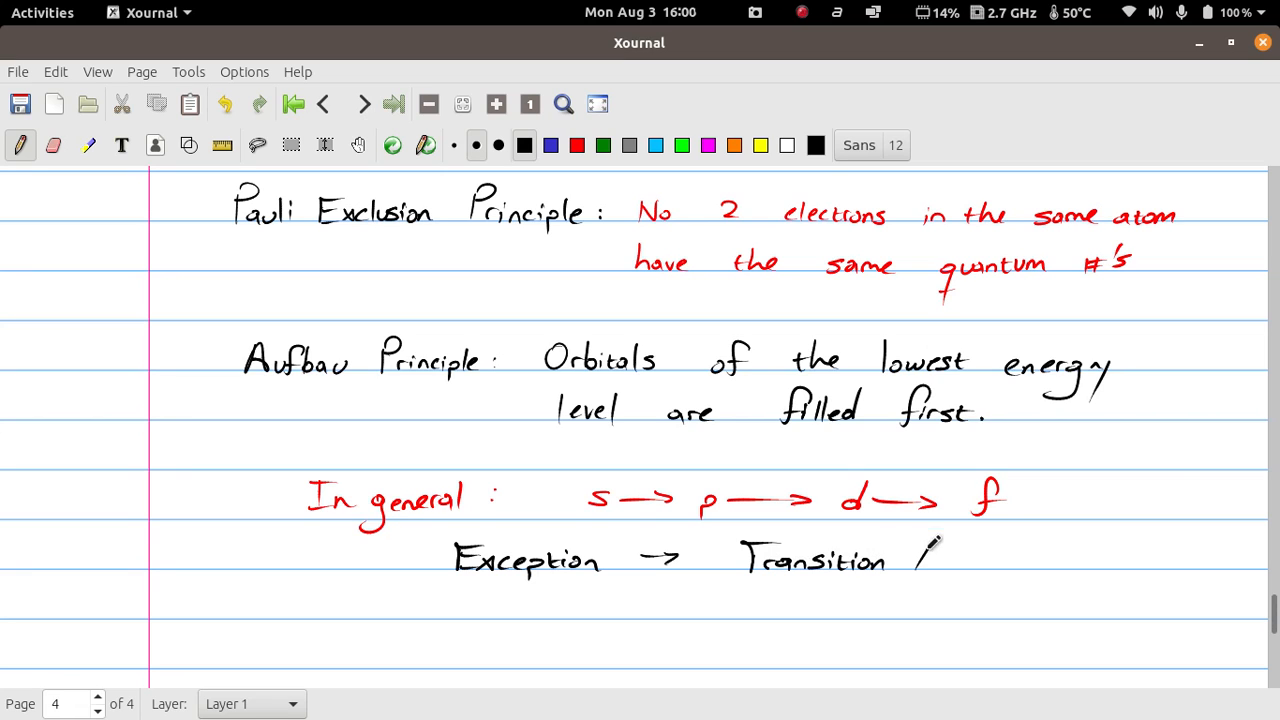
pyautogui.moveTo(916, 560); pyautogui.dragTo(1010, 560)
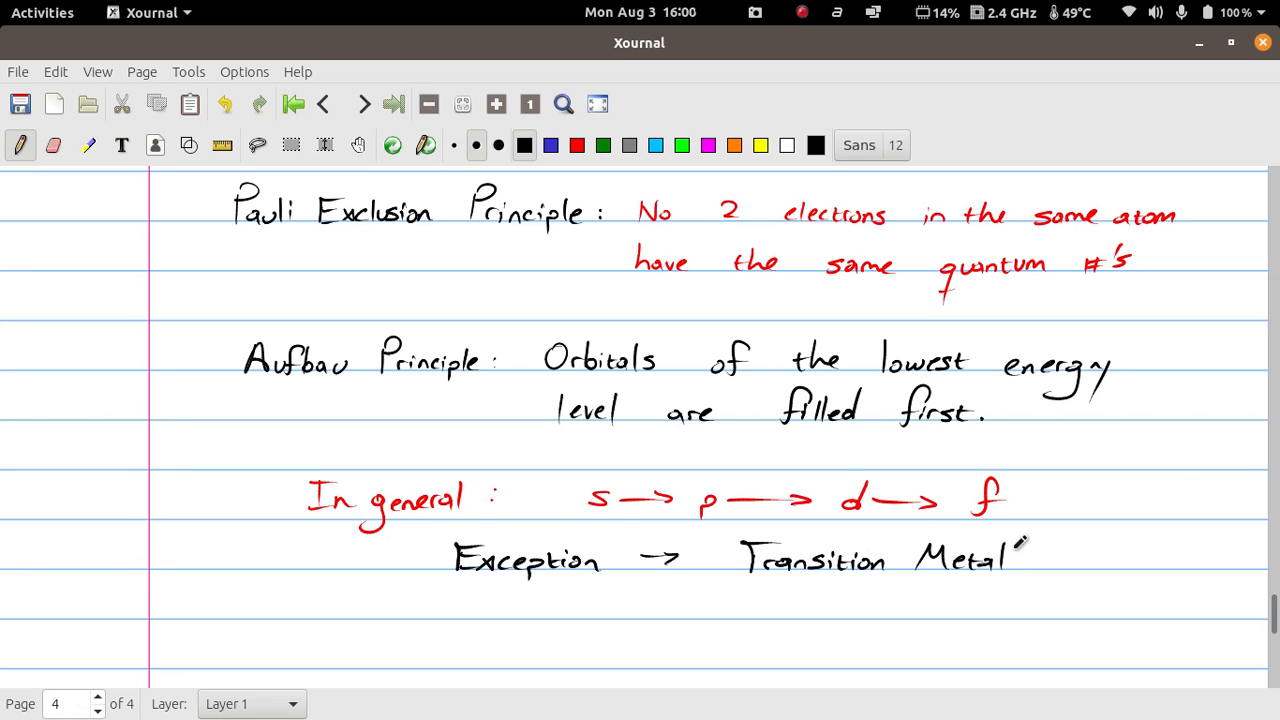
pyautogui.scroll(-3)
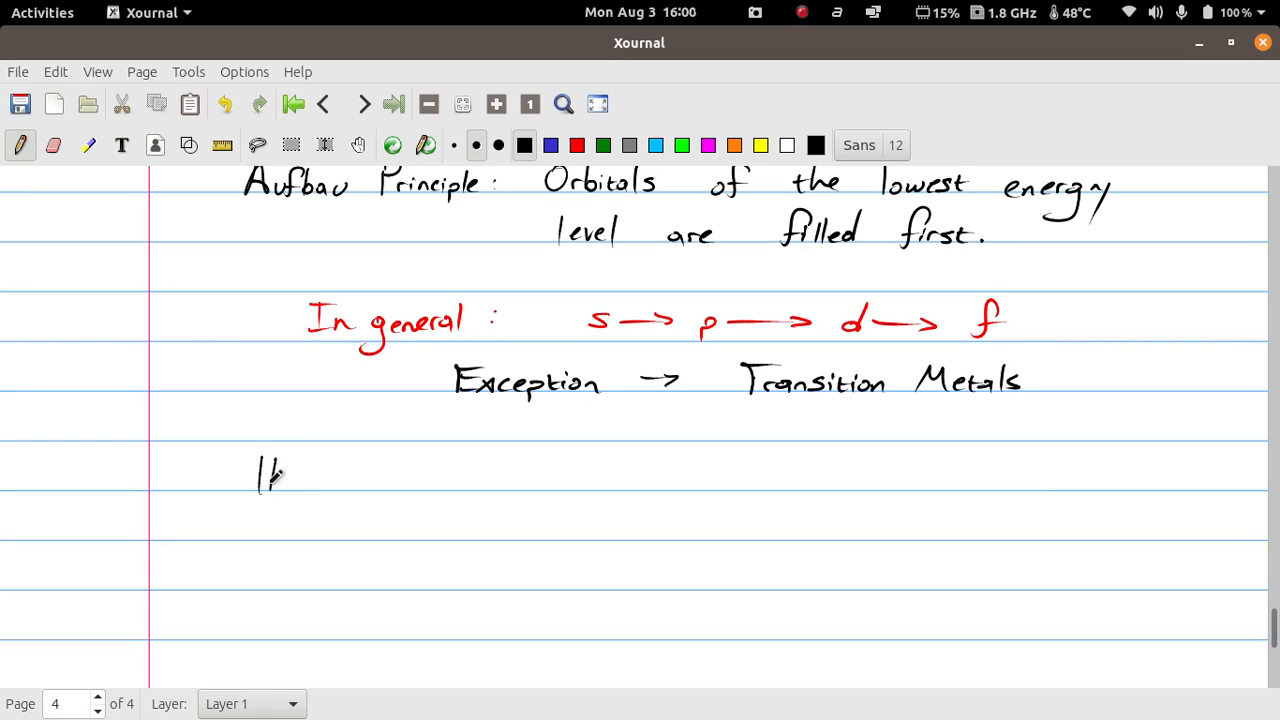
# Write 'Hund's Rule: Multiple orbitals of the same' on the first line.
pyautogui.moveTo(256, 486); pyautogui.dragTo(340, 476)
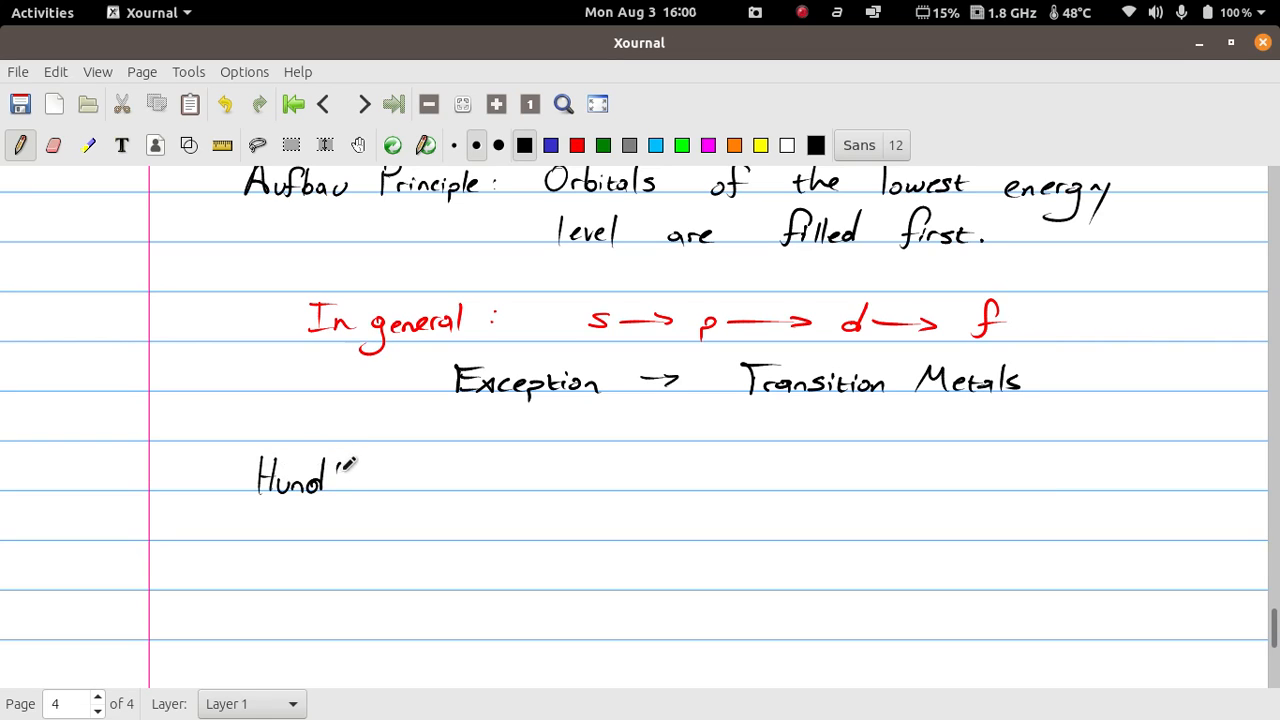
pyautogui.moveTo(330, 470); pyautogui.dragTo(424, 480)
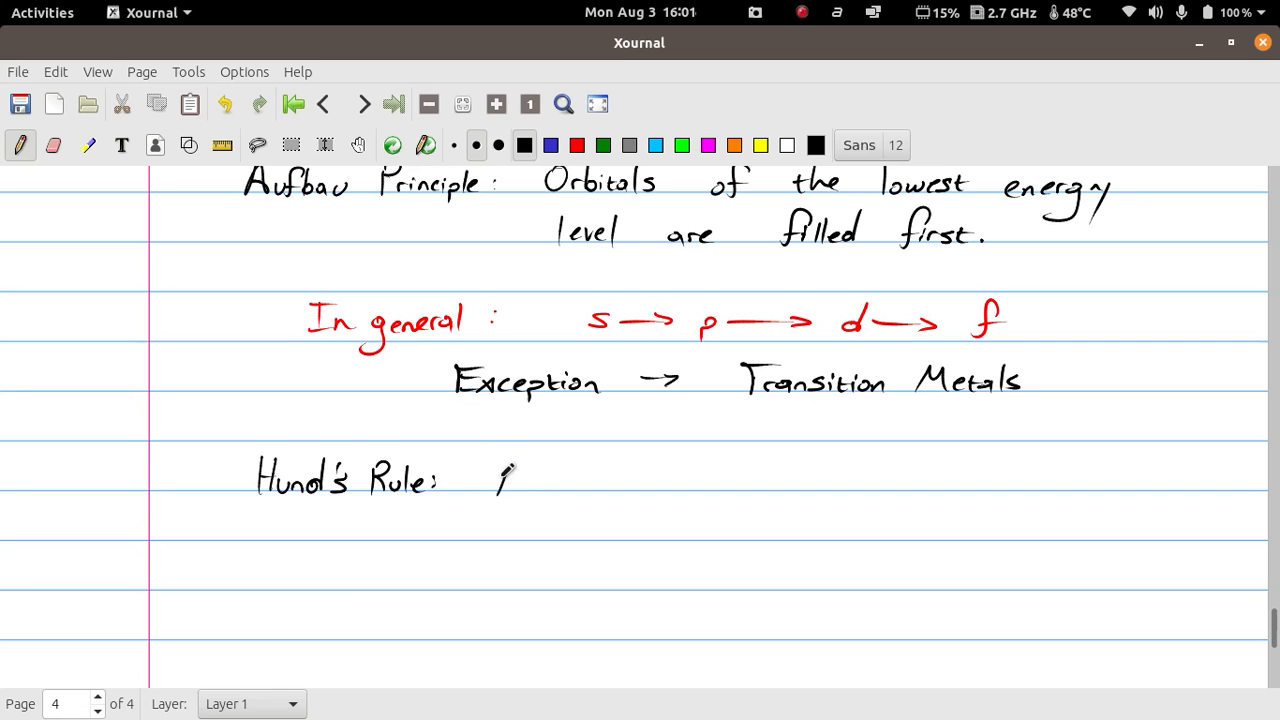
pyautogui.moveTo(496, 490); pyautogui.dragTo(590, 470)
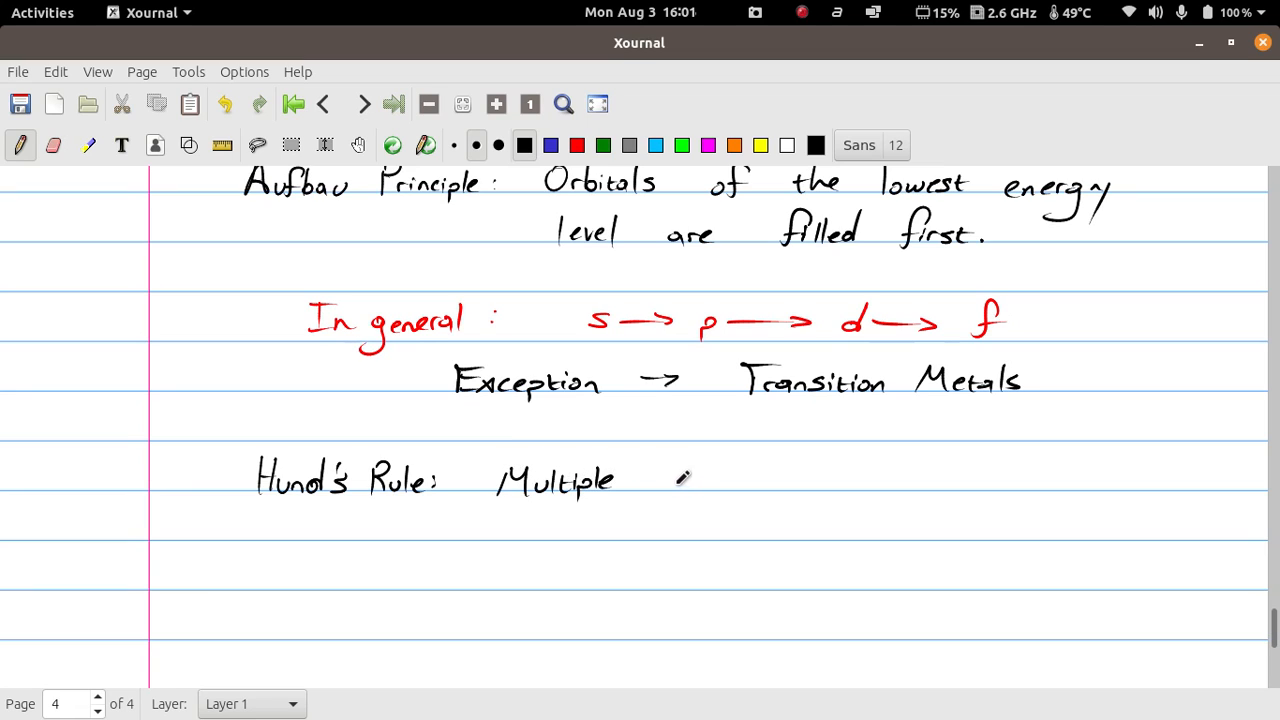
pyautogui.moveTo(680, 486); pyautogui.dragTo(730, 480)
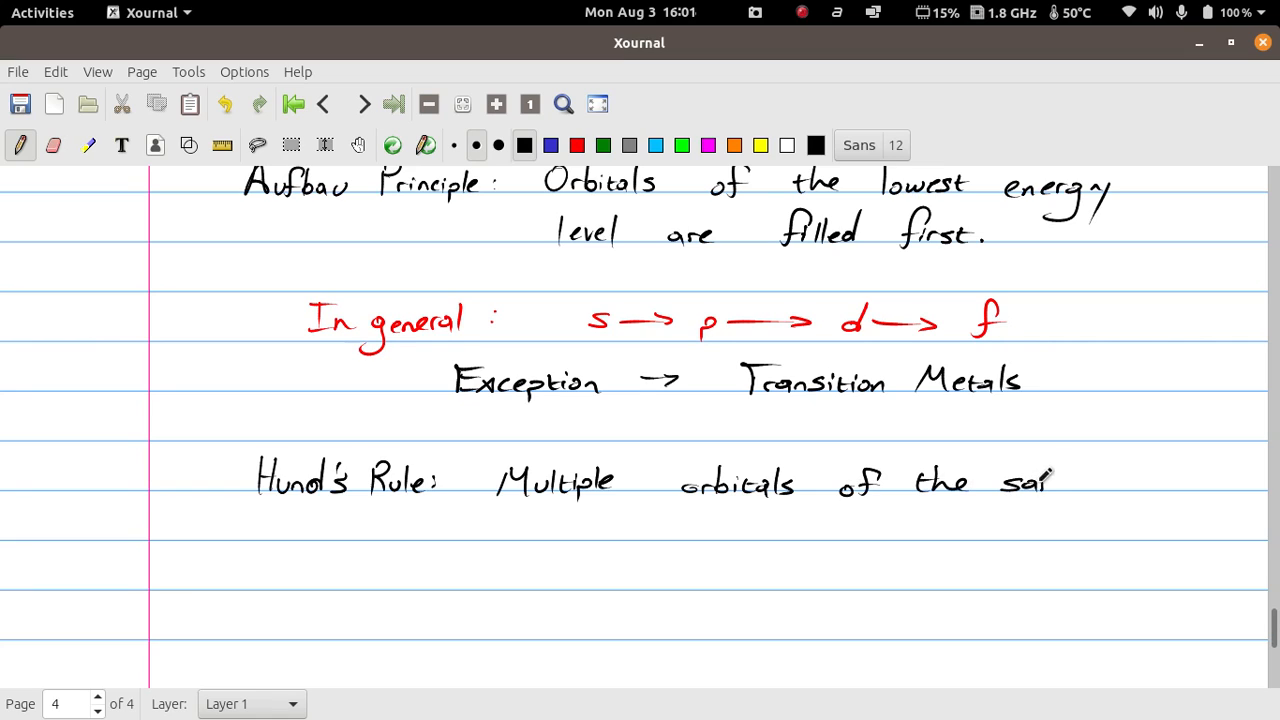
pyautogui.moveTo(1040, 480); pyautogui.dragTo(1084, 476)
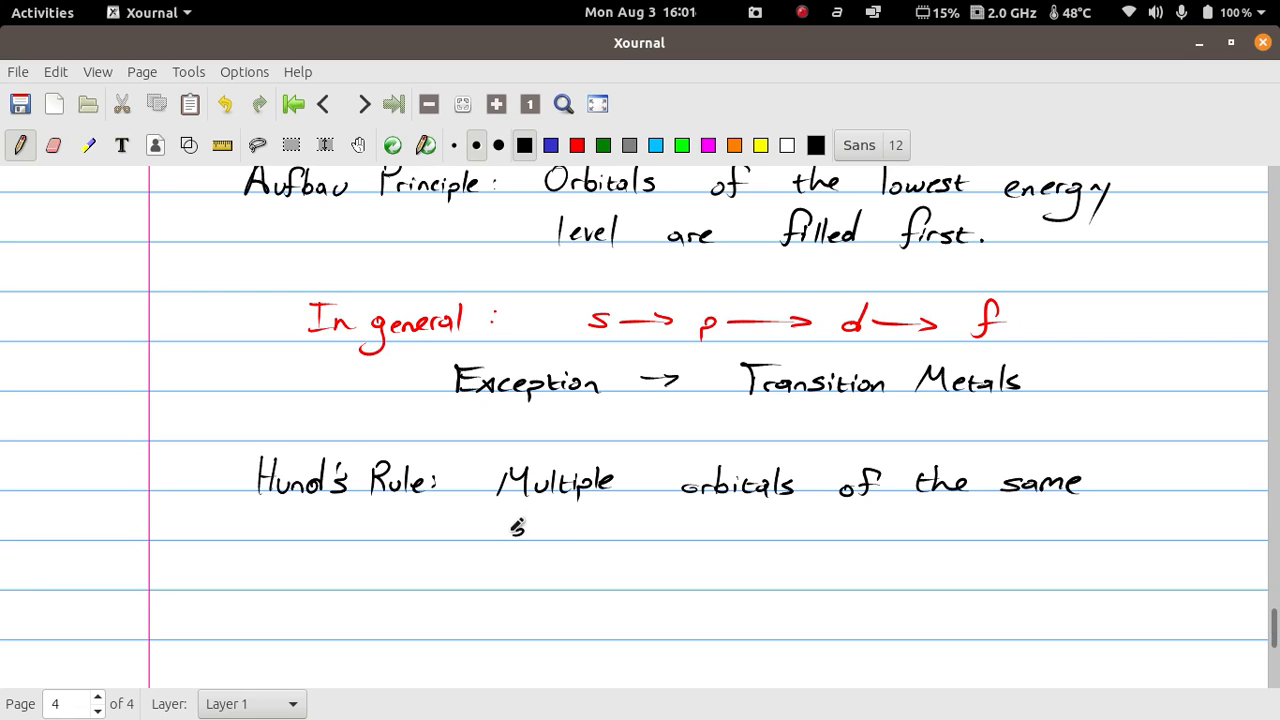
# Continue with 'energy level fill one electron before pairing them' on the following lines.
pyautogui.moveTo(510, 536); pyautogui.dragTo(600, 560)
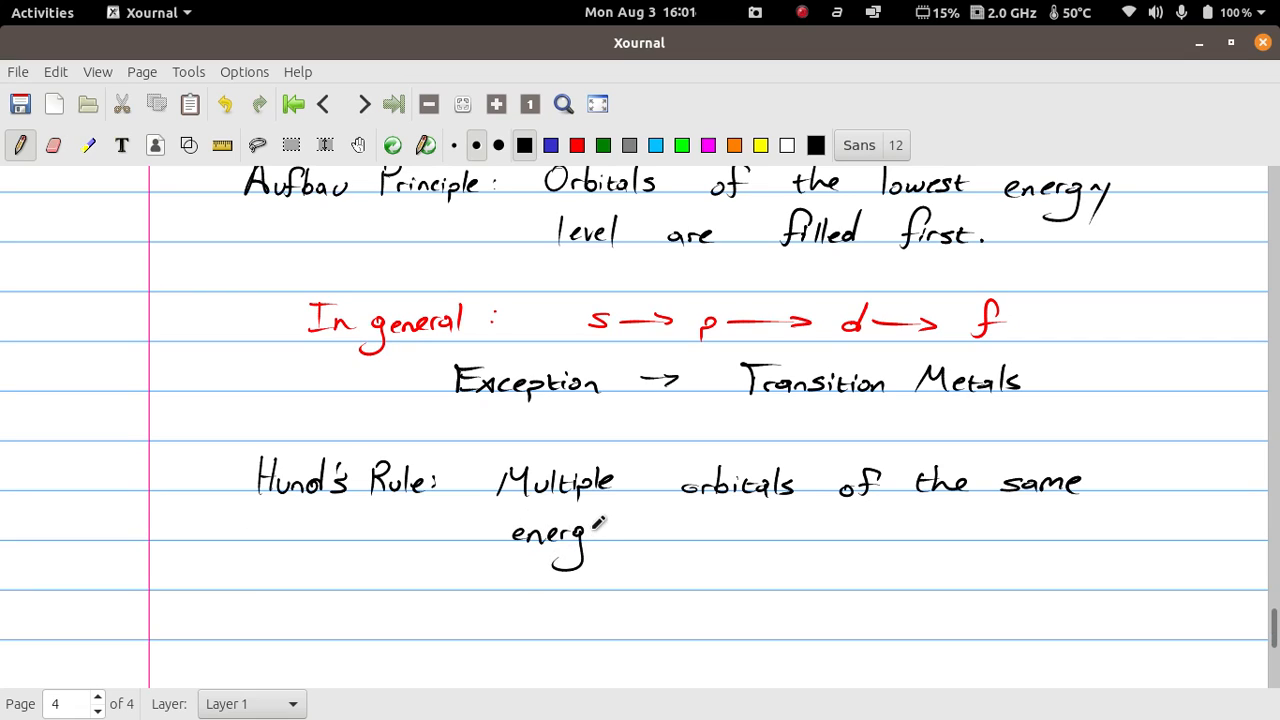
pyautogui.moveTo(600, 524); pyautogui.dragTo(730, 524)
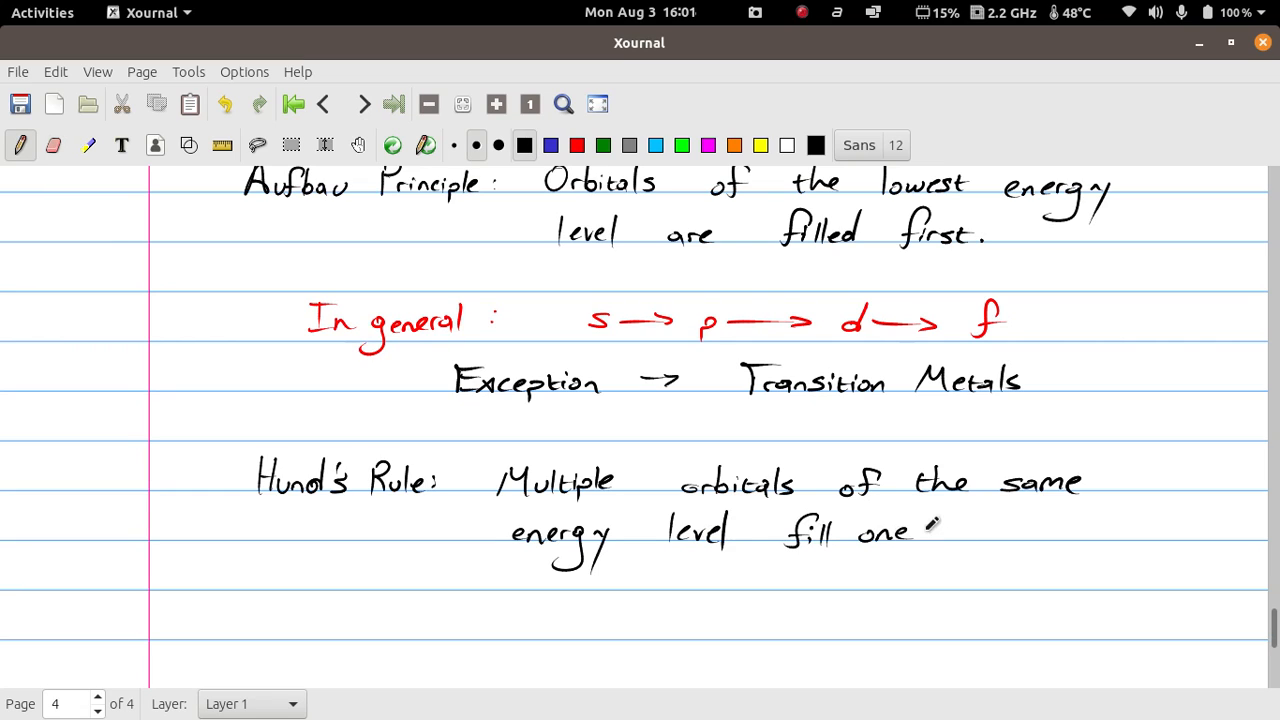
pyautogui.write('electr')
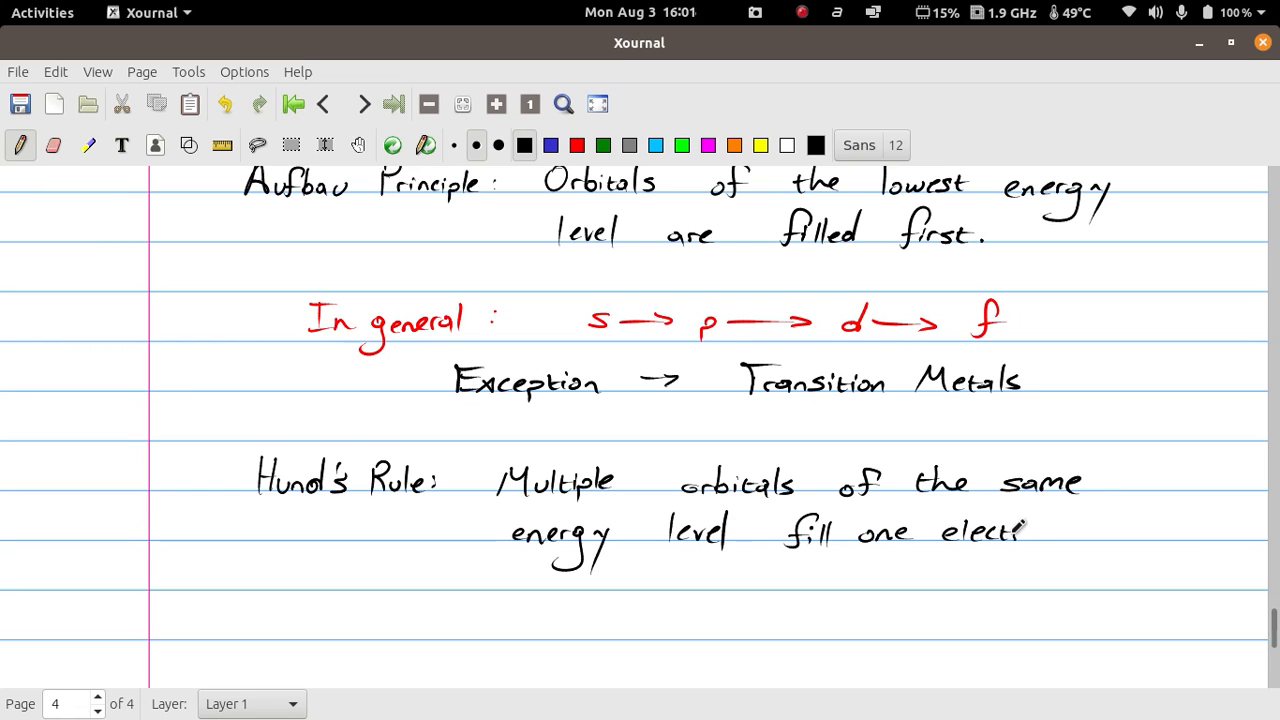
pyautogui.moveTo(1020, 530); pyautogui.dragTo(1110, 524)
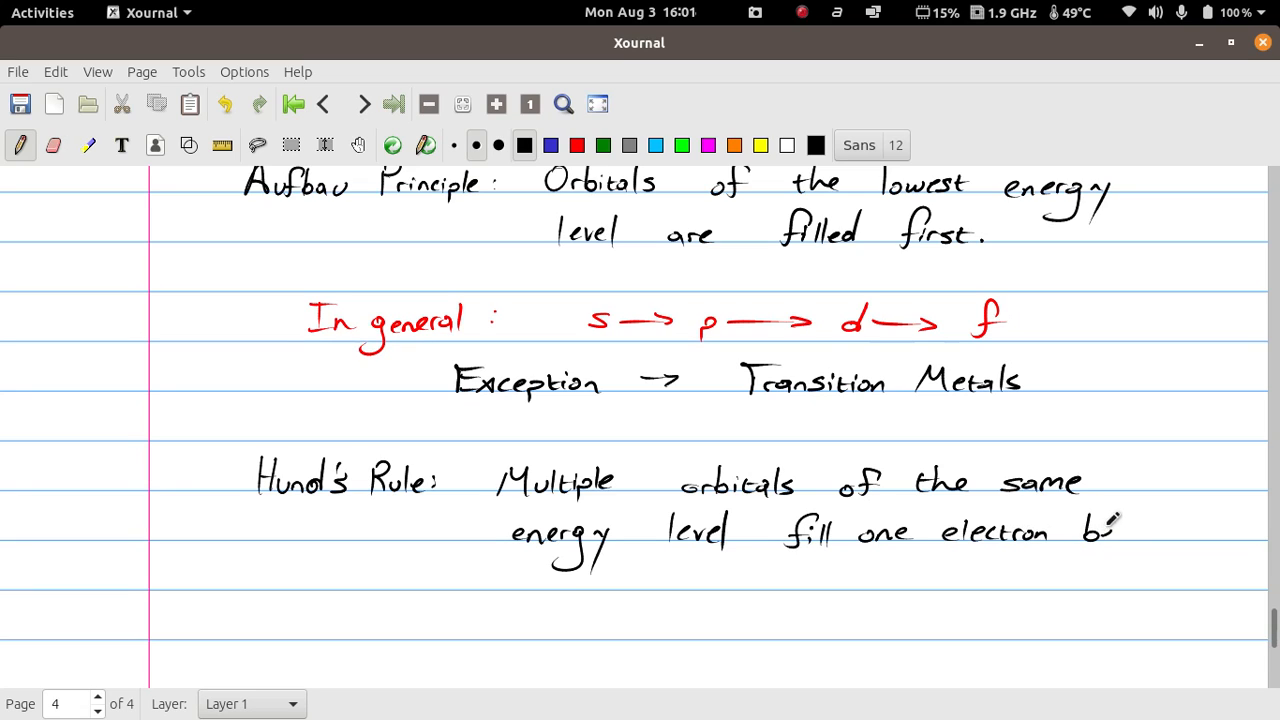
pyautogui.moveTo(1090, 530); pyautogui.dragTo(1180, 530)
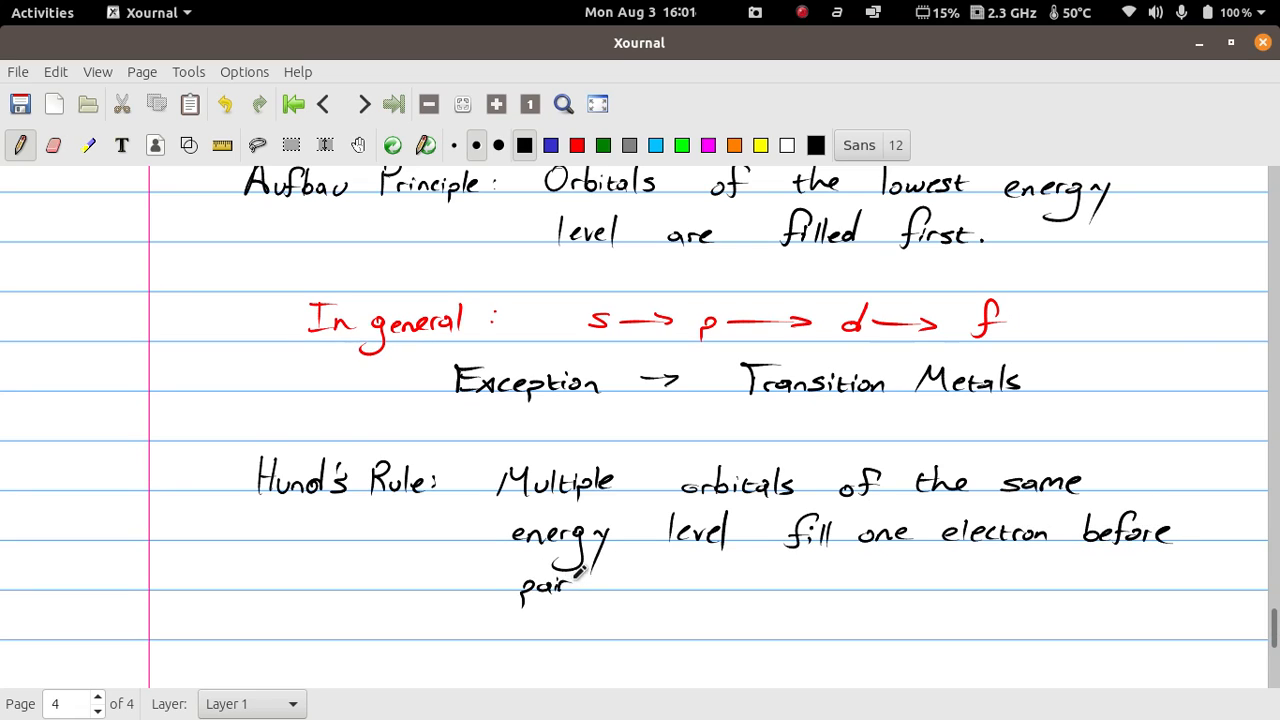
pyautogui.moveTo(556, 580); pyautogui.dragTo(660, 576)
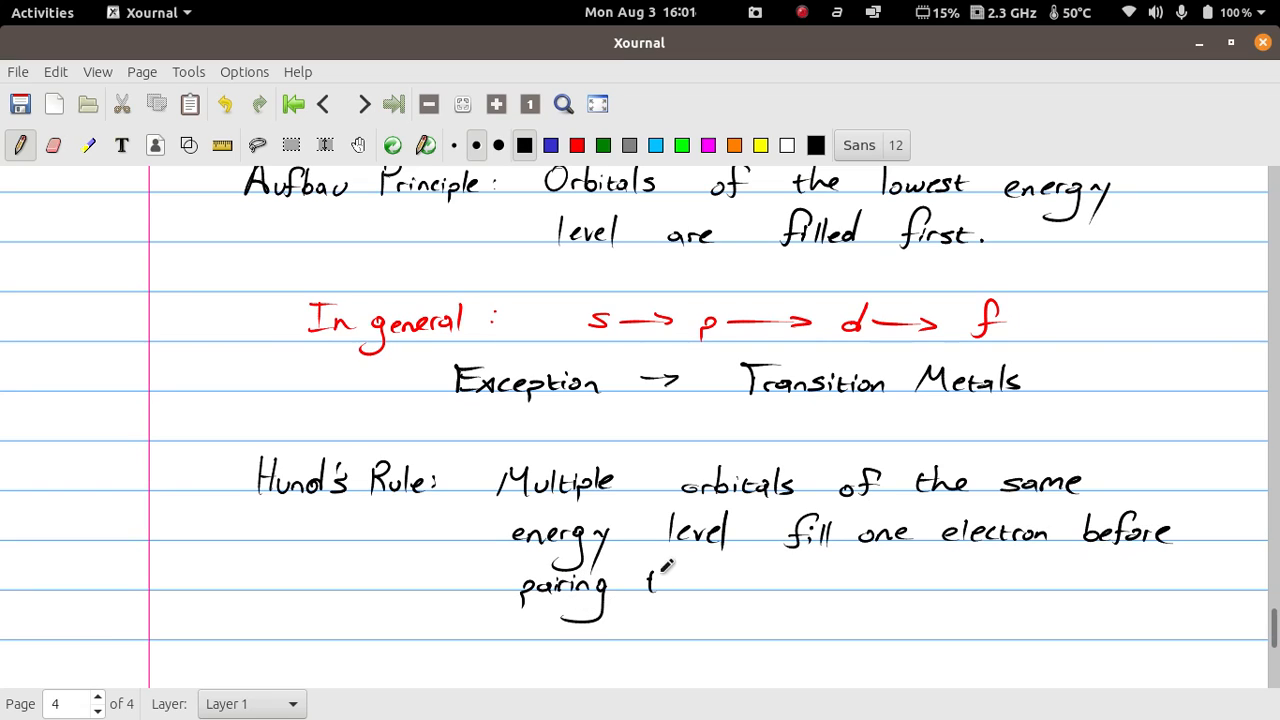
pyautogui.moveTo(650, 580); pyautogui.dragTo(840, 576)
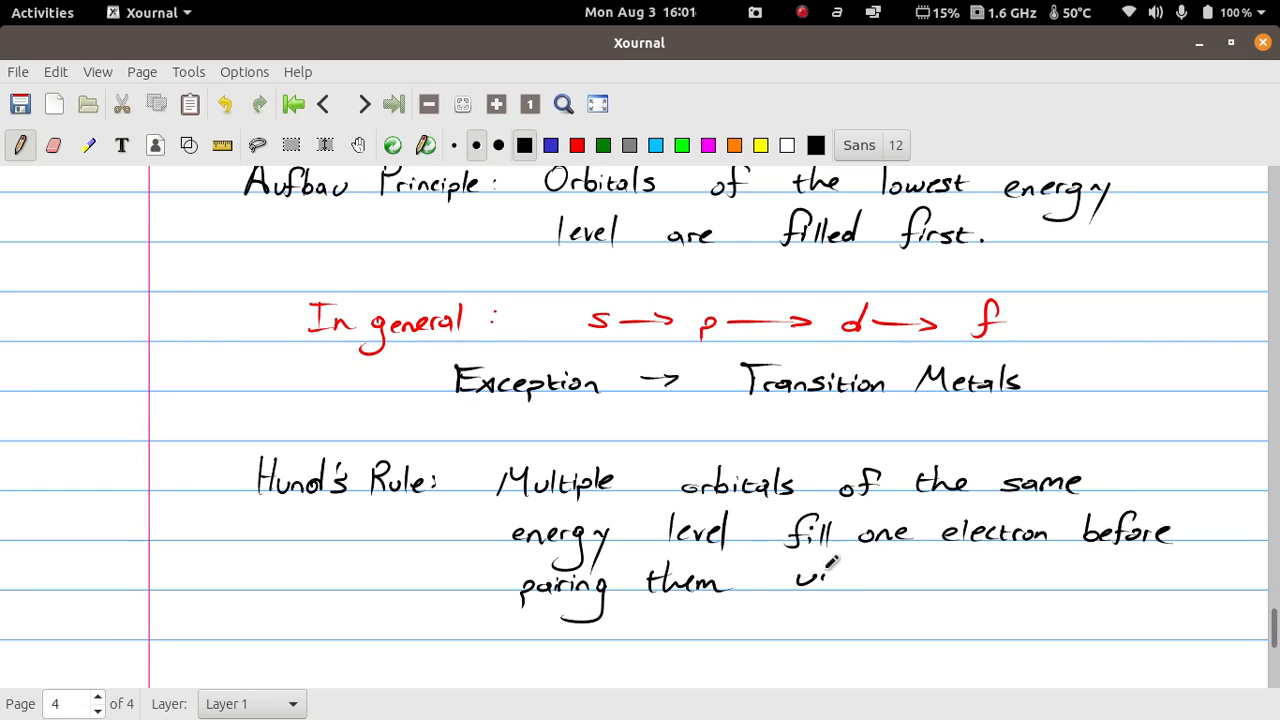